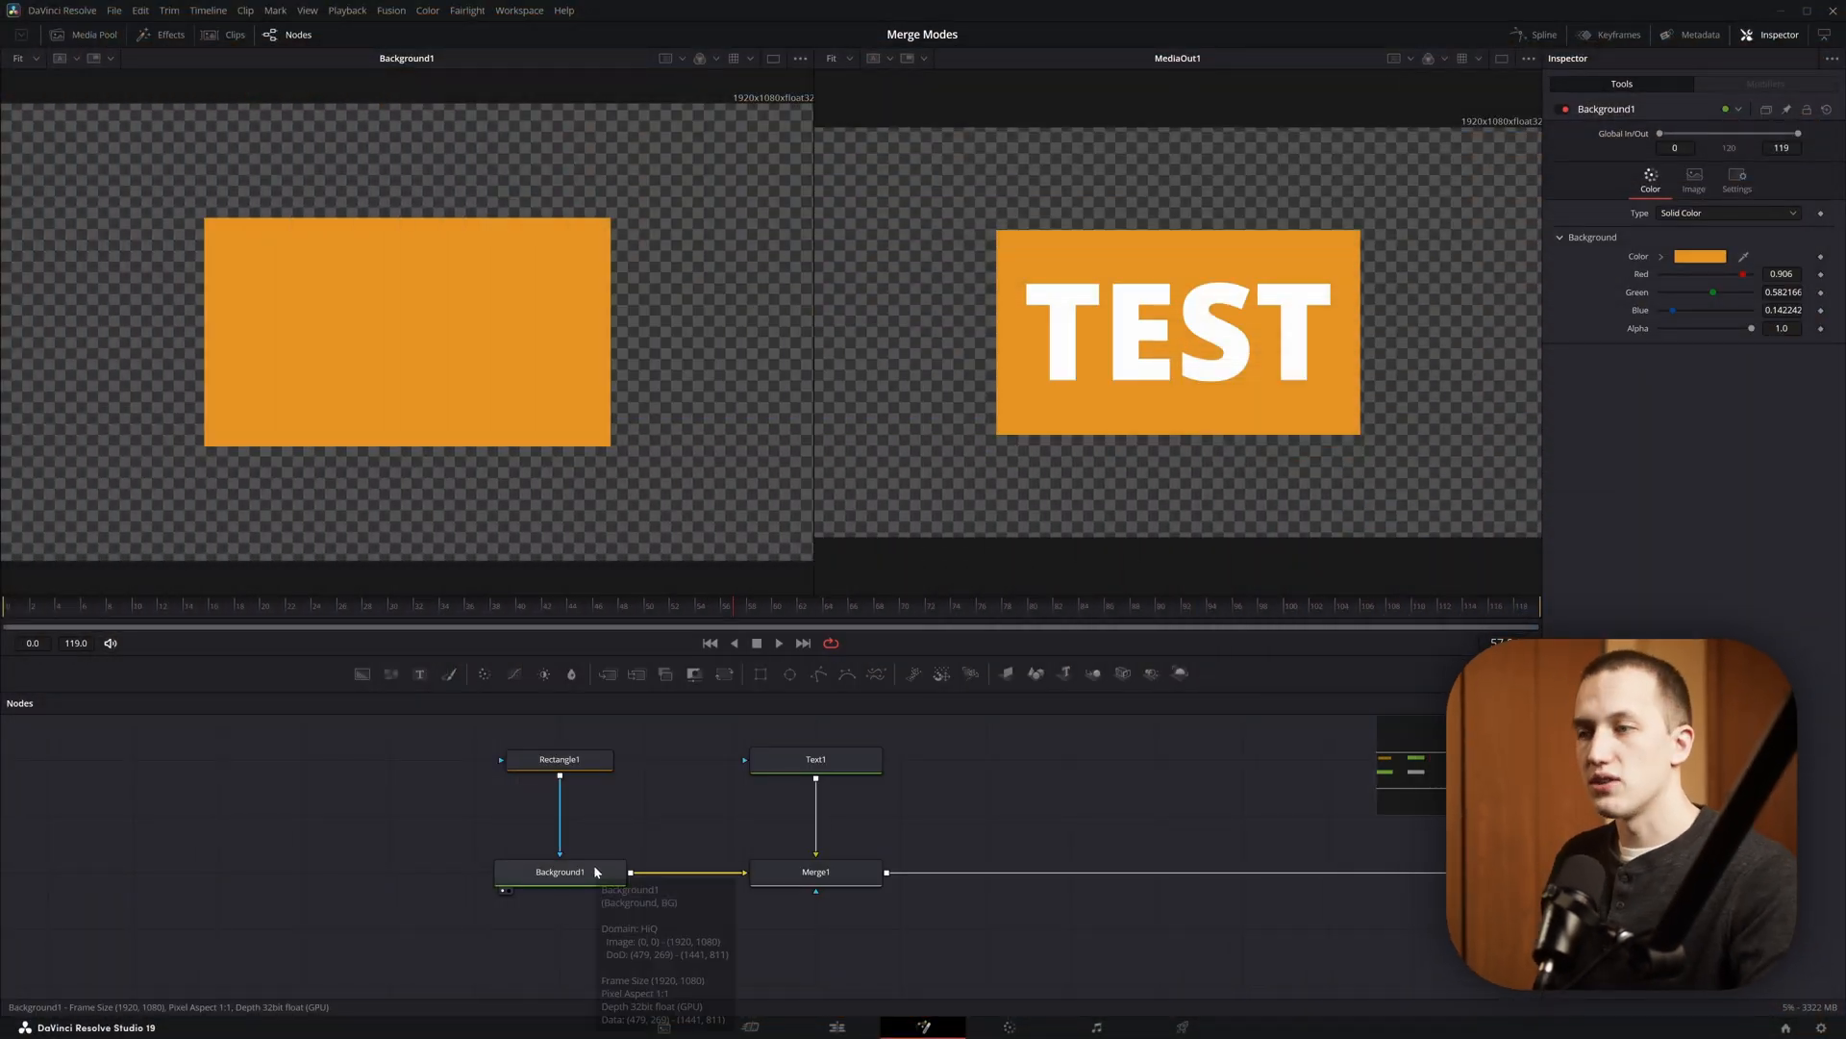
# - Load Merge1's Merge controls, where TEST sits over the orange rectangle
pyautogui.click(811, 873)
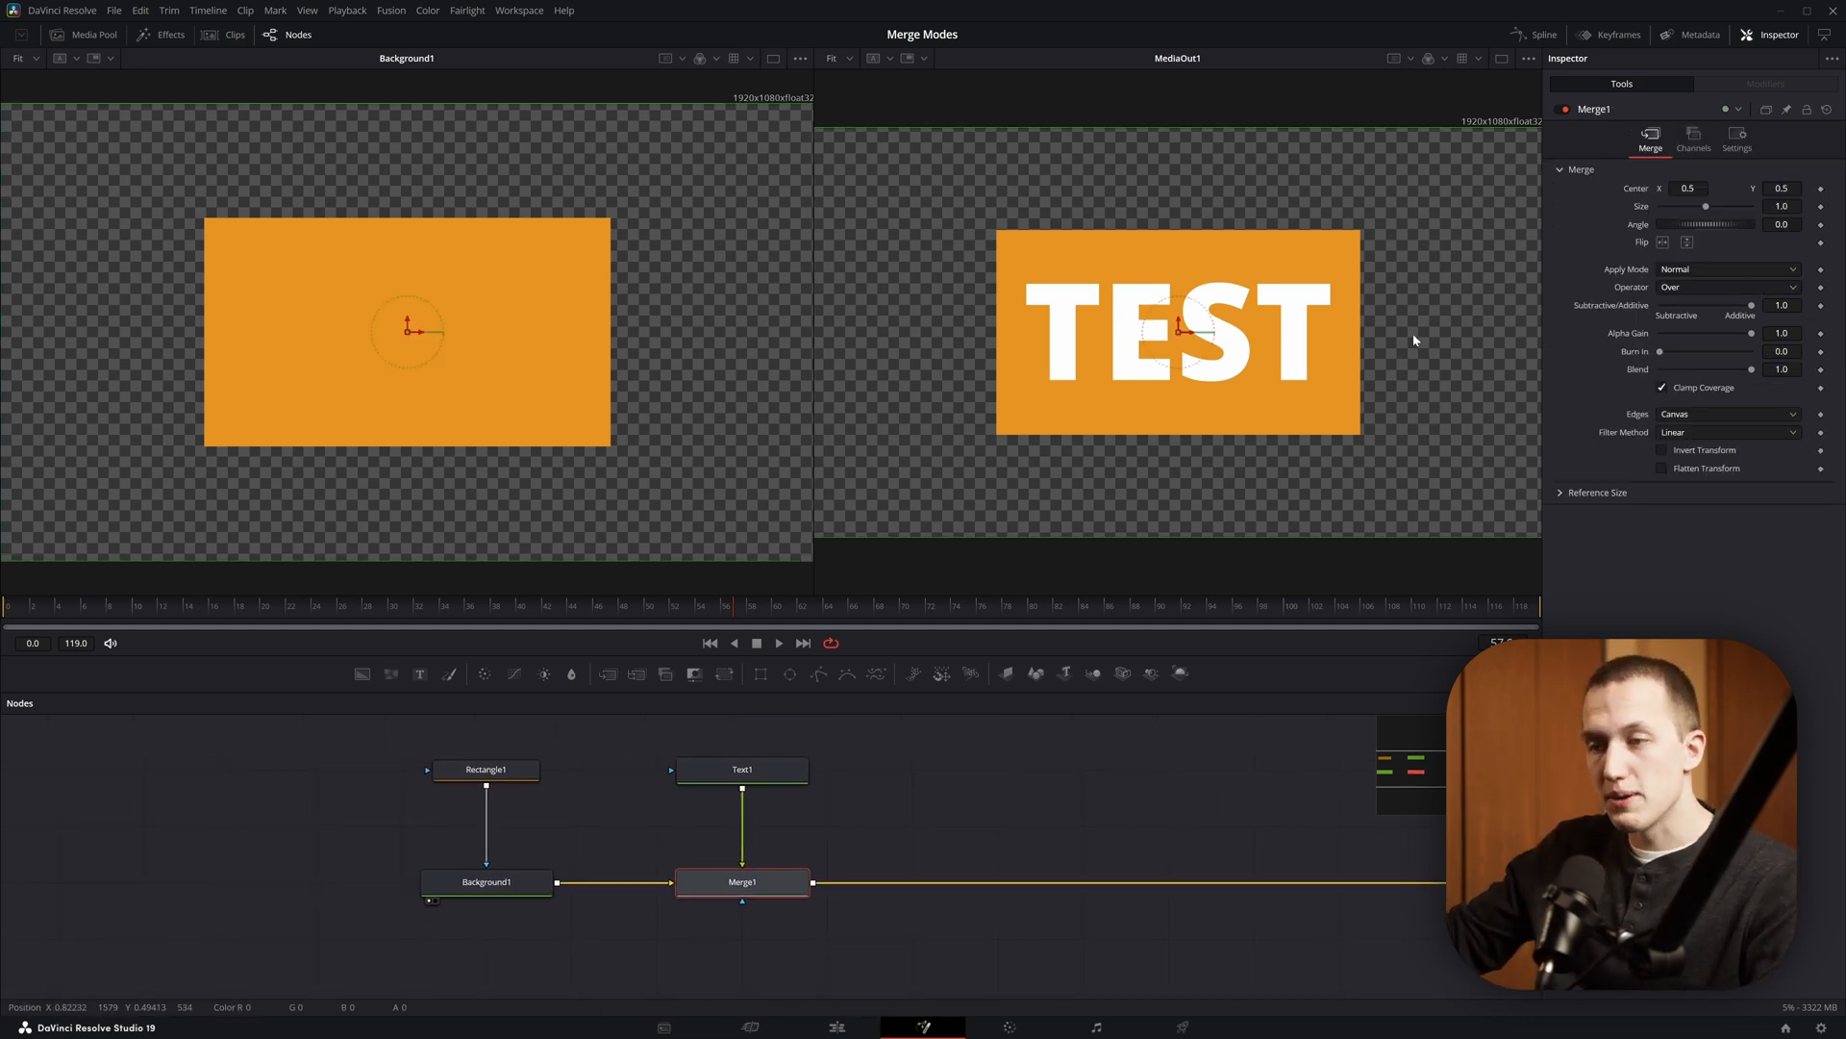
pyautogui.click(1725, 286)
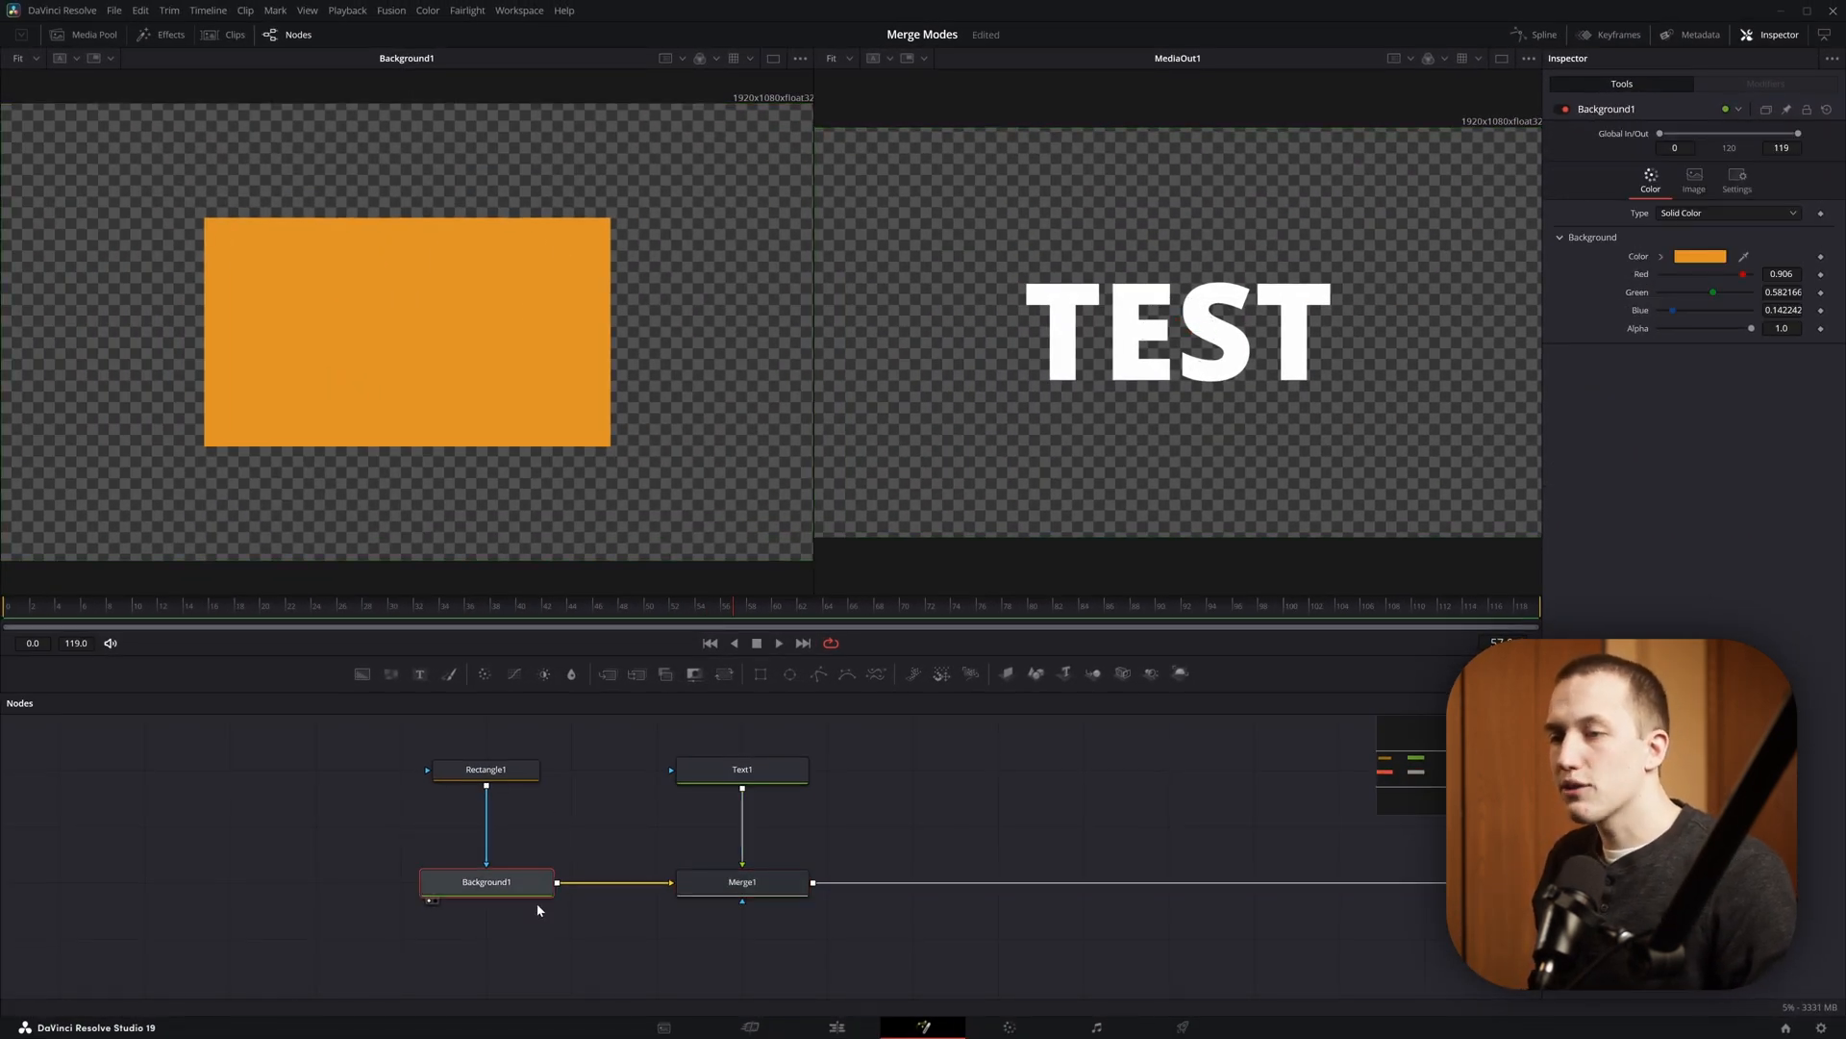
pyautogui.moveTo(743, 769)
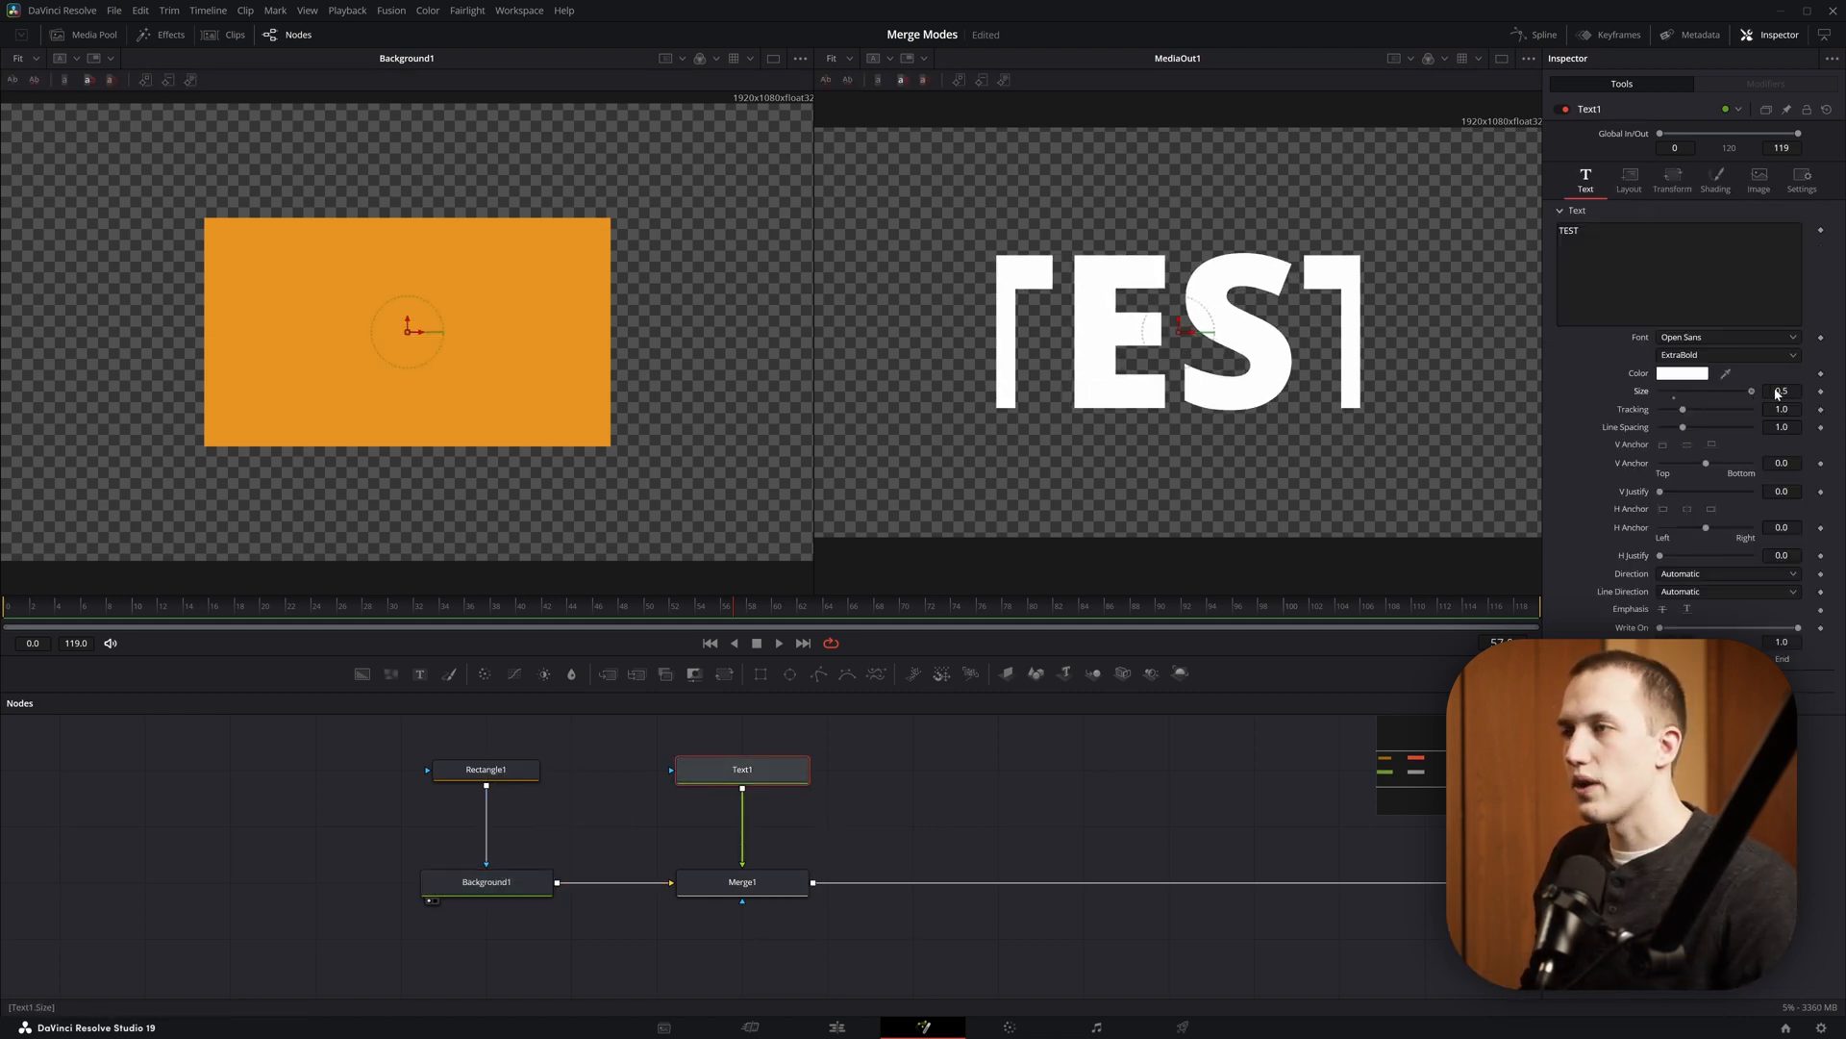
# - Reposition the TEST text and set Merge1's Operator to In, clipping letters to the rectangle
pyautogui.click(742, 881)
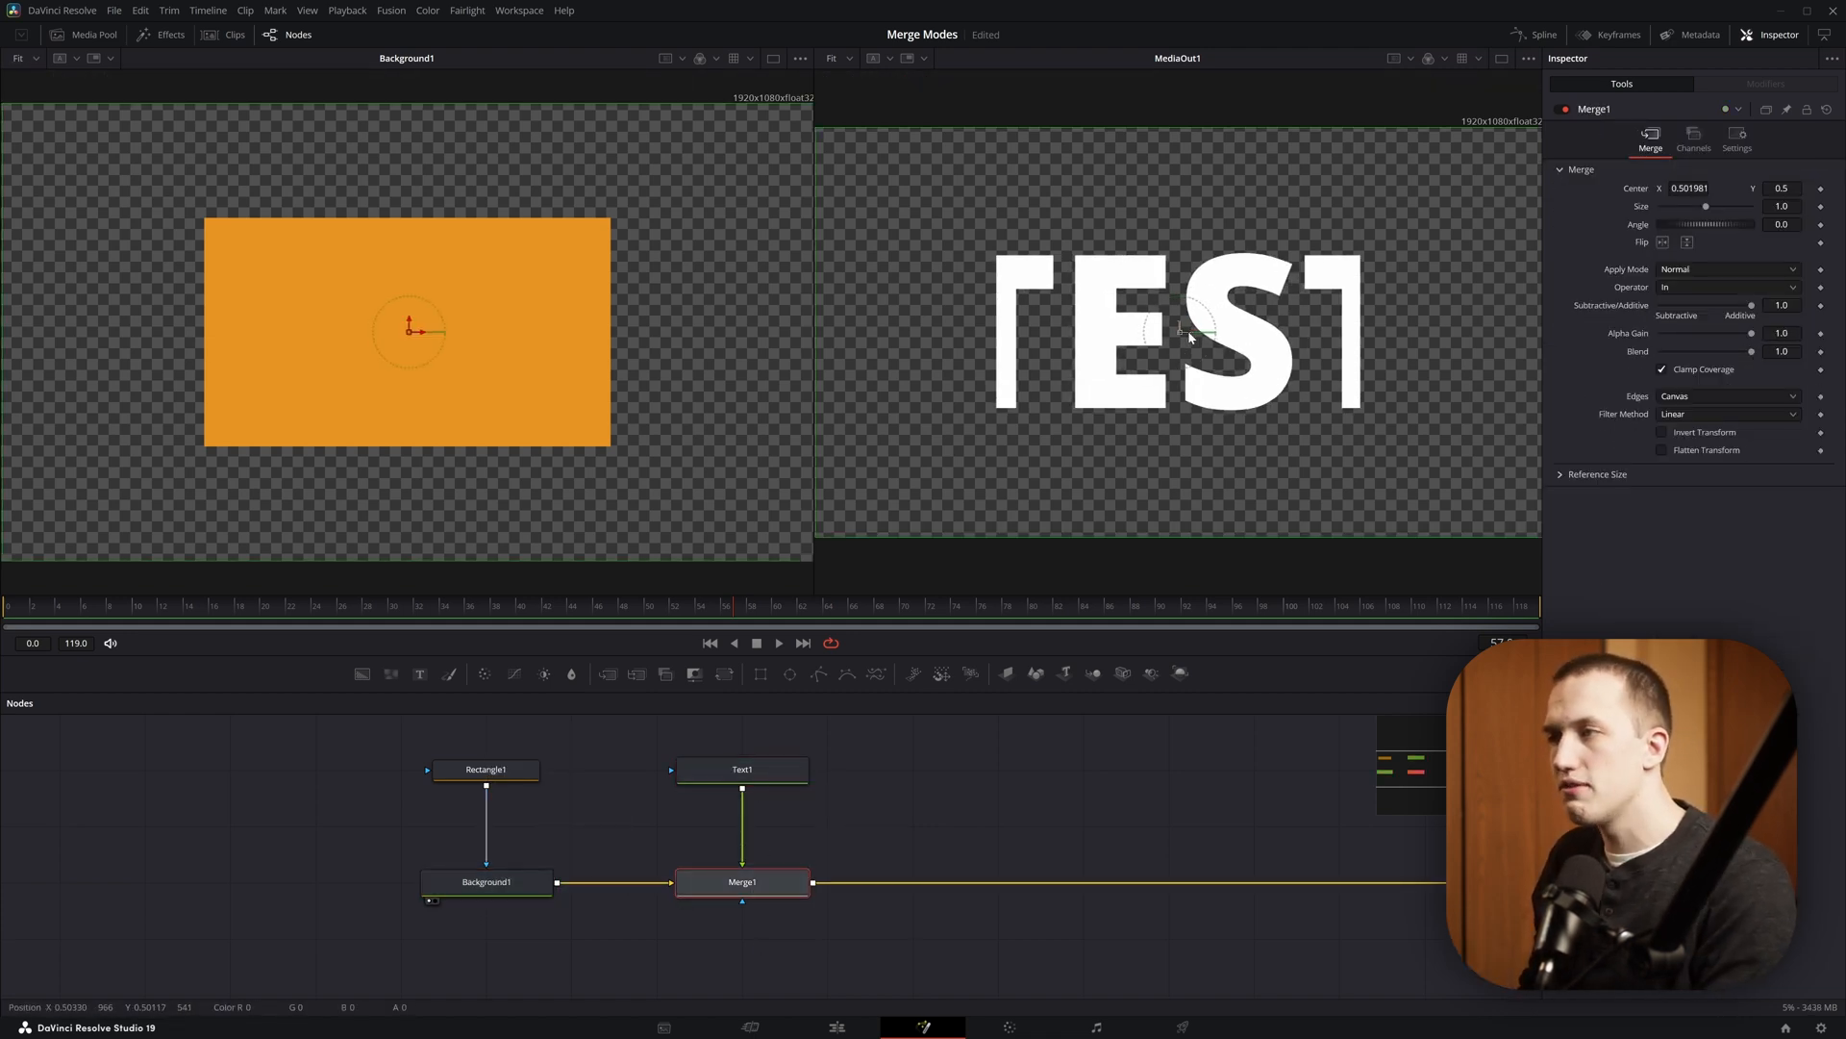
pyautogui.moveTo(408, 330); pyautogui.dragTo(541, 321)
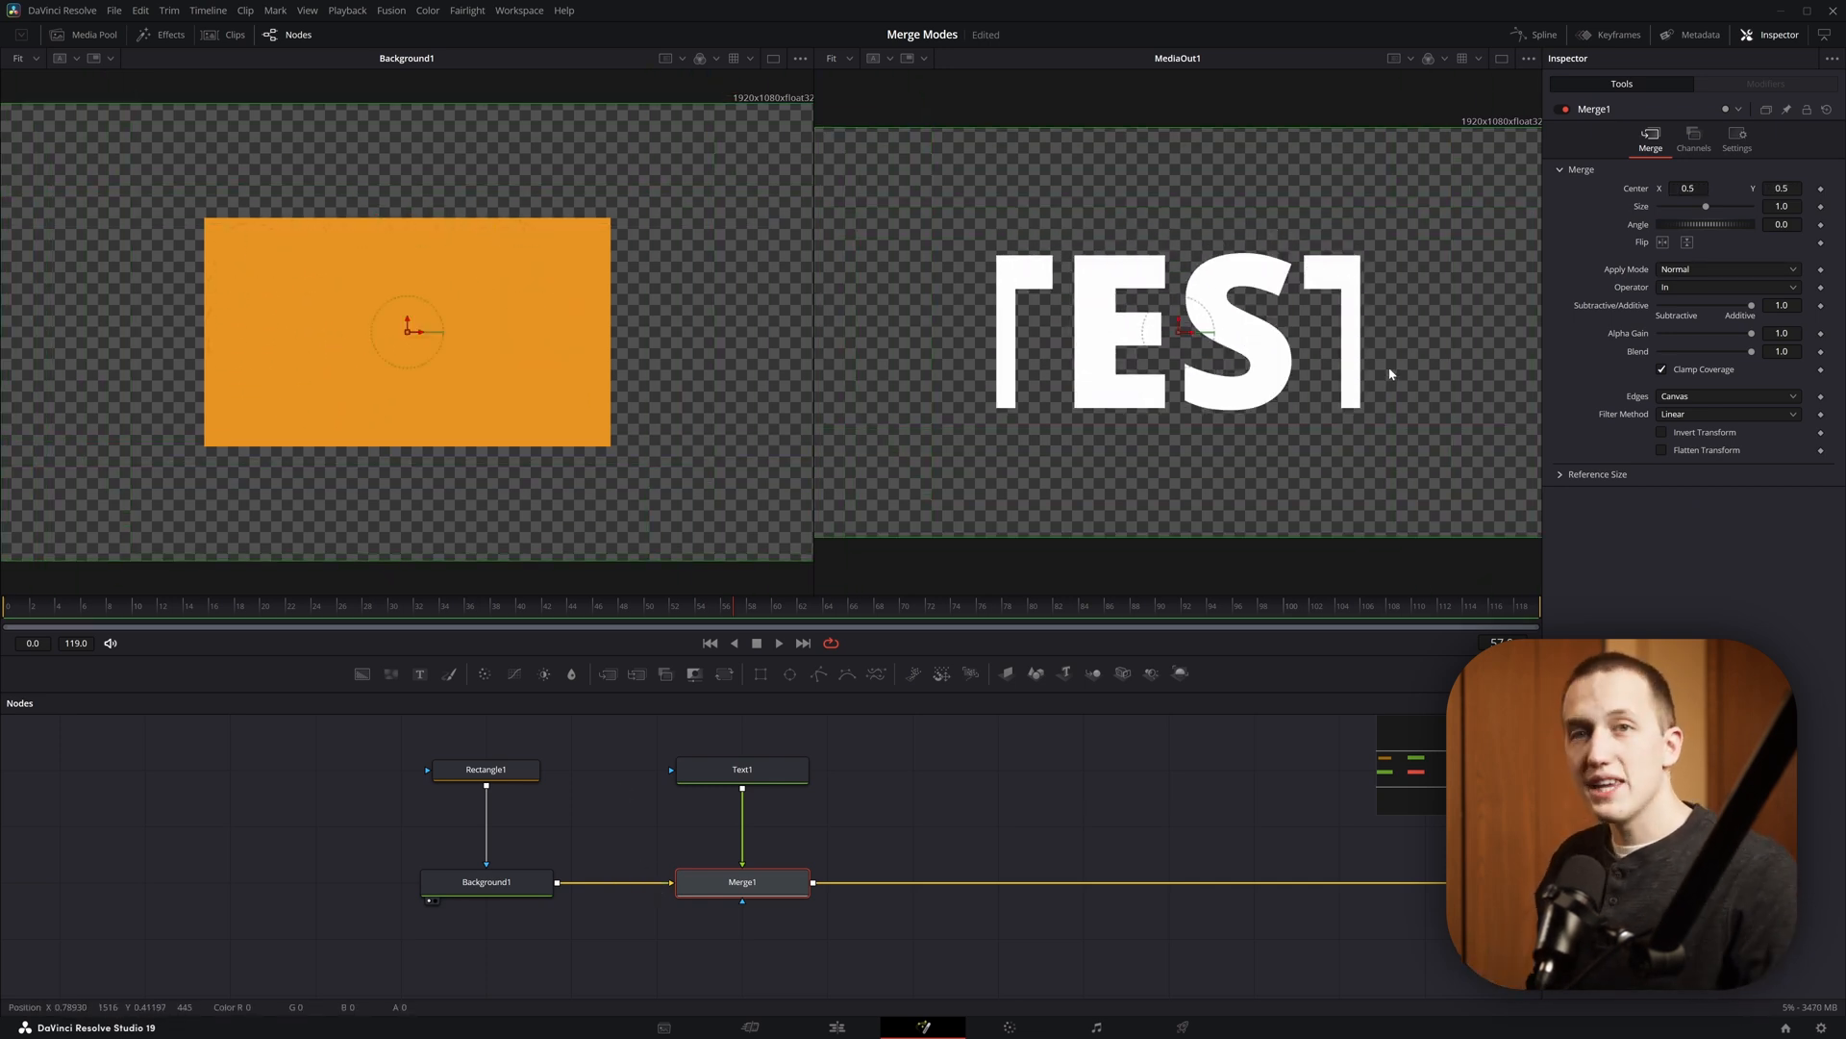
pyautogui.click(1725, 287)
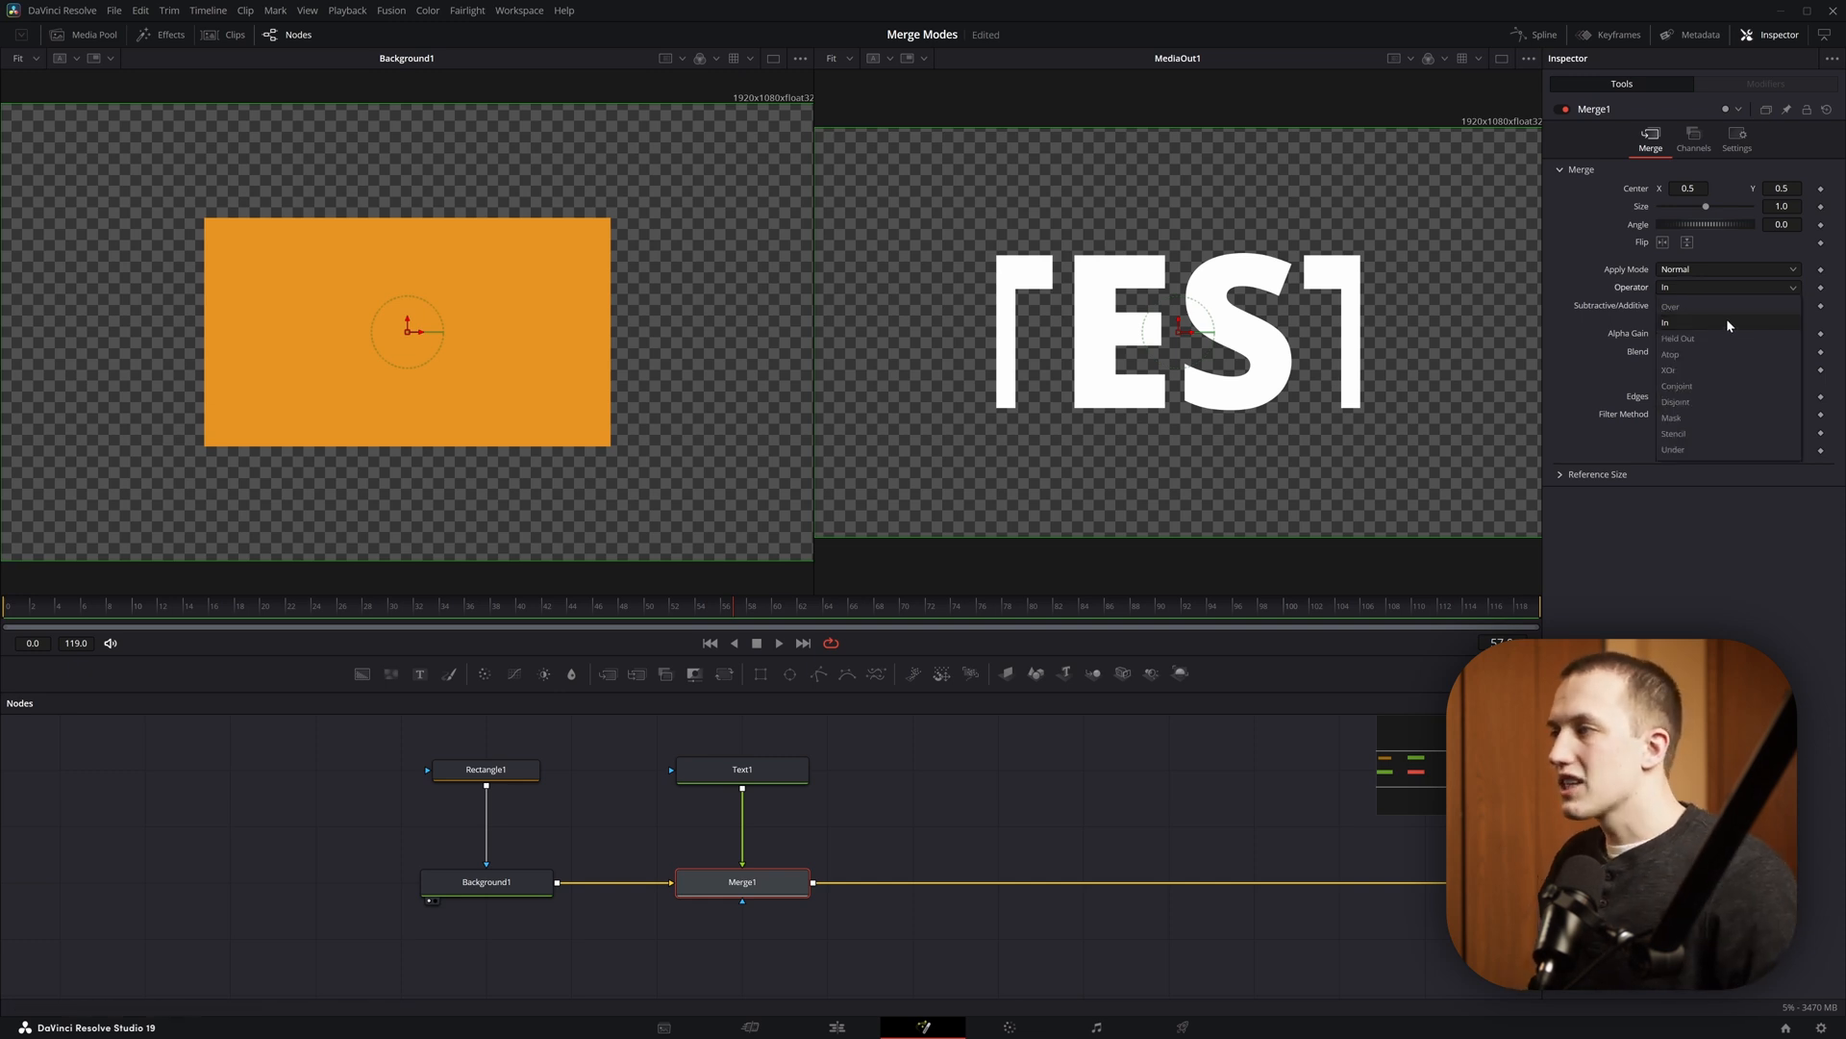
# - Try Held Out on Merge1 with TEST partly off the rectangle, then return to In
pyautogui.click(1677, 337)
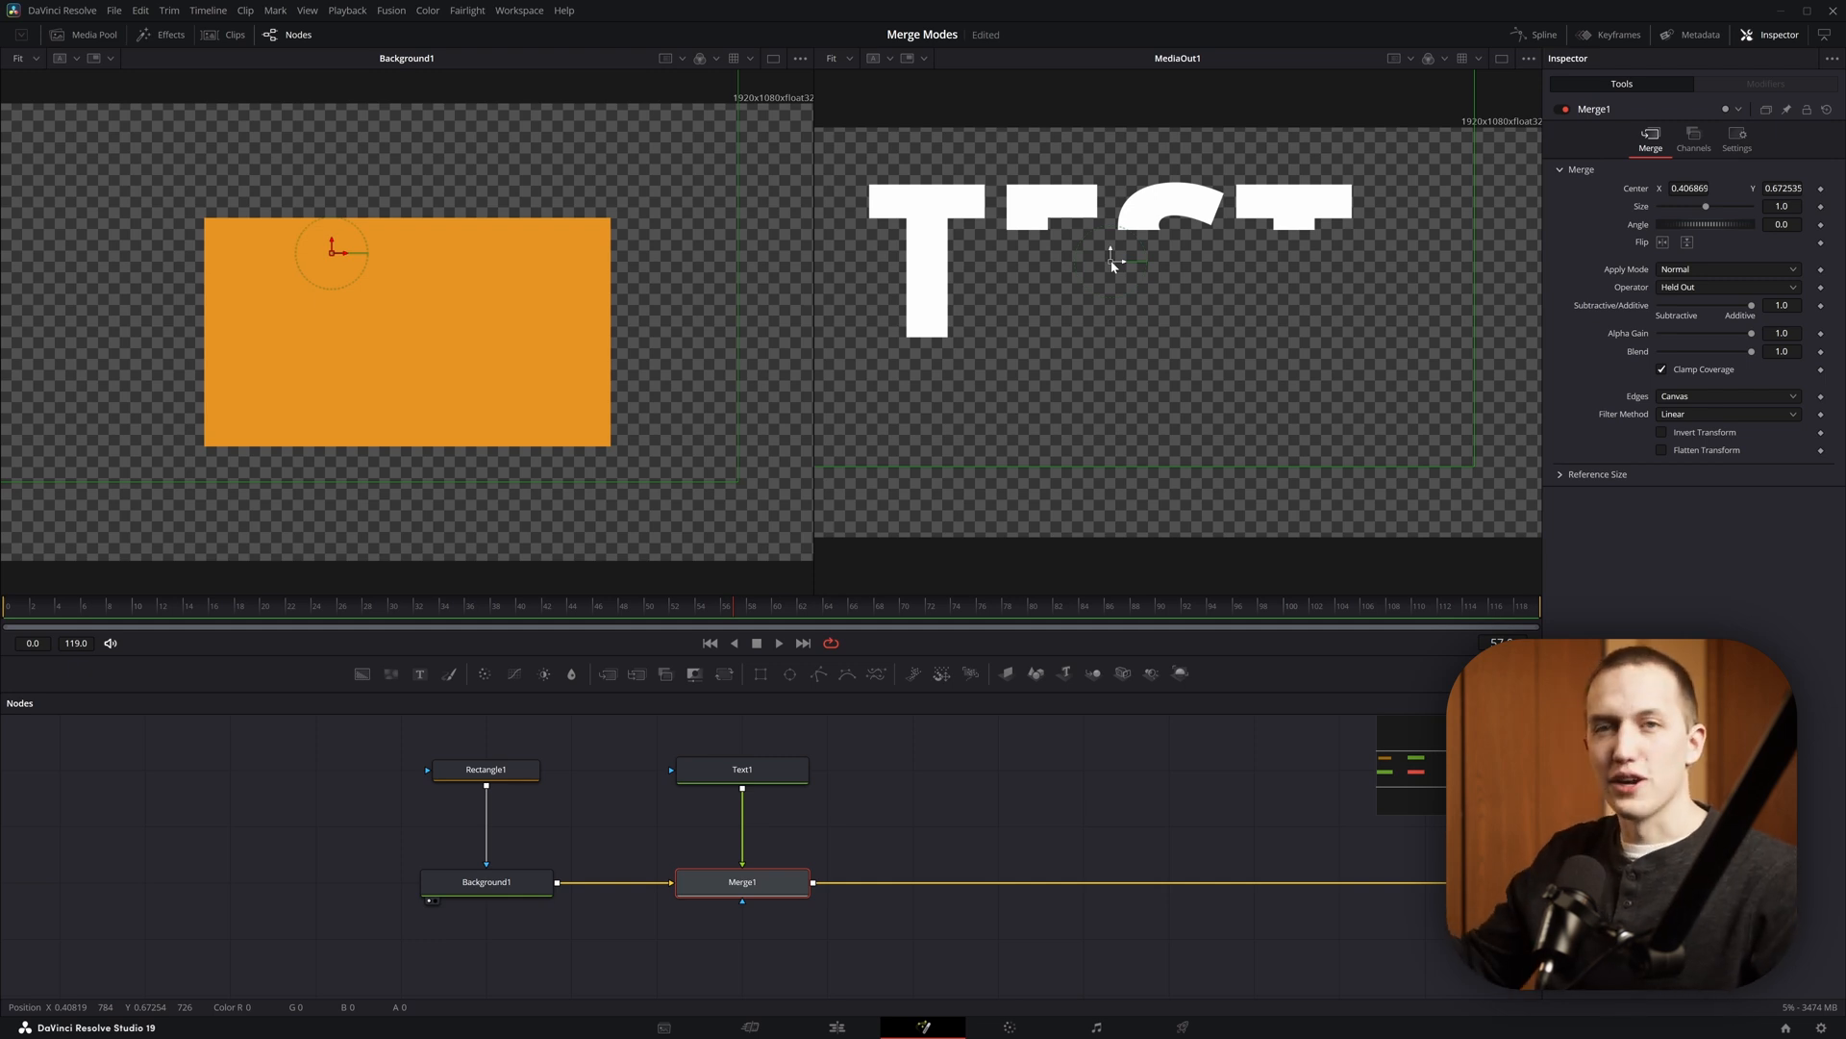
pyautogui.click(742, 881)
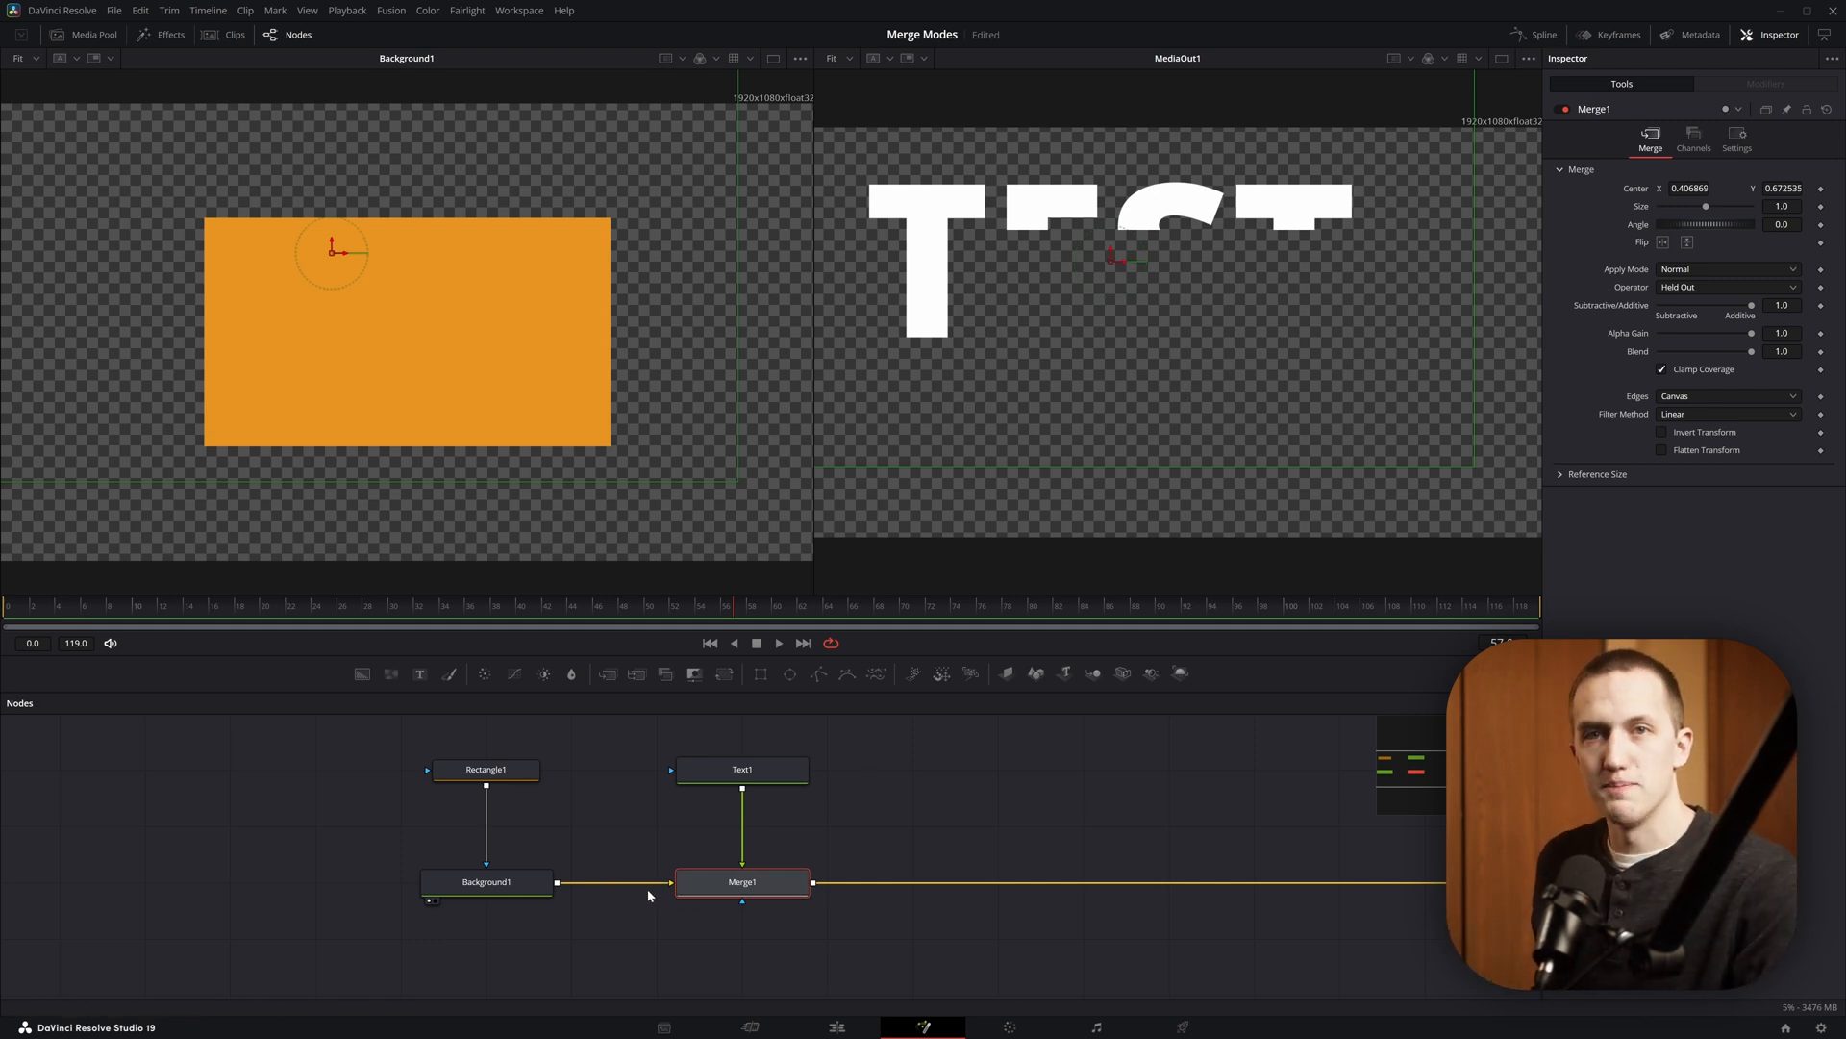
pyautogui.click(1725, 287)
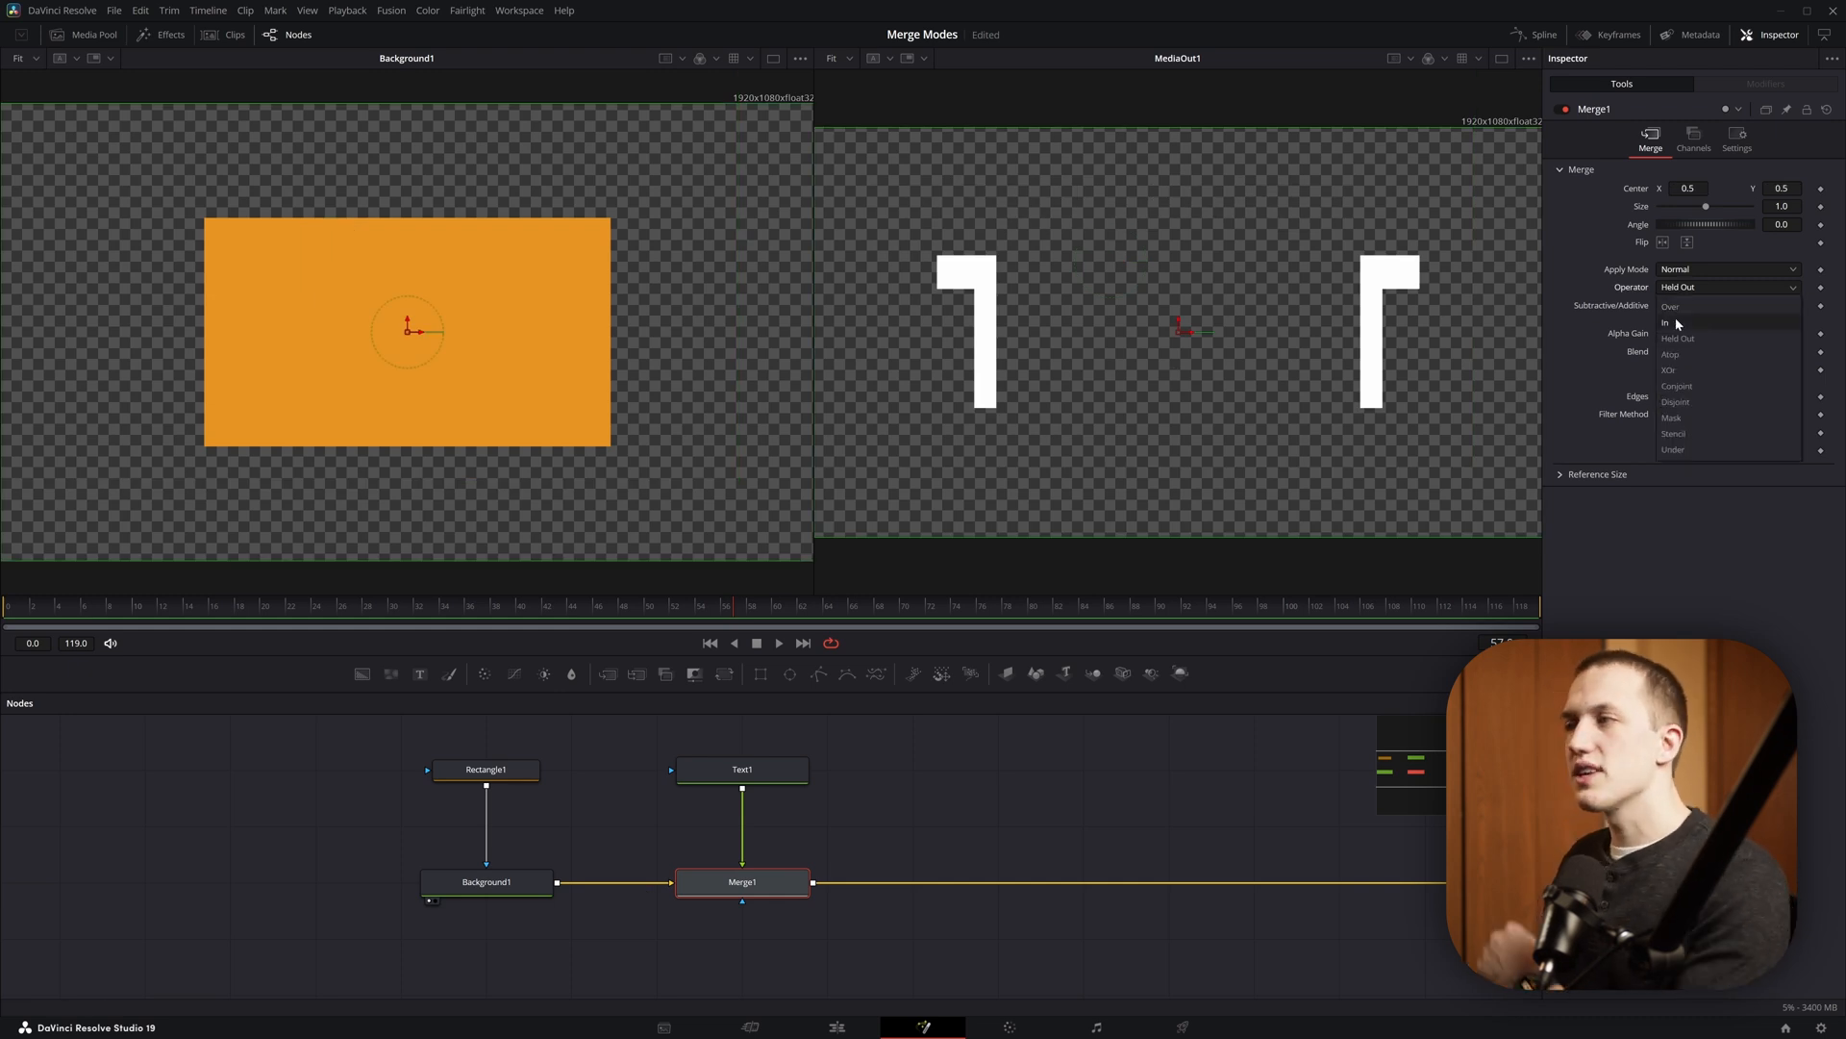
pyautogui.click(1667, 323)
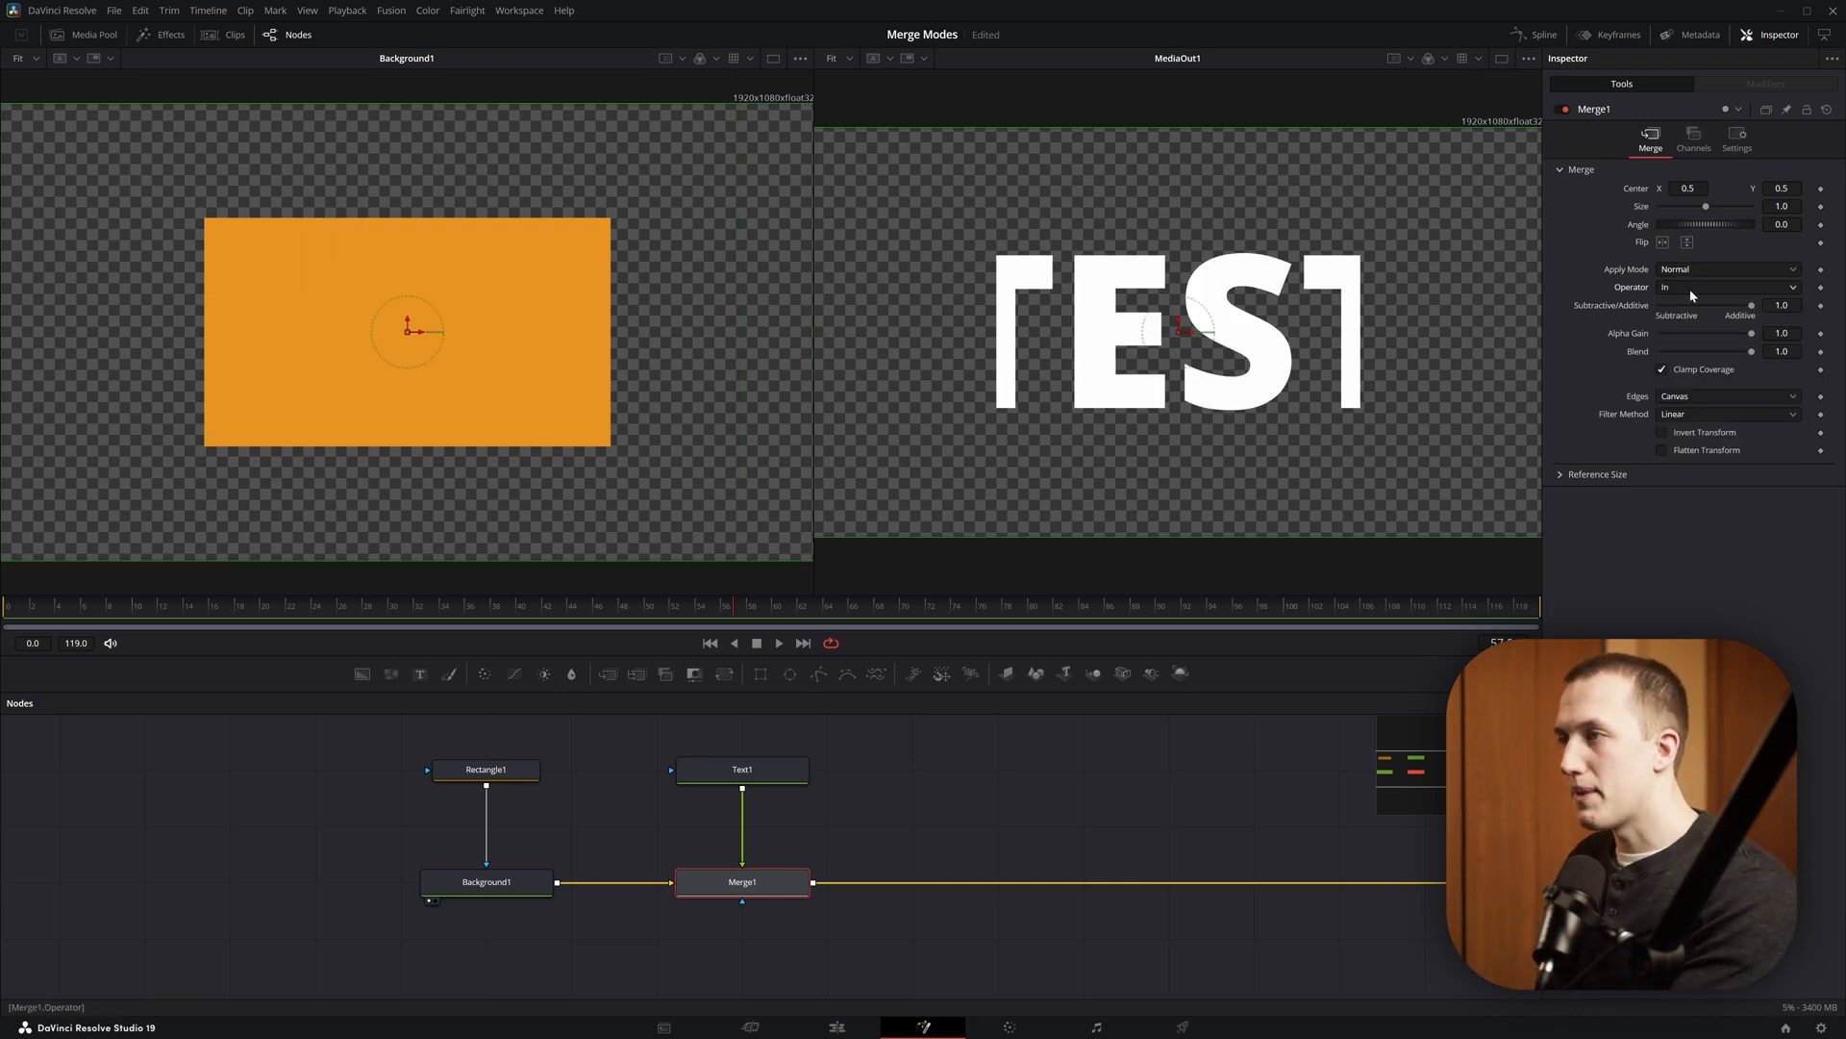
# - Set Merge1's Operator to Atop so TEST shows only within the orange rectangle
pyautogui.click(1726, 287)
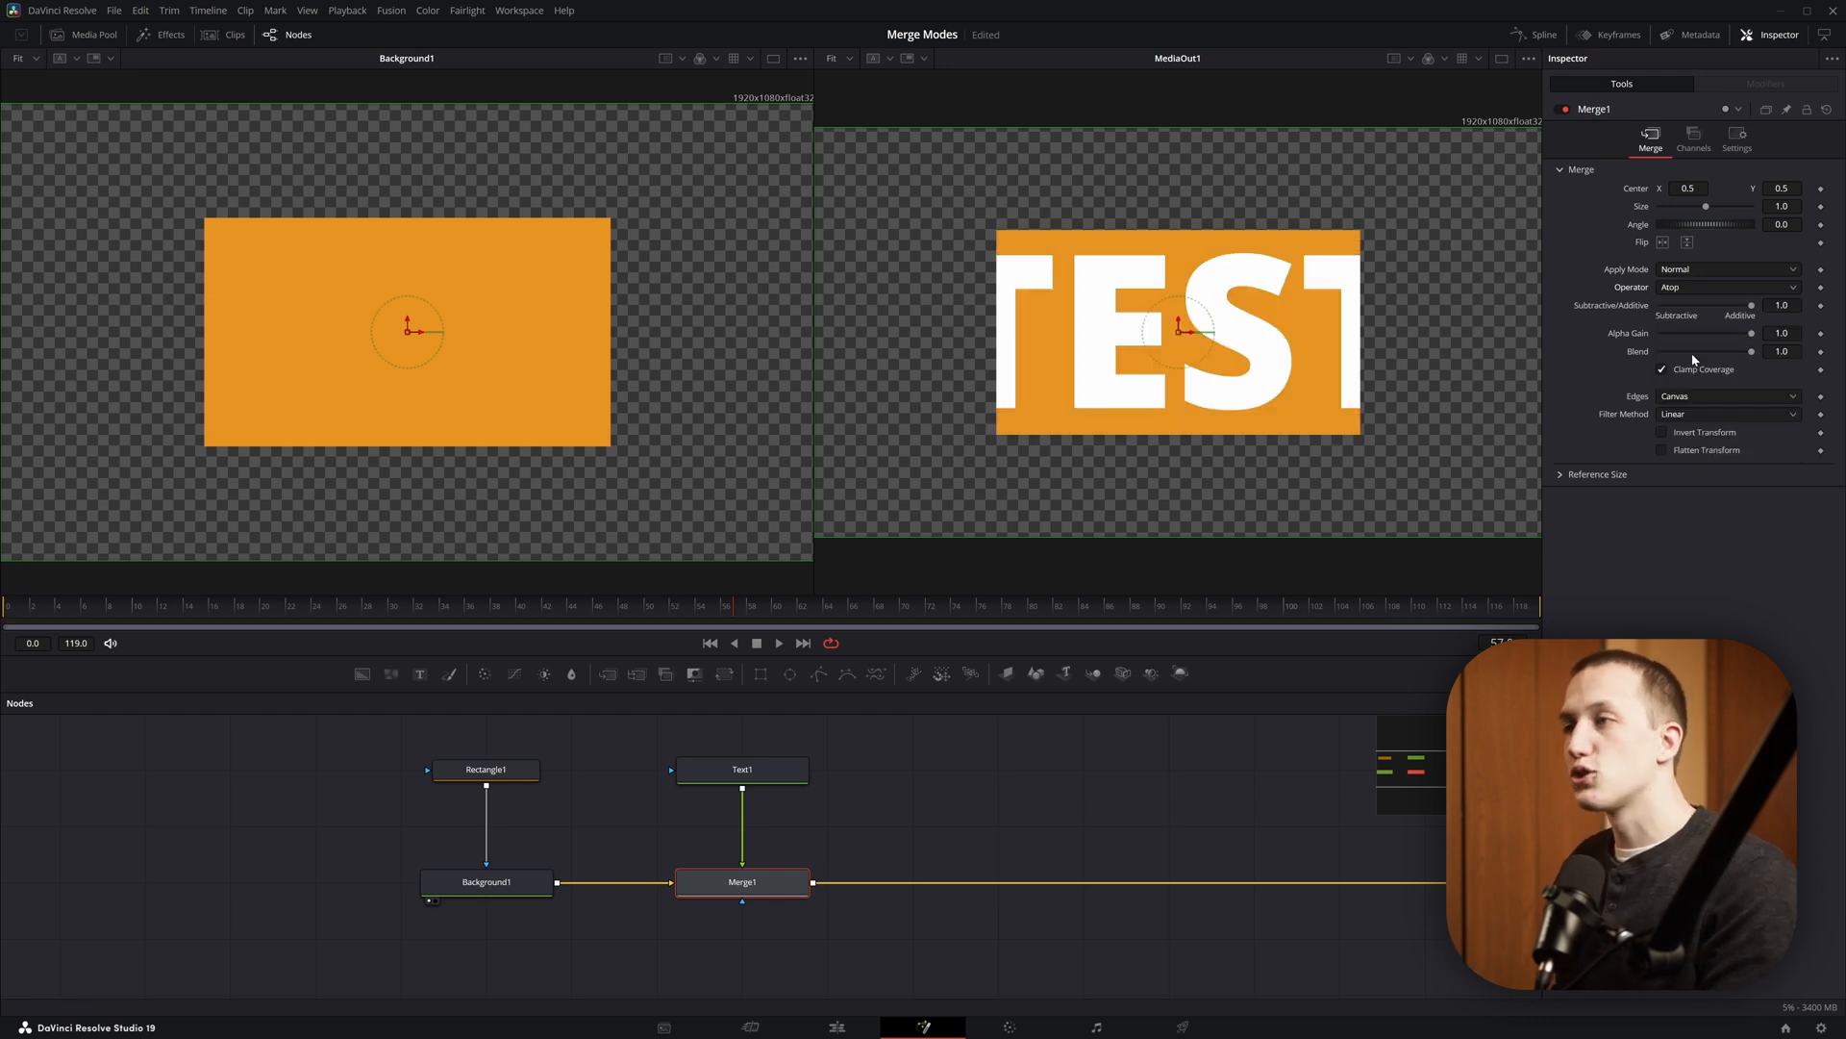
pyautogui.click(1725, 287)
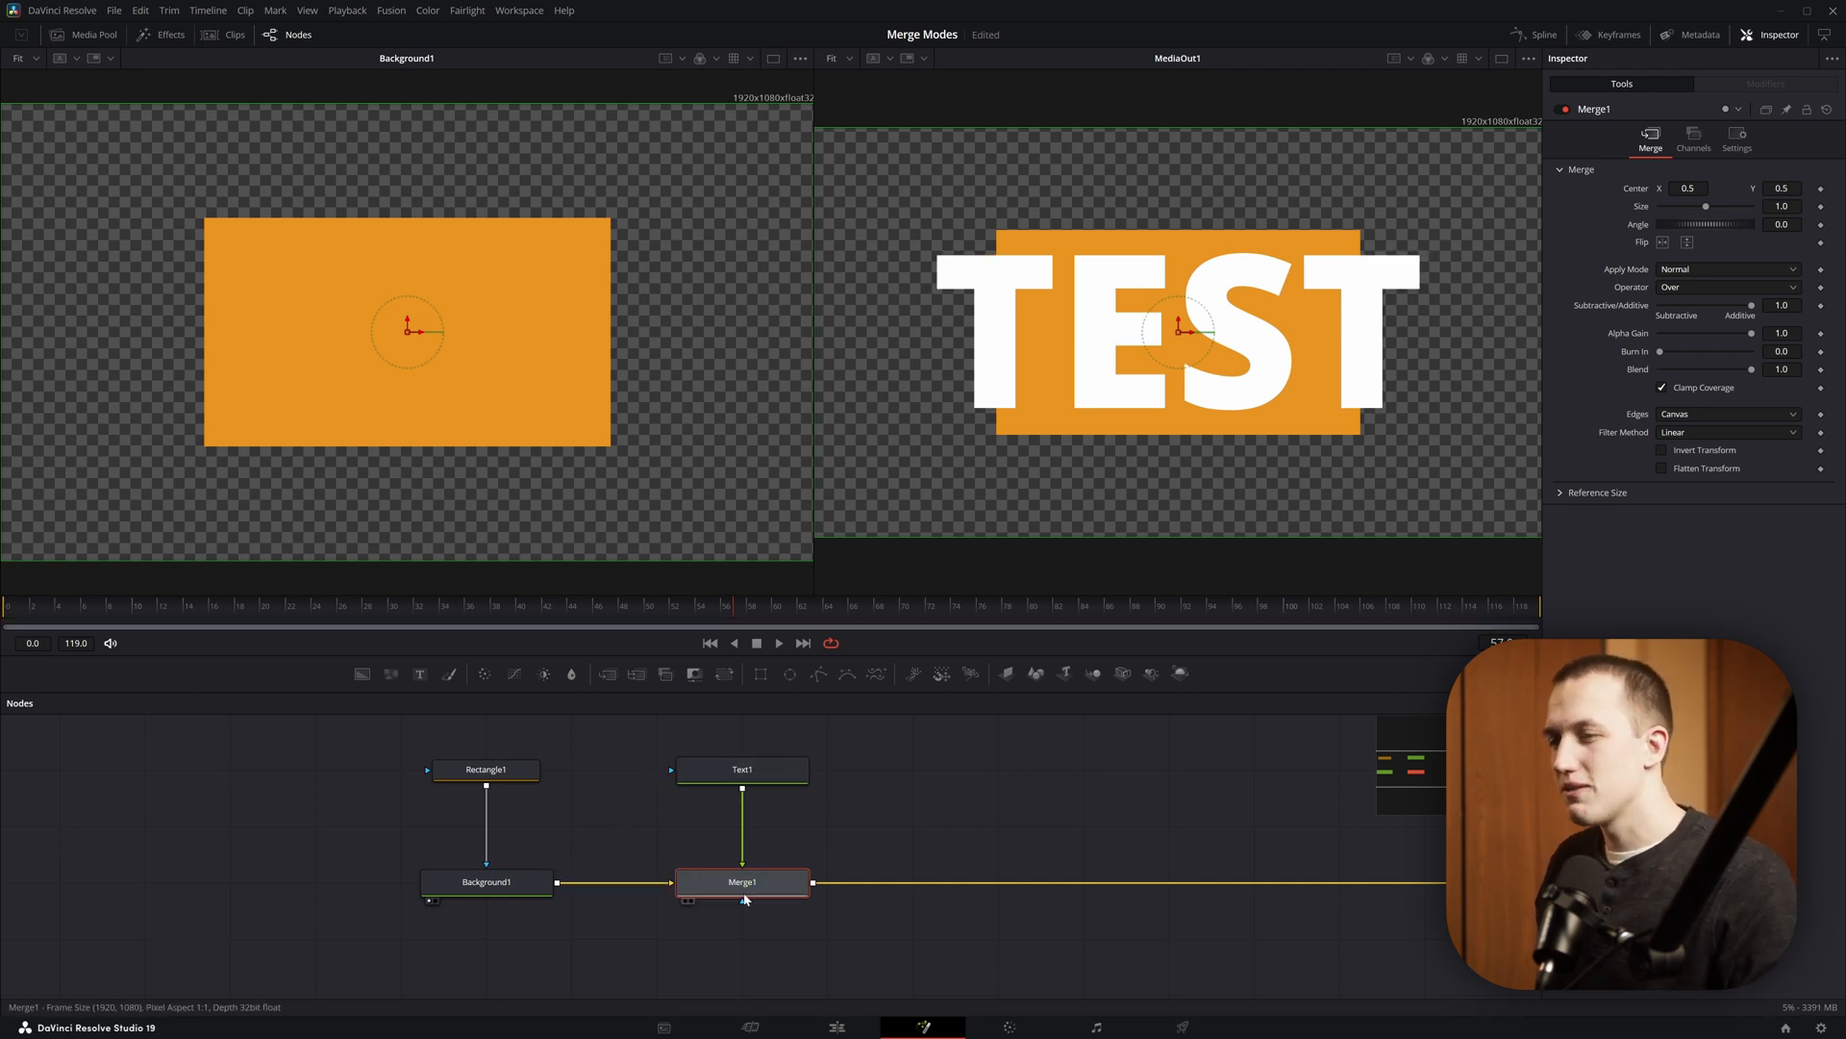
pyautogui.click(1727, 286)
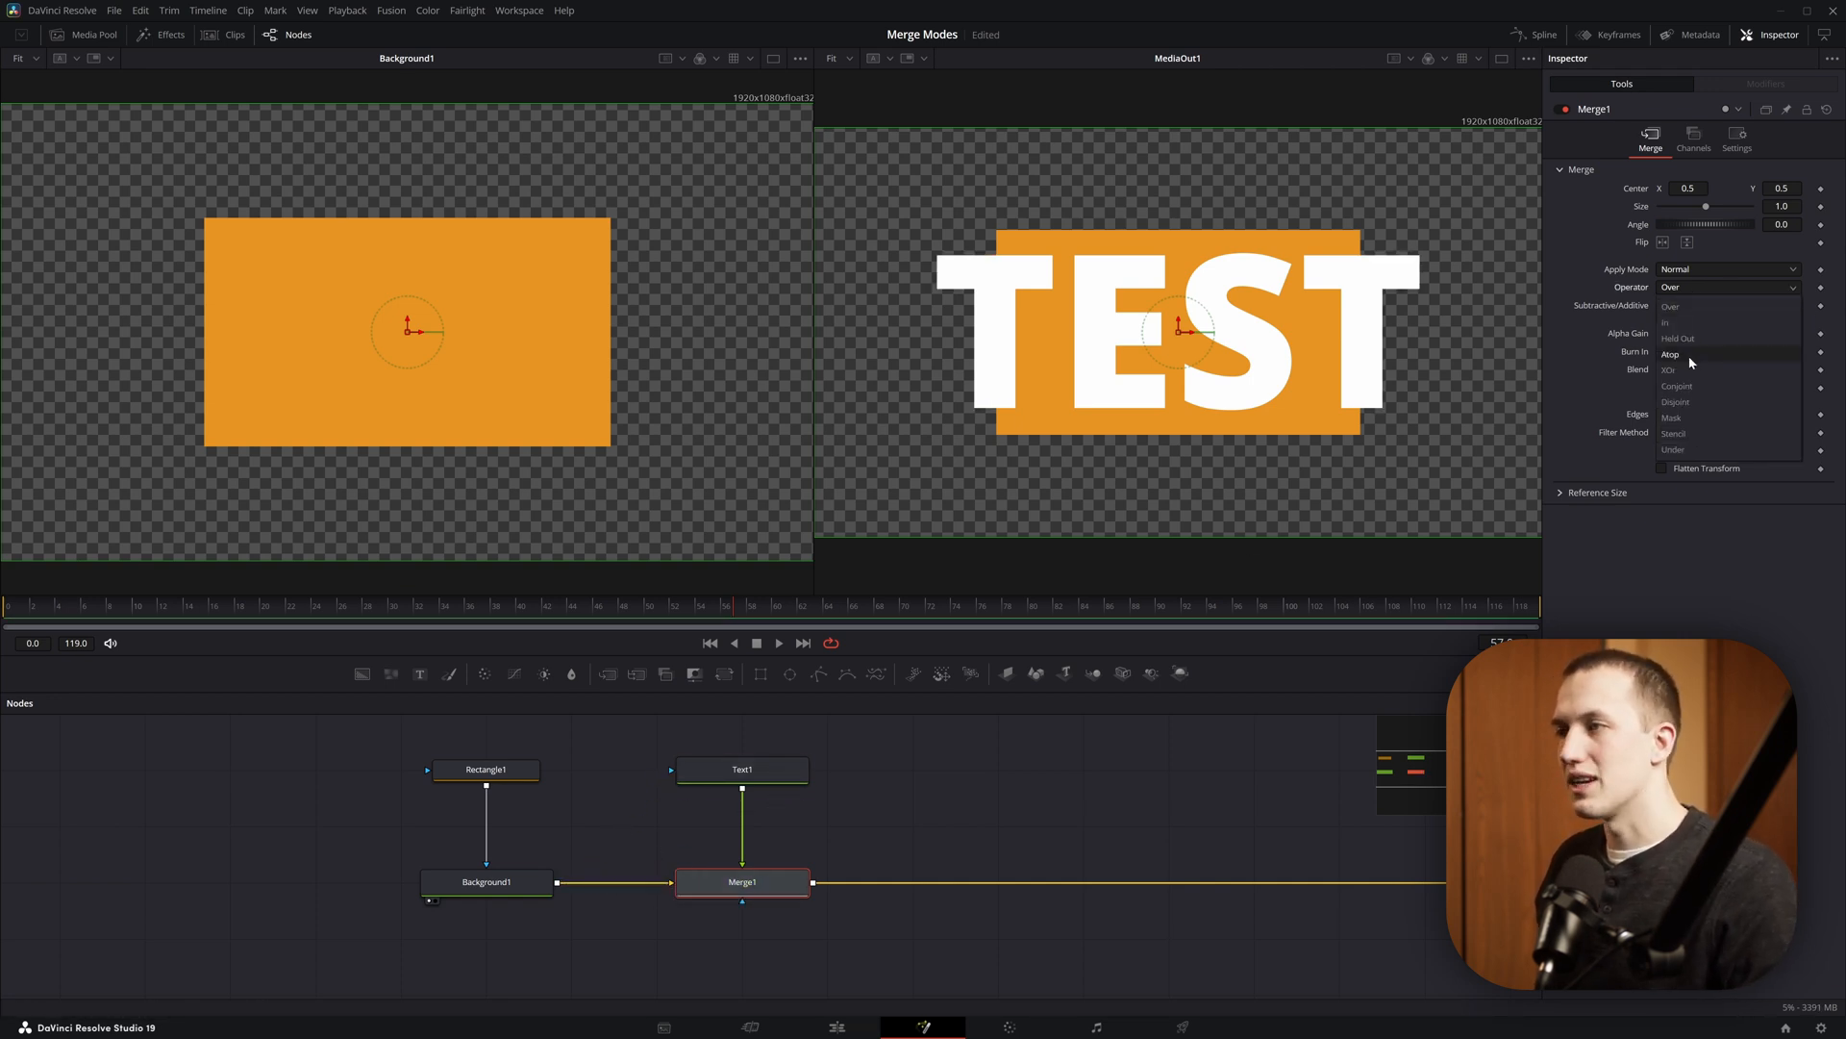
pyautogui.click(1672, 355)
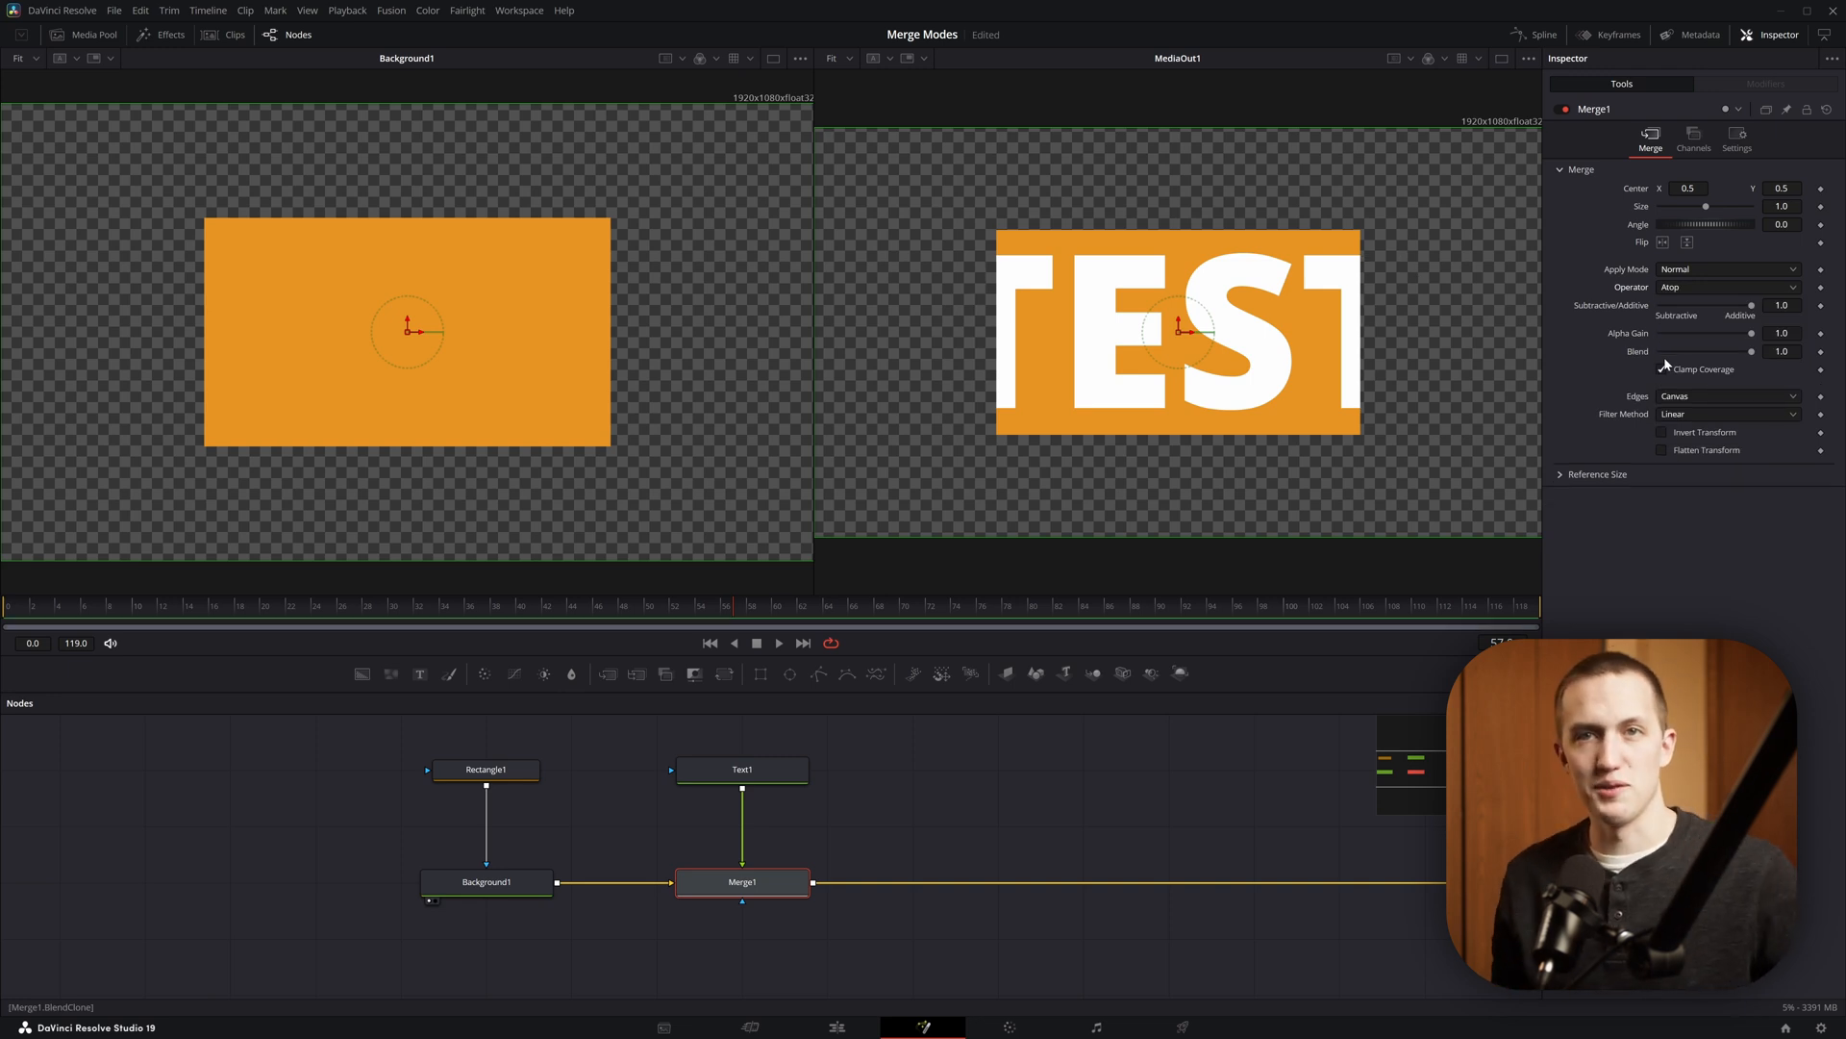
# - Cycle Merge1's Operator through XOr and Conjoint on the way to Mask
pyautogui.click(1725, 288)
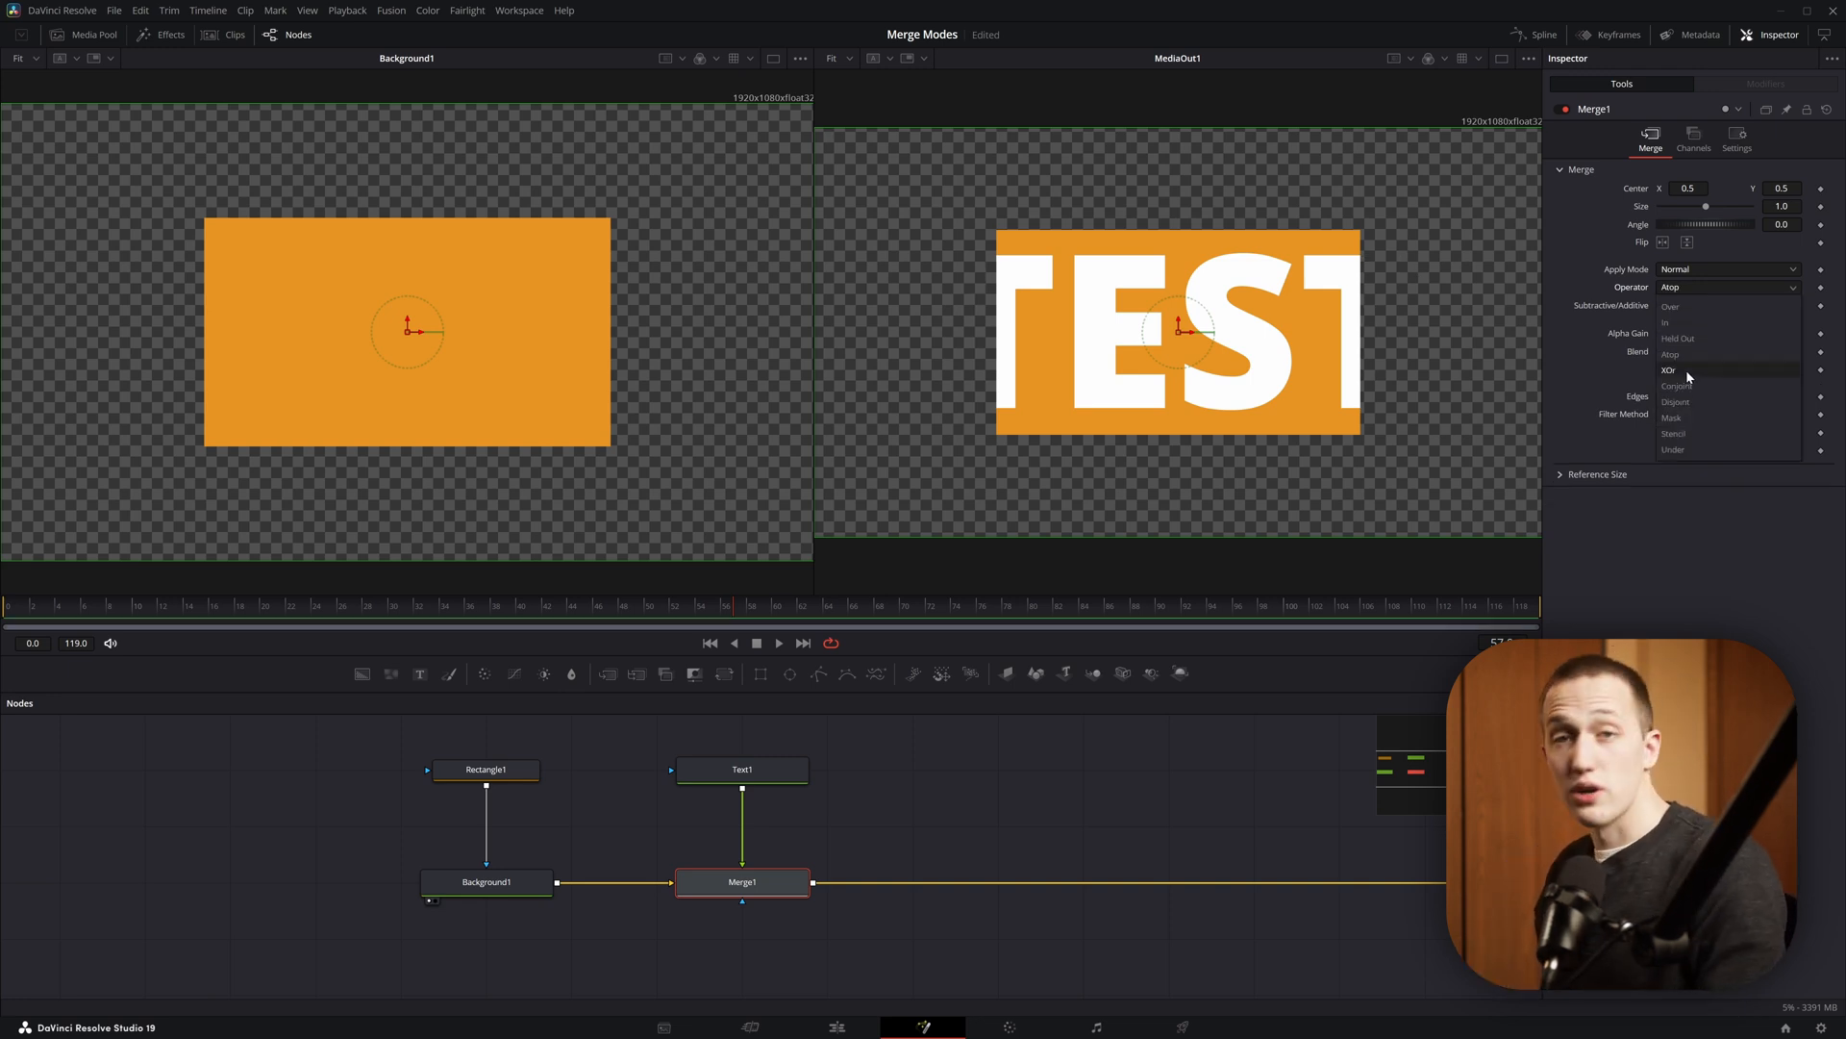
pyautogui.click(1672, 369)
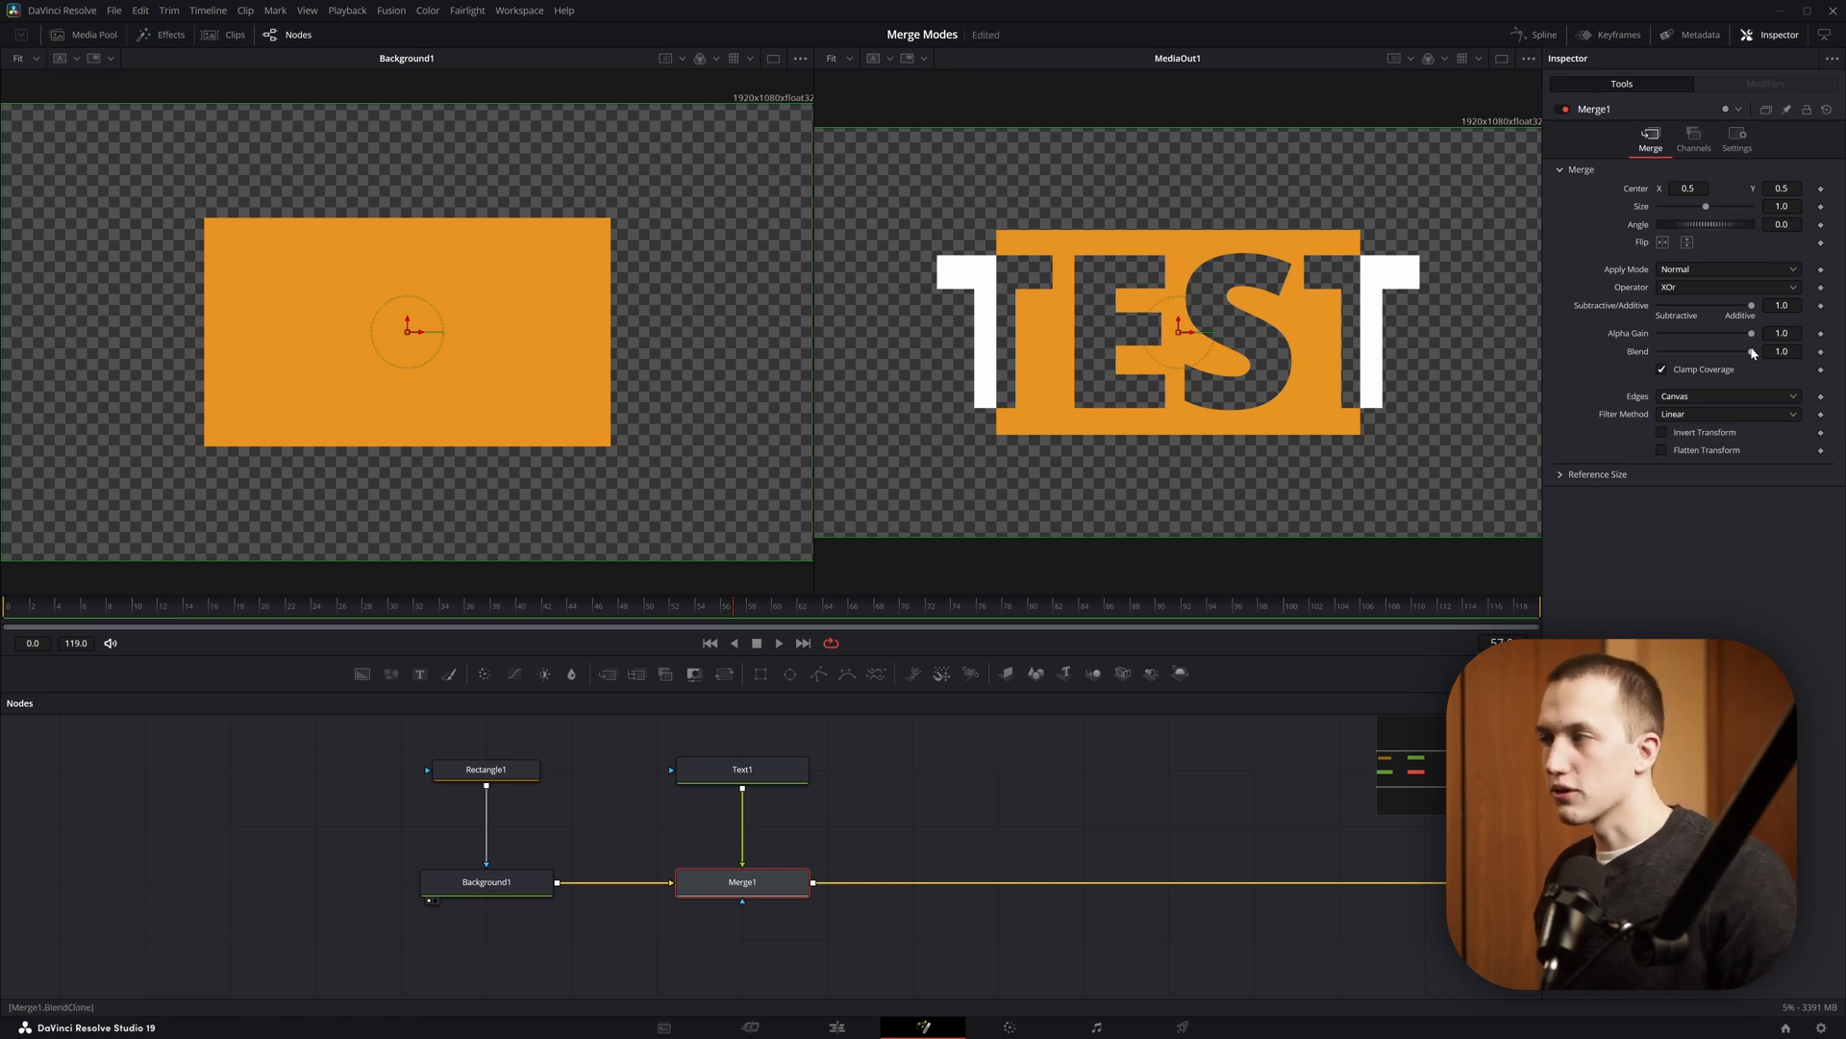
pyautogui.moveTo(1779, 351); pyautogui.dragTo(1719, 351)
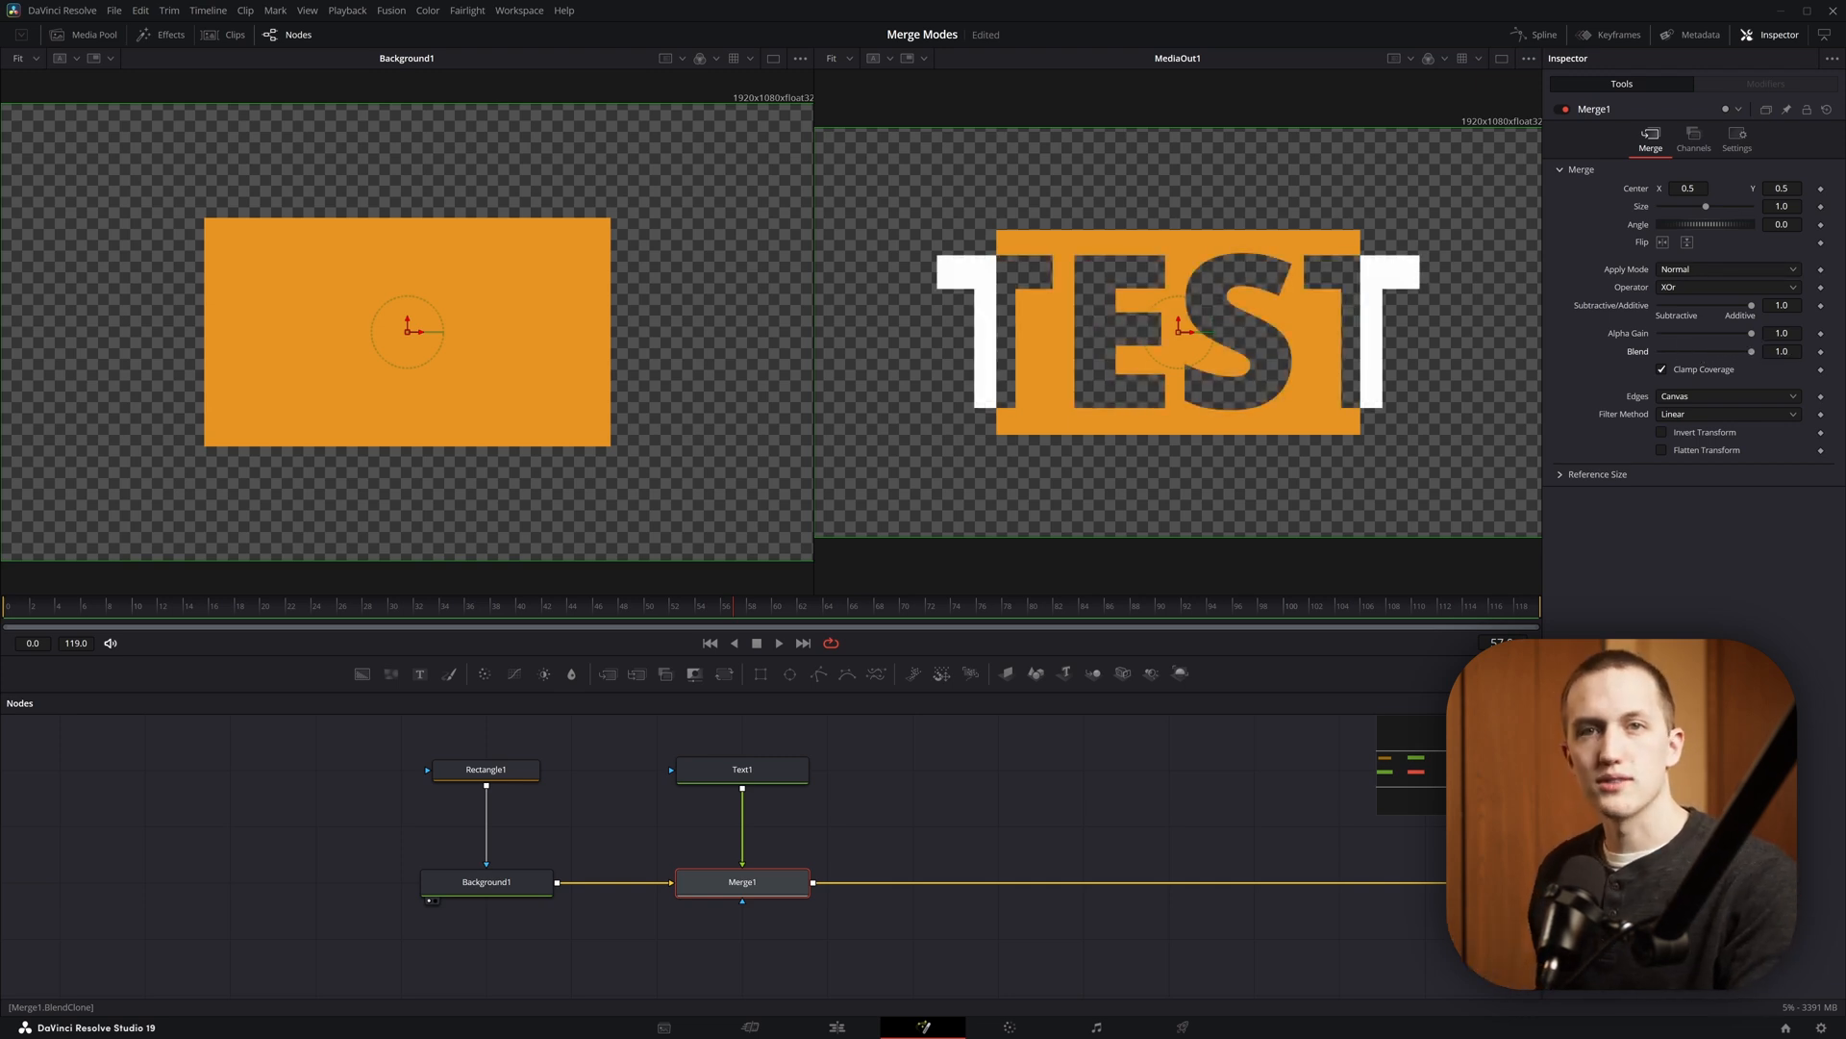
pyautogui.click(1725, 287)
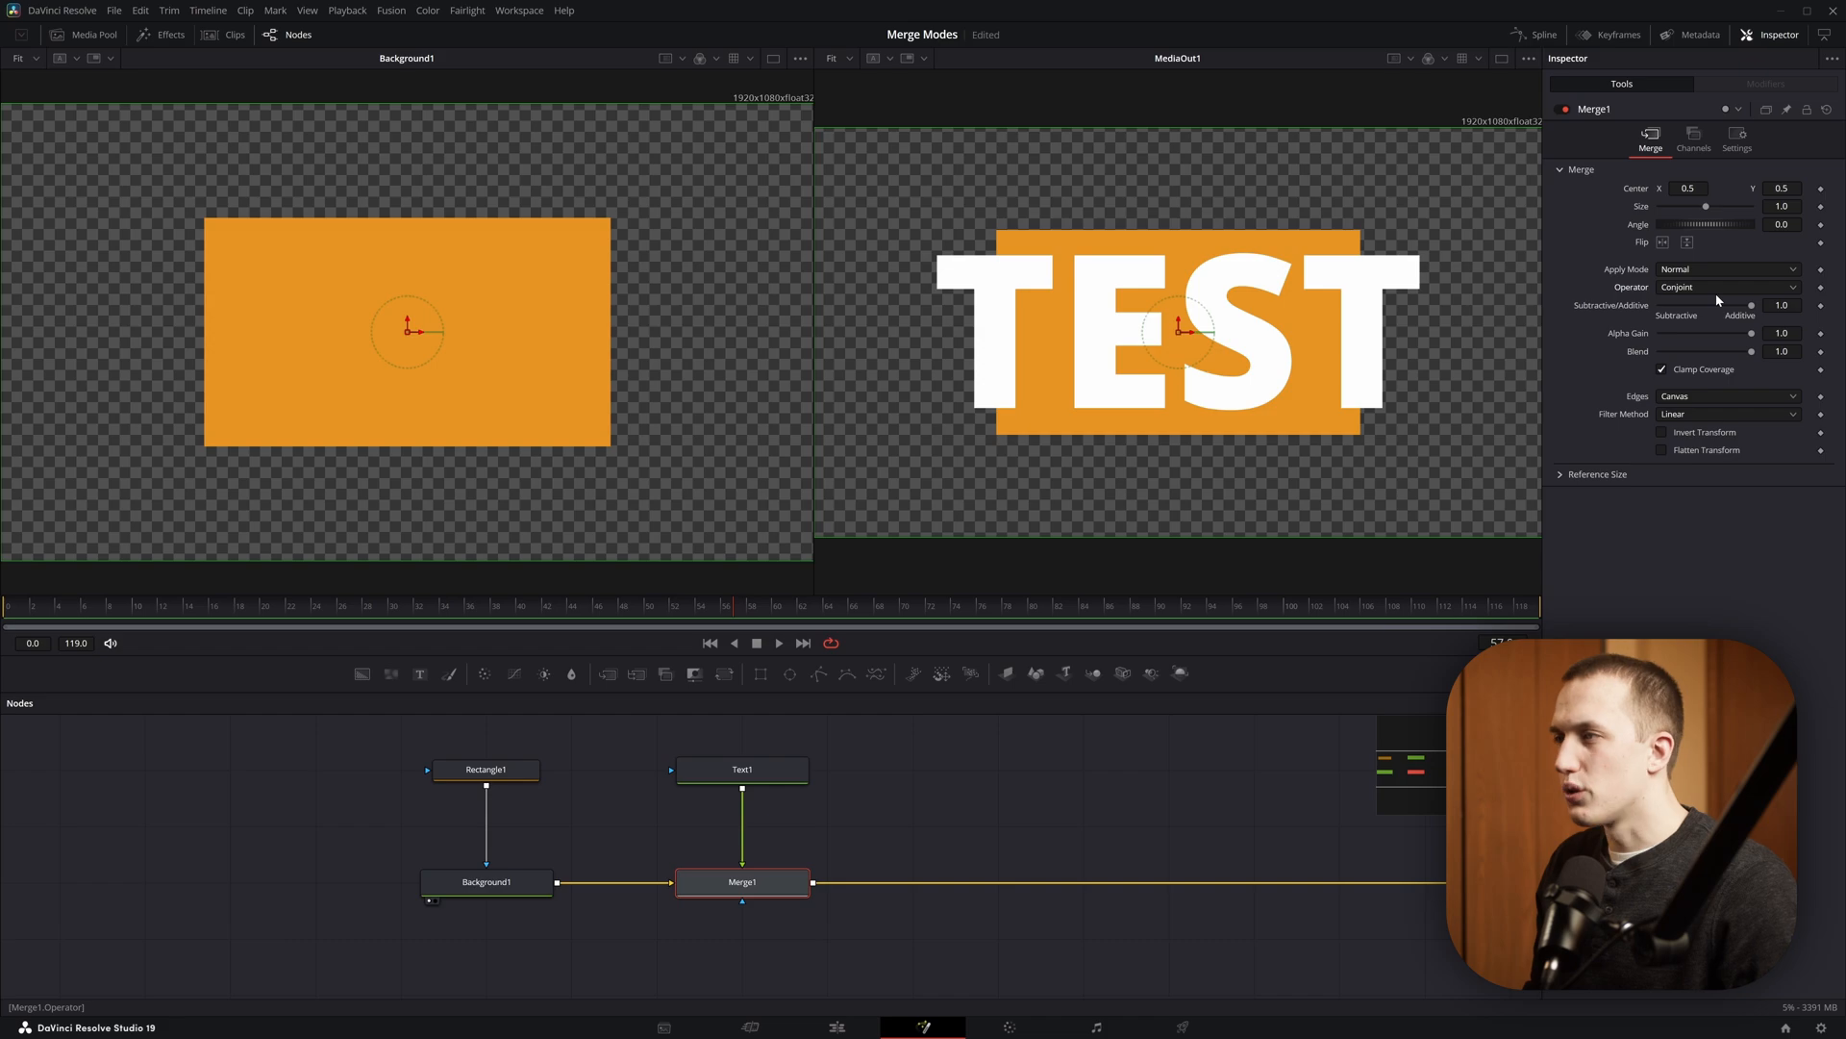
pyautogui.click(1726, 287)
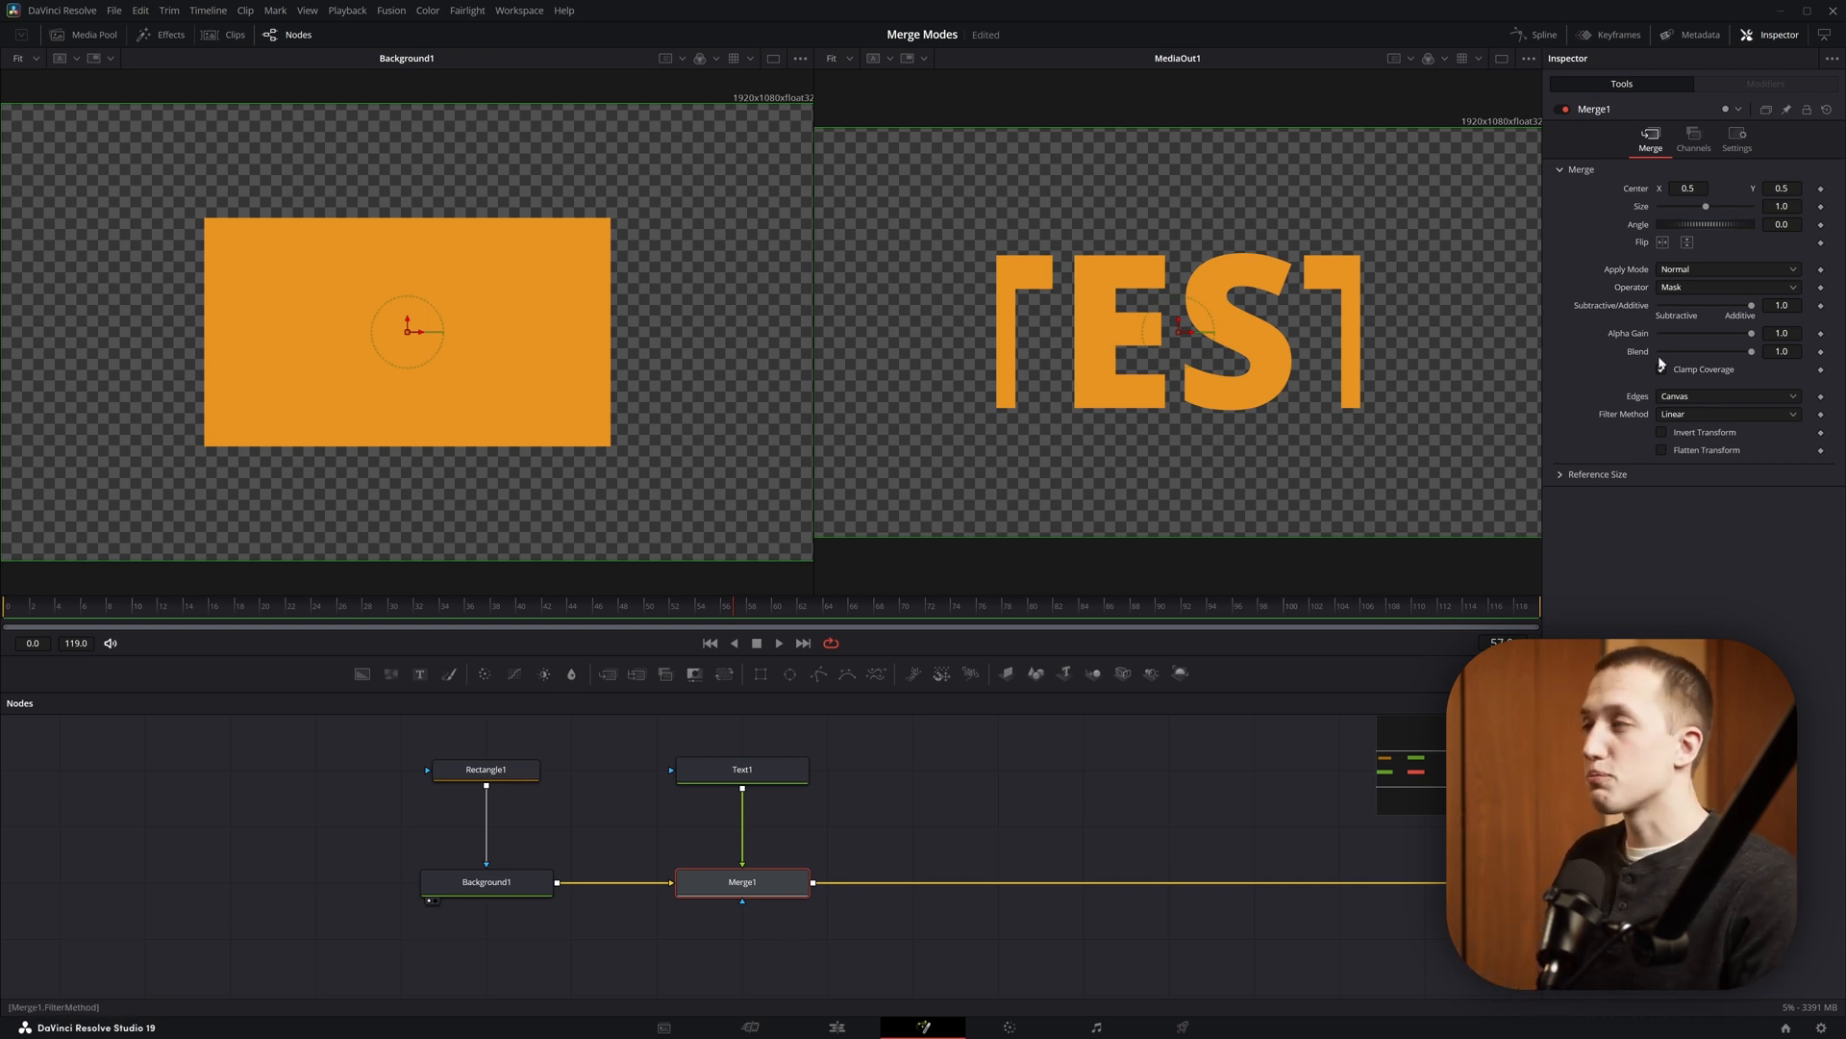
pyautogui.click(1725, 287)
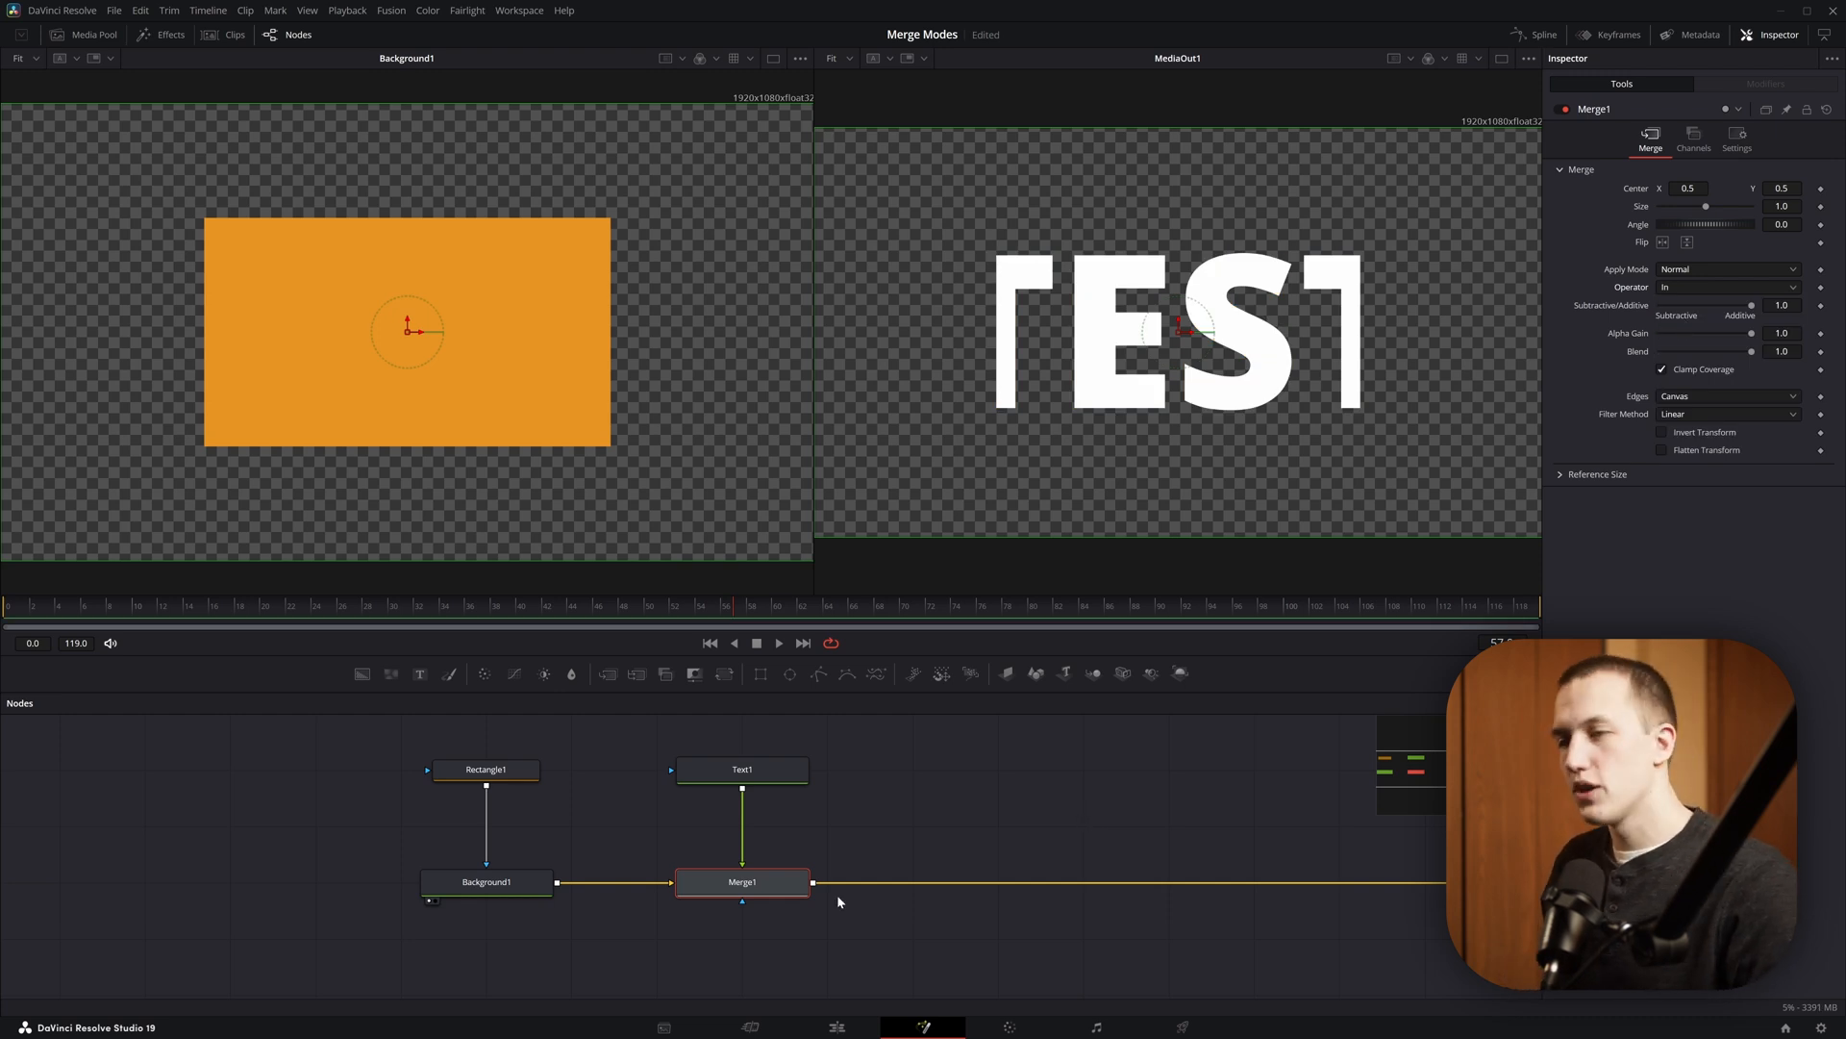
pyautogui.press('ctrl+t')
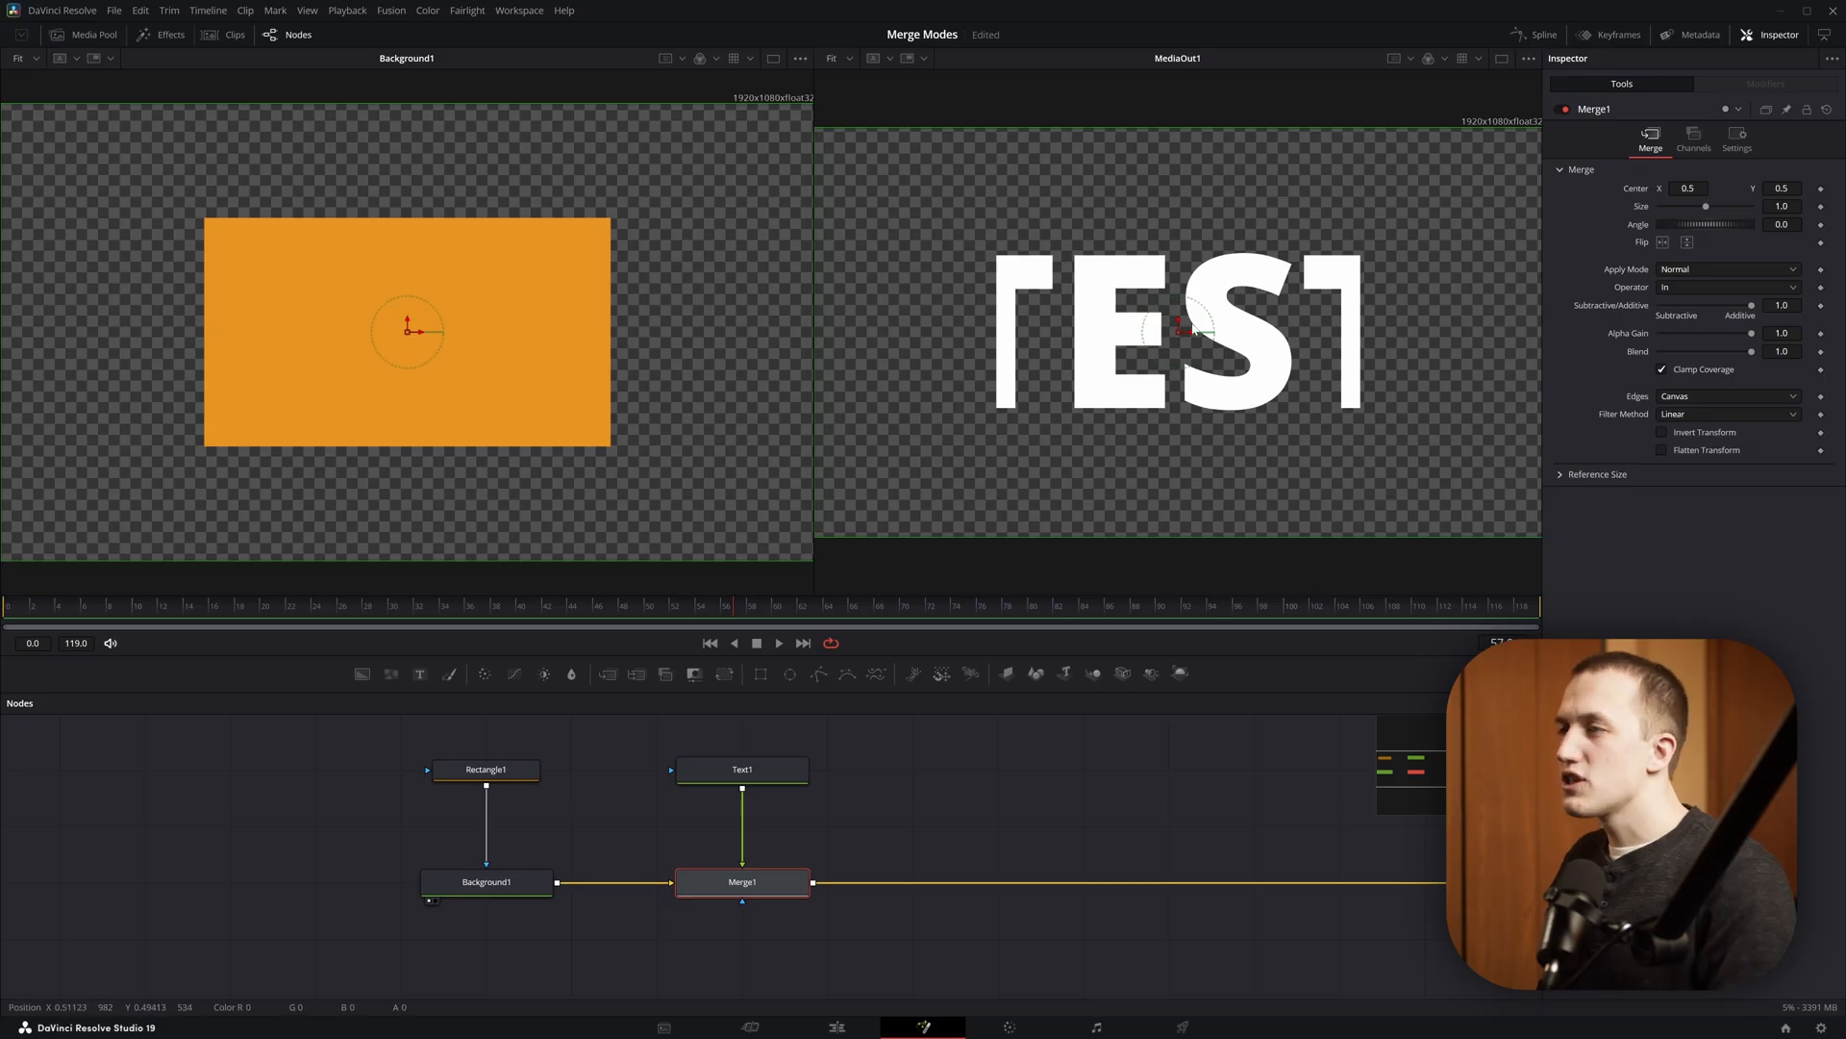
pyautogui.moveTo(406, 332); pyautogui.dragTo(489, 300)
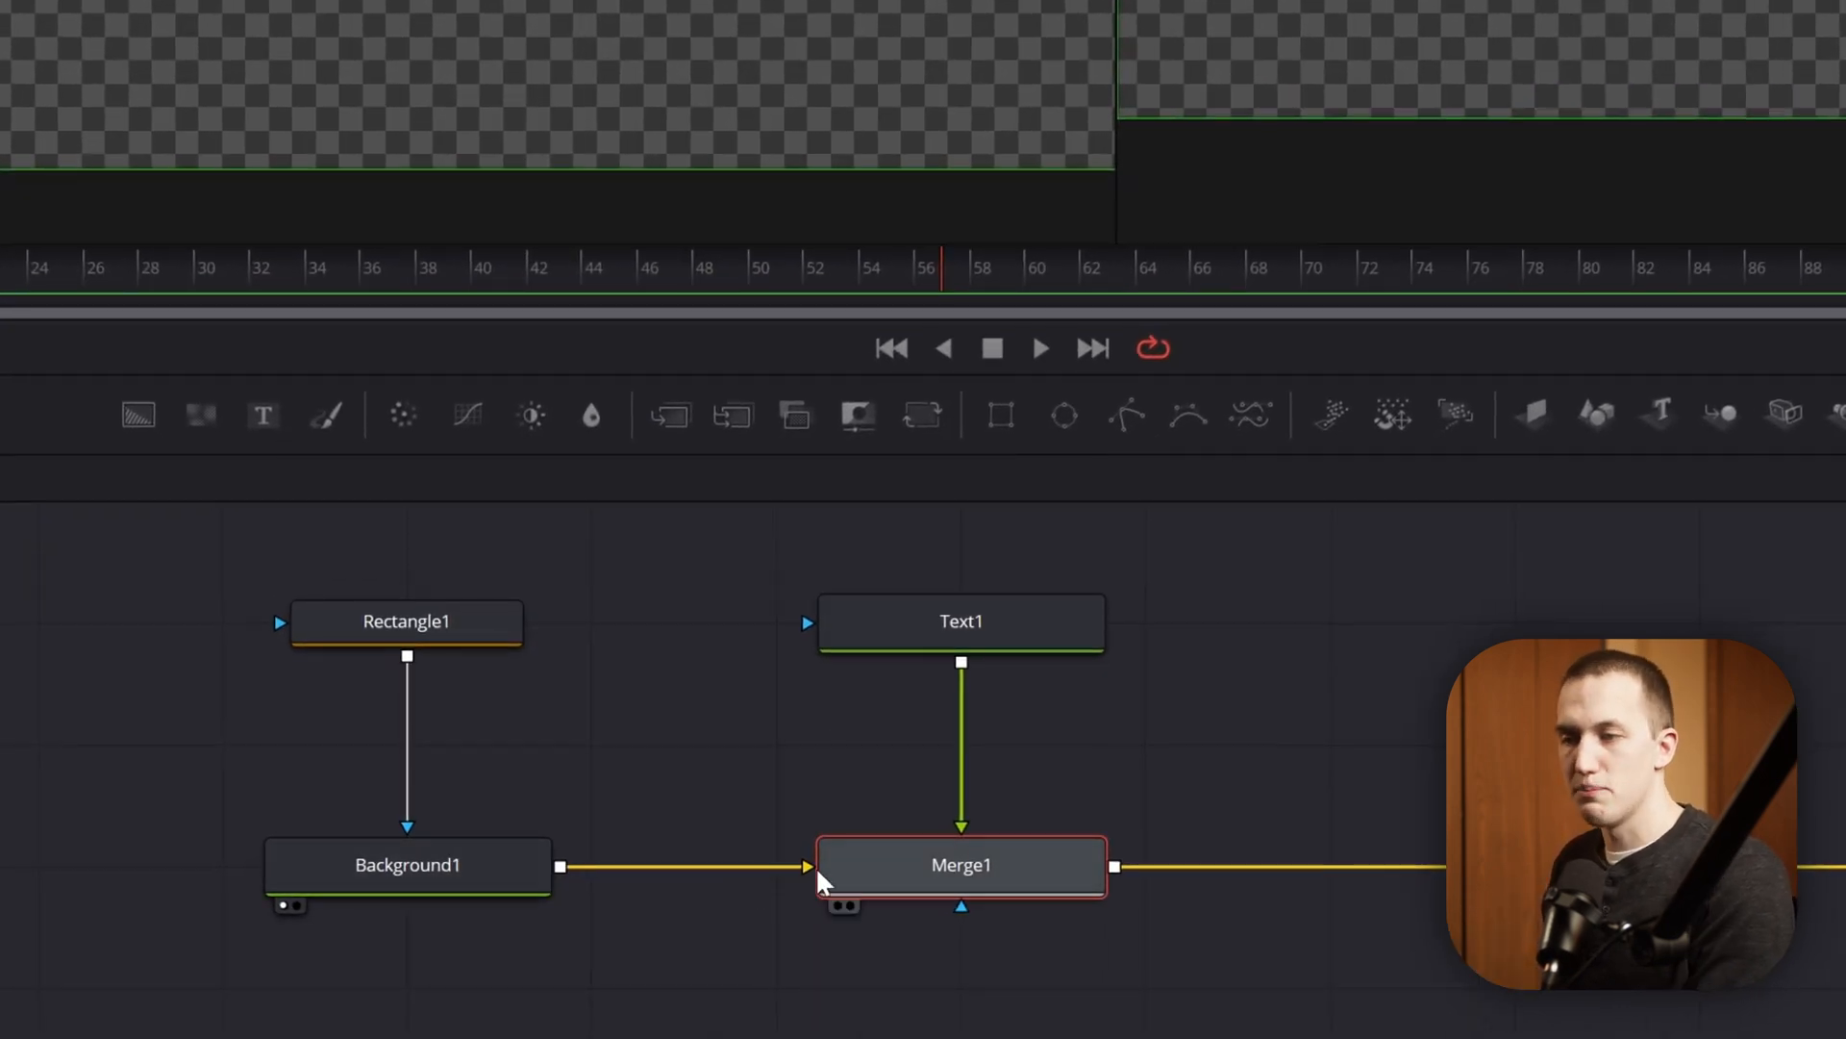
pyautogui.moveTo(677, 857)
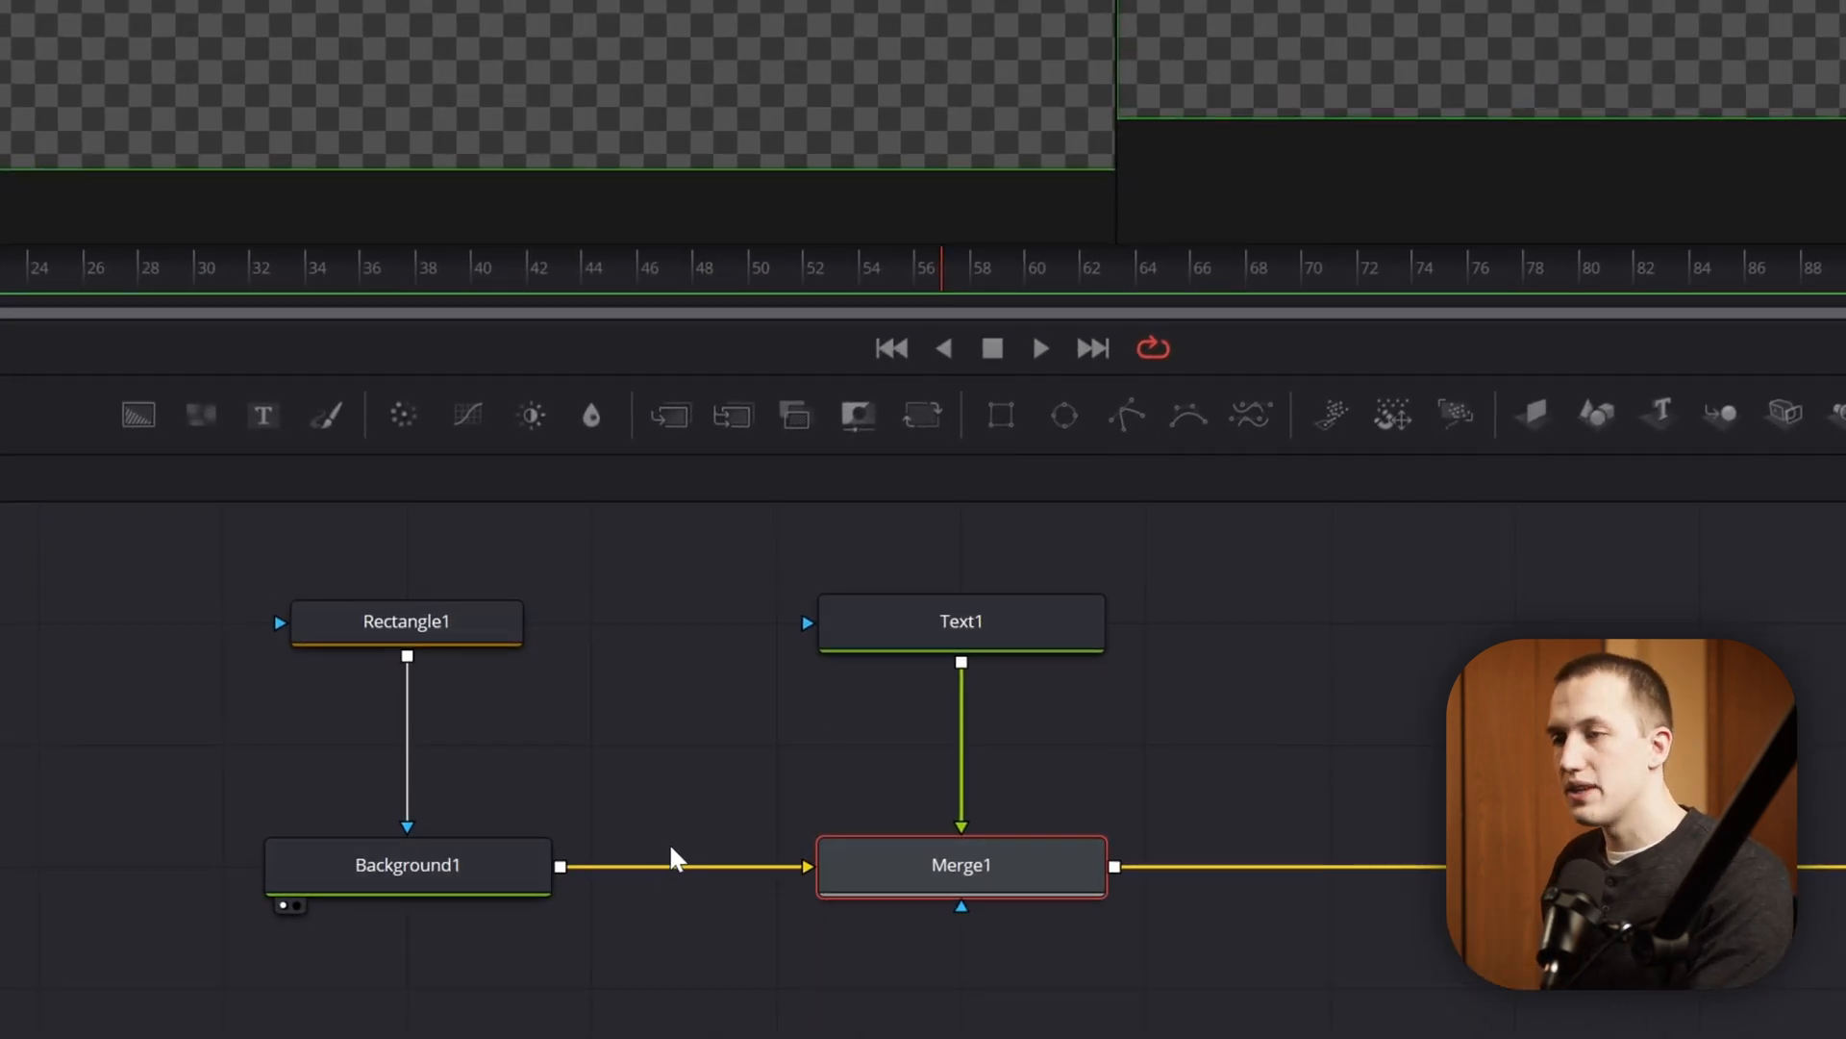
pyautogui.moveTo(860, 732)
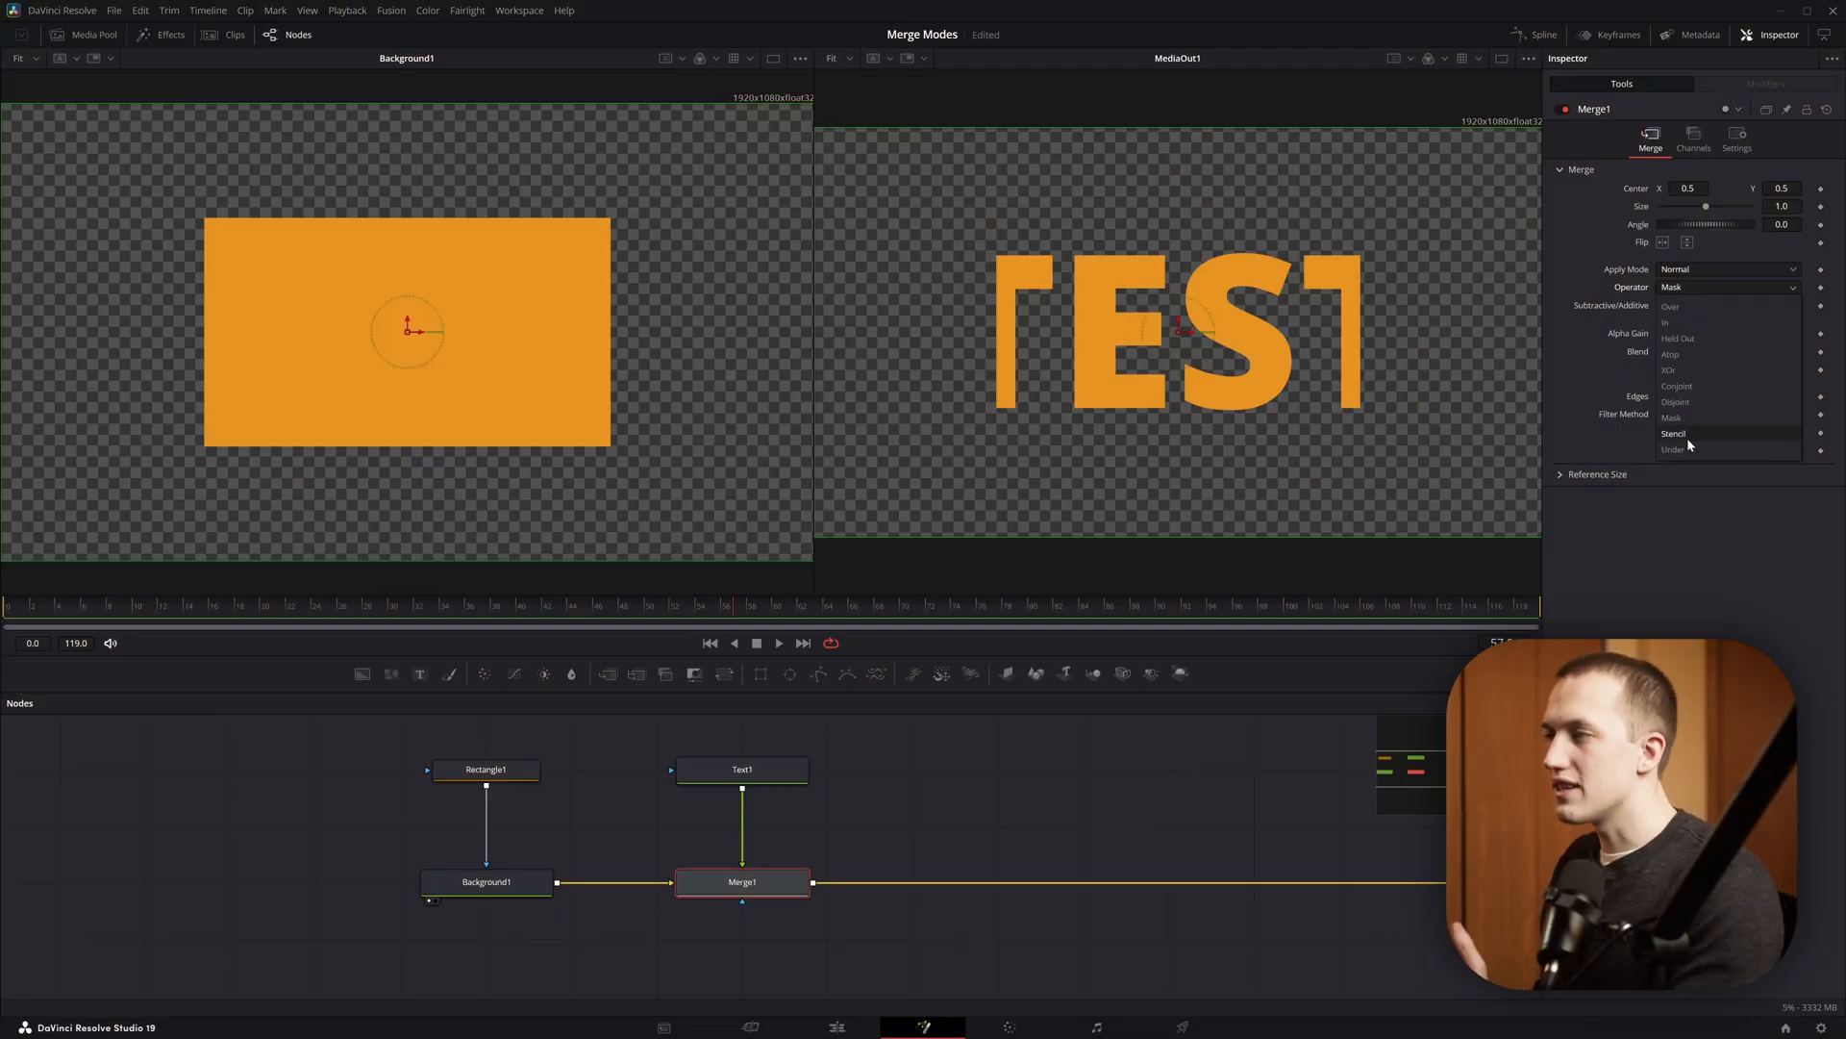
# - Switch Merge1's Operator to Stencil and view the finished glowing Operators composite
pyautogui.click(1674, 432)
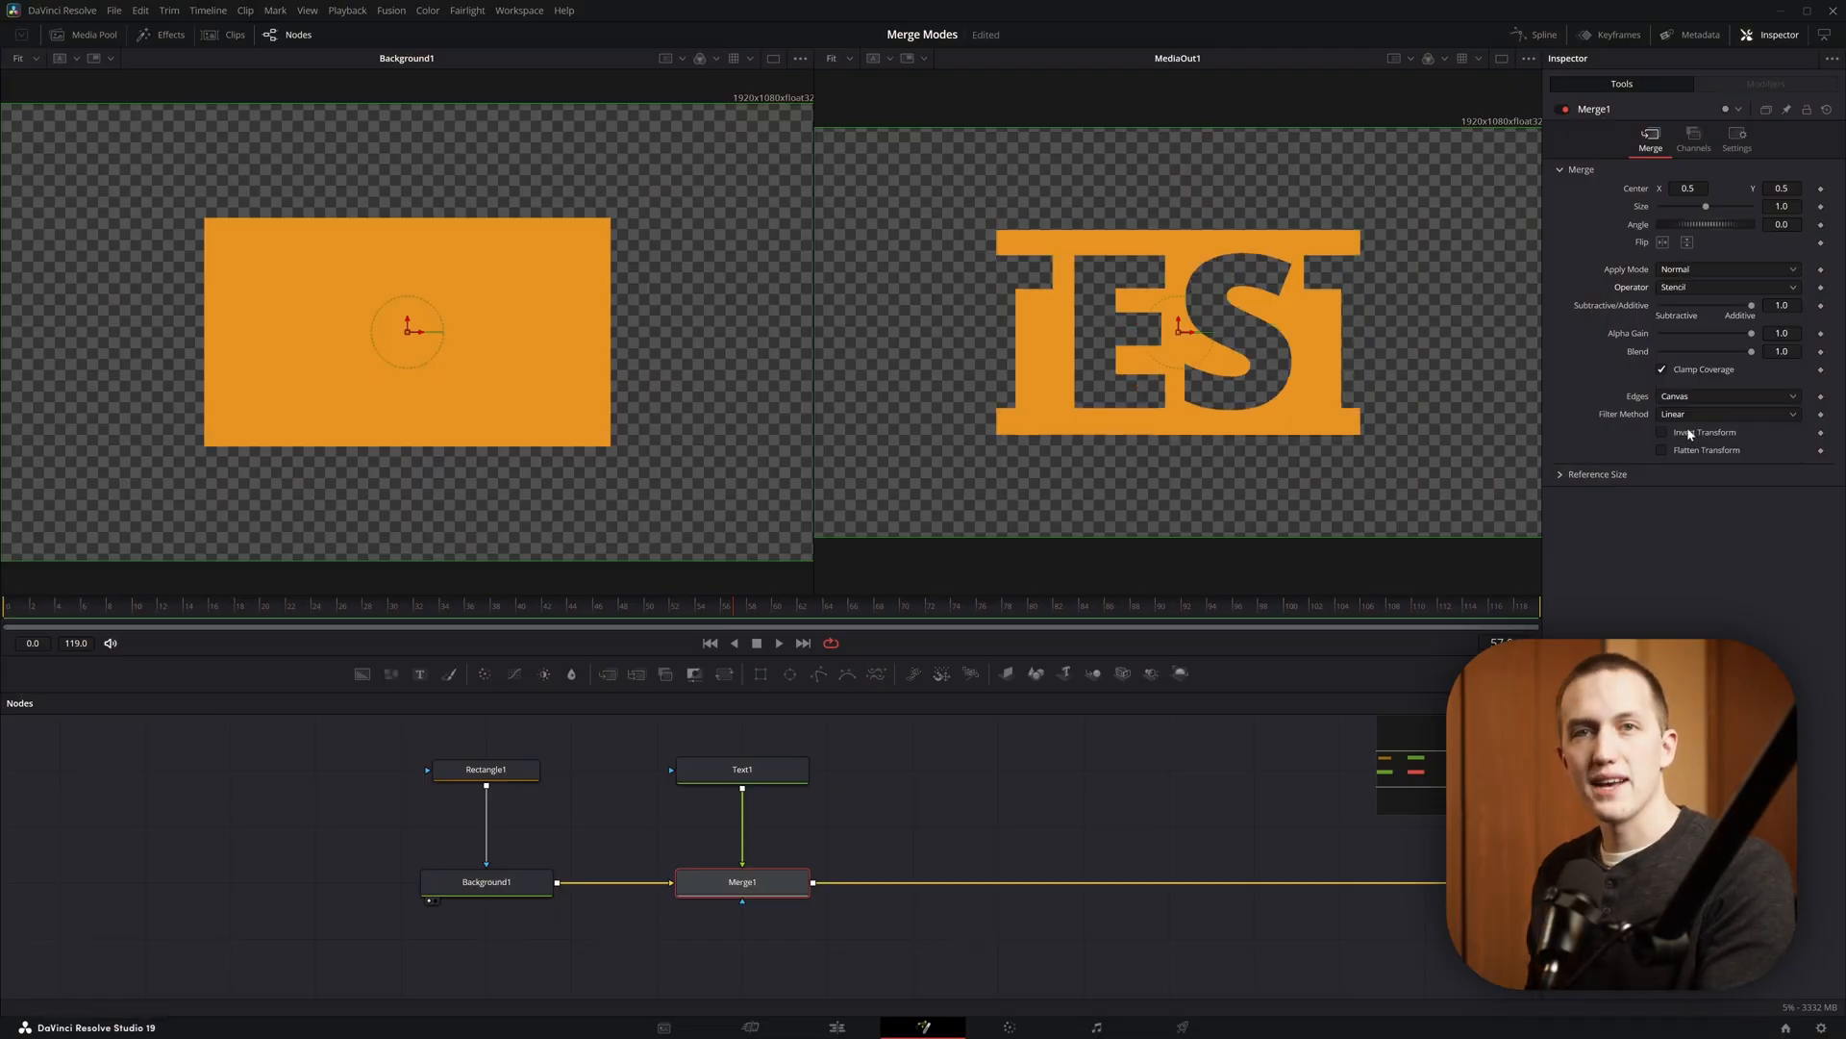
pyautogui.click(1725, 286)
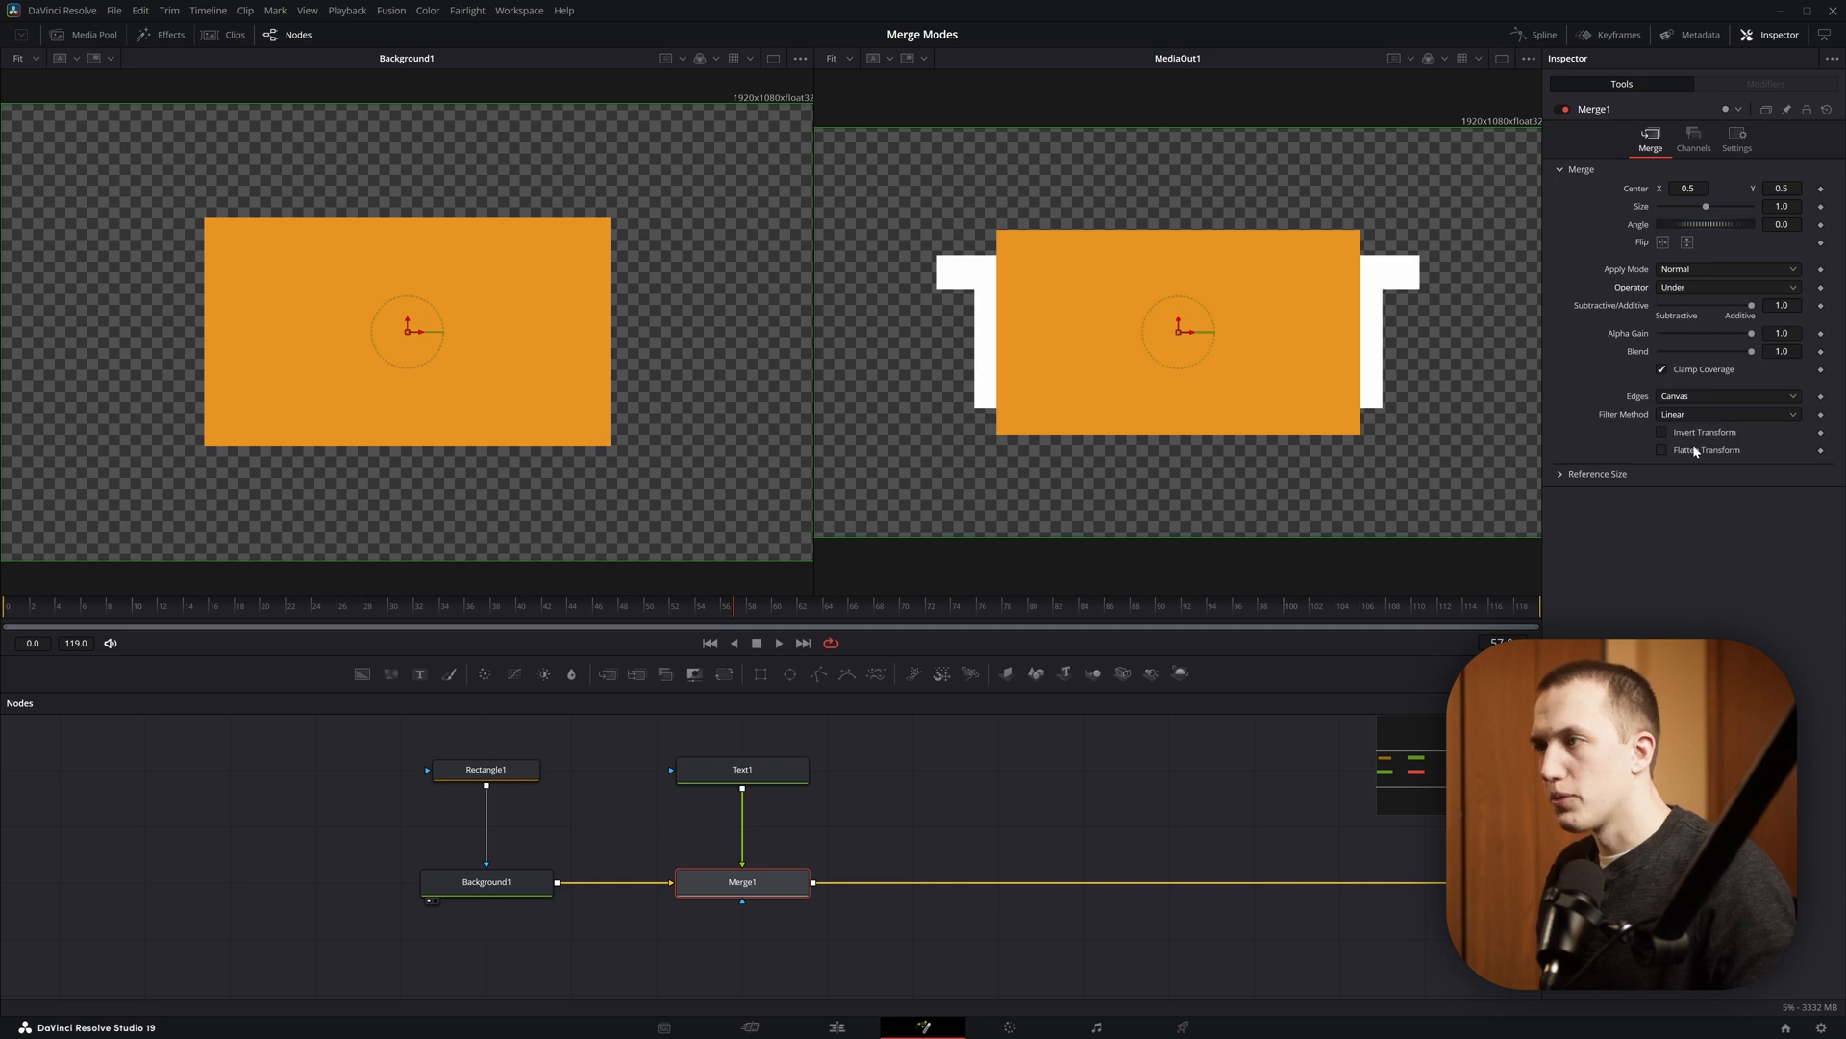
pyautogui.click(741, 770)
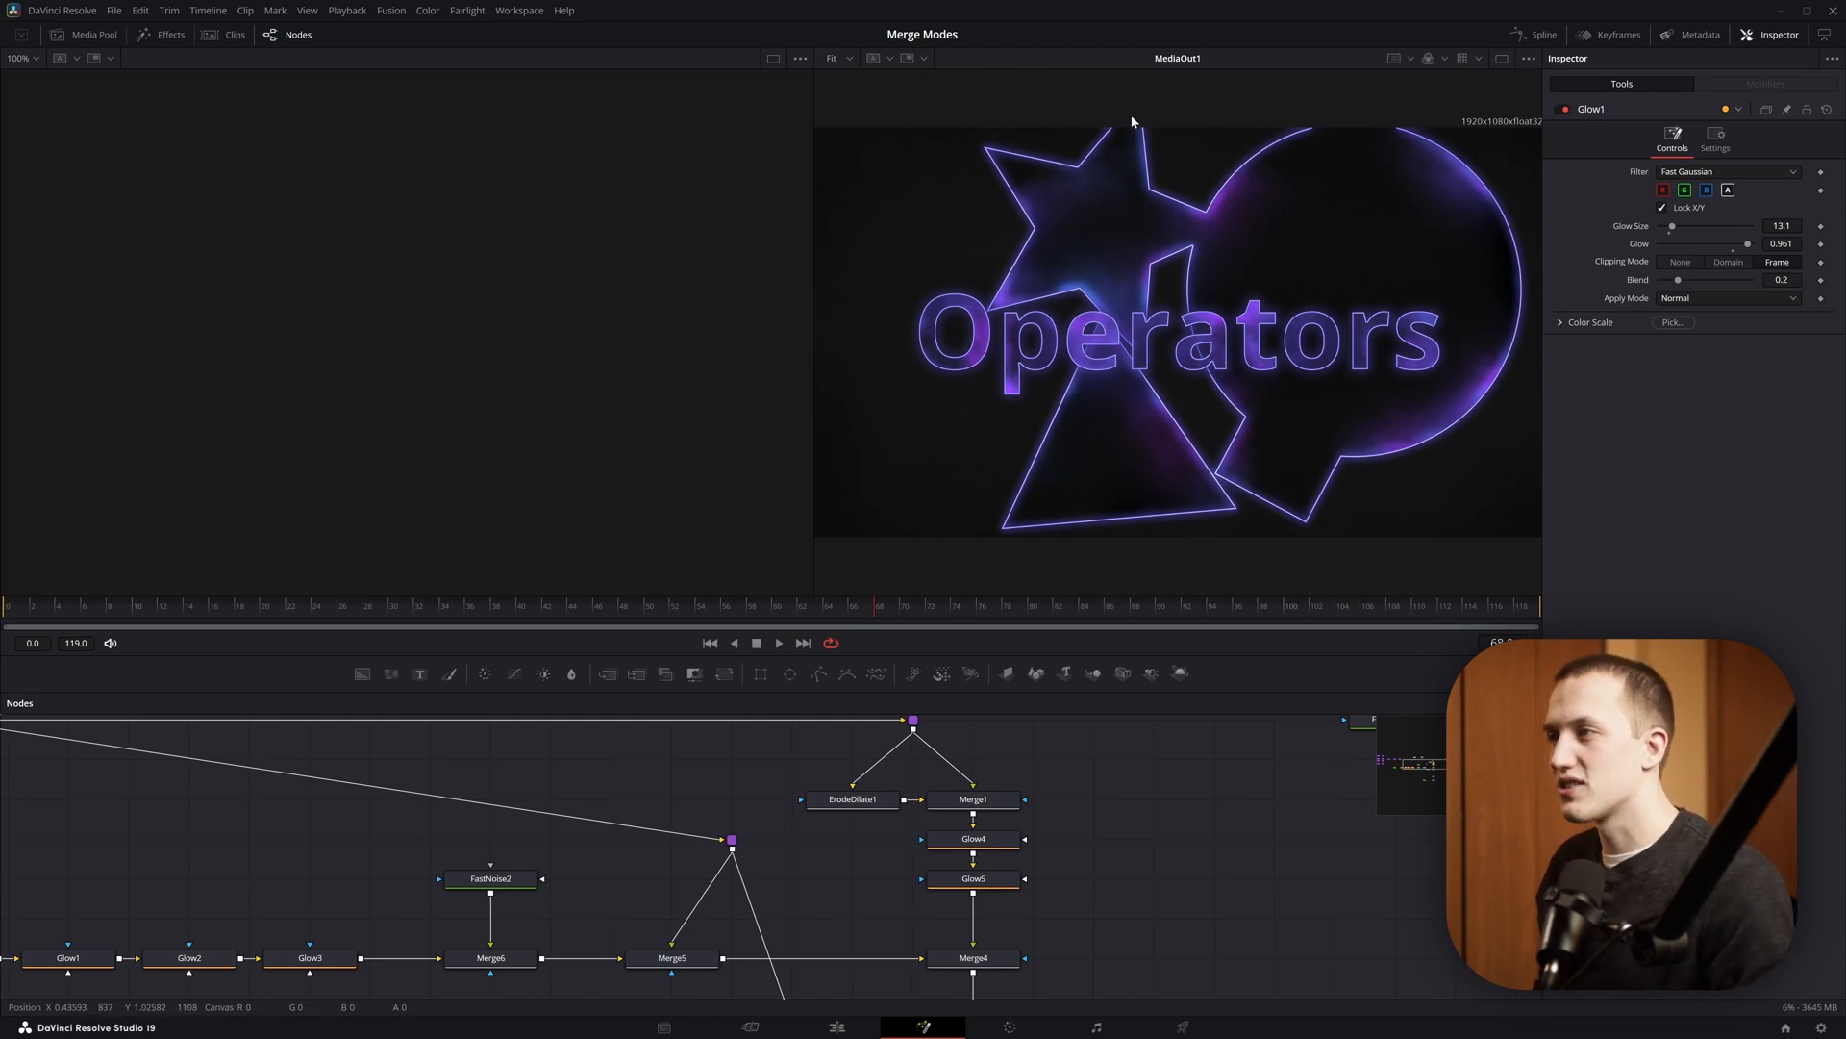
pyautogui.moveTo(1140, 127)
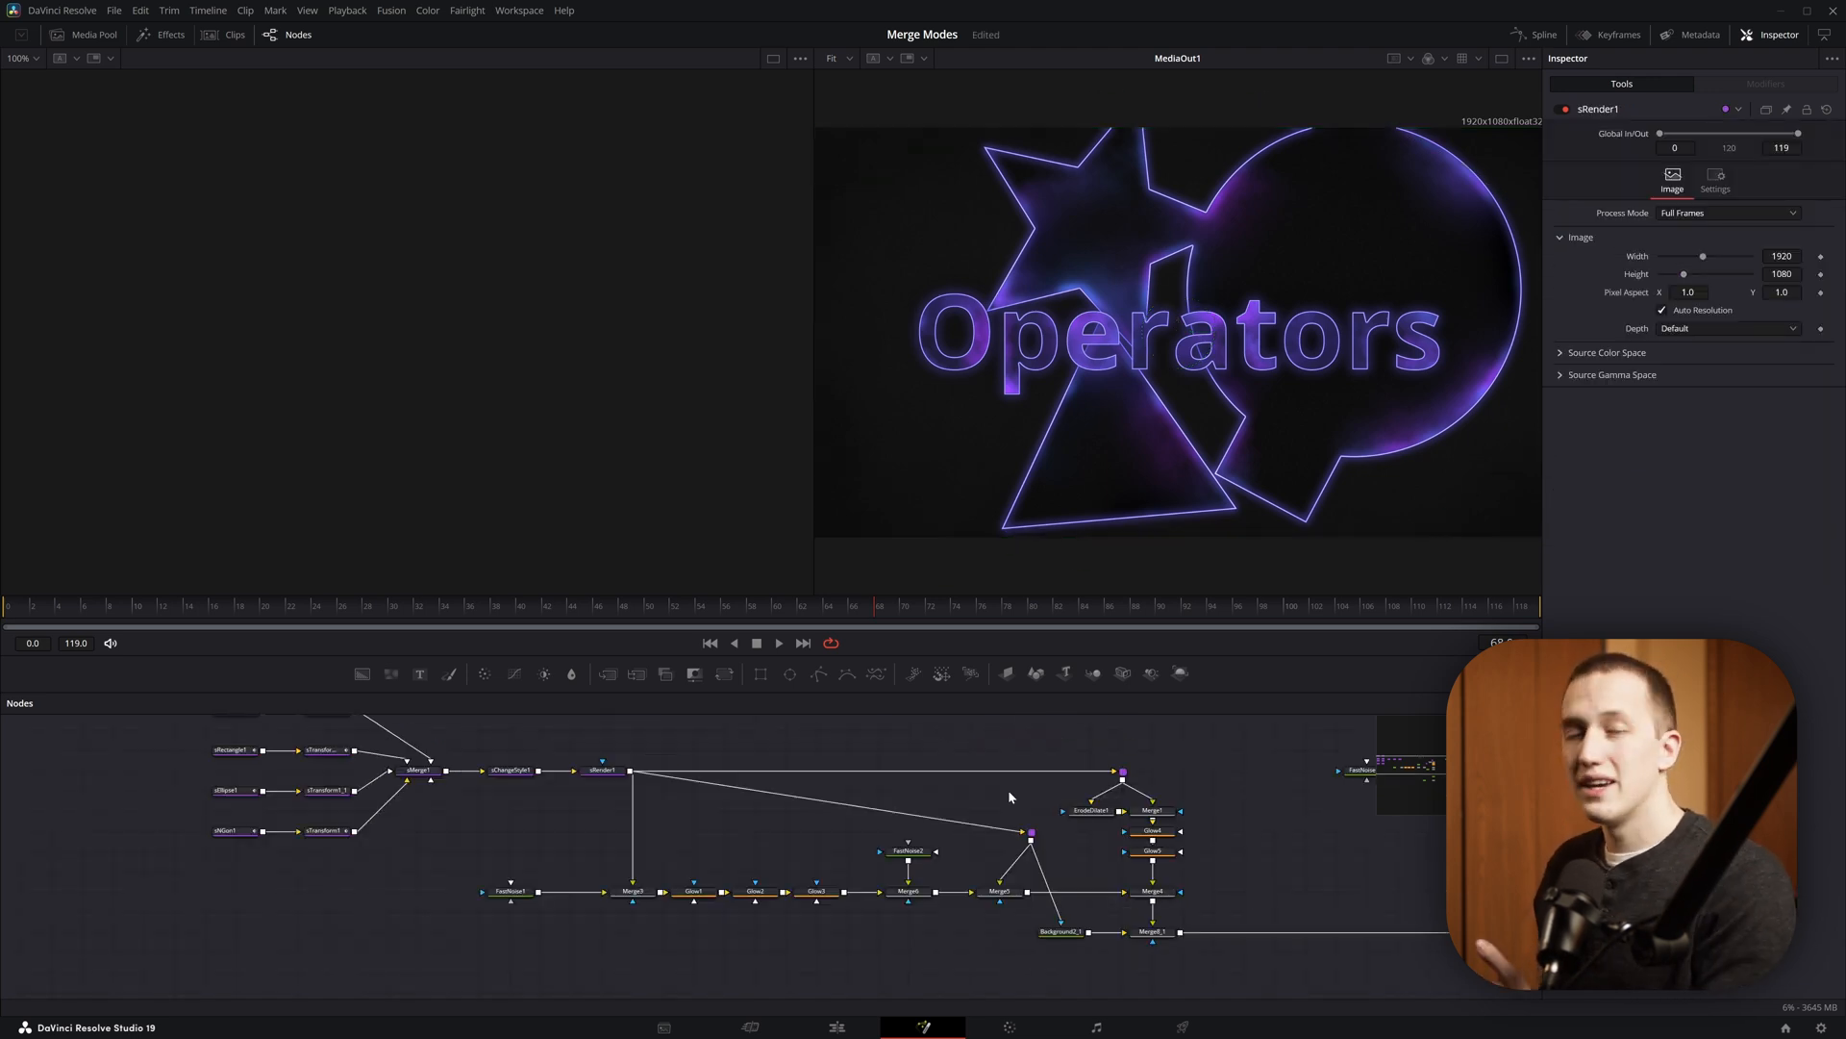
# - Select sRender1 and view its solid white star, triangle and circle mask
pyautogui.click(600, 770)
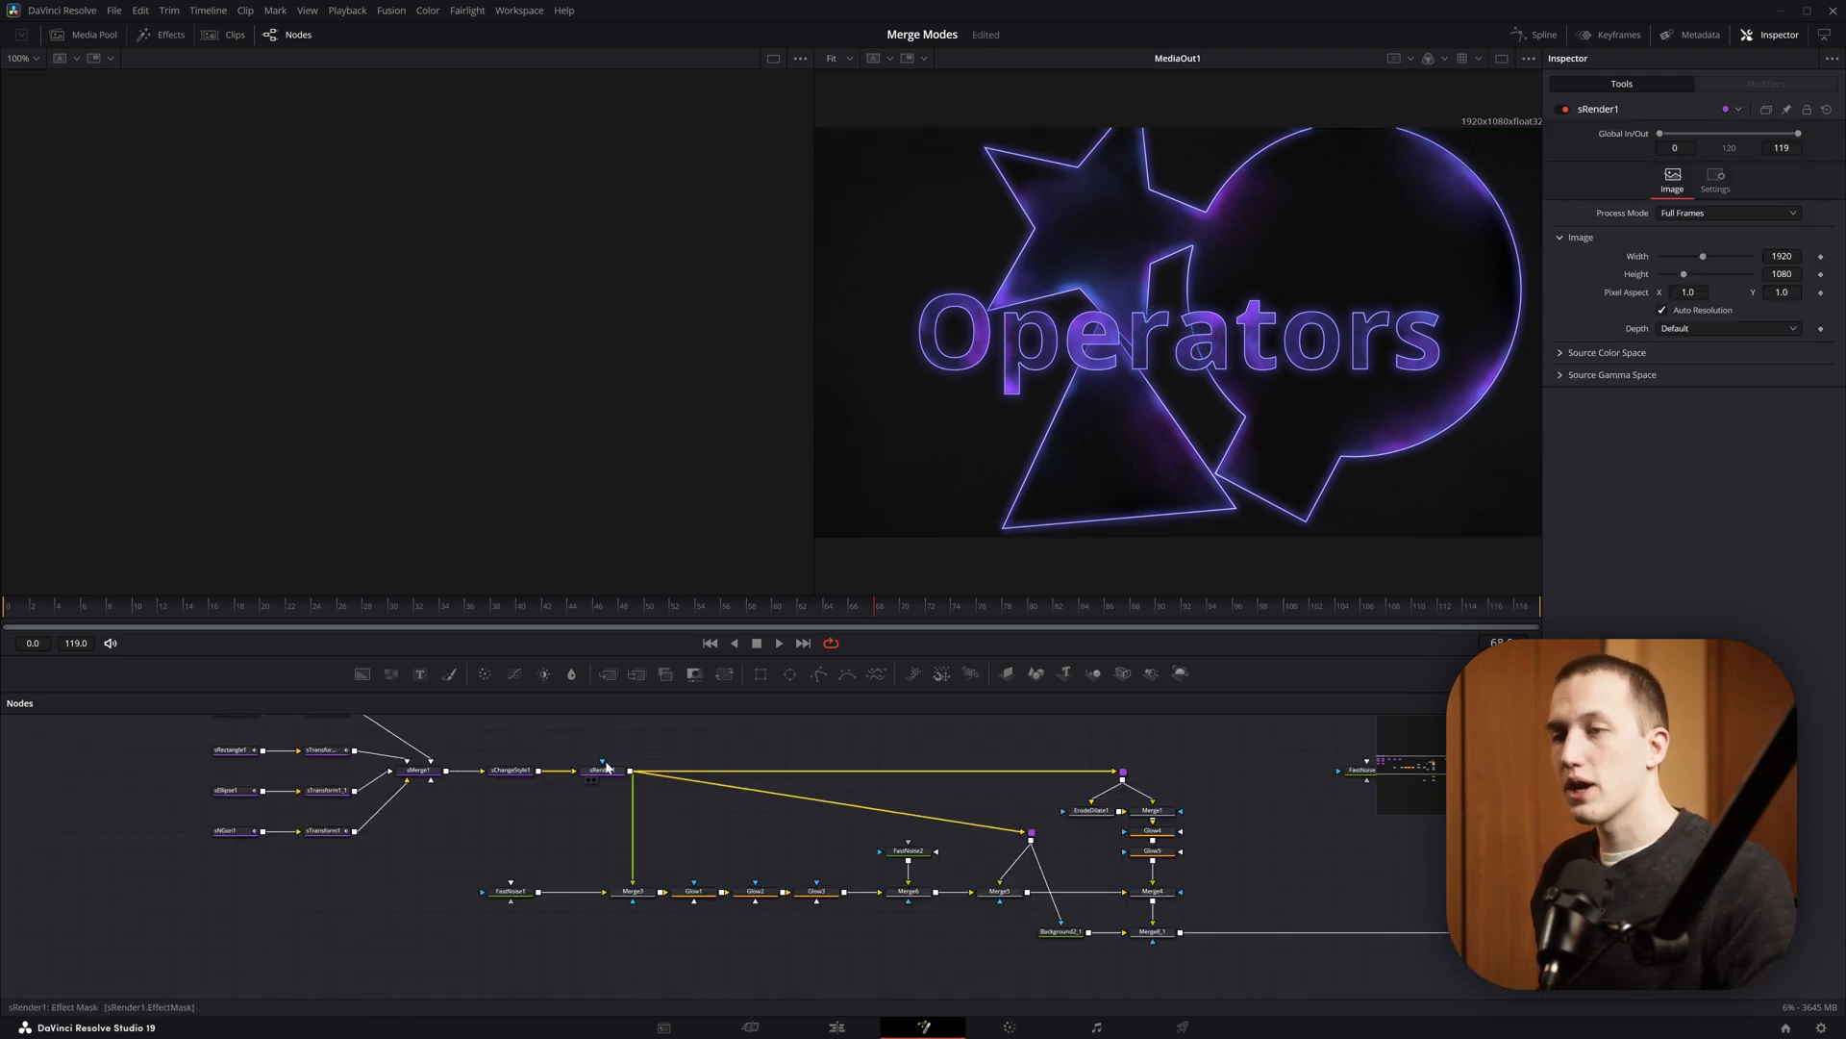
pyautogui.click(601, 770)
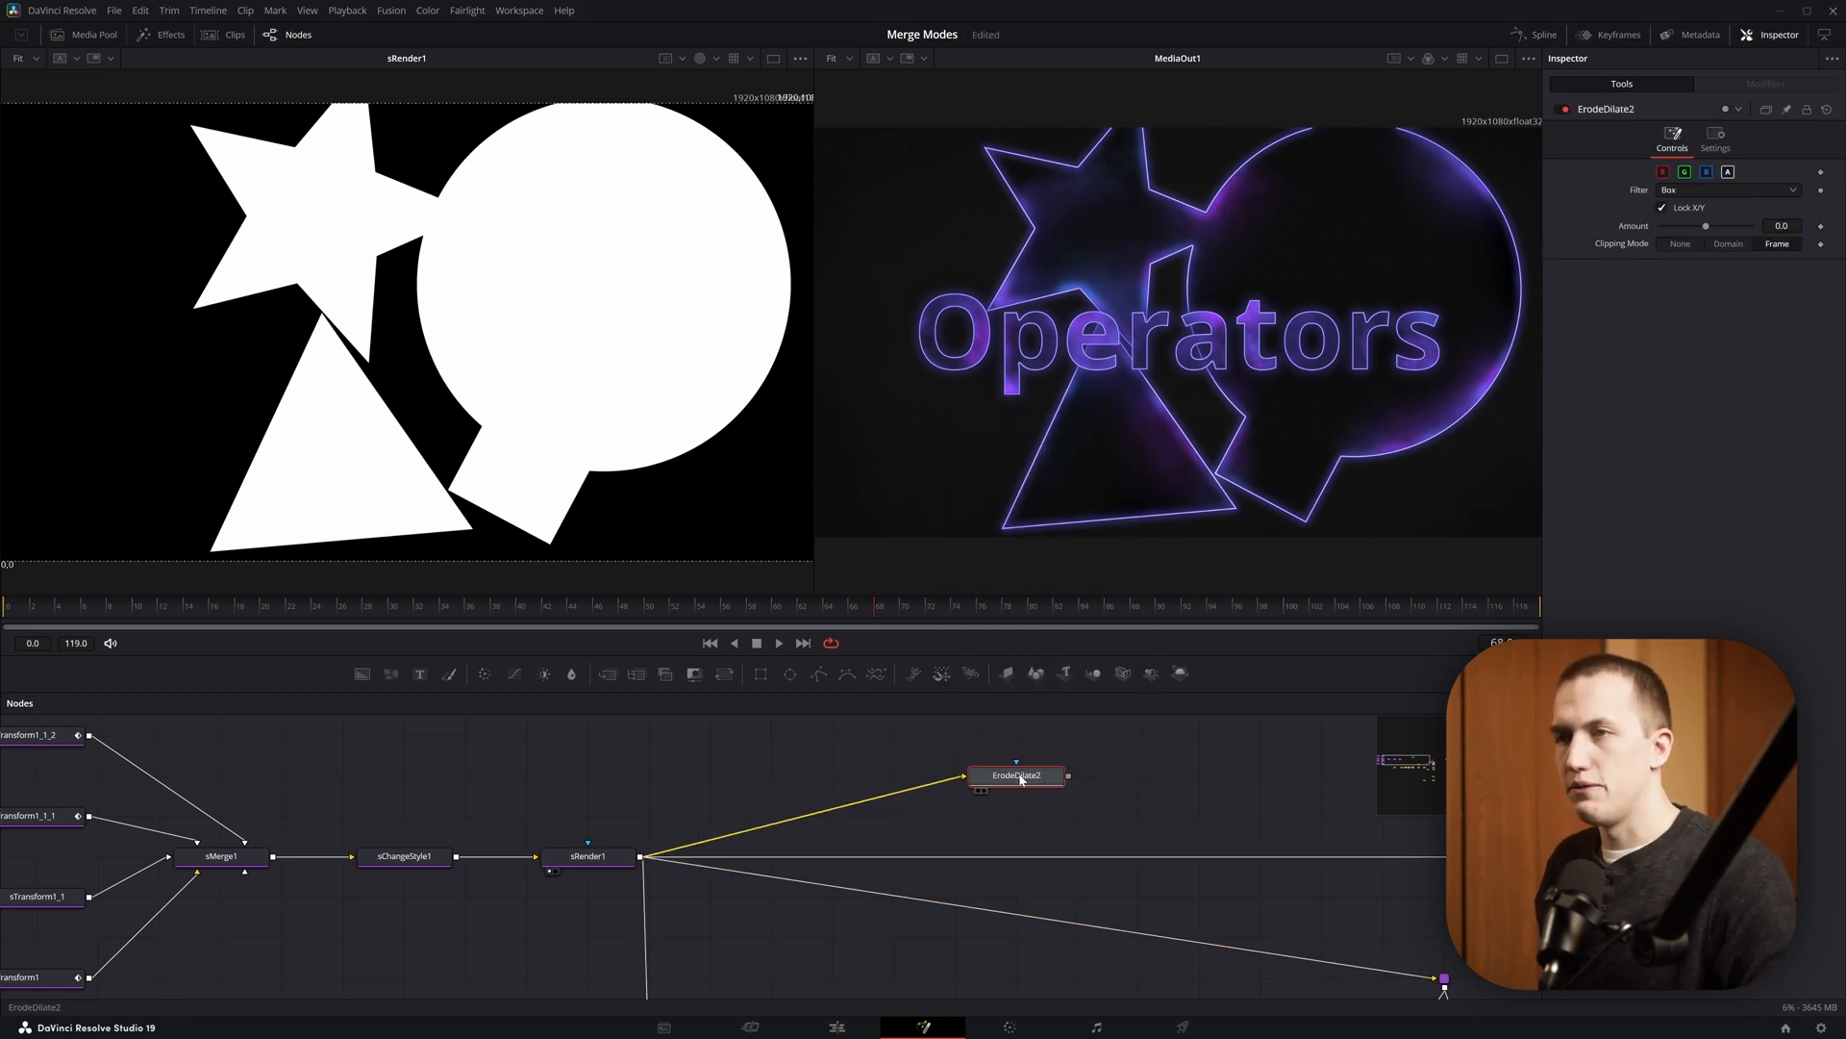
# - View ErodeDilate2, grow the shapes slightly and enable Apply Mask Inverted
pyautogui.click(1015, 775)
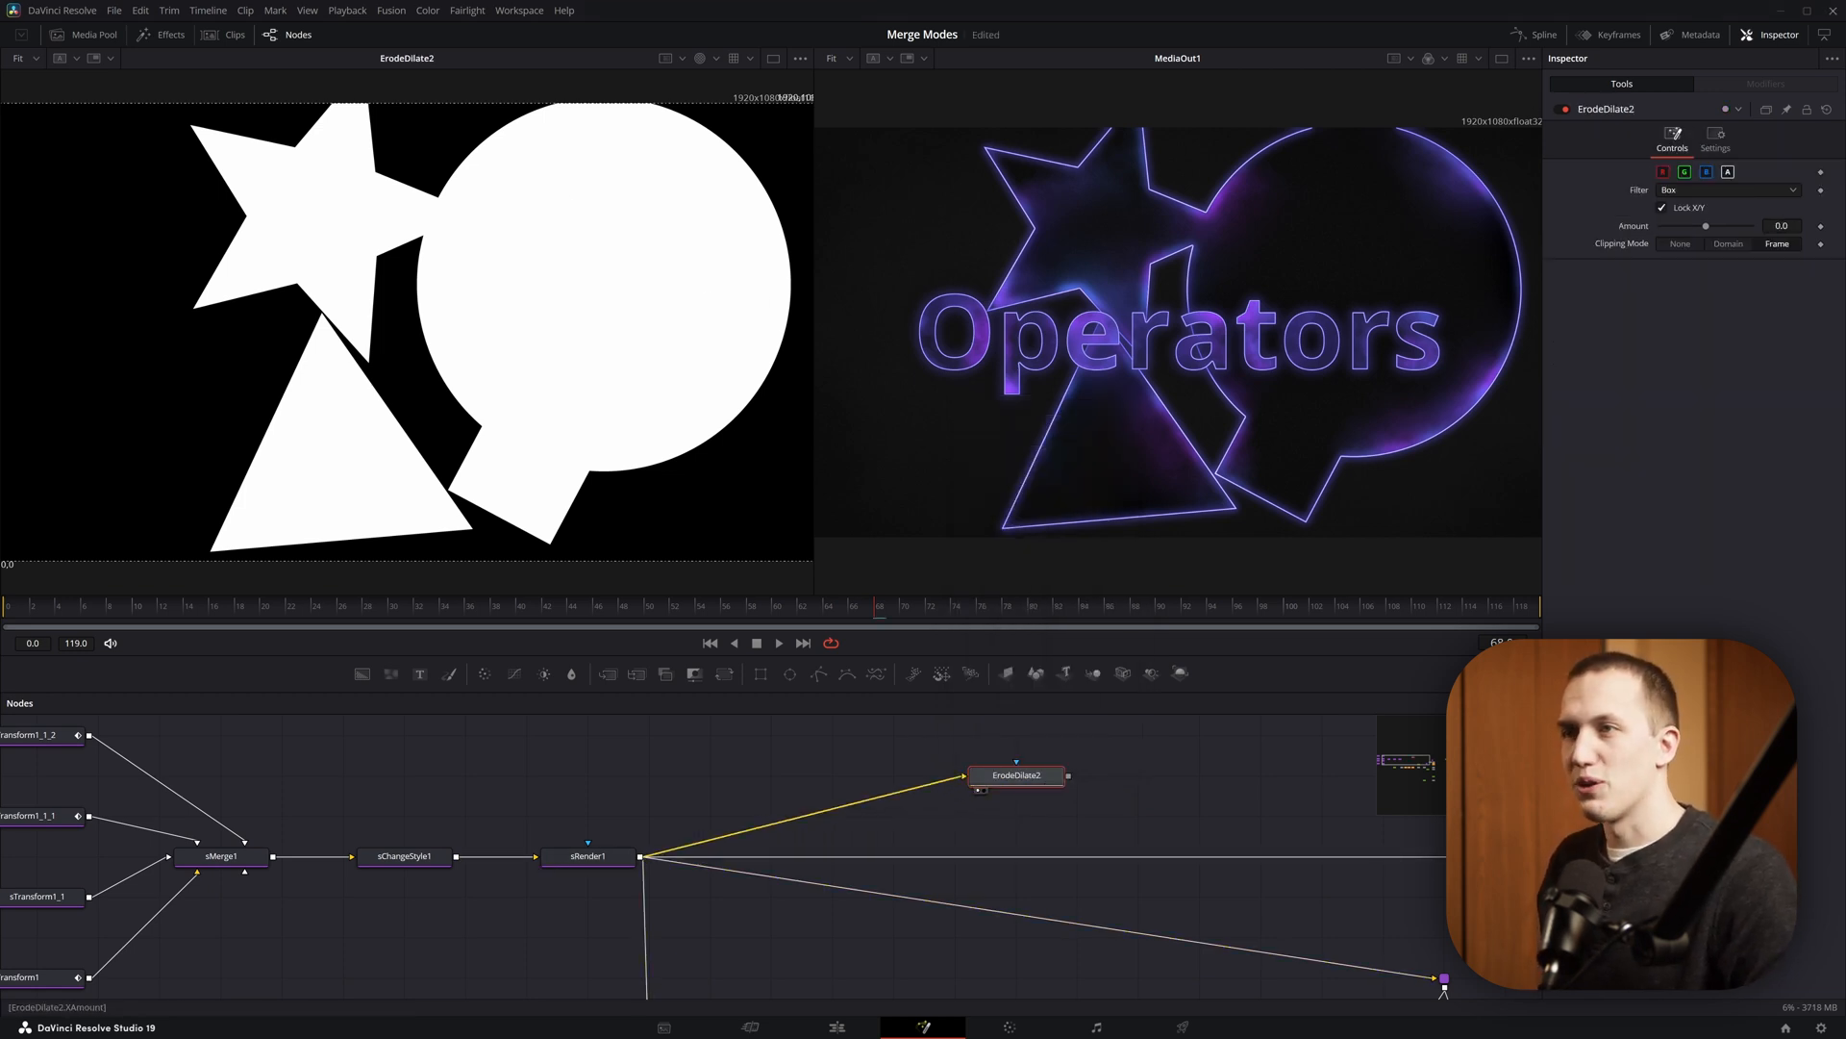
pyautogui.moveTo(1705, 225); pyautogui.dragTo(1731, 225)
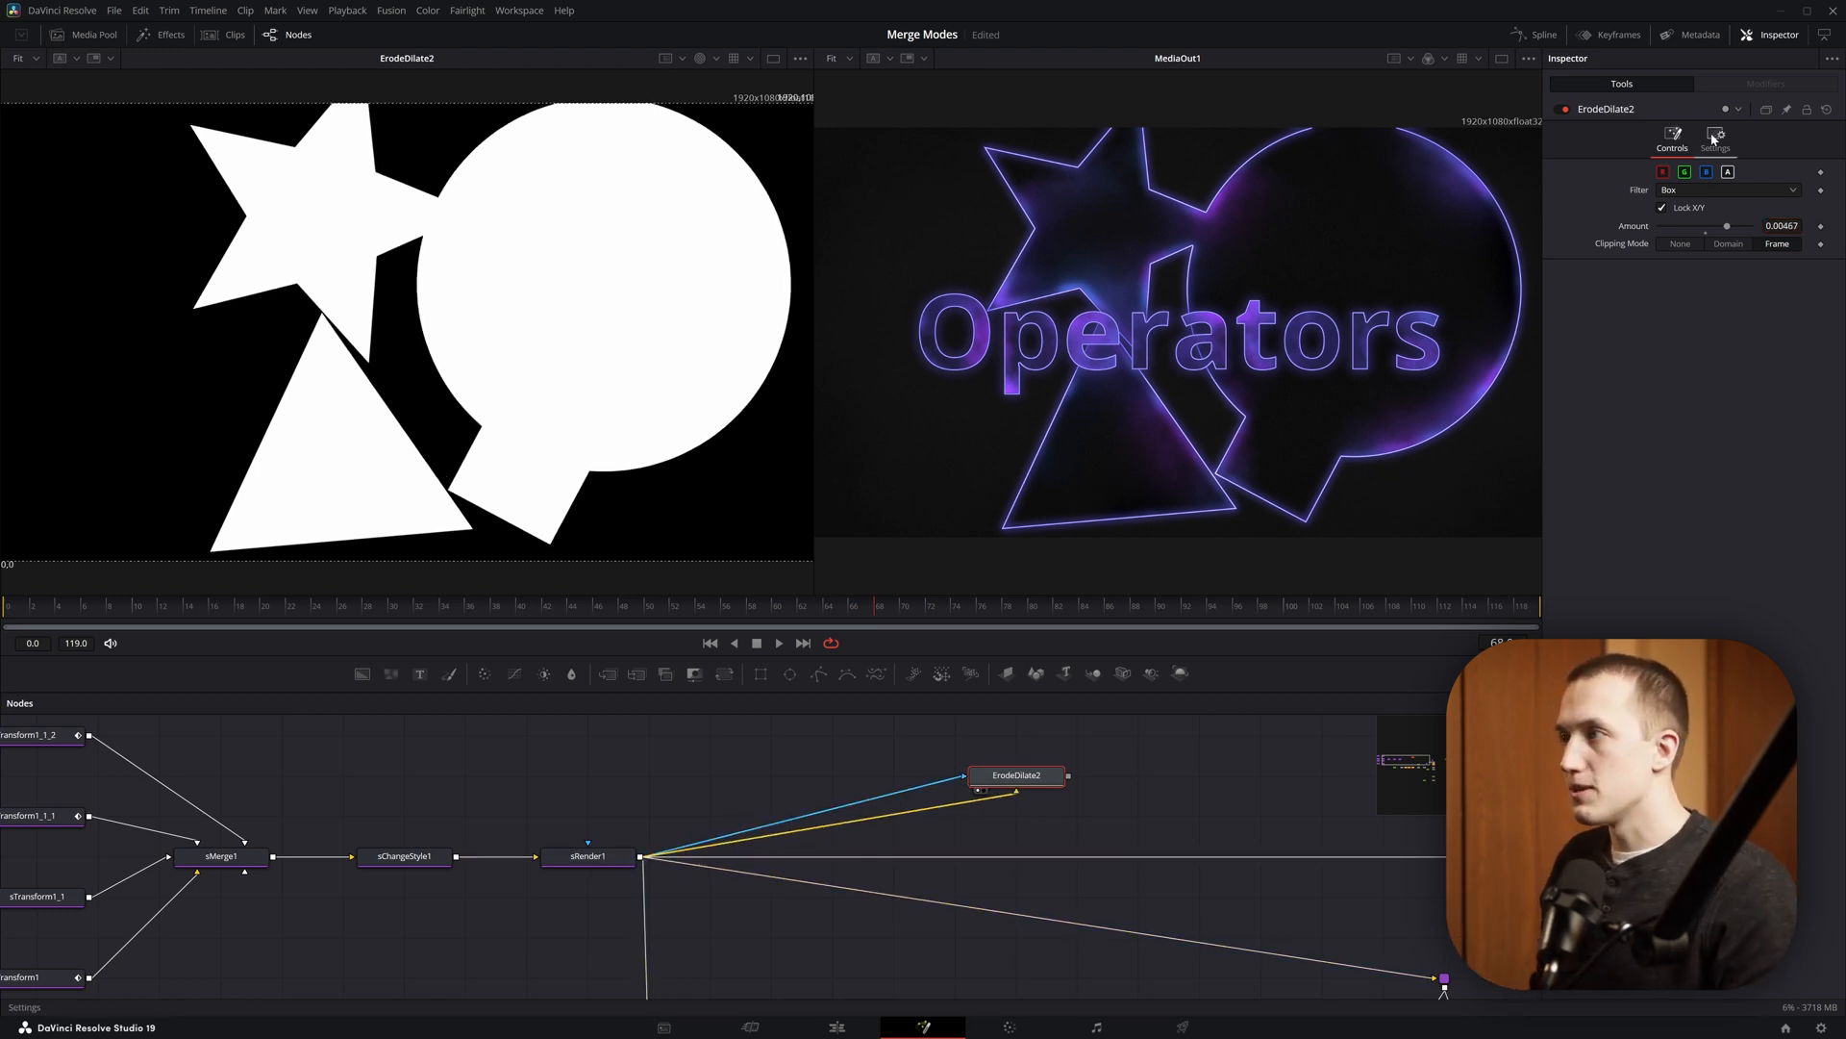
pyautogui.click(1714, 138)
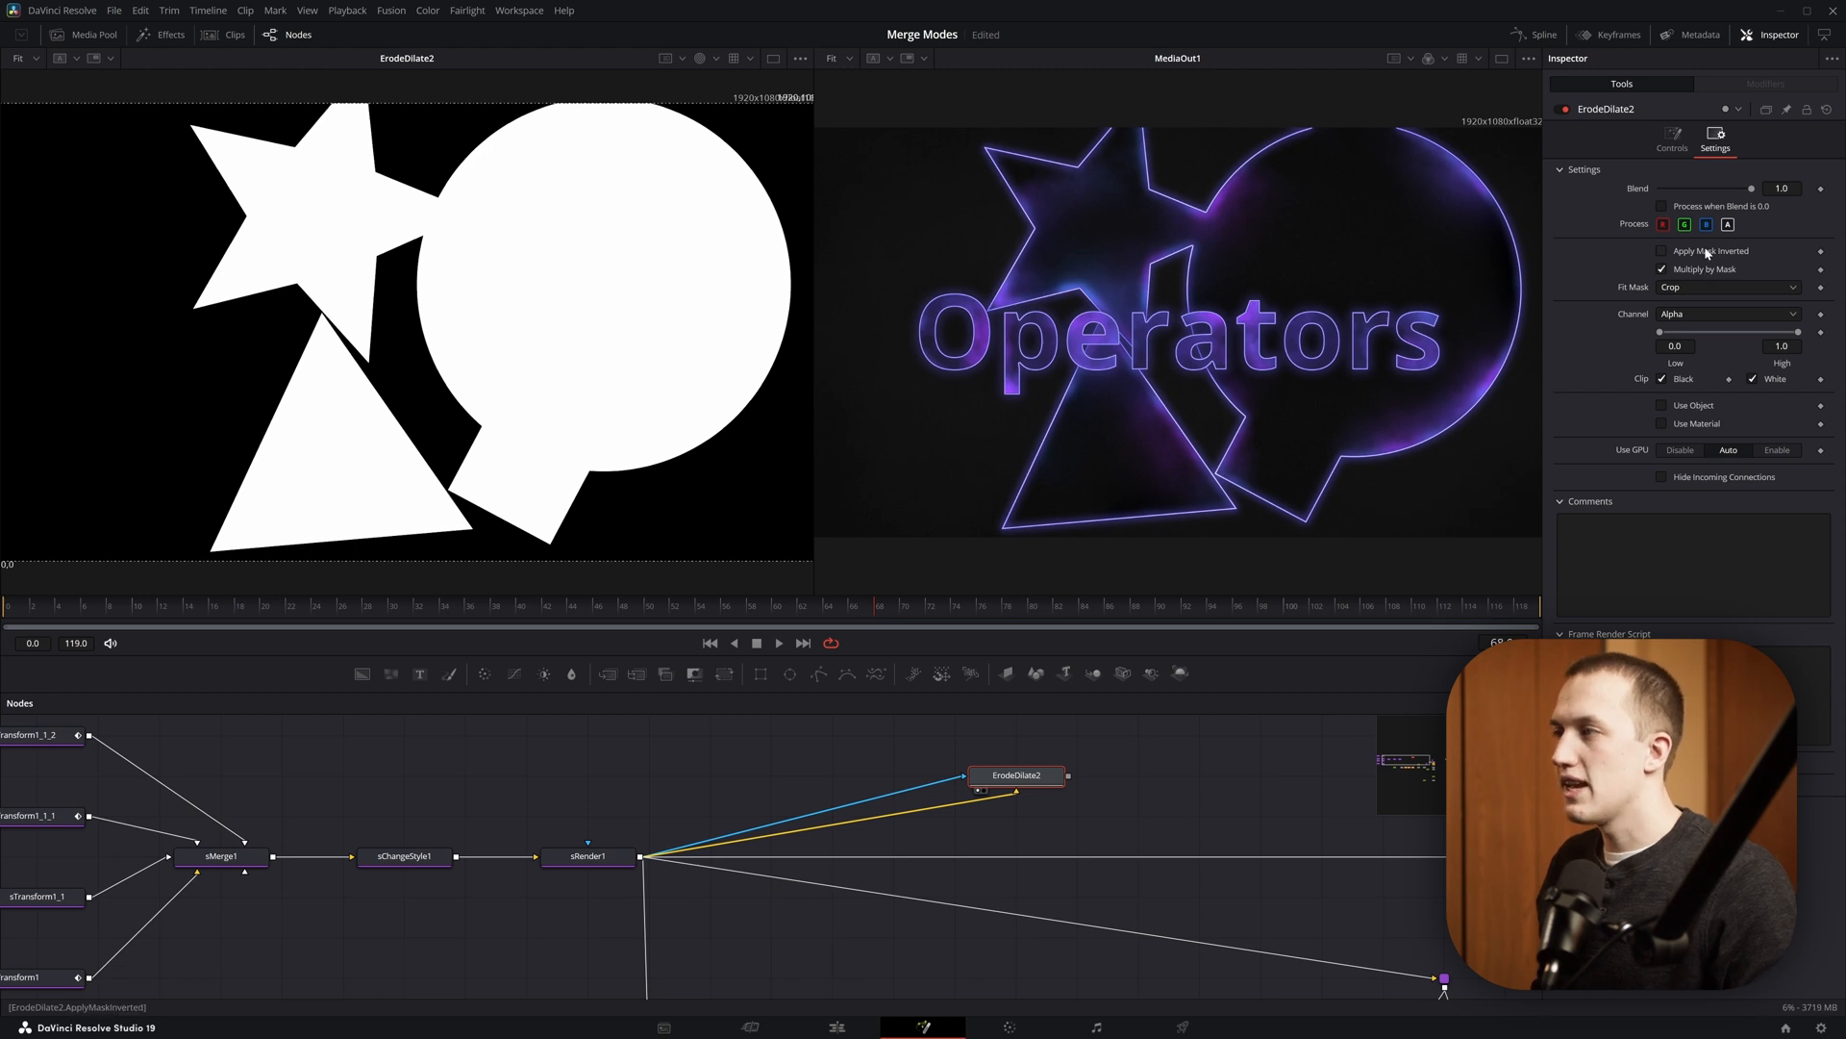
pyautogui.click(1662, 251)
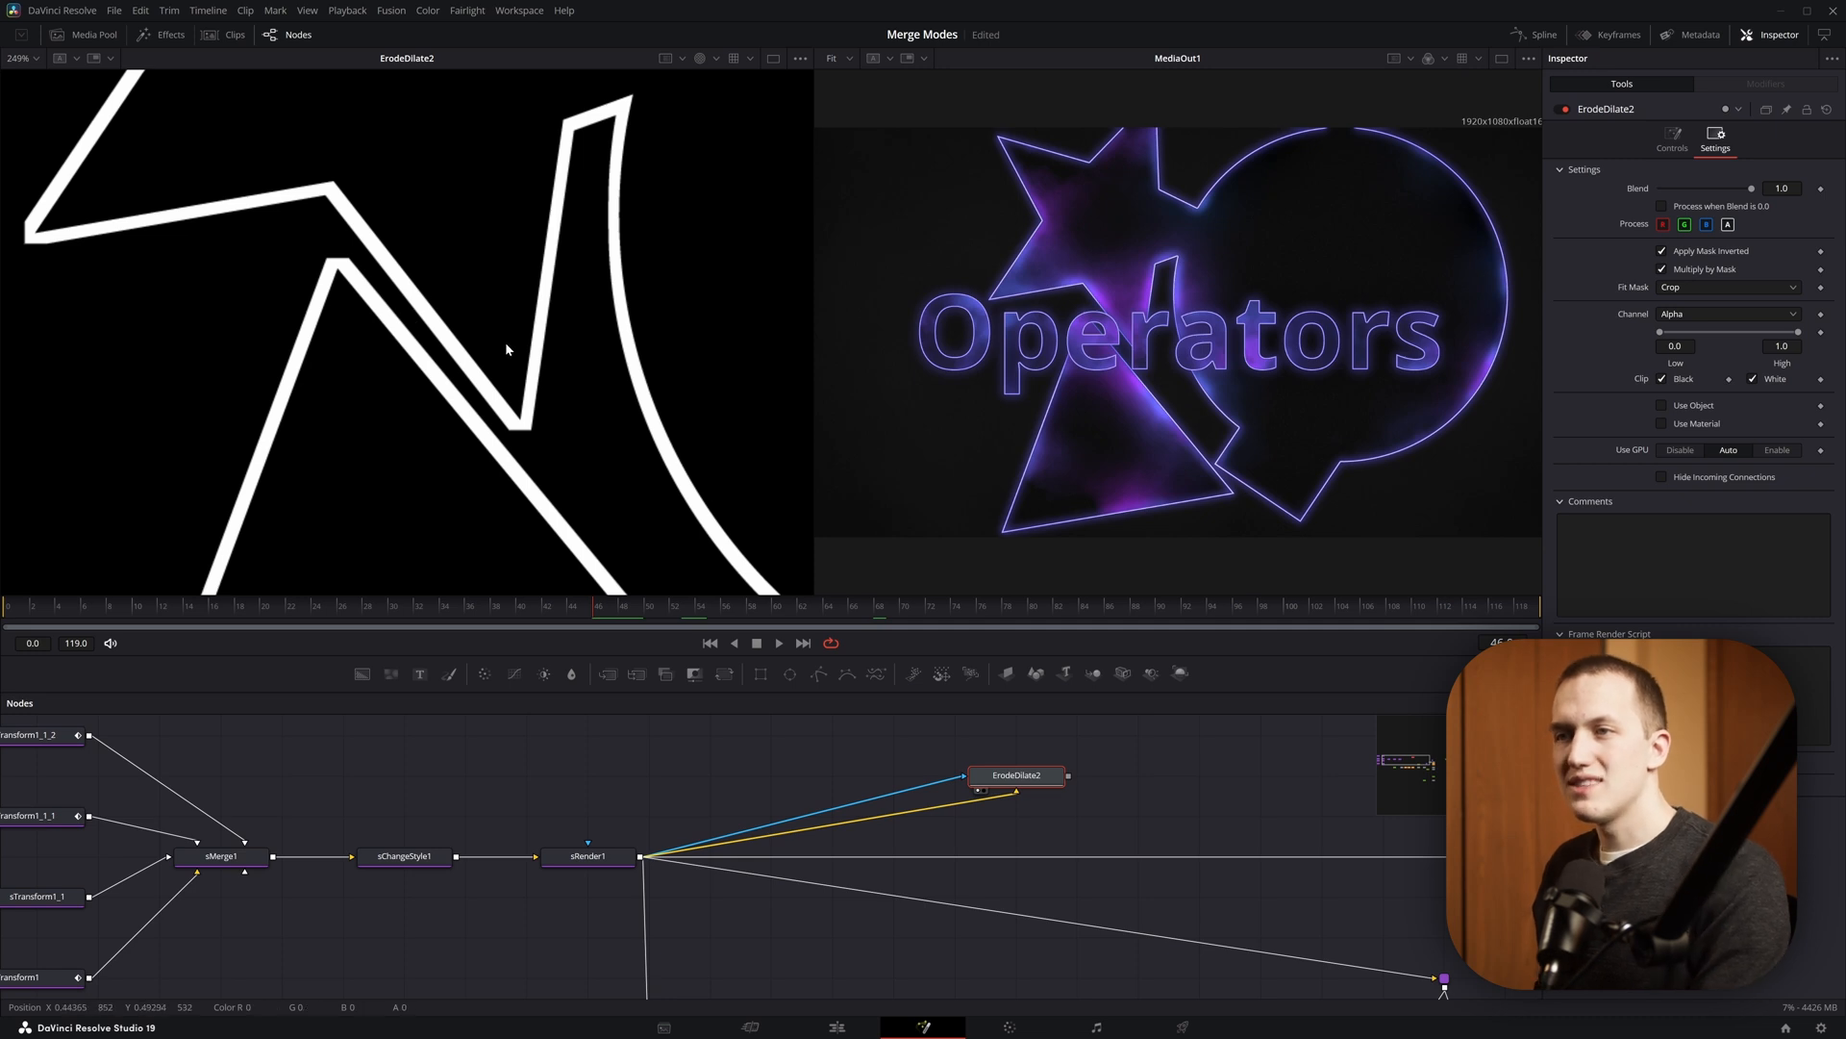
# - Compare against the sRender1 shapes, then try a different ErodeDilate2 filter type
pyautogui.click(587, 855)
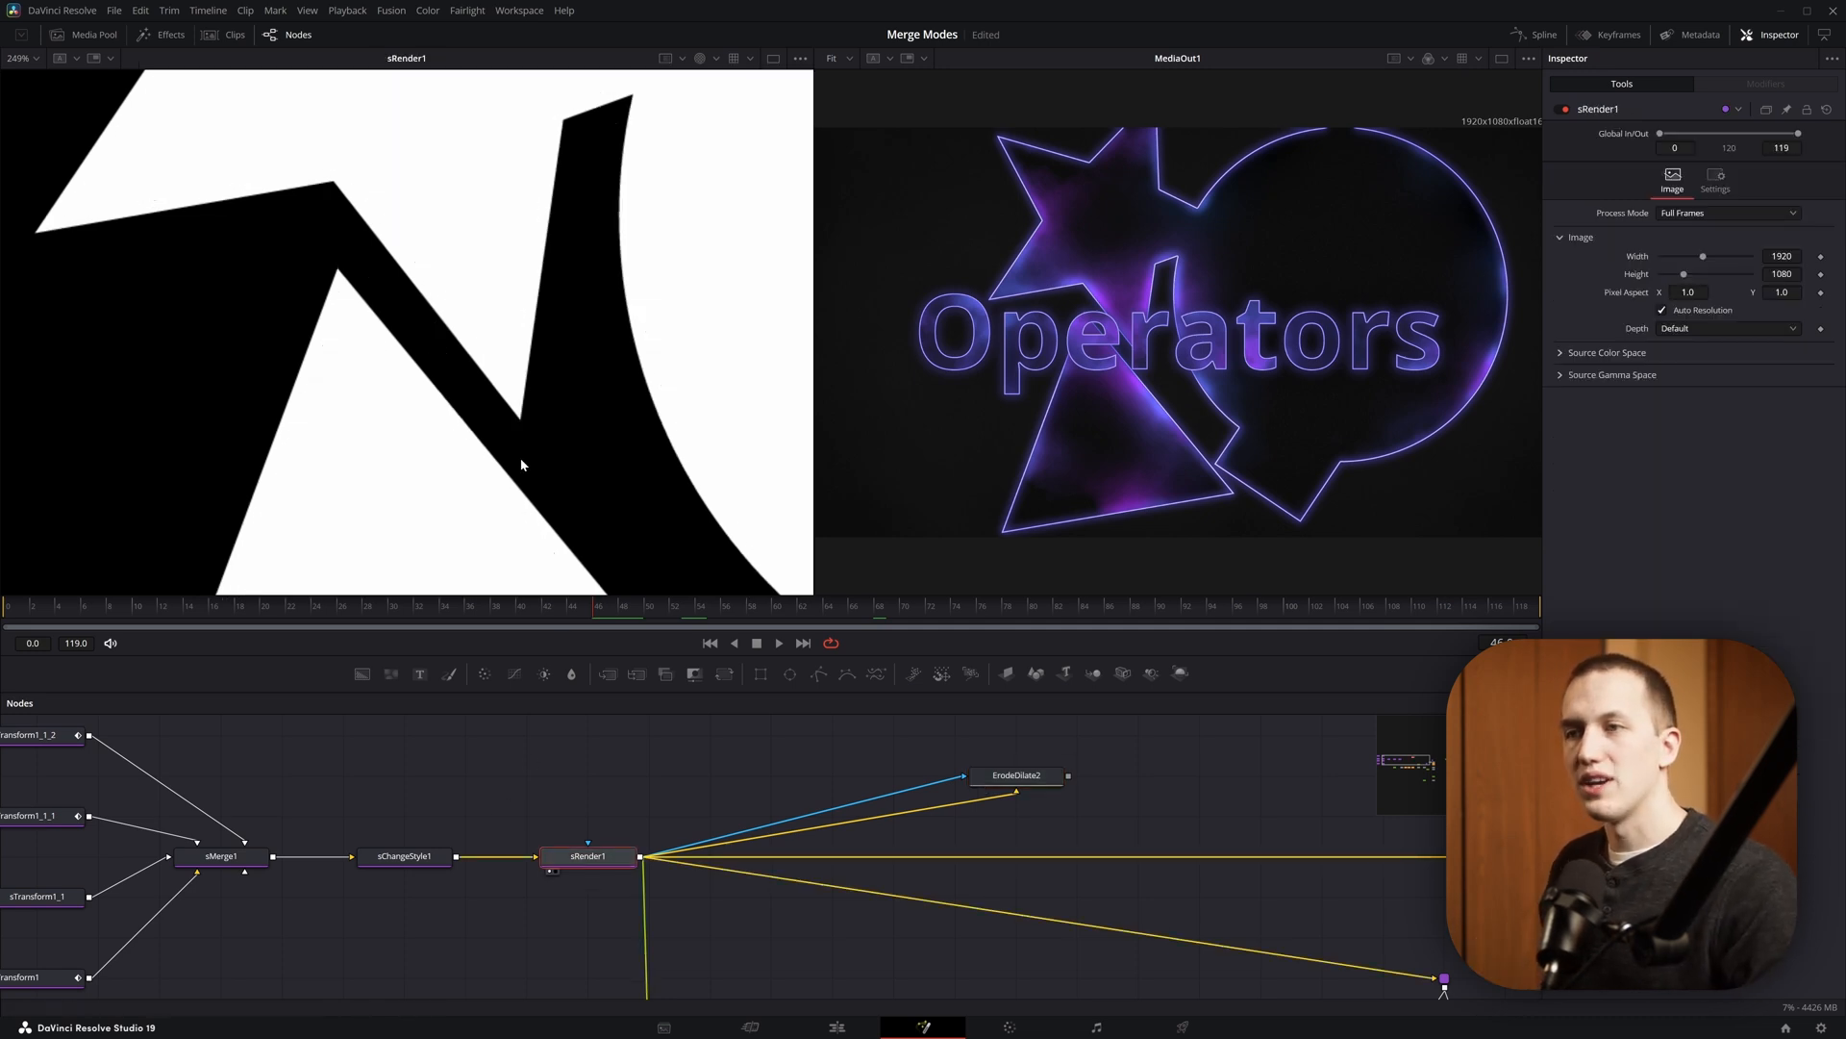
pyautogui.moveTo(534, 436)
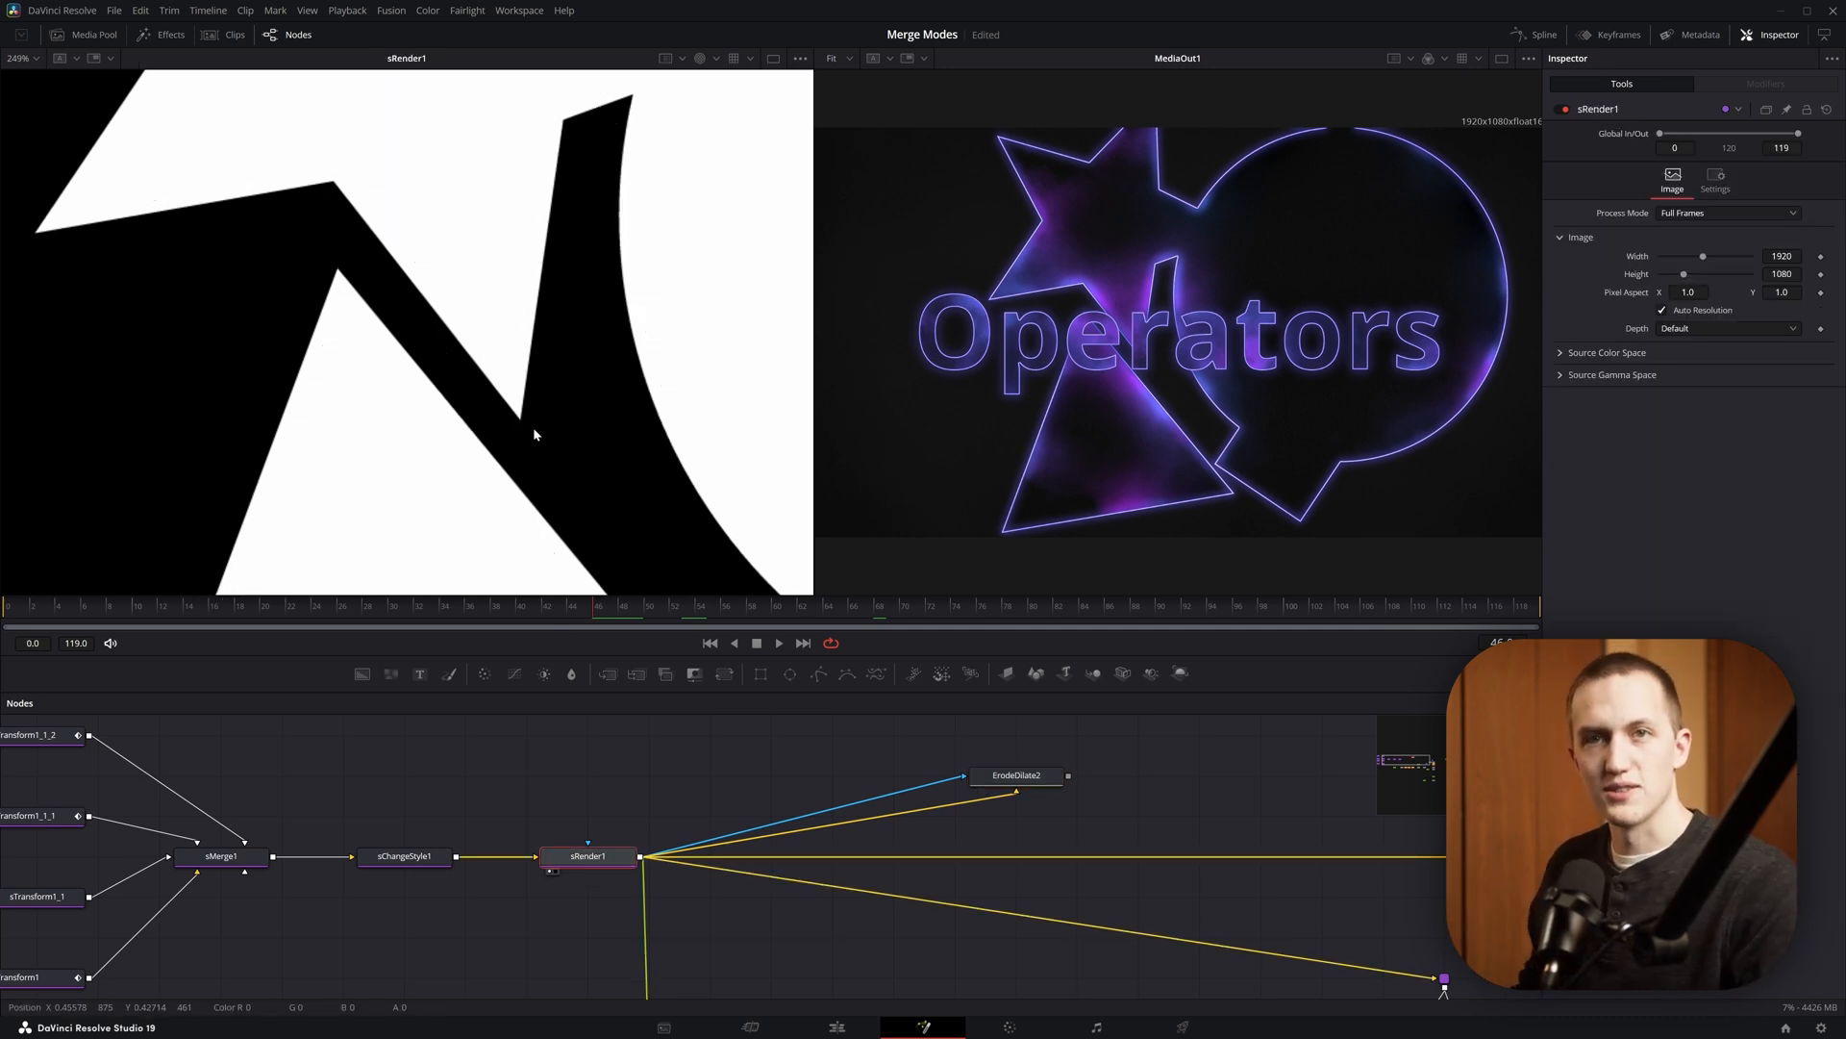
pyautogui.click(1016, 775)
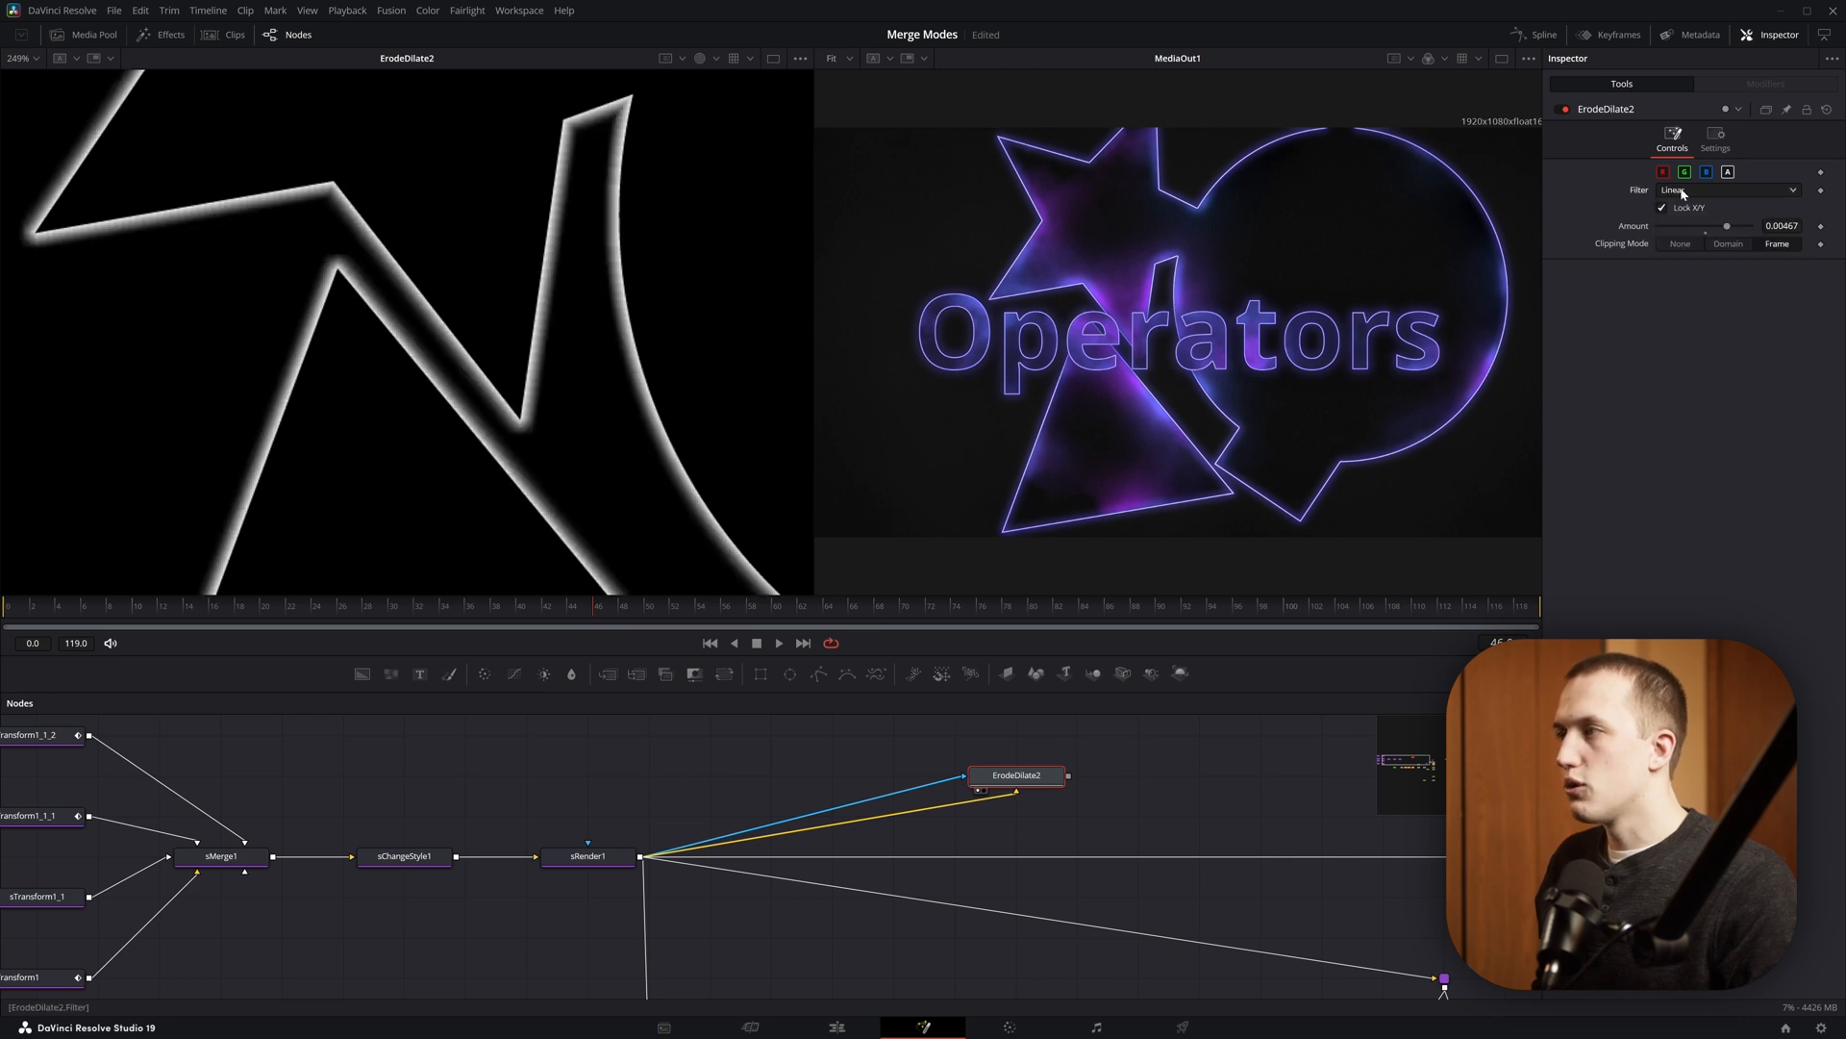
pyautogui.click(1726, 189)
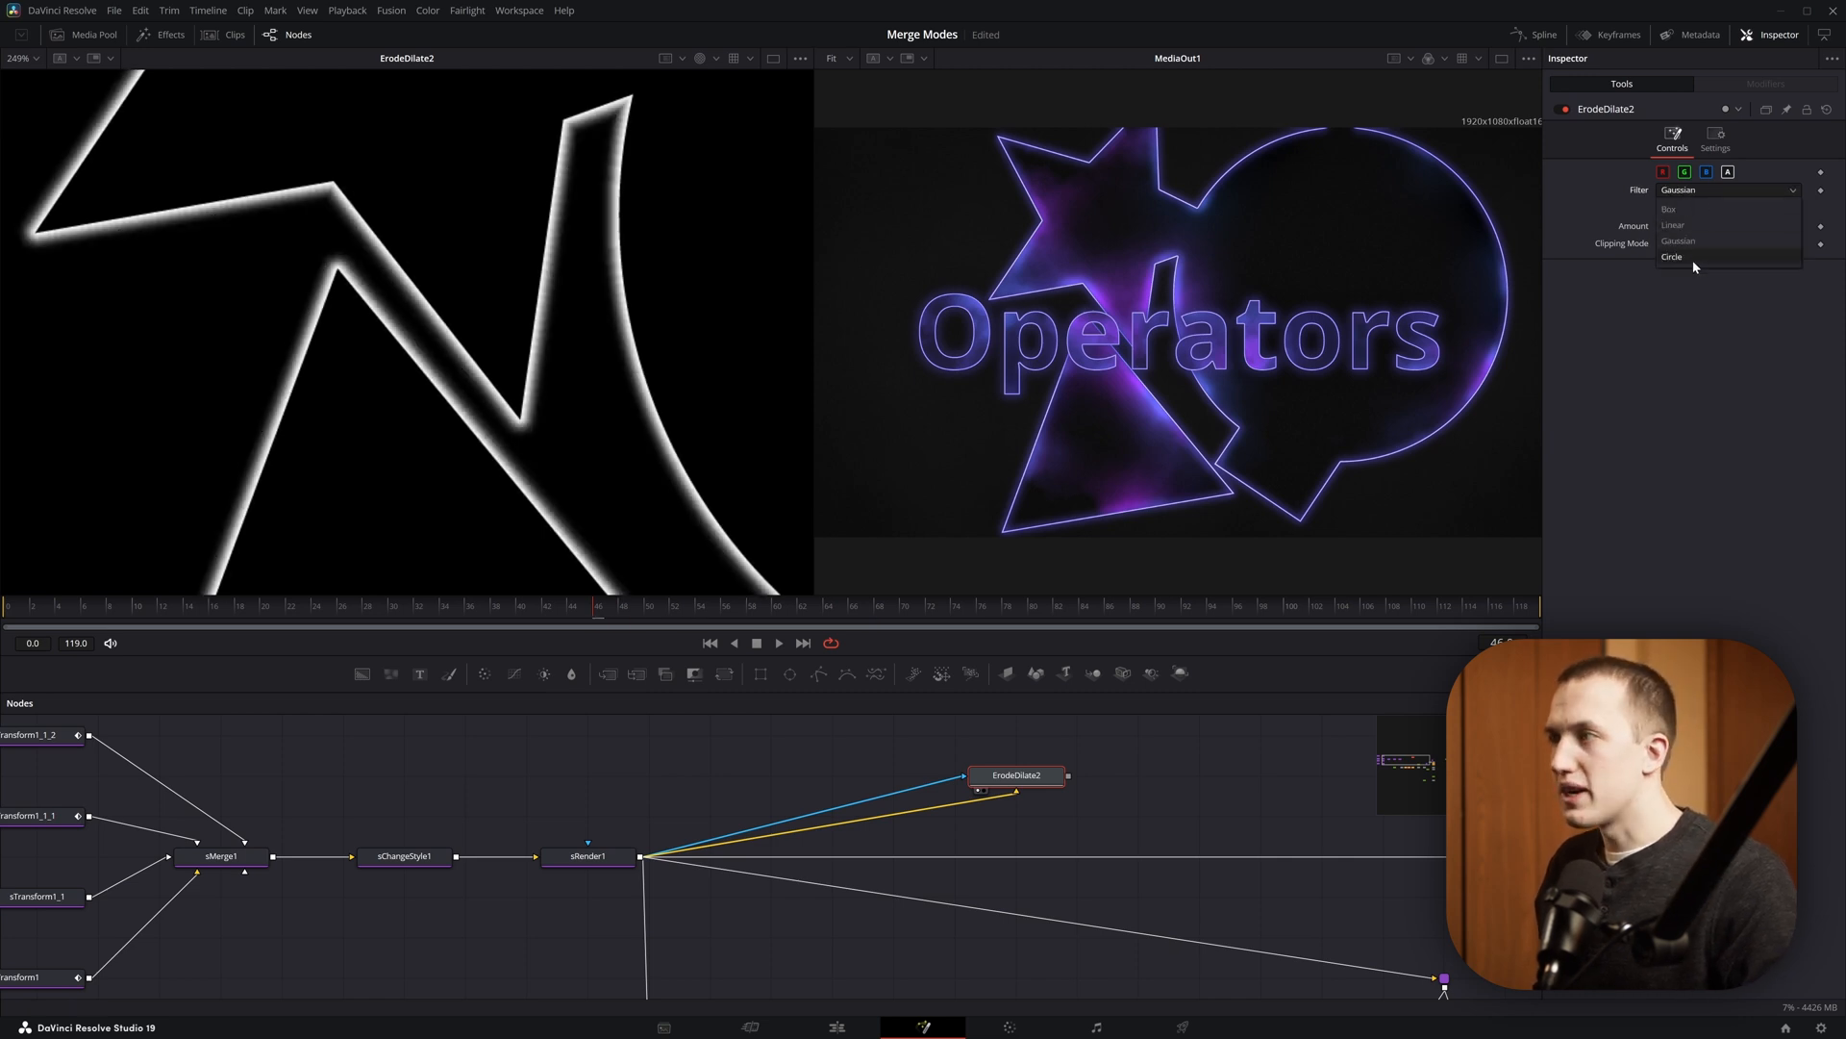
pyautogui.click(1671, 257)
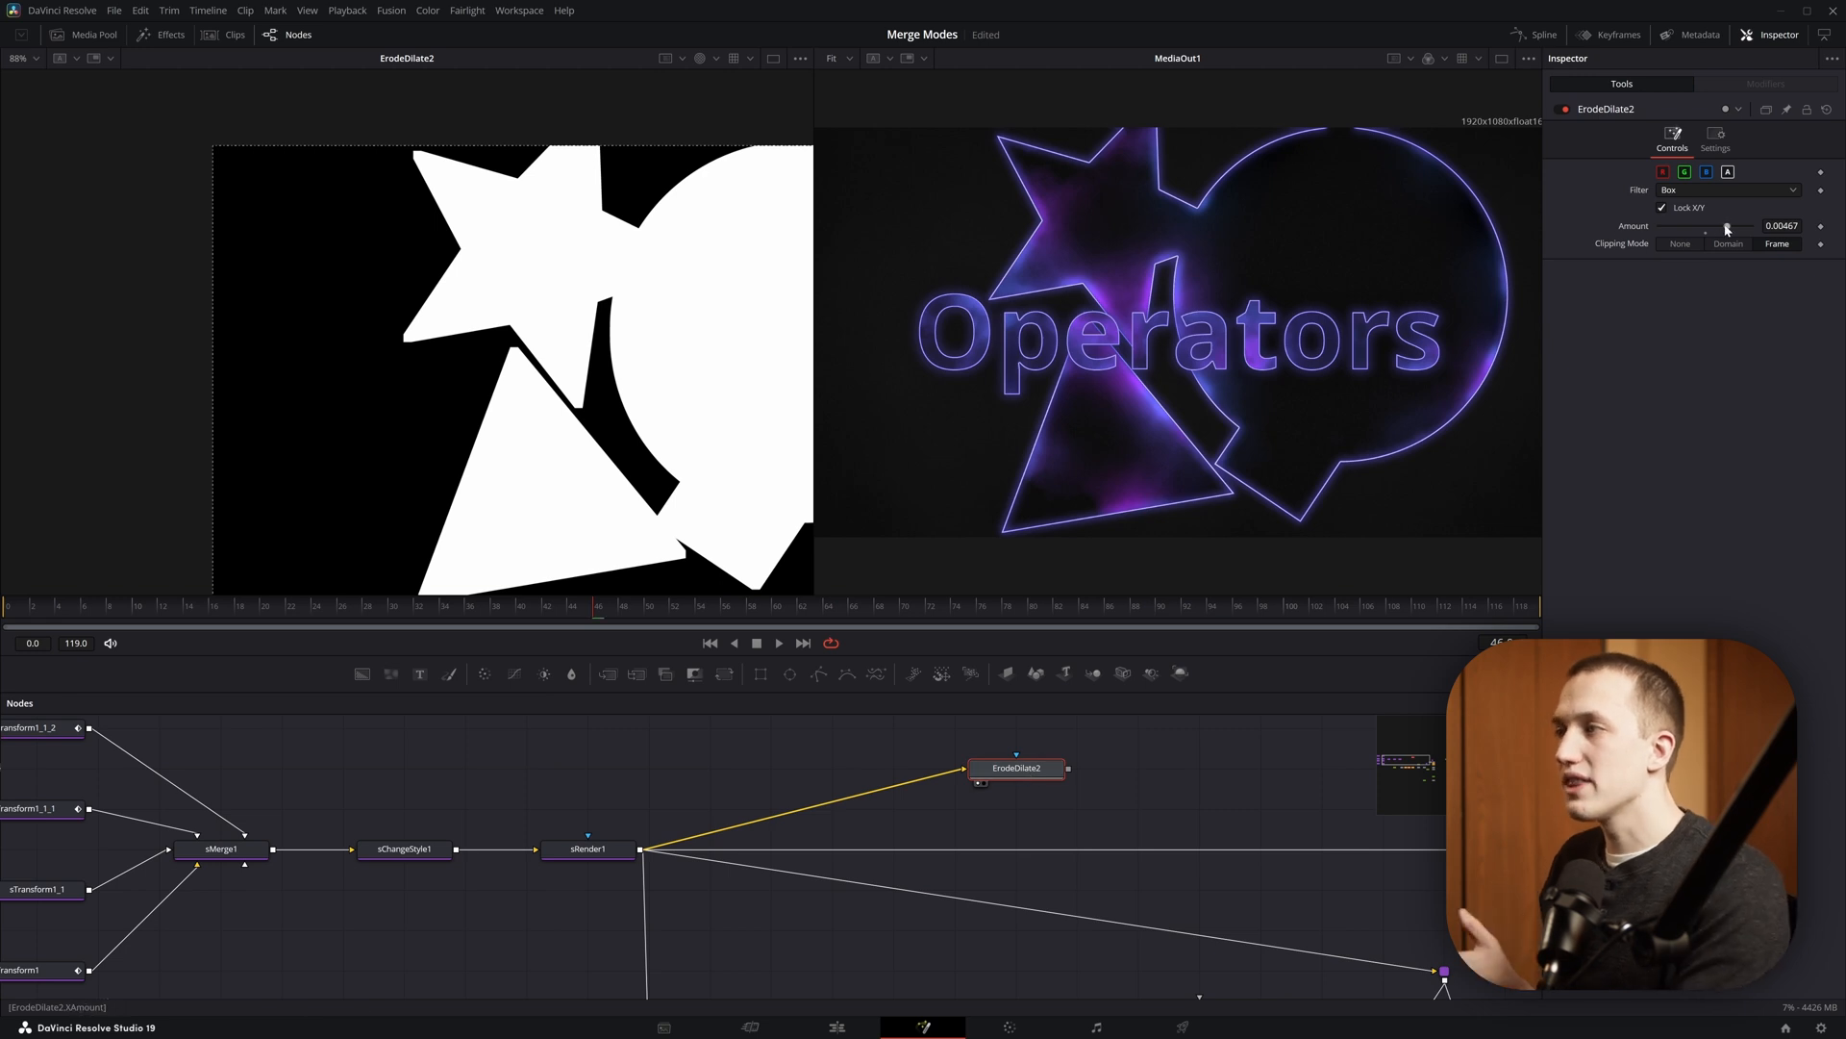
# - Reduce ErodeDilate2's growth, try In, then set Merge11 to Held Out for thin outlines
pyautogui.moveTo(1725, 226); pyautogui.dragTo(1686, 226)
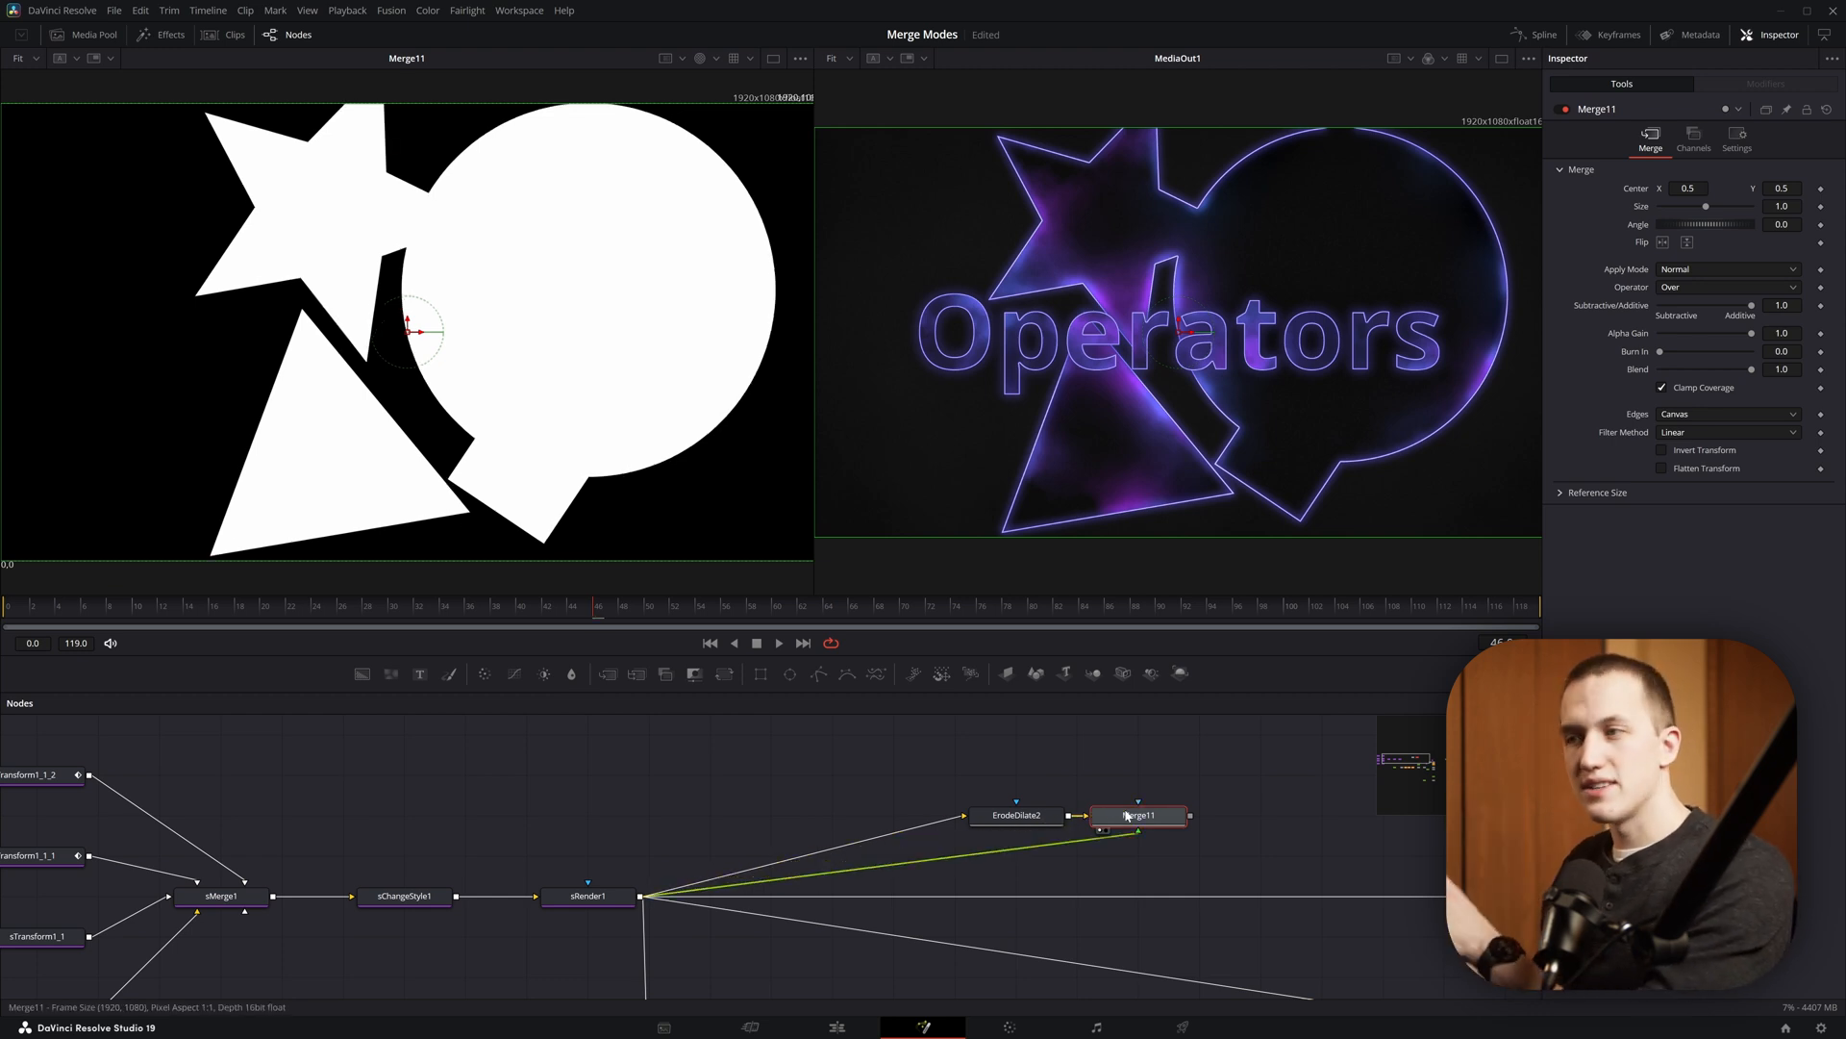
pyautogui.click(1016, 814)
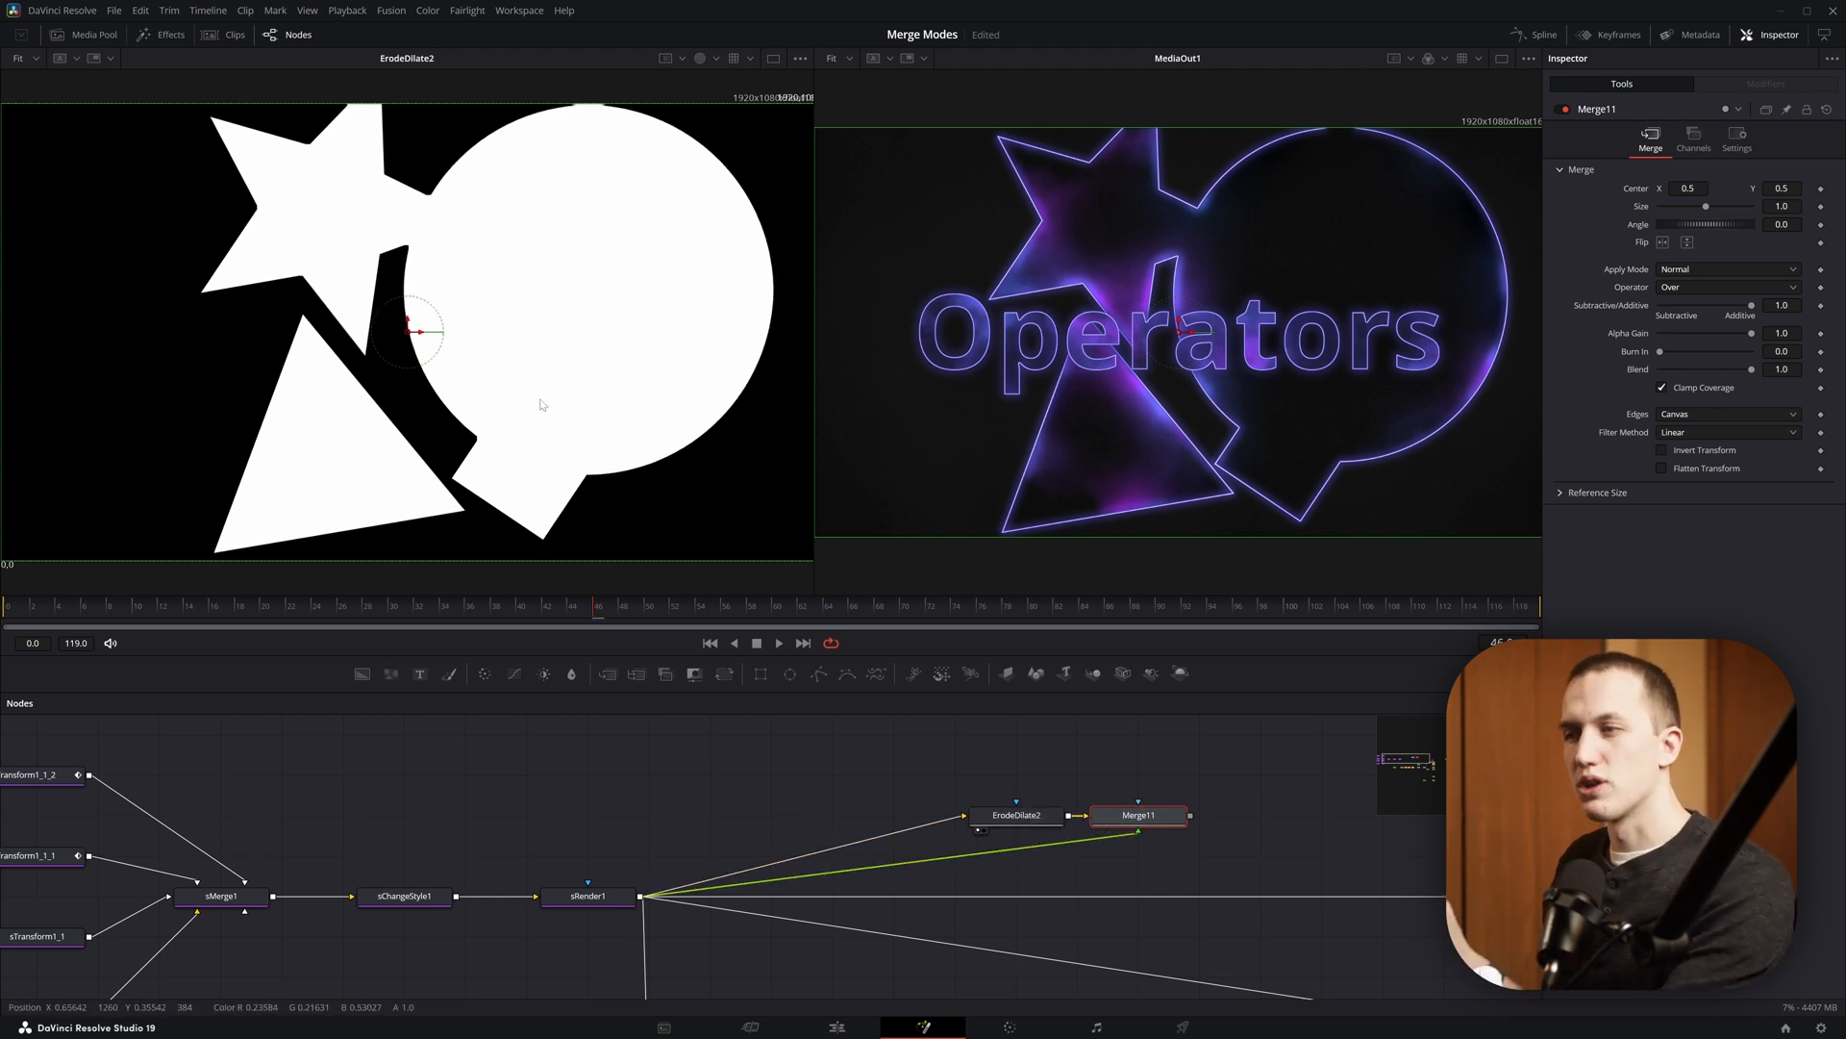
pyautogui.click(1726, 287)
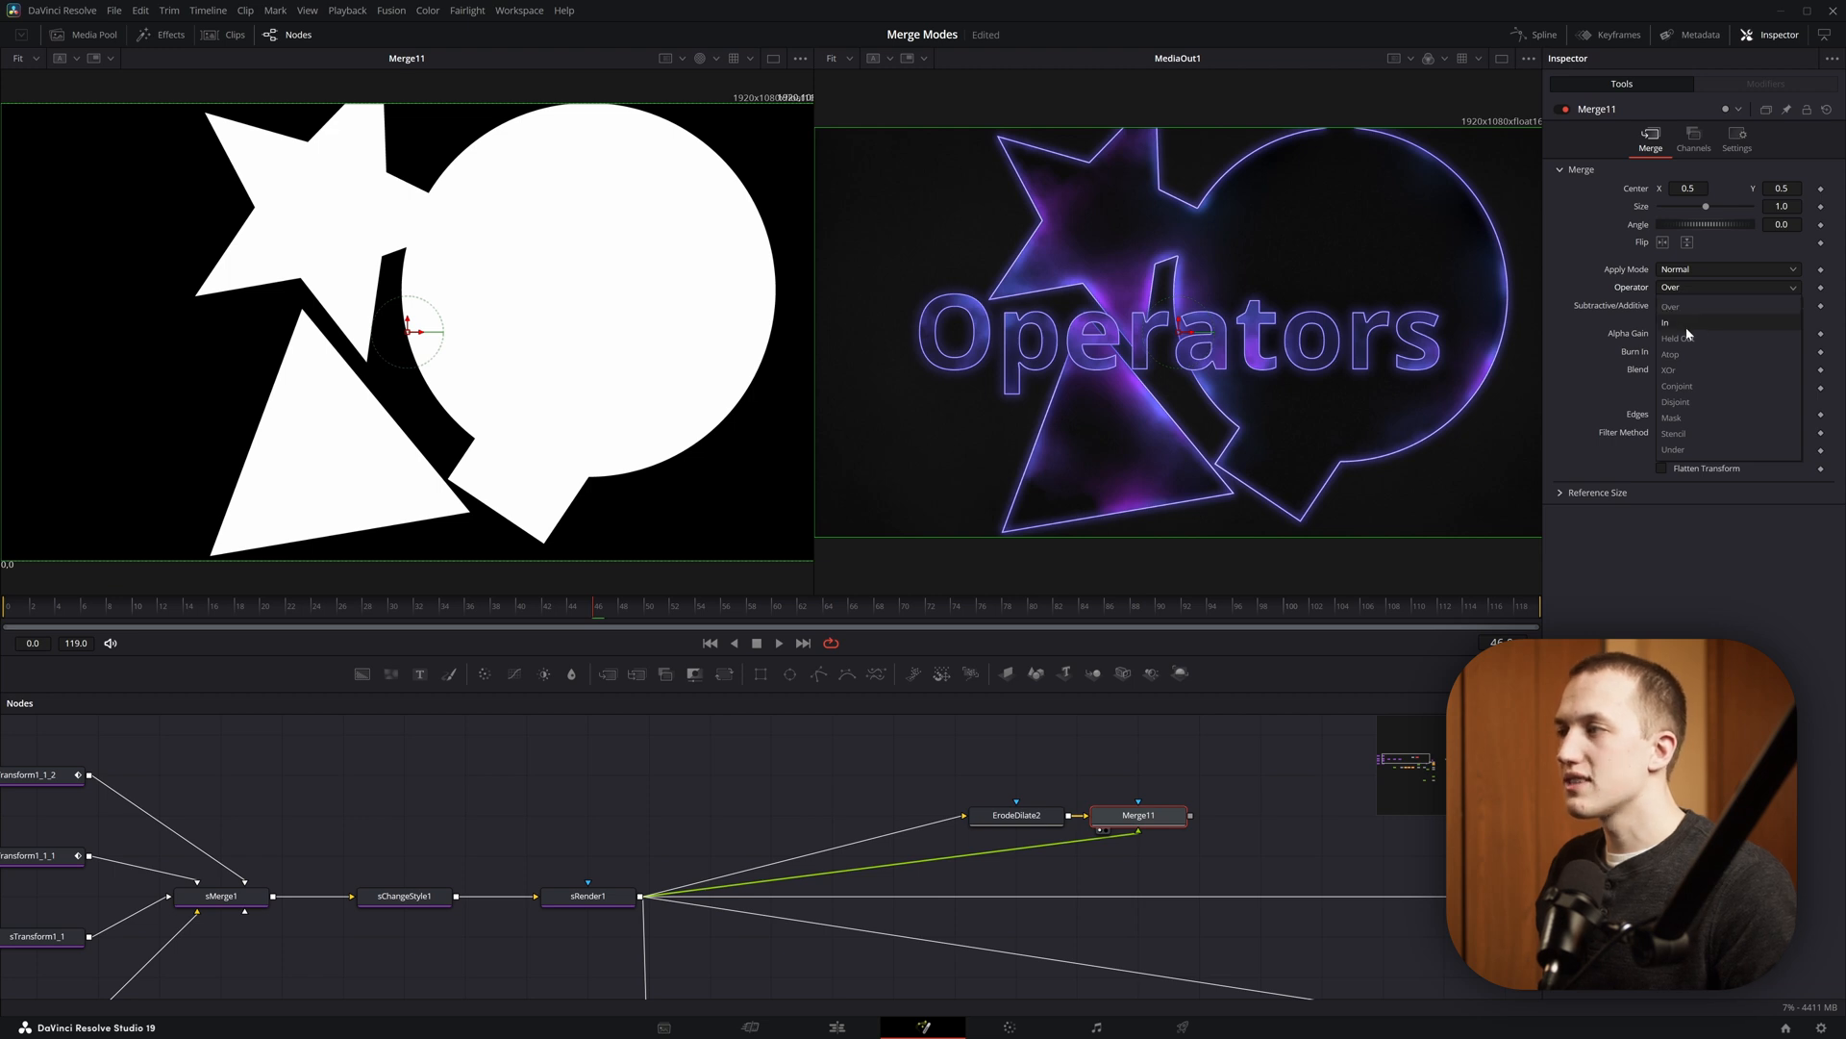
pyautogui.click(1667, 321)
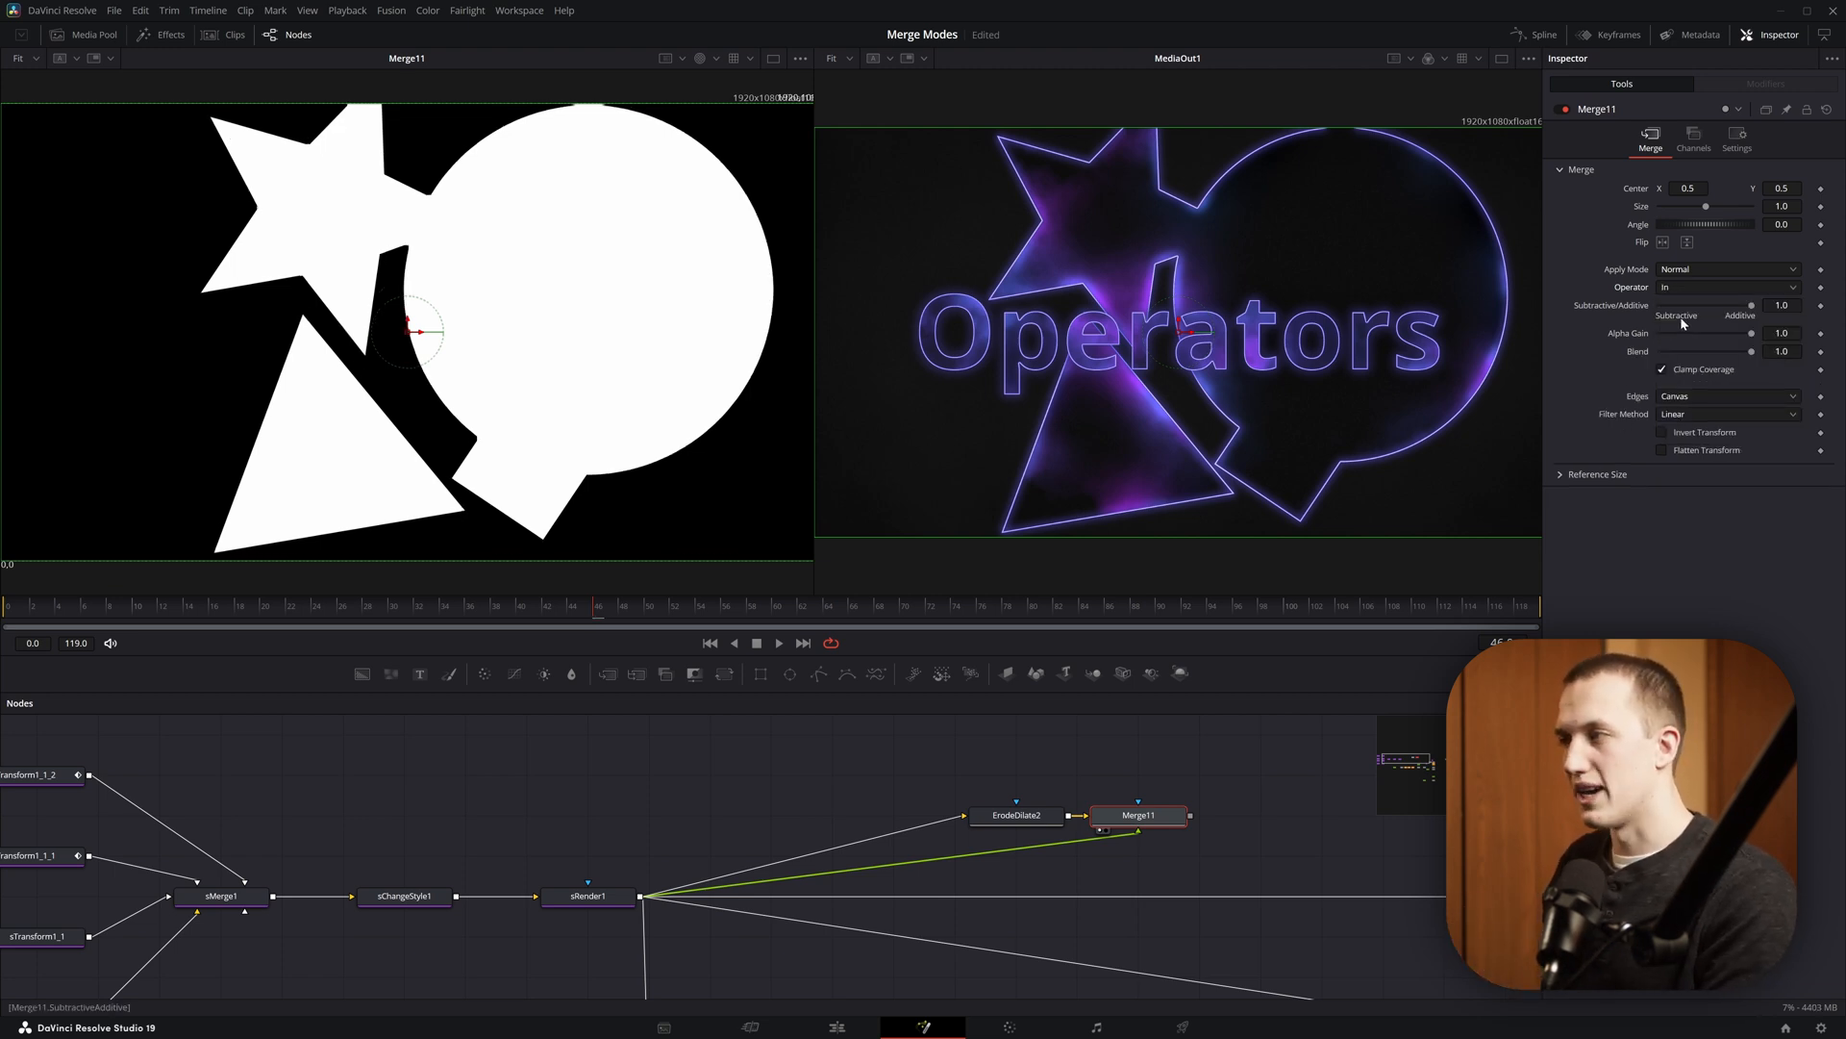
pyautogui.click(1726, 286)
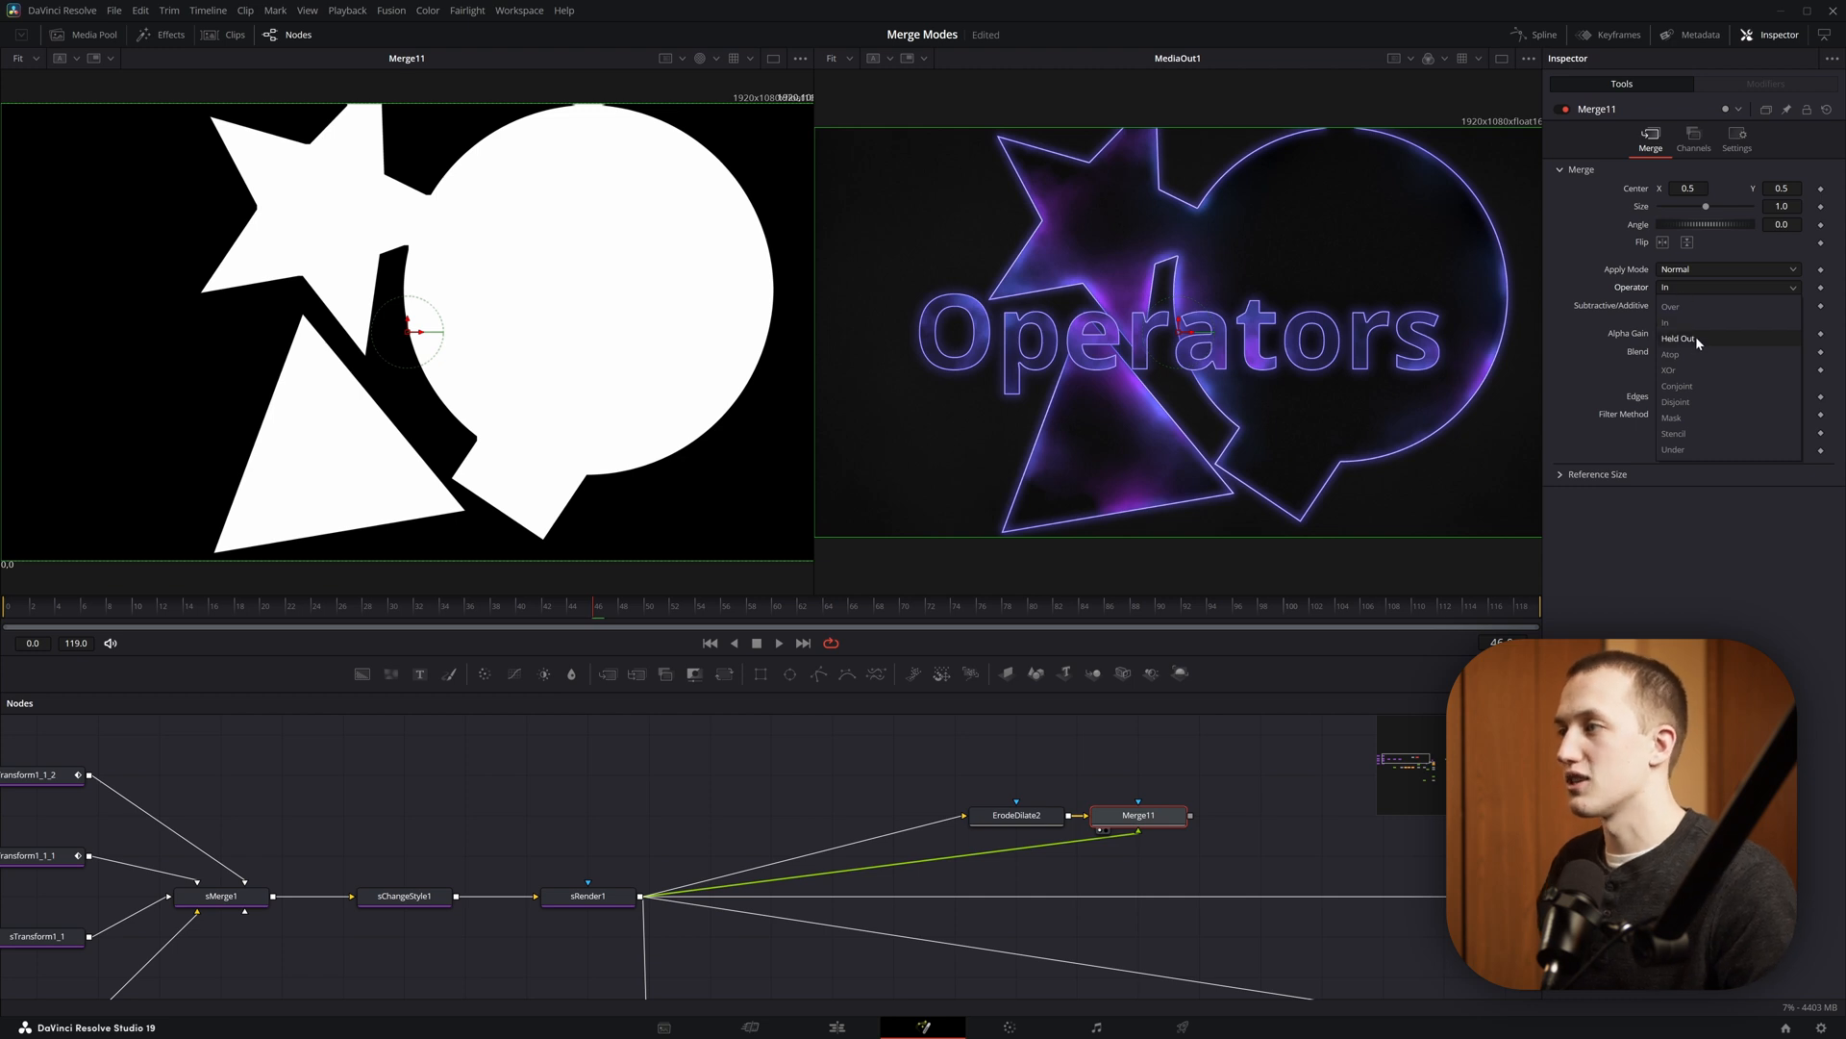
pyautogui.click(1679, 337)
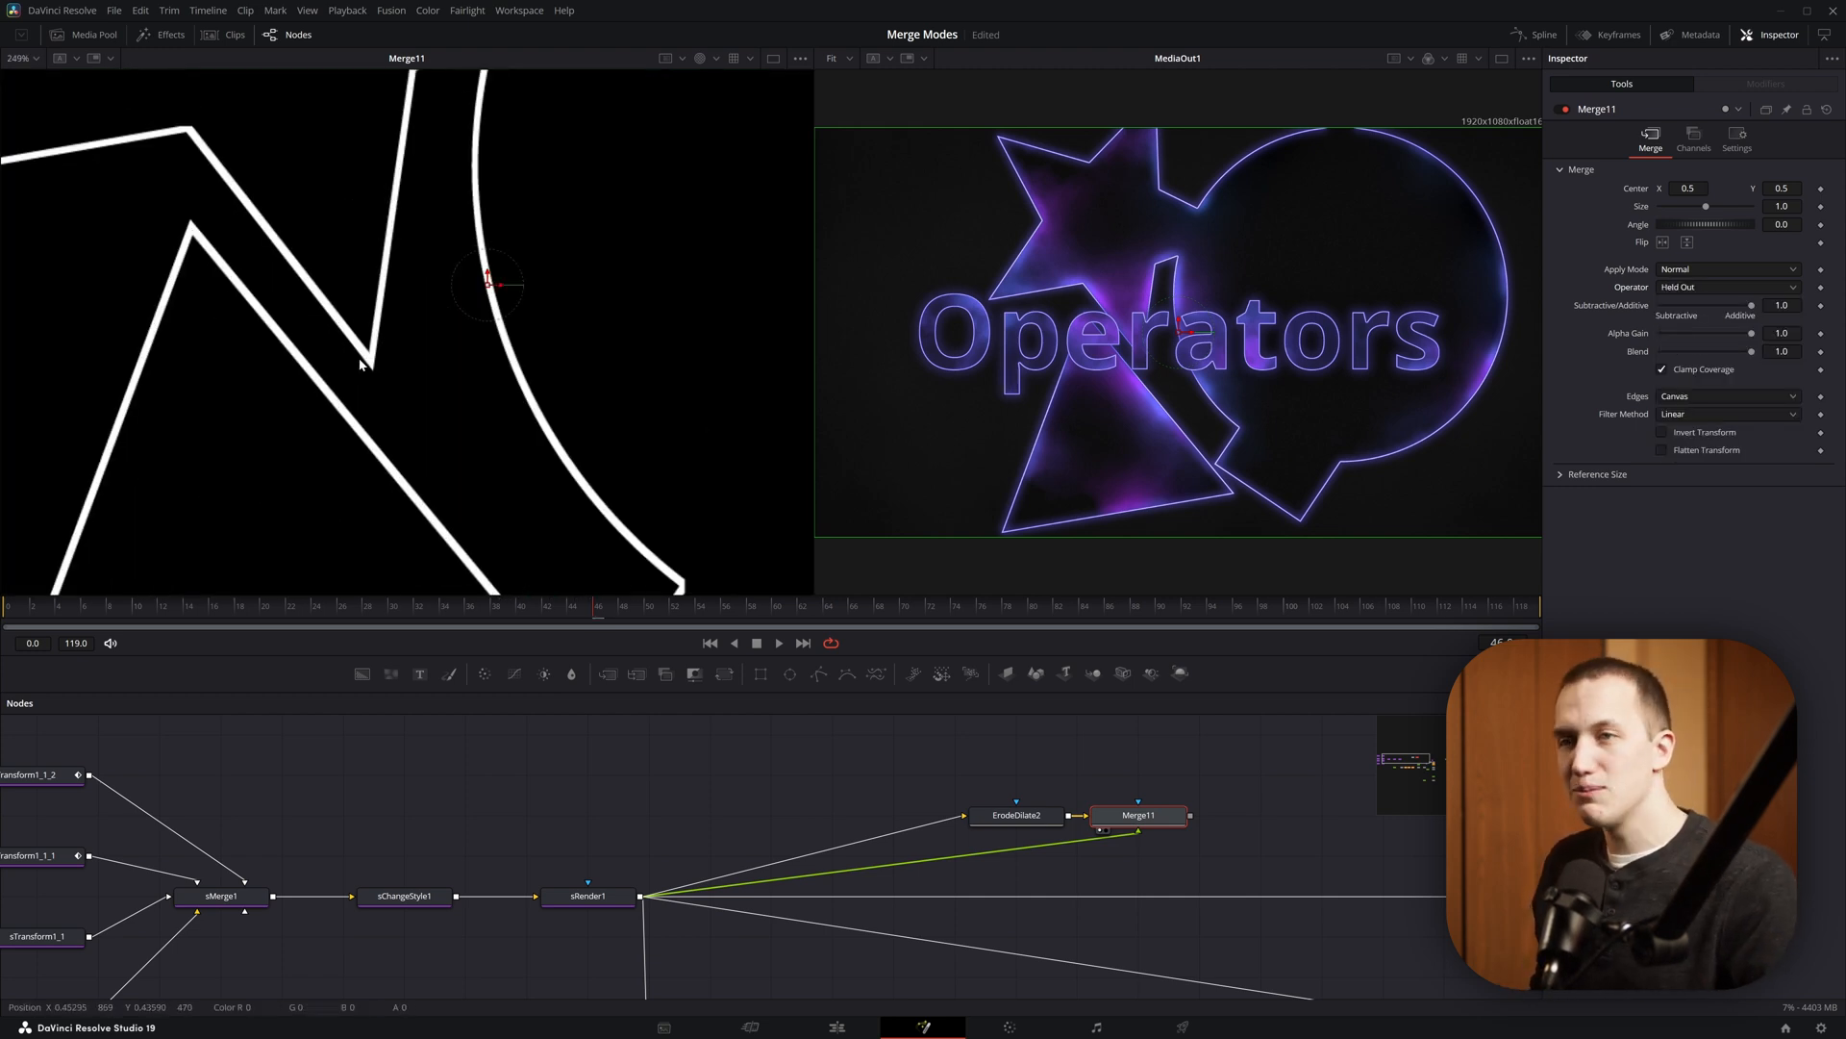
pyautogui.moveTo(411, 379)
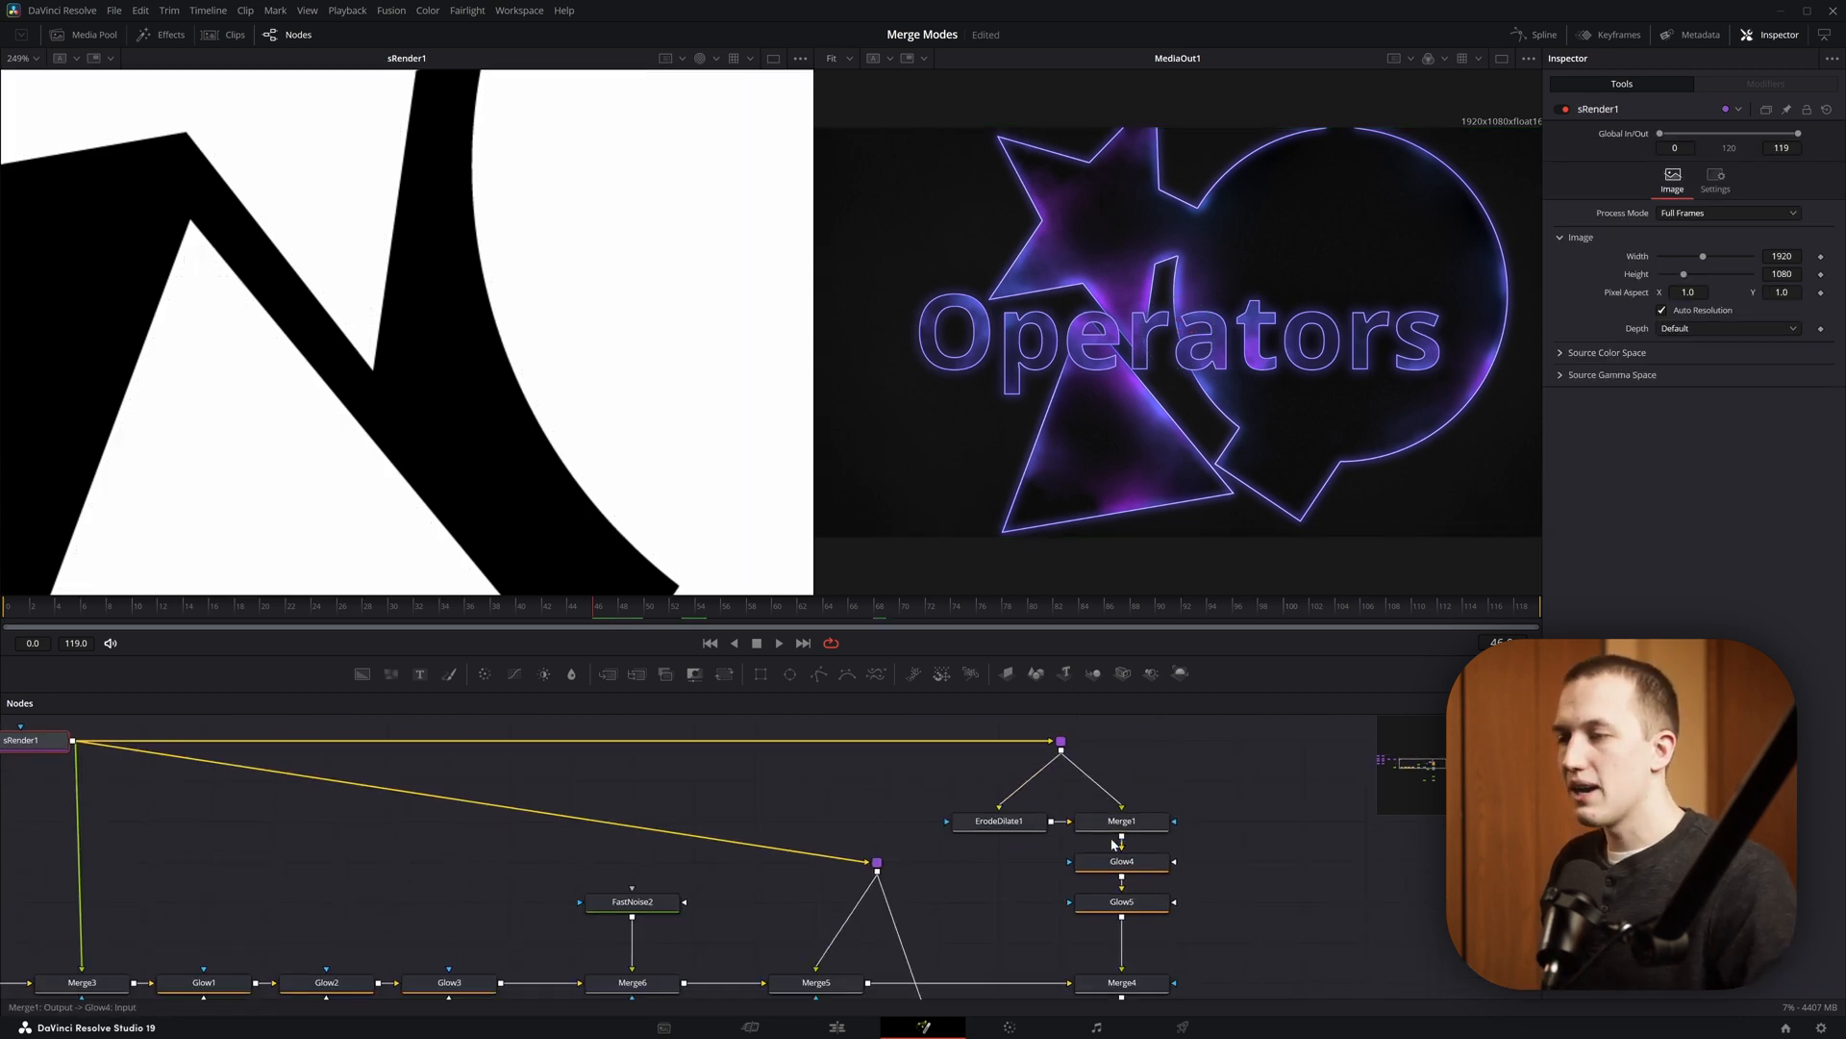
# - Inspect the outline merge, purple-blue noise, shape-cut noise and glow stages in turn
pyautogui.click(1119, 821)
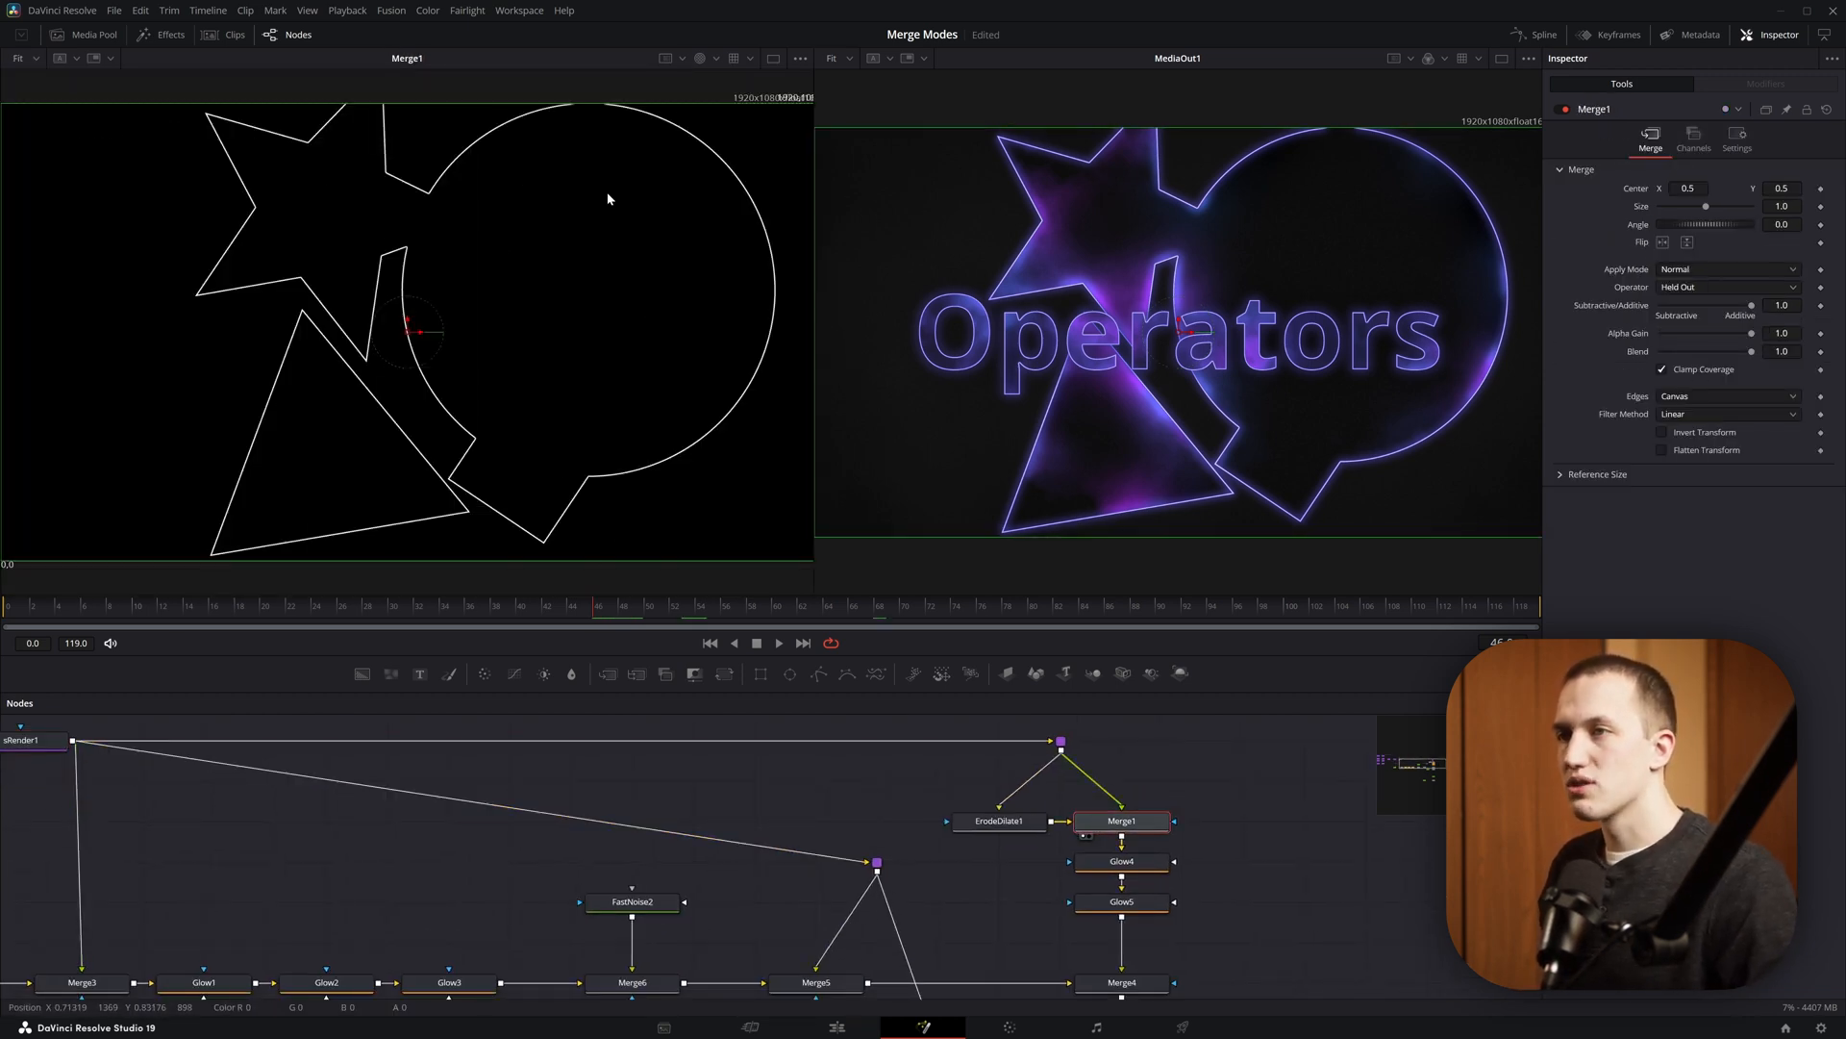
pyautogui.click(1121, 901)
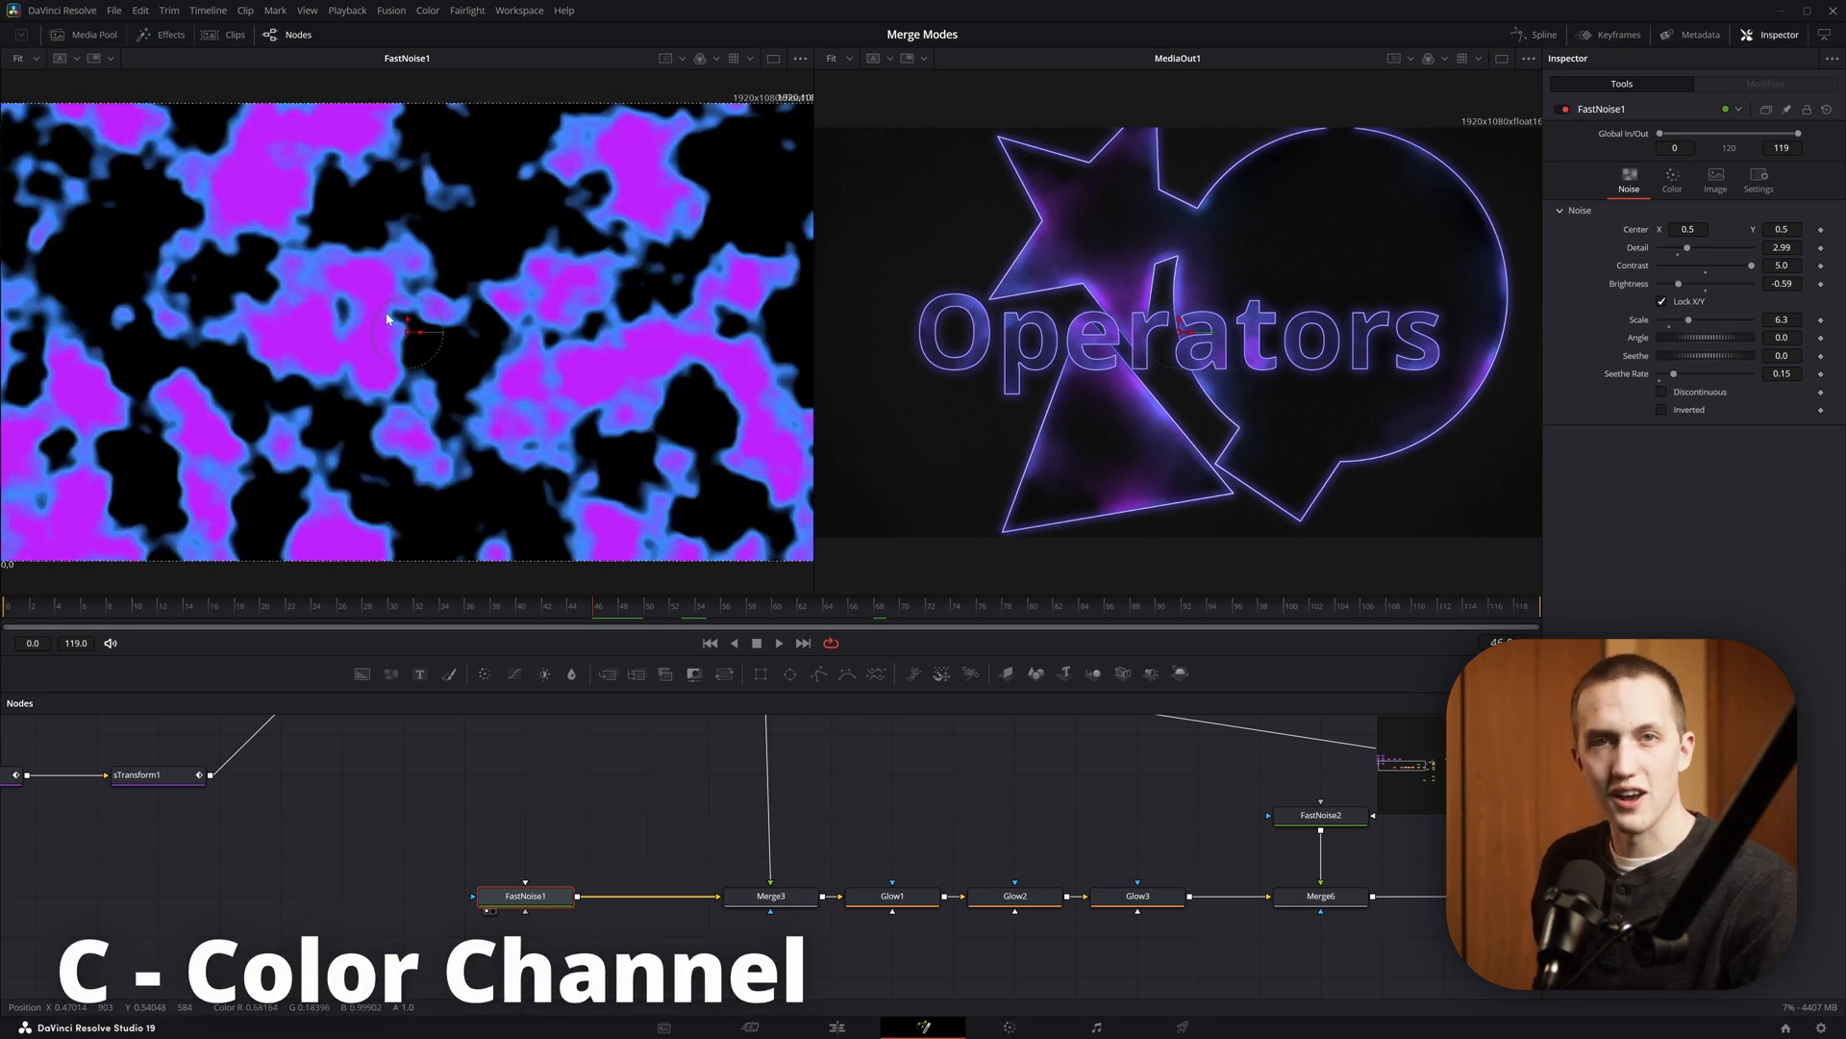
pyautogui.moveTo(405, 289)
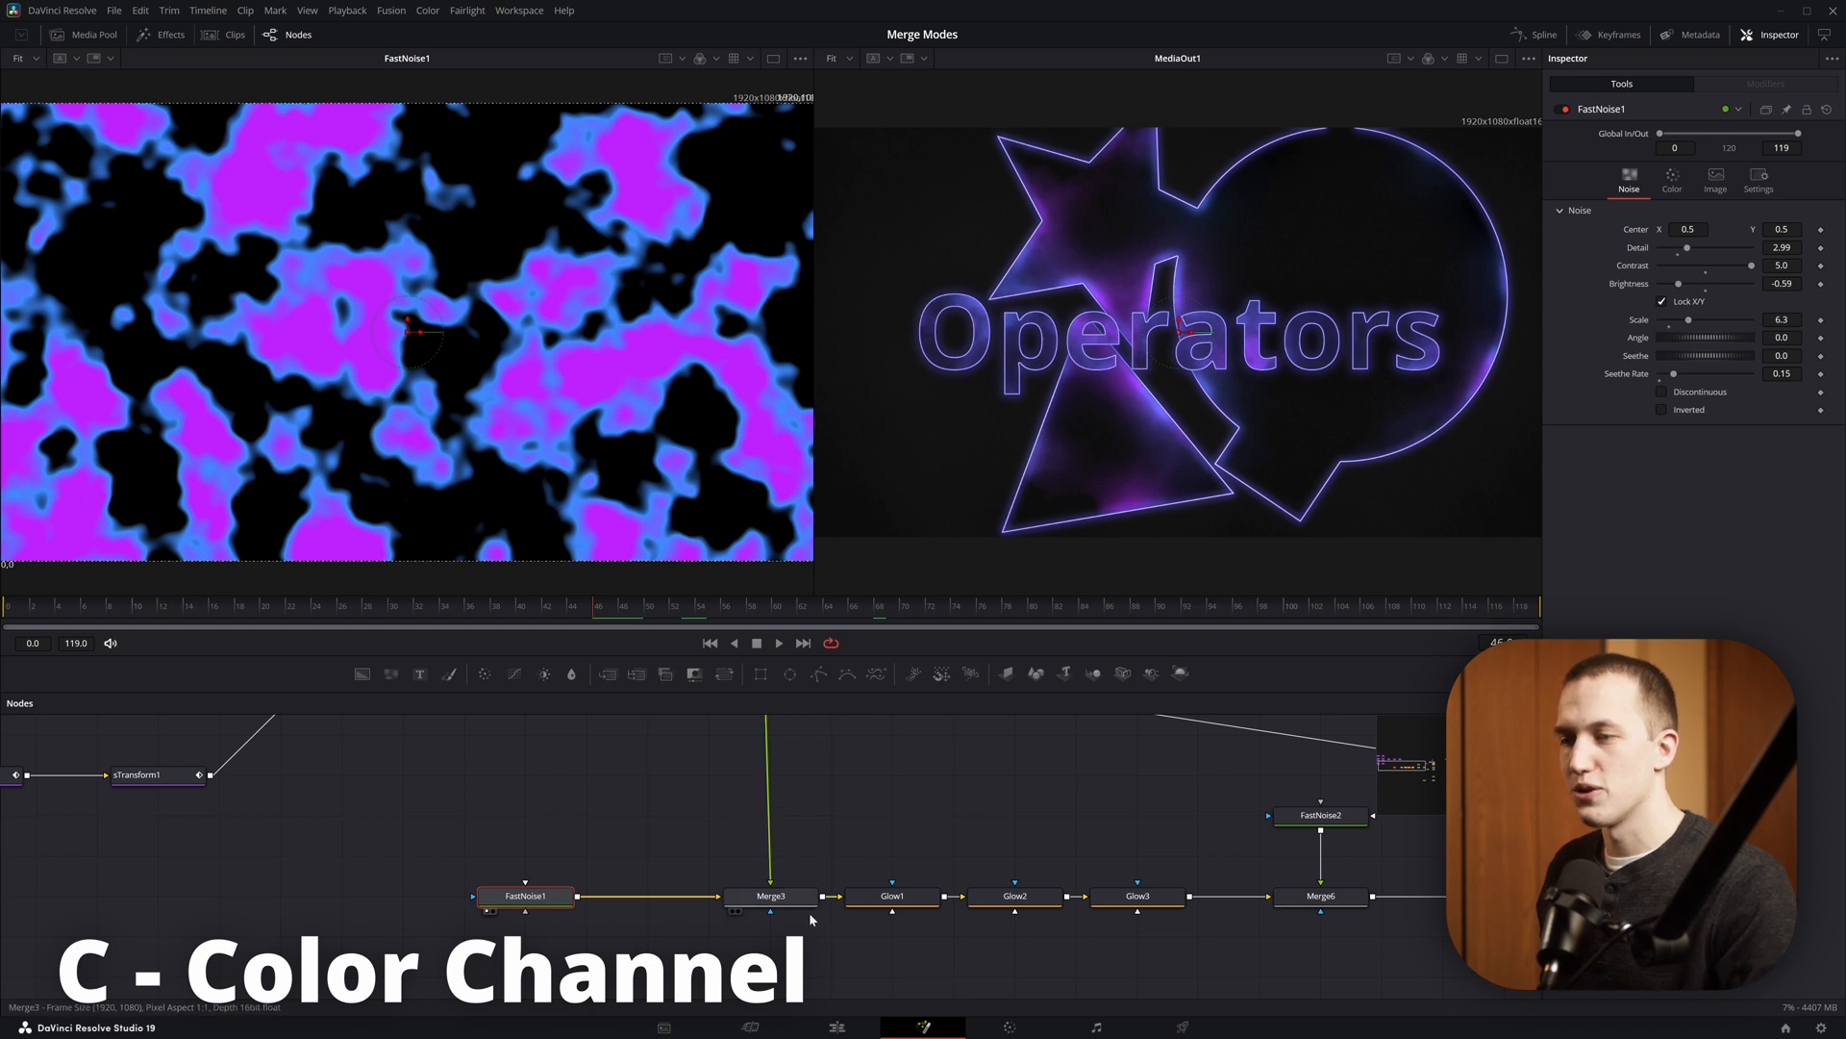
pyautogui.click(772, 896)
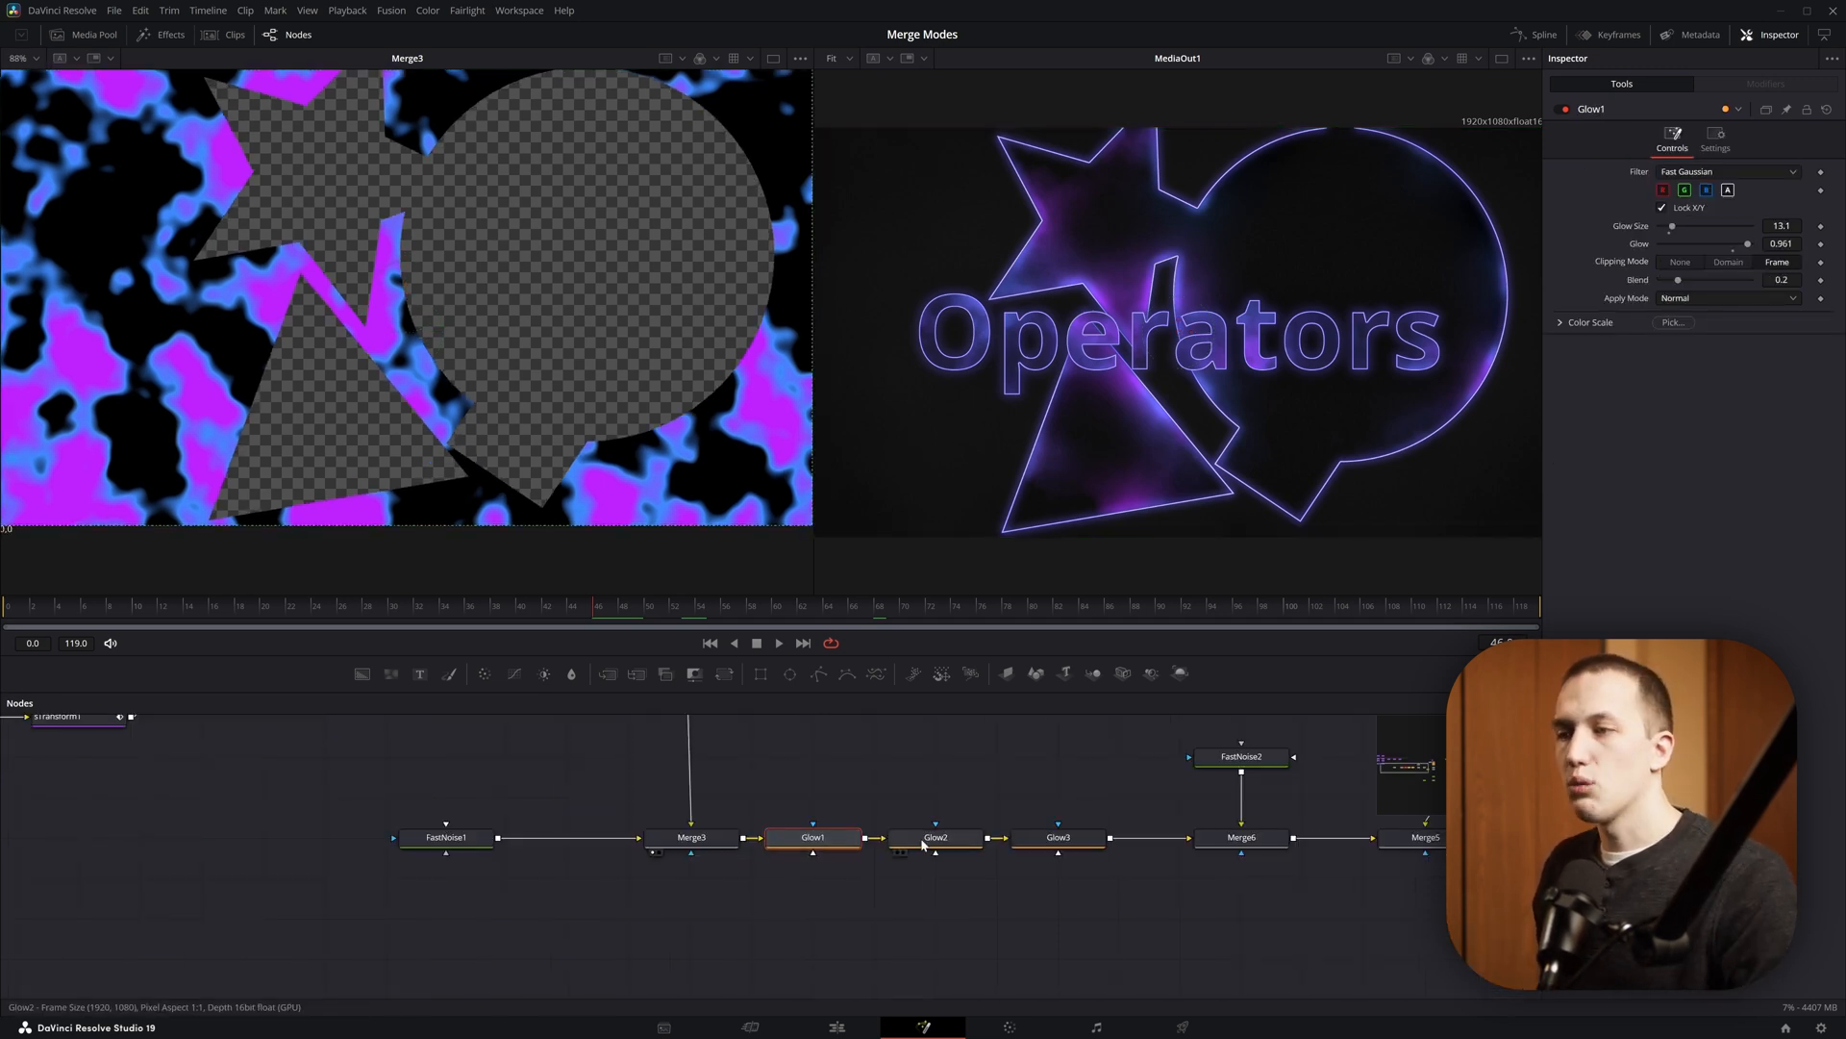
pyautogui.click(1058, 838)
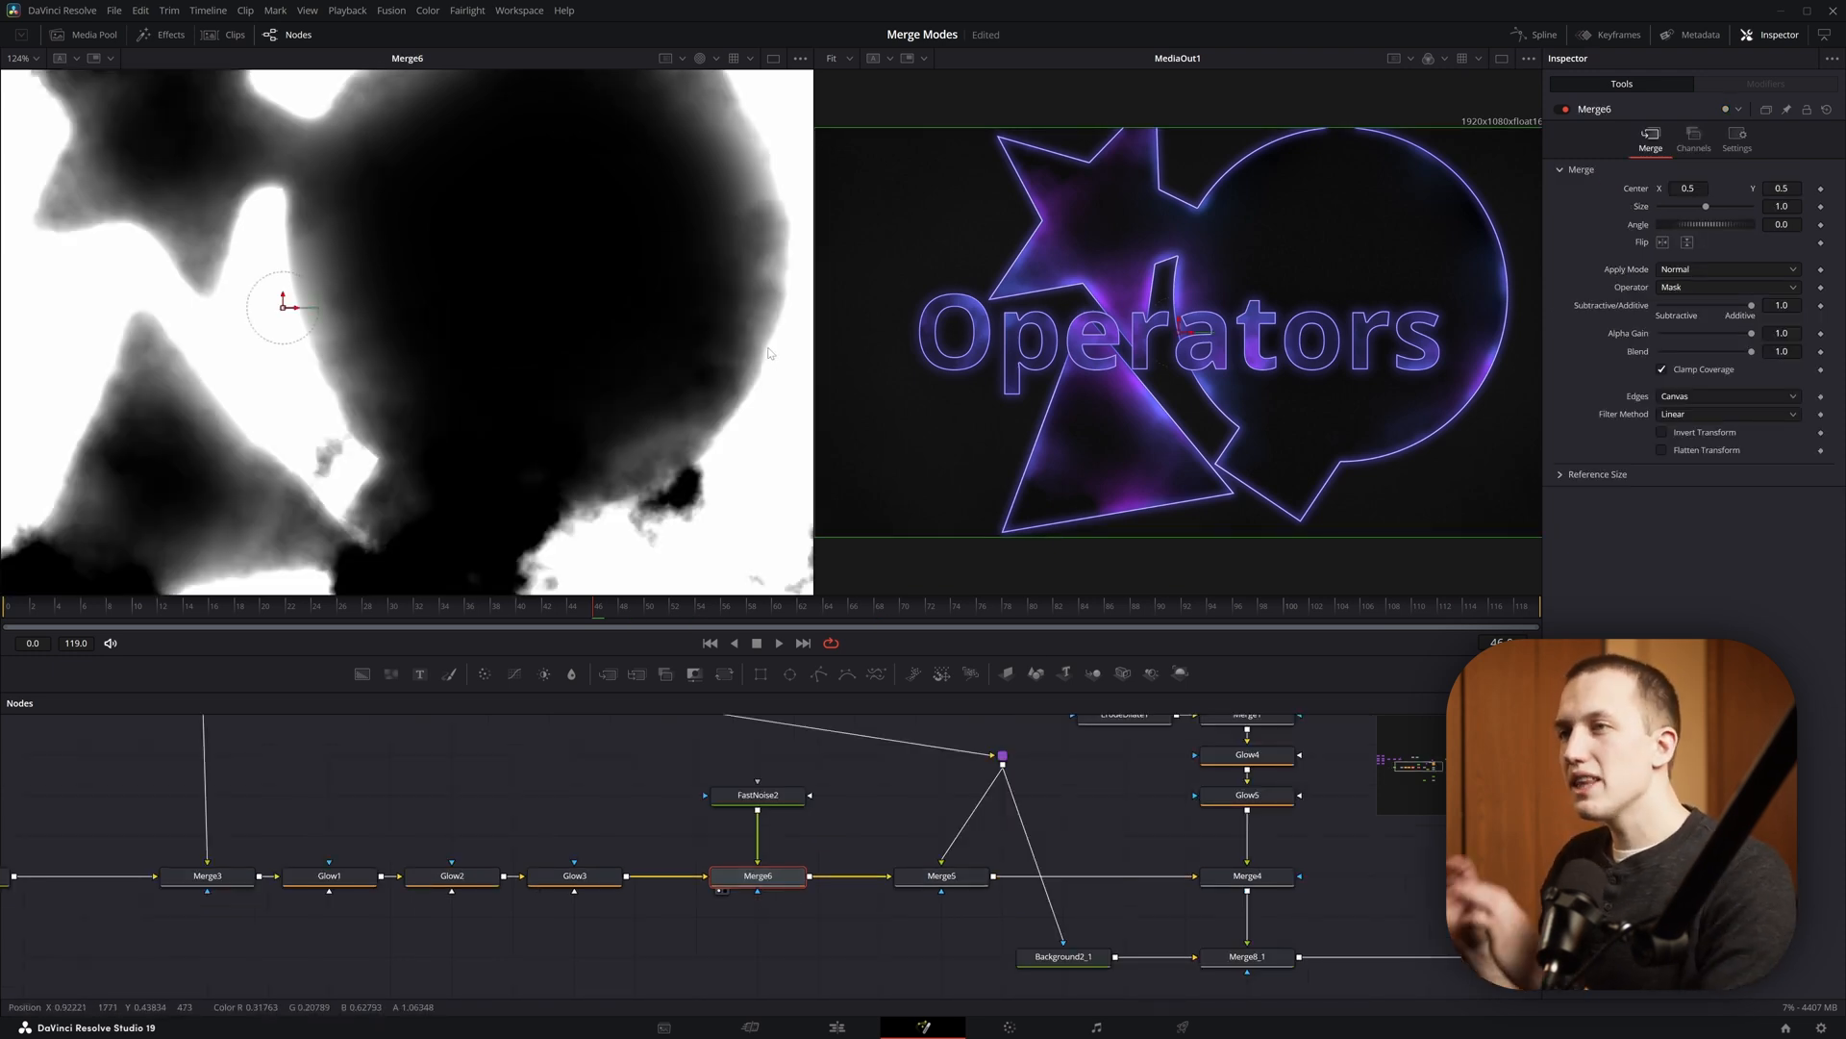
pyautogui.moveTo(746, 374)
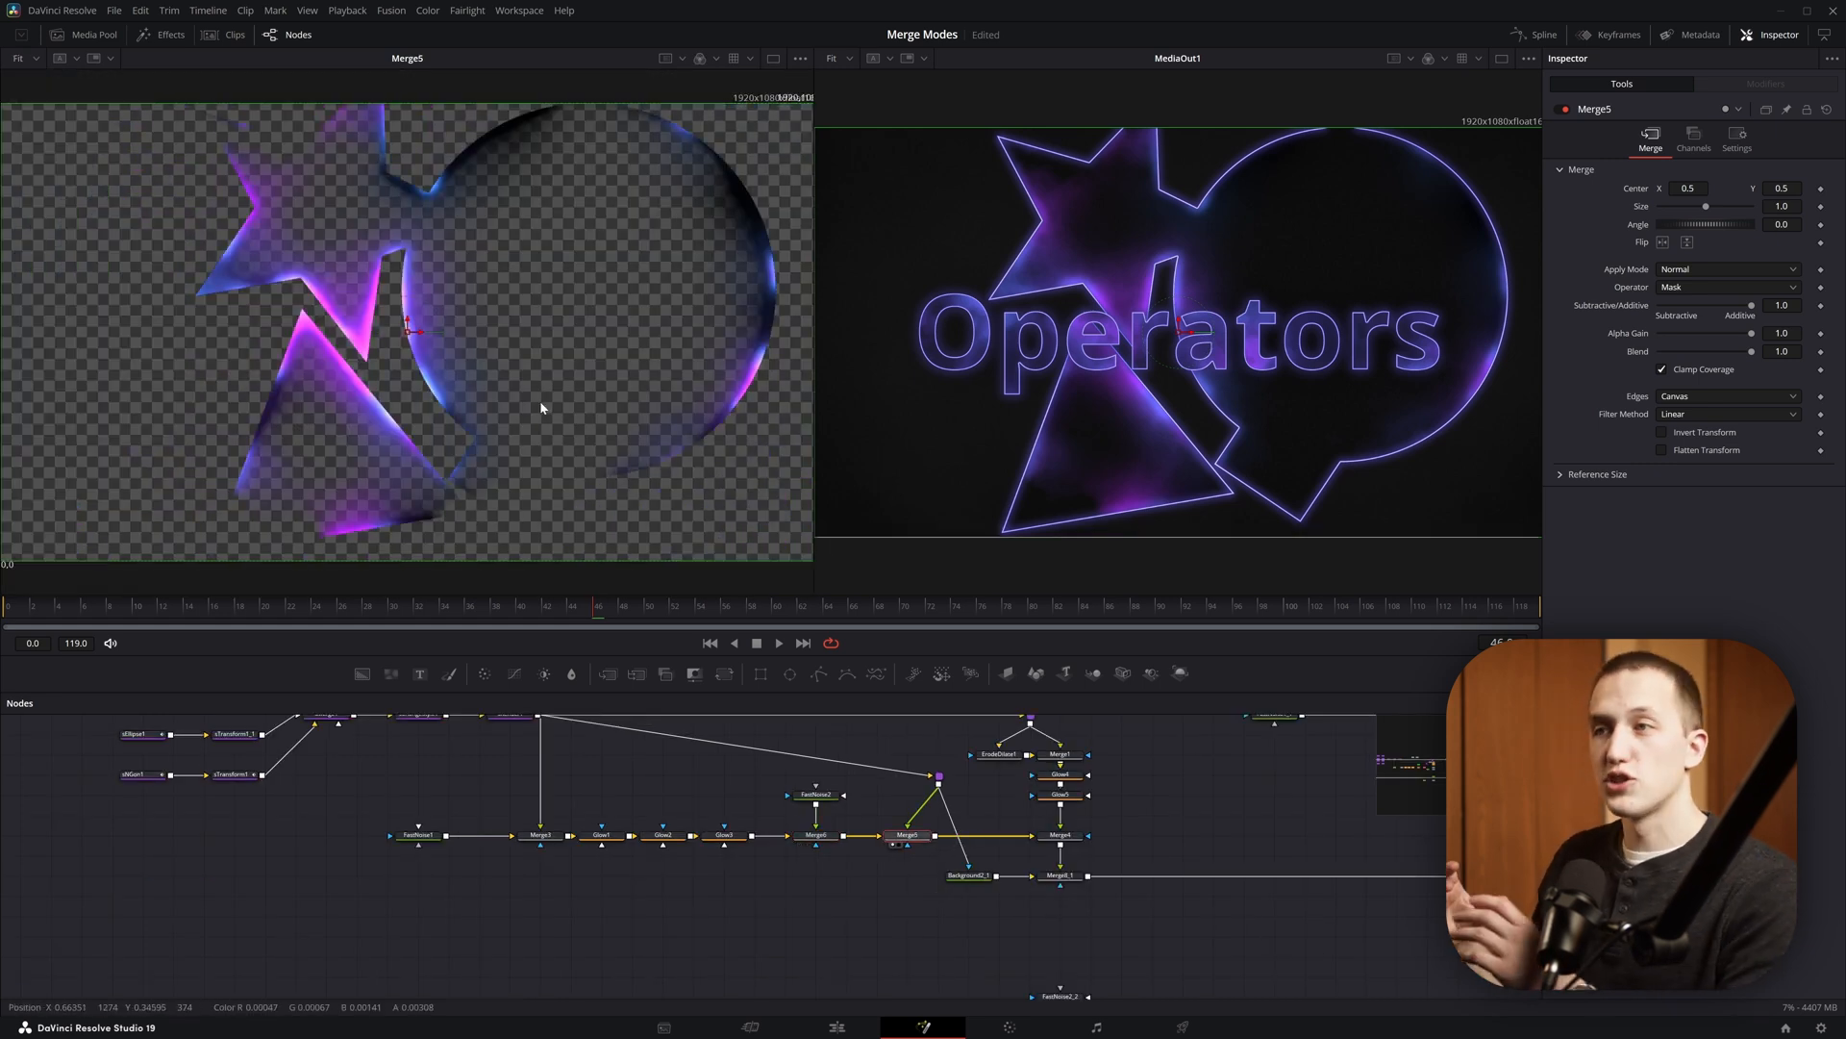
pyautogui.click(1058, 835)
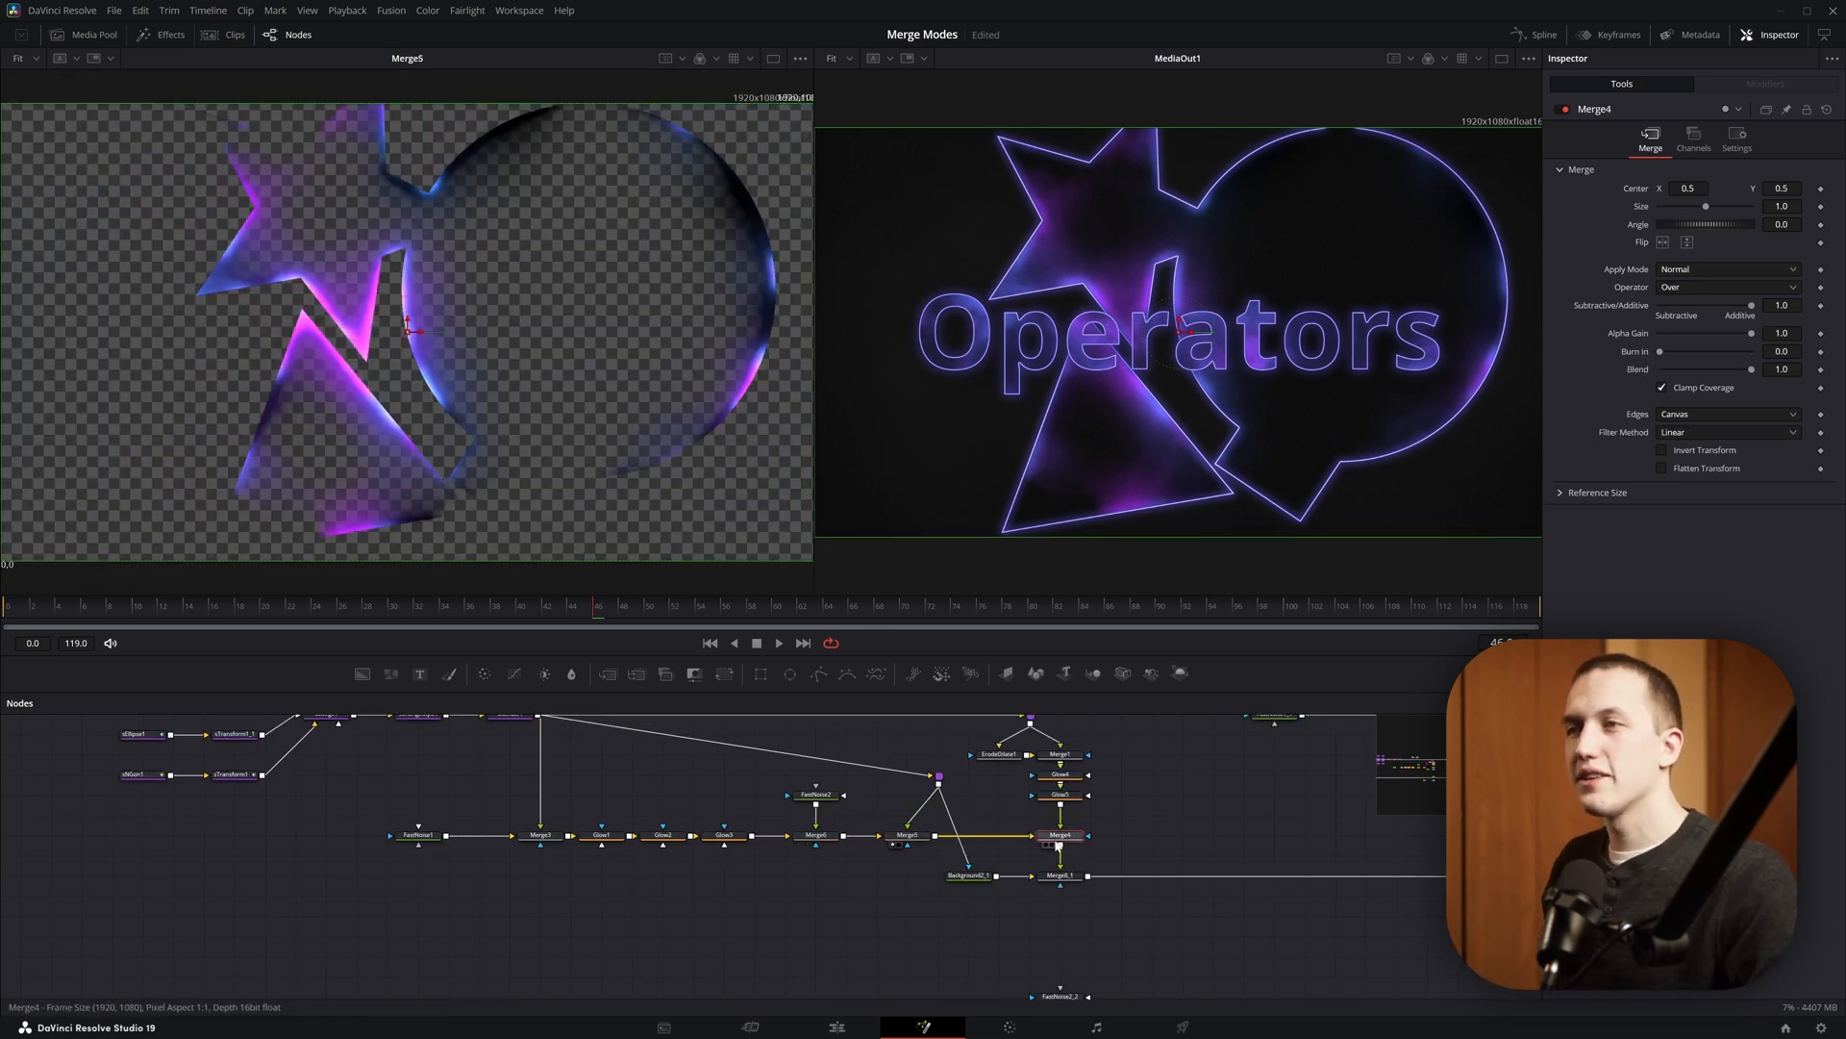
pyautogui.click(1056, 876)
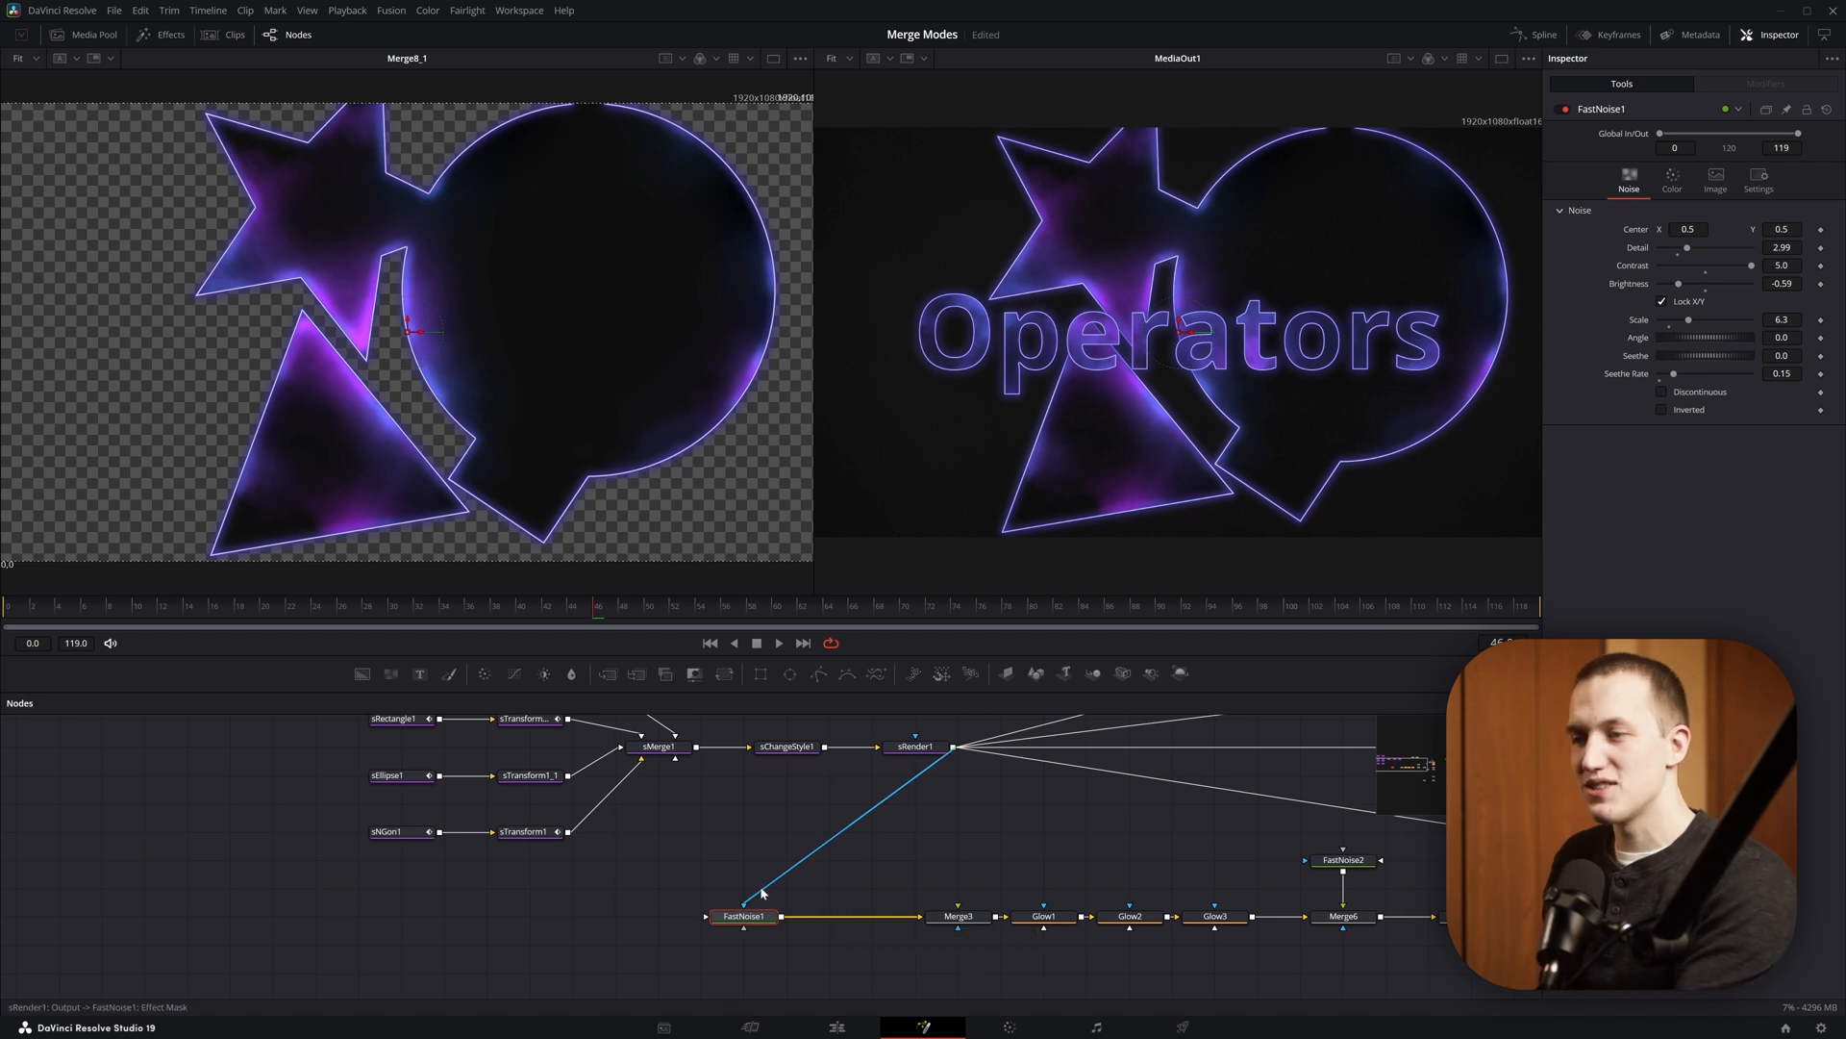
# - Compare the noise texture on its own with the enlarged noise texture
pyautogui.click(1758, 180)
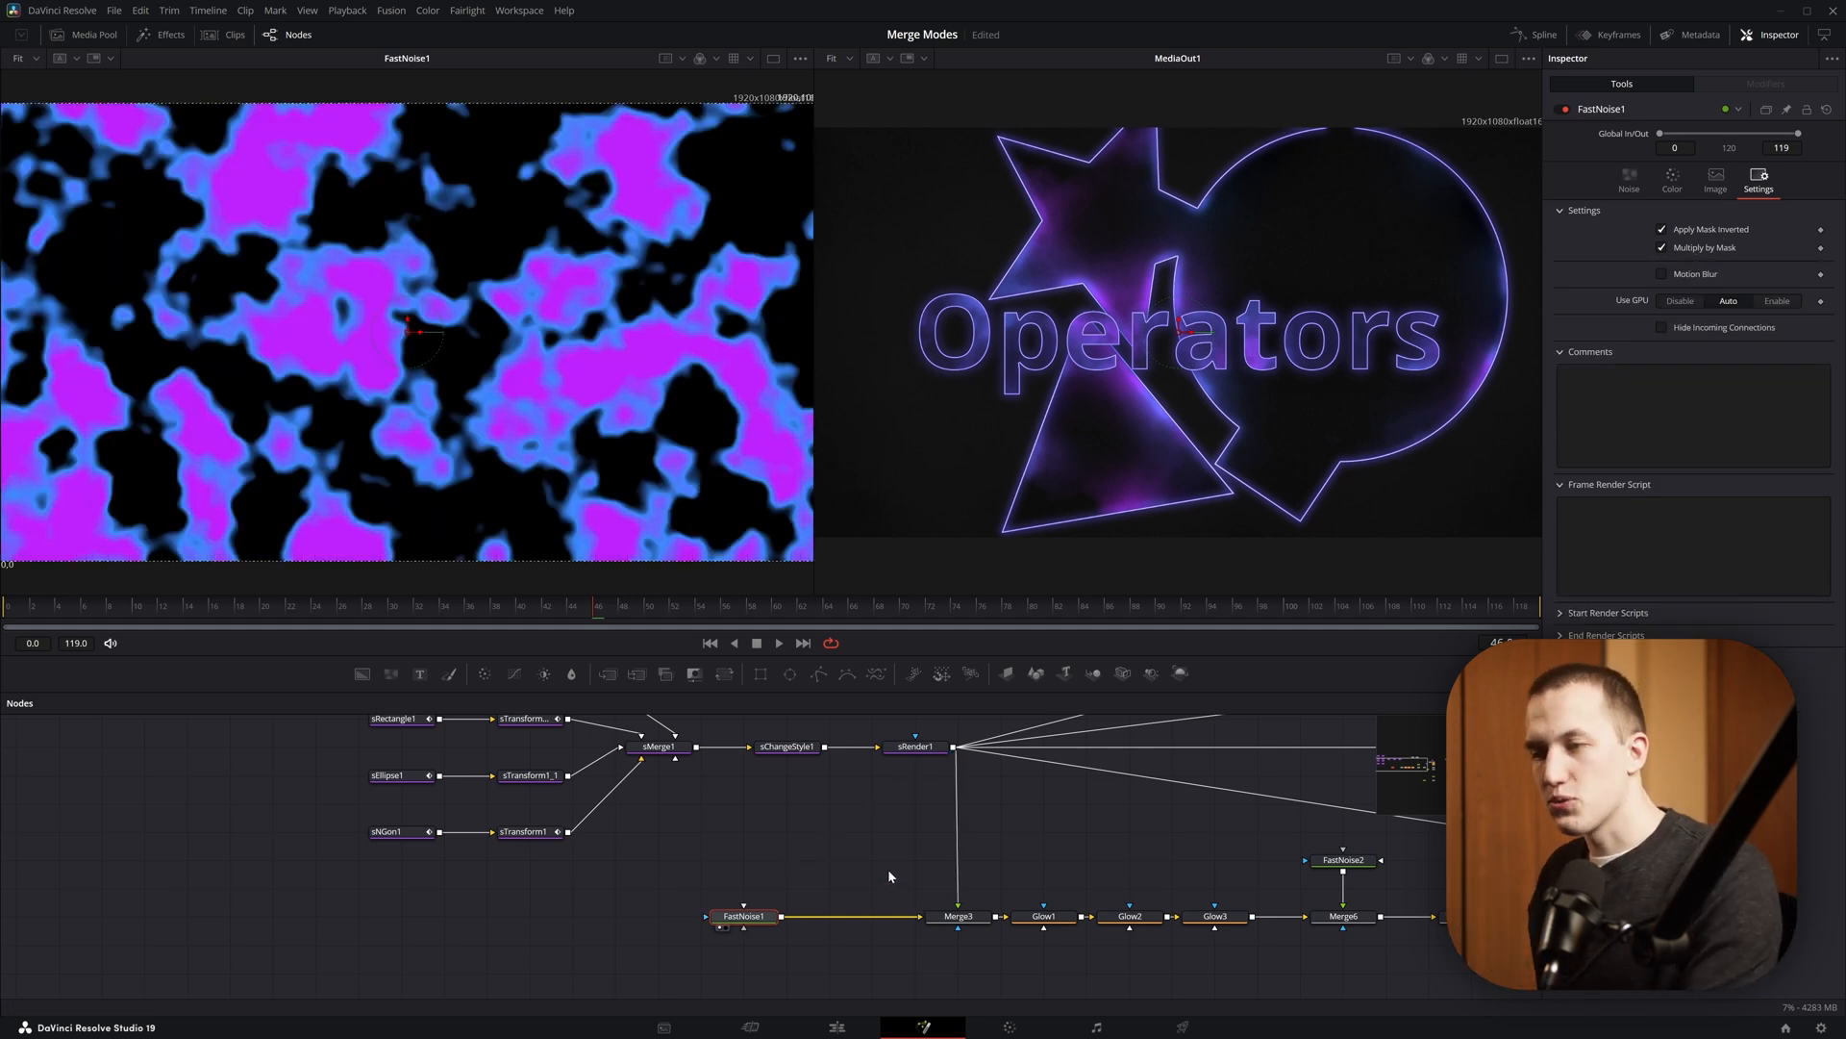
pyautogui.click(829, 916)
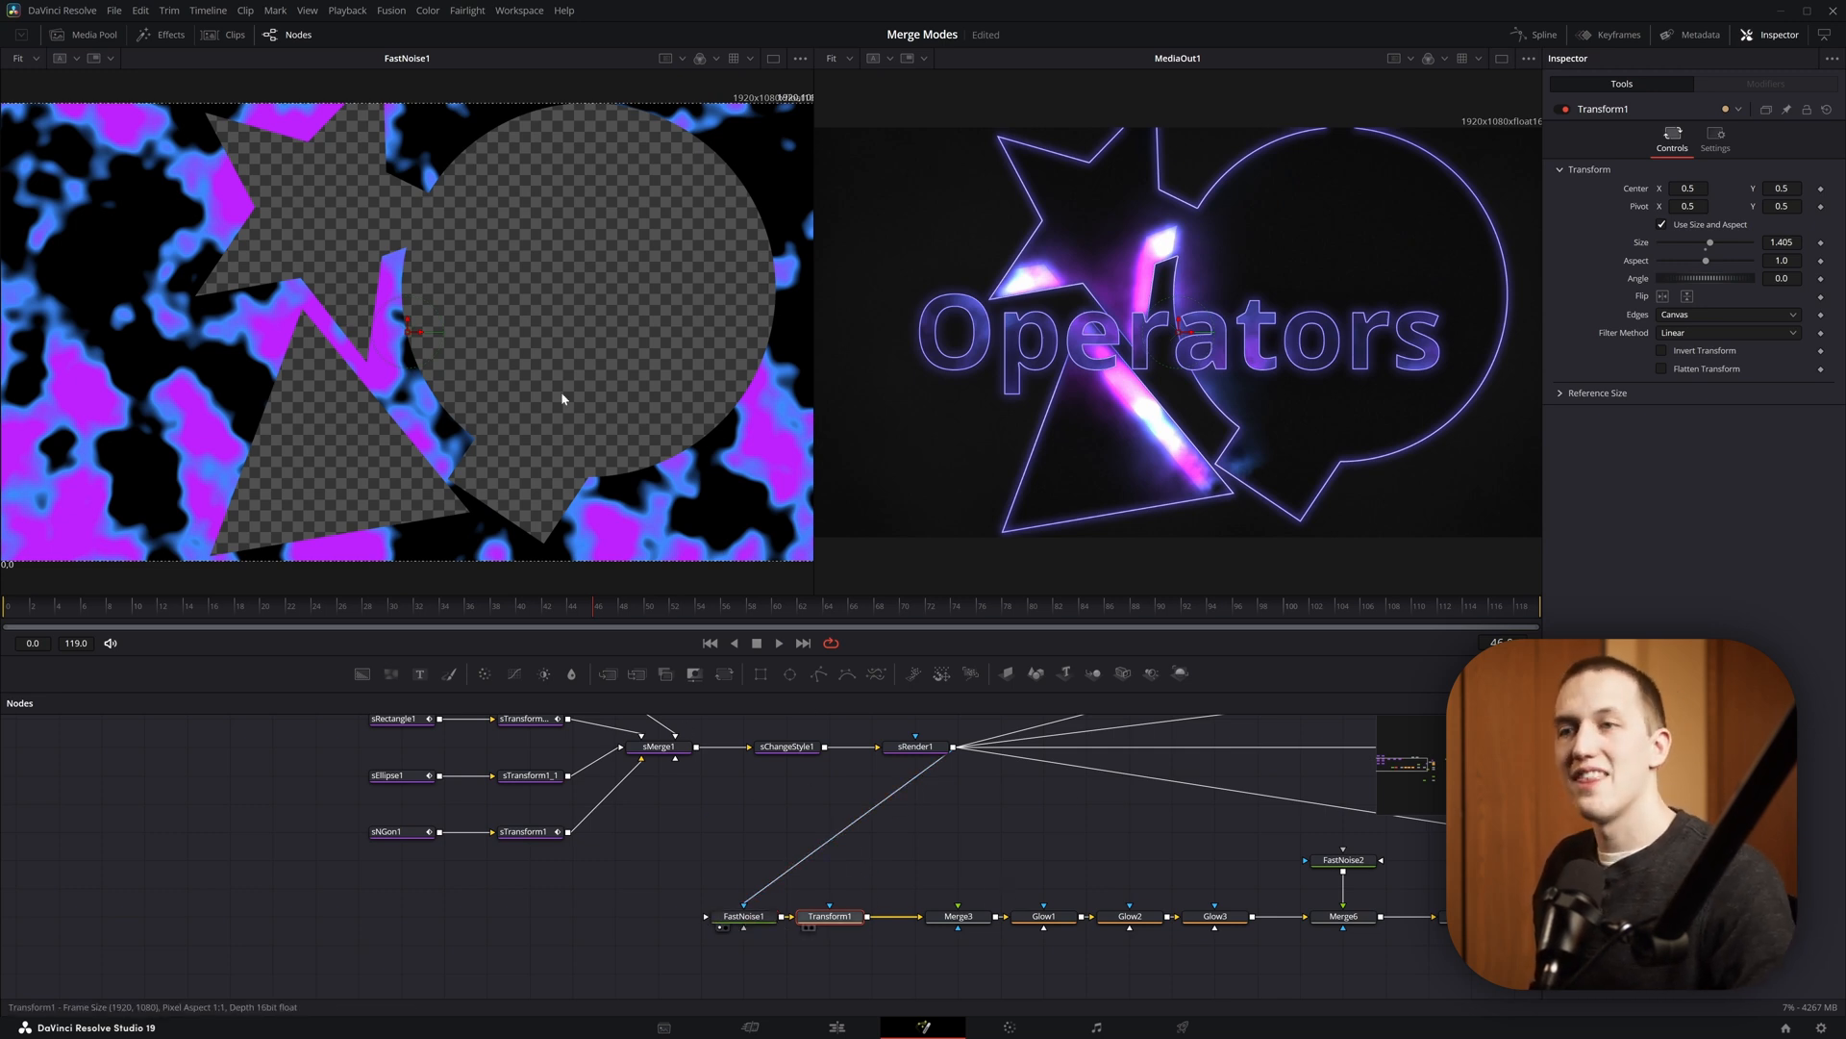
pyautogui.click(829, 916)
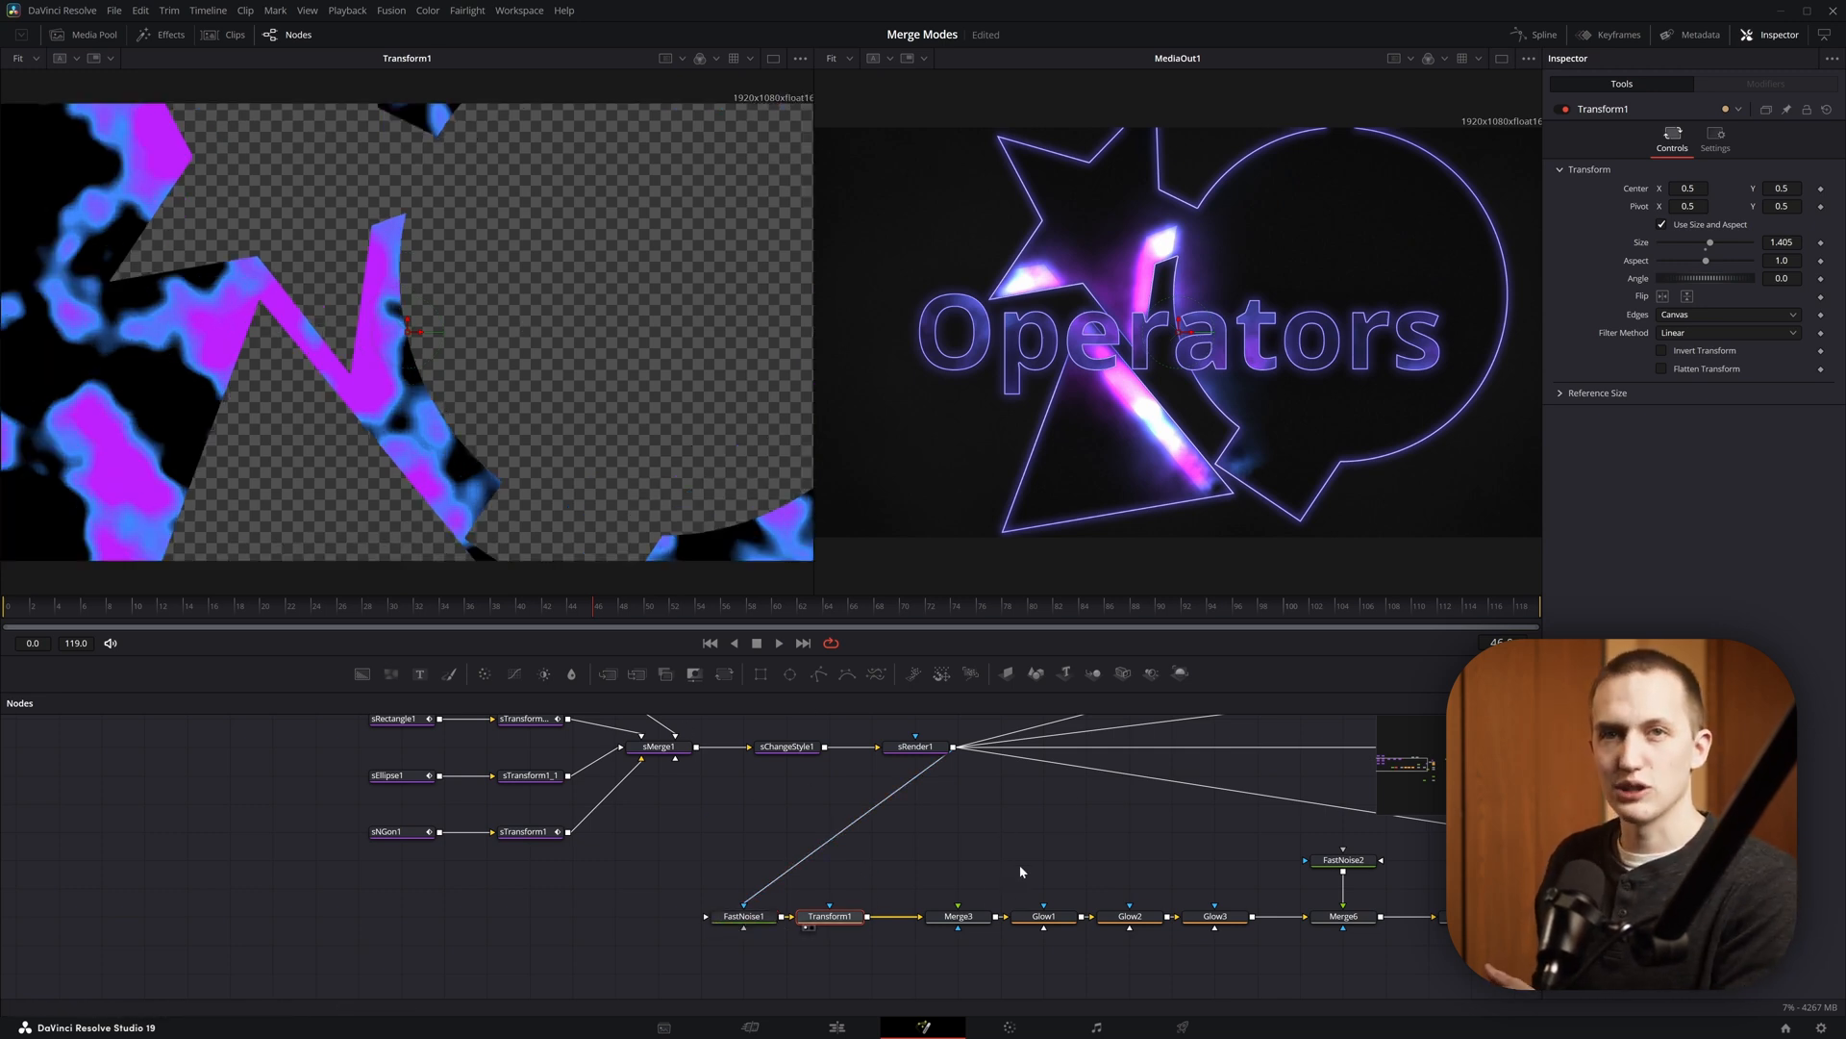
pyautogui.click(959, 916)
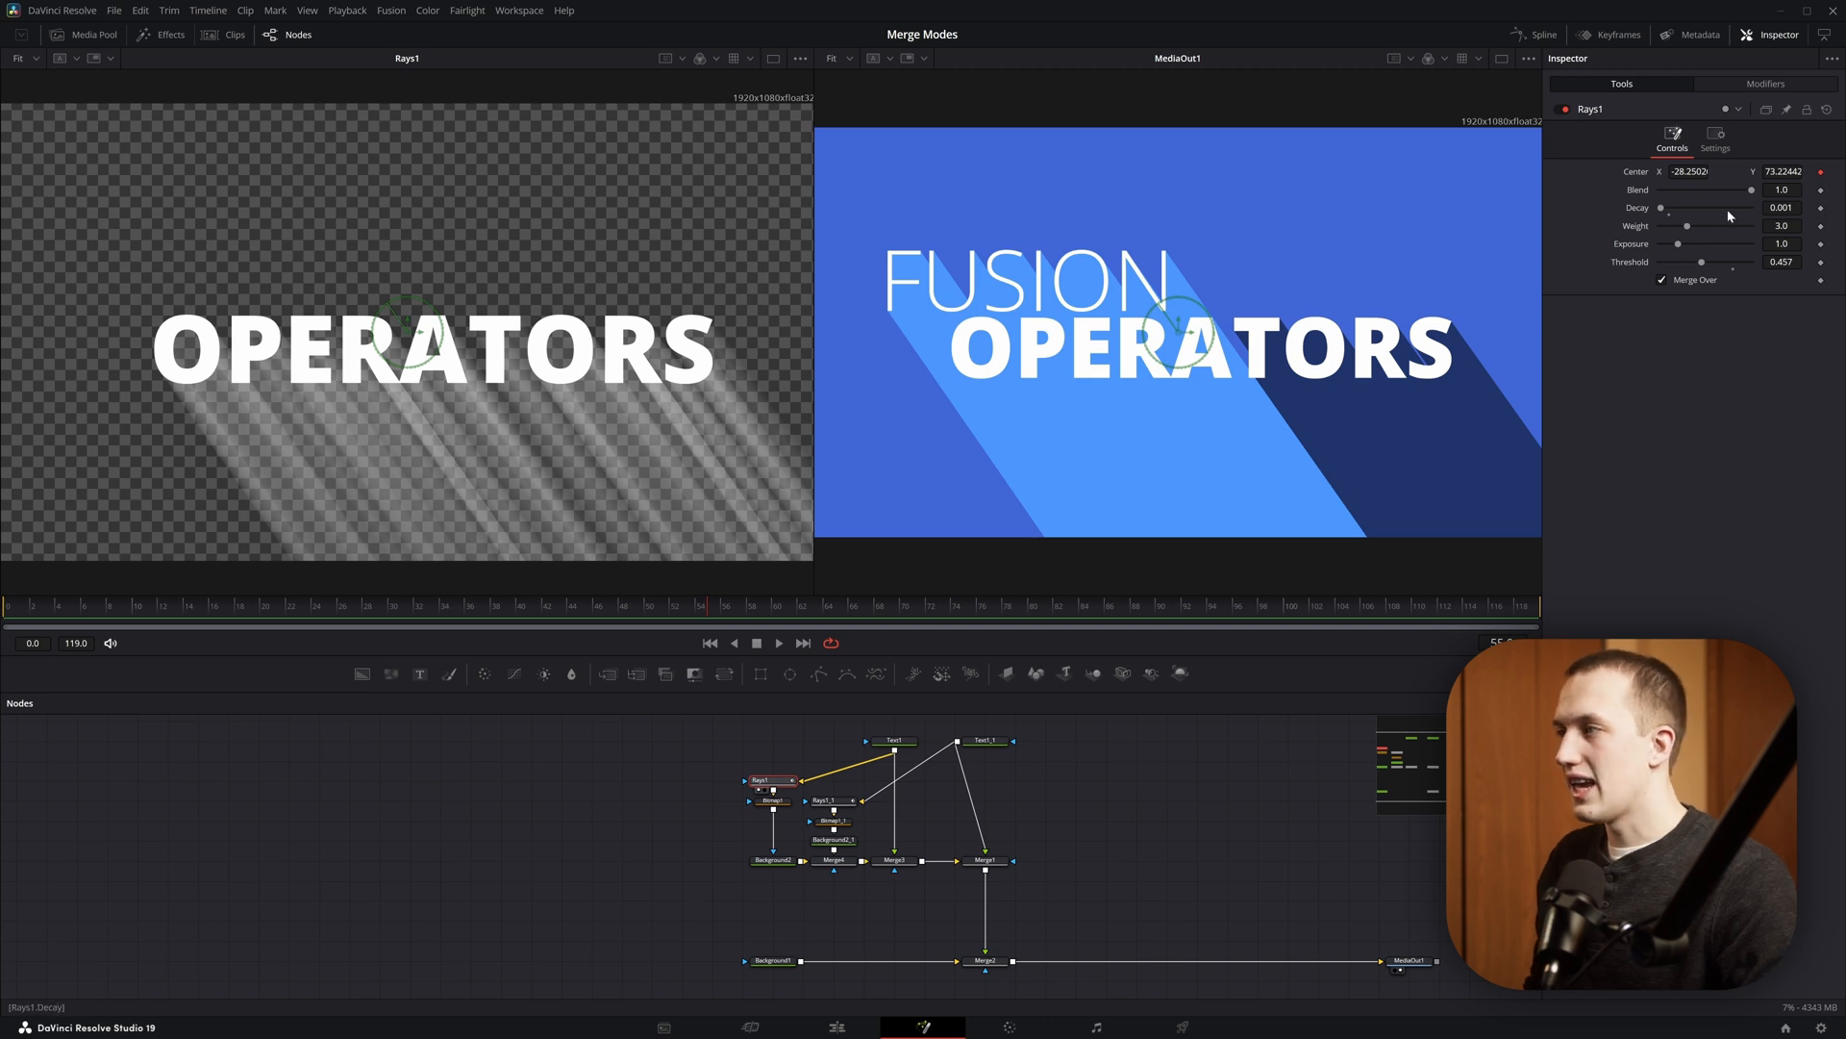
pyautogui.click(774, 801)
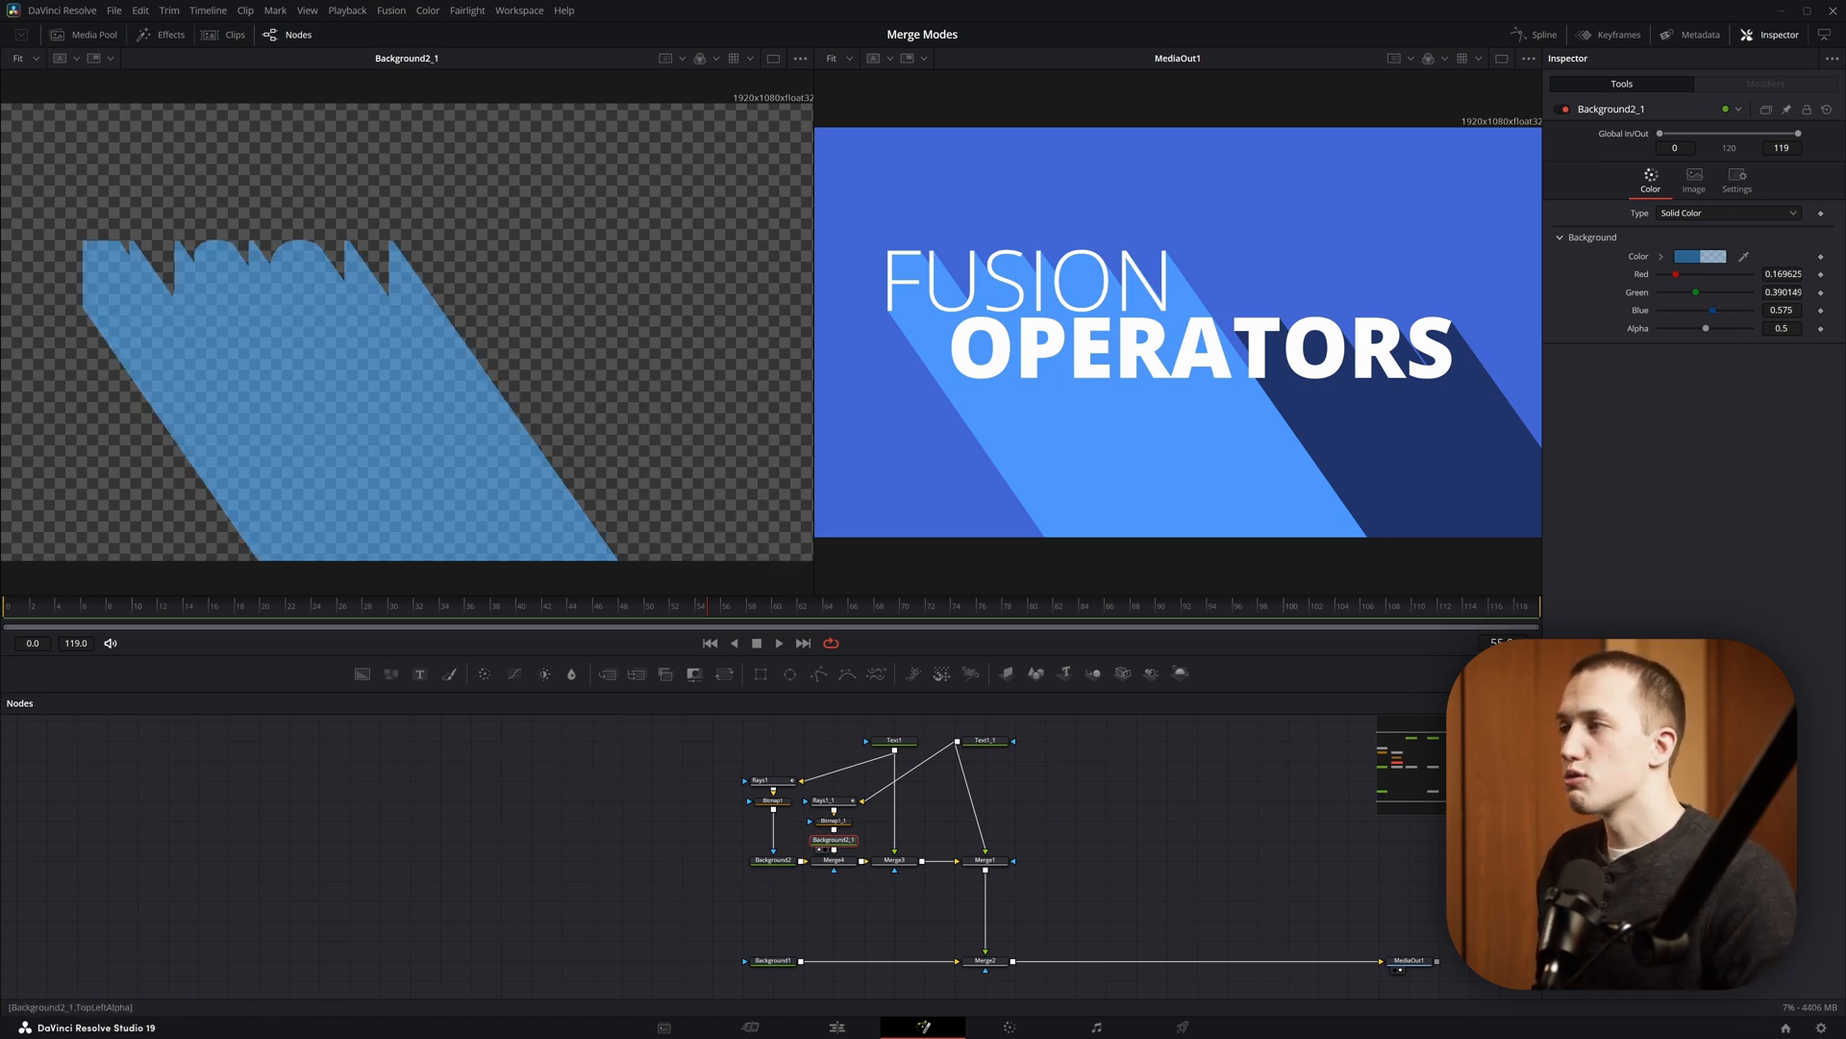
pyautogui.click(771, 859)
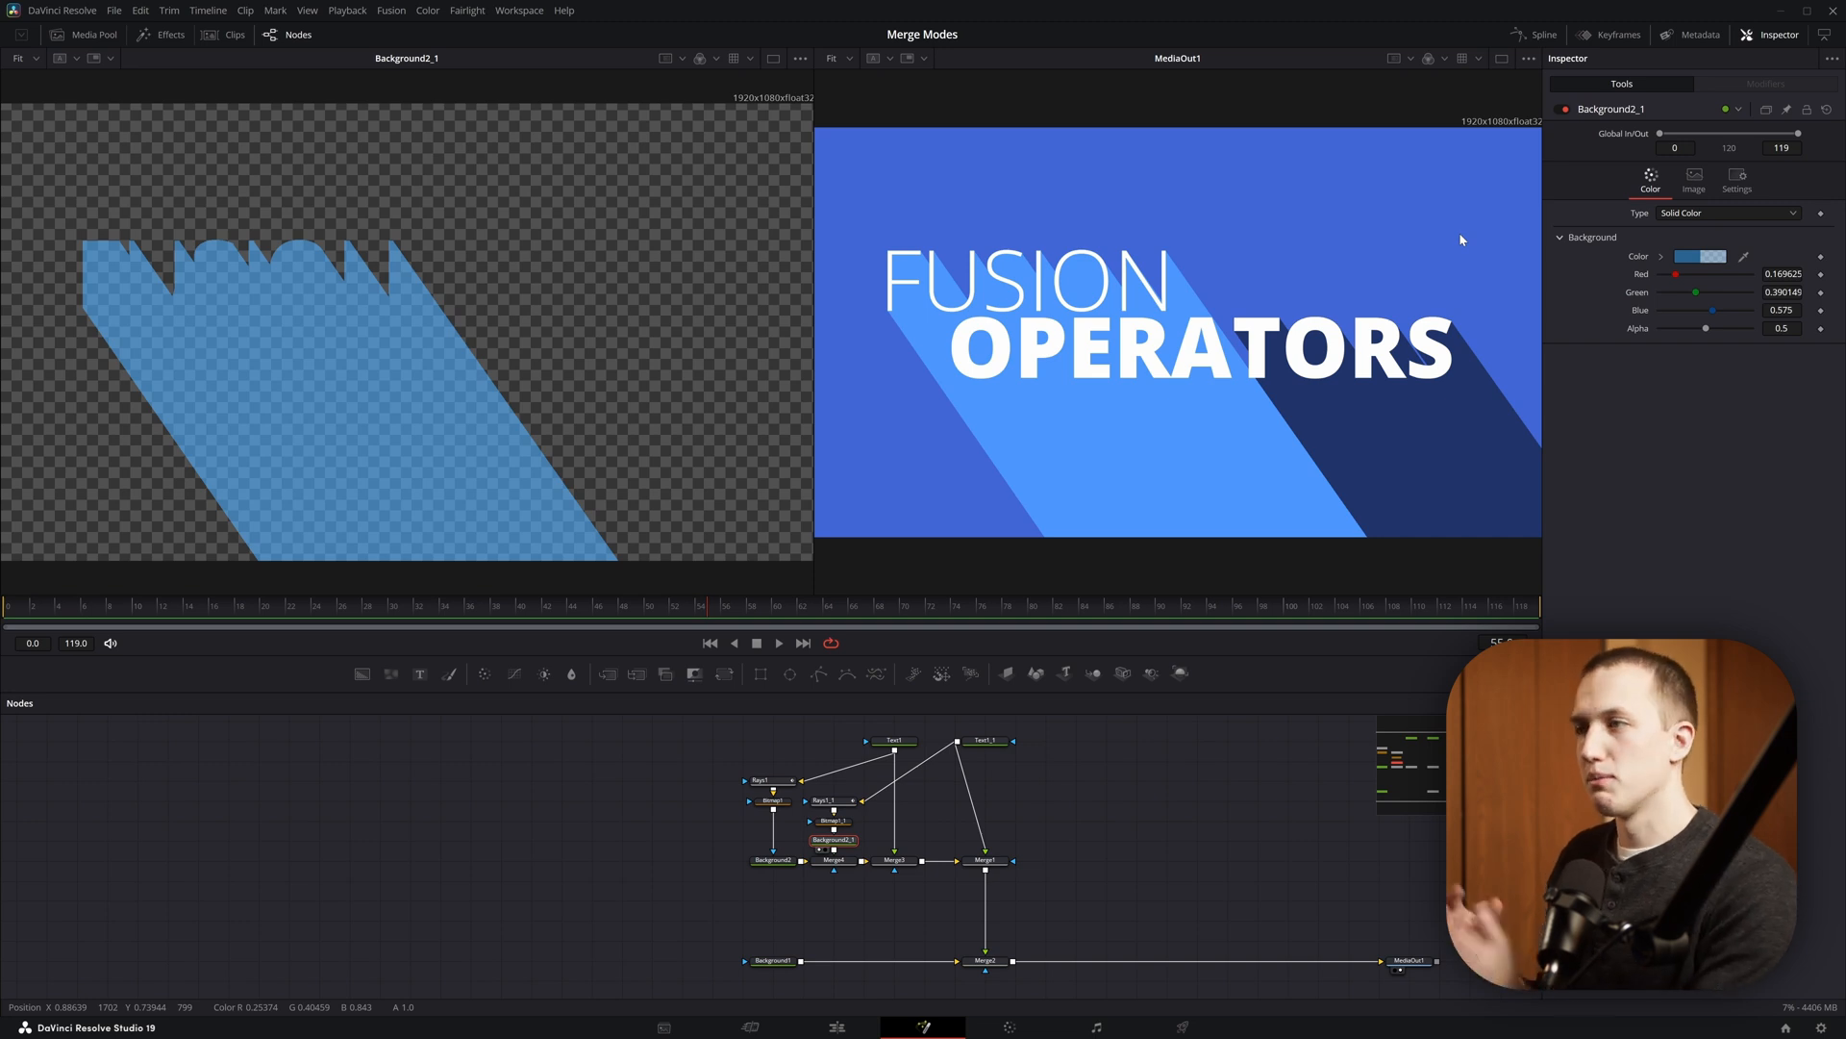
# - Try the Over, Conjoint and Disjoint operators on Merge4, which joins the shadow layers
pyautogui.click(831, 860)
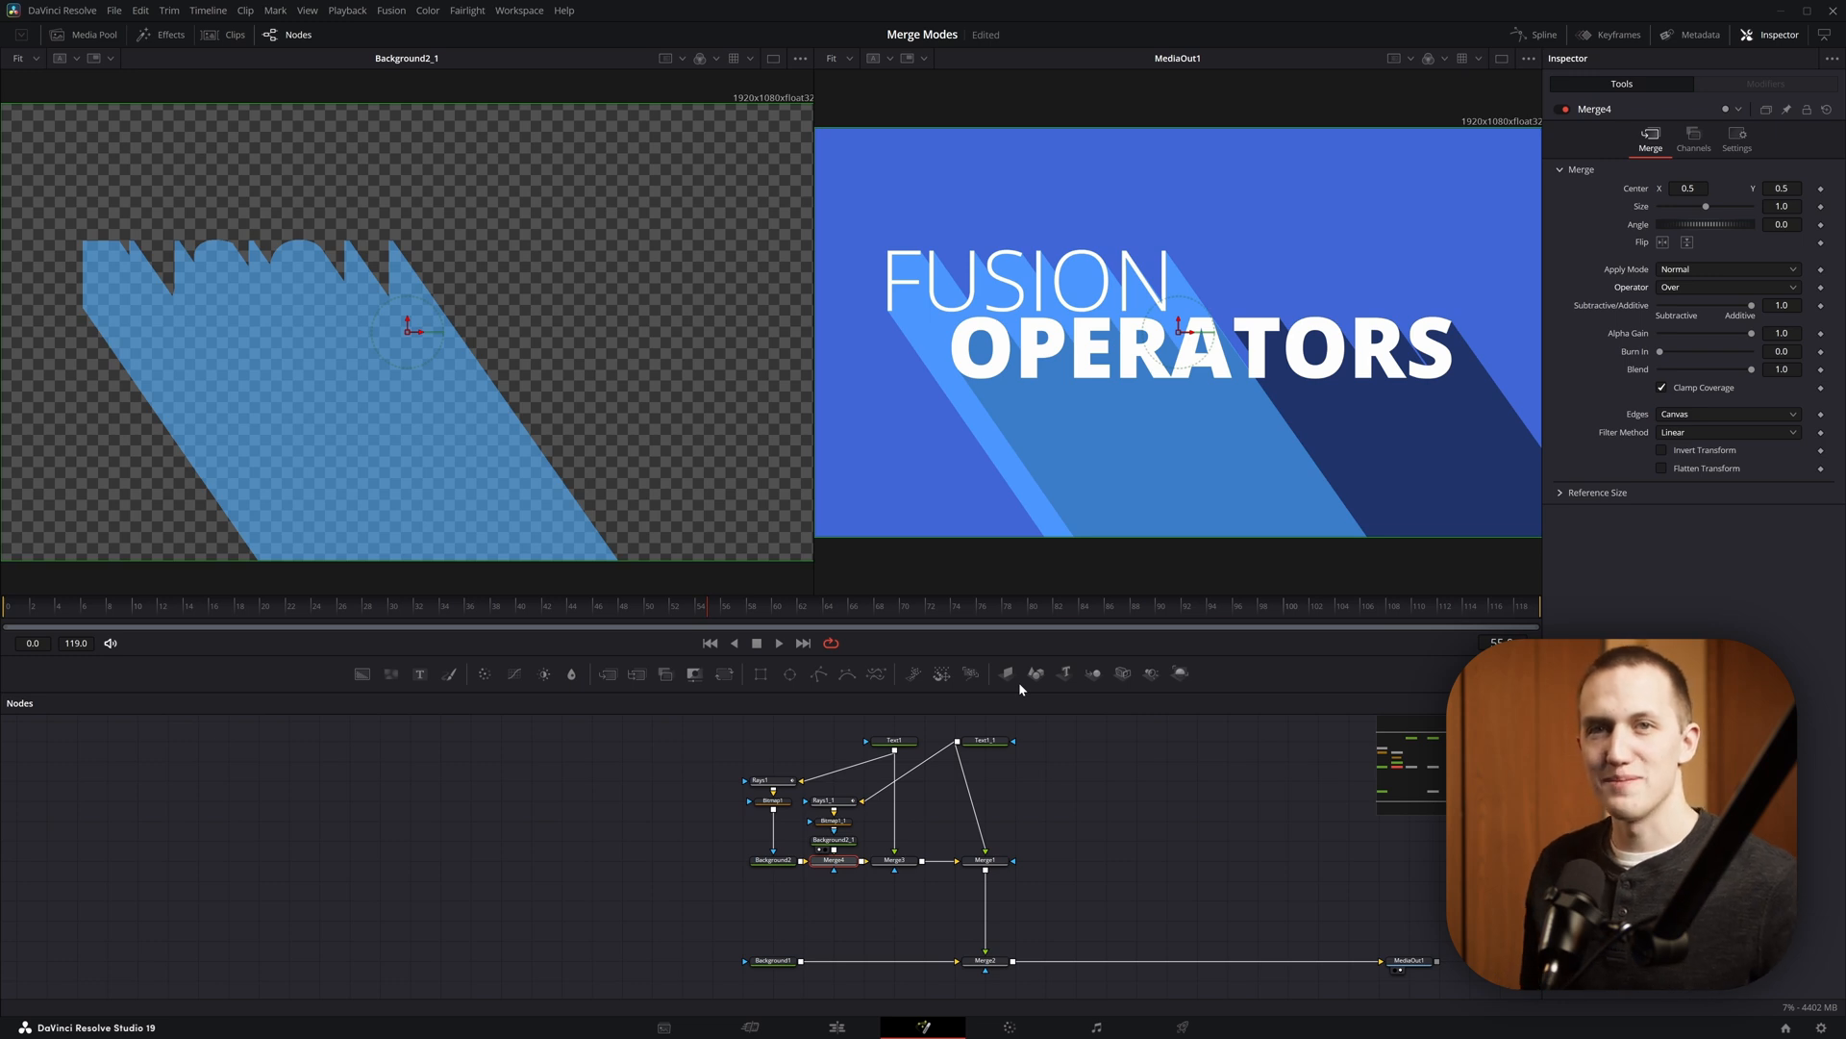
pyautogui.click(1727, 286)
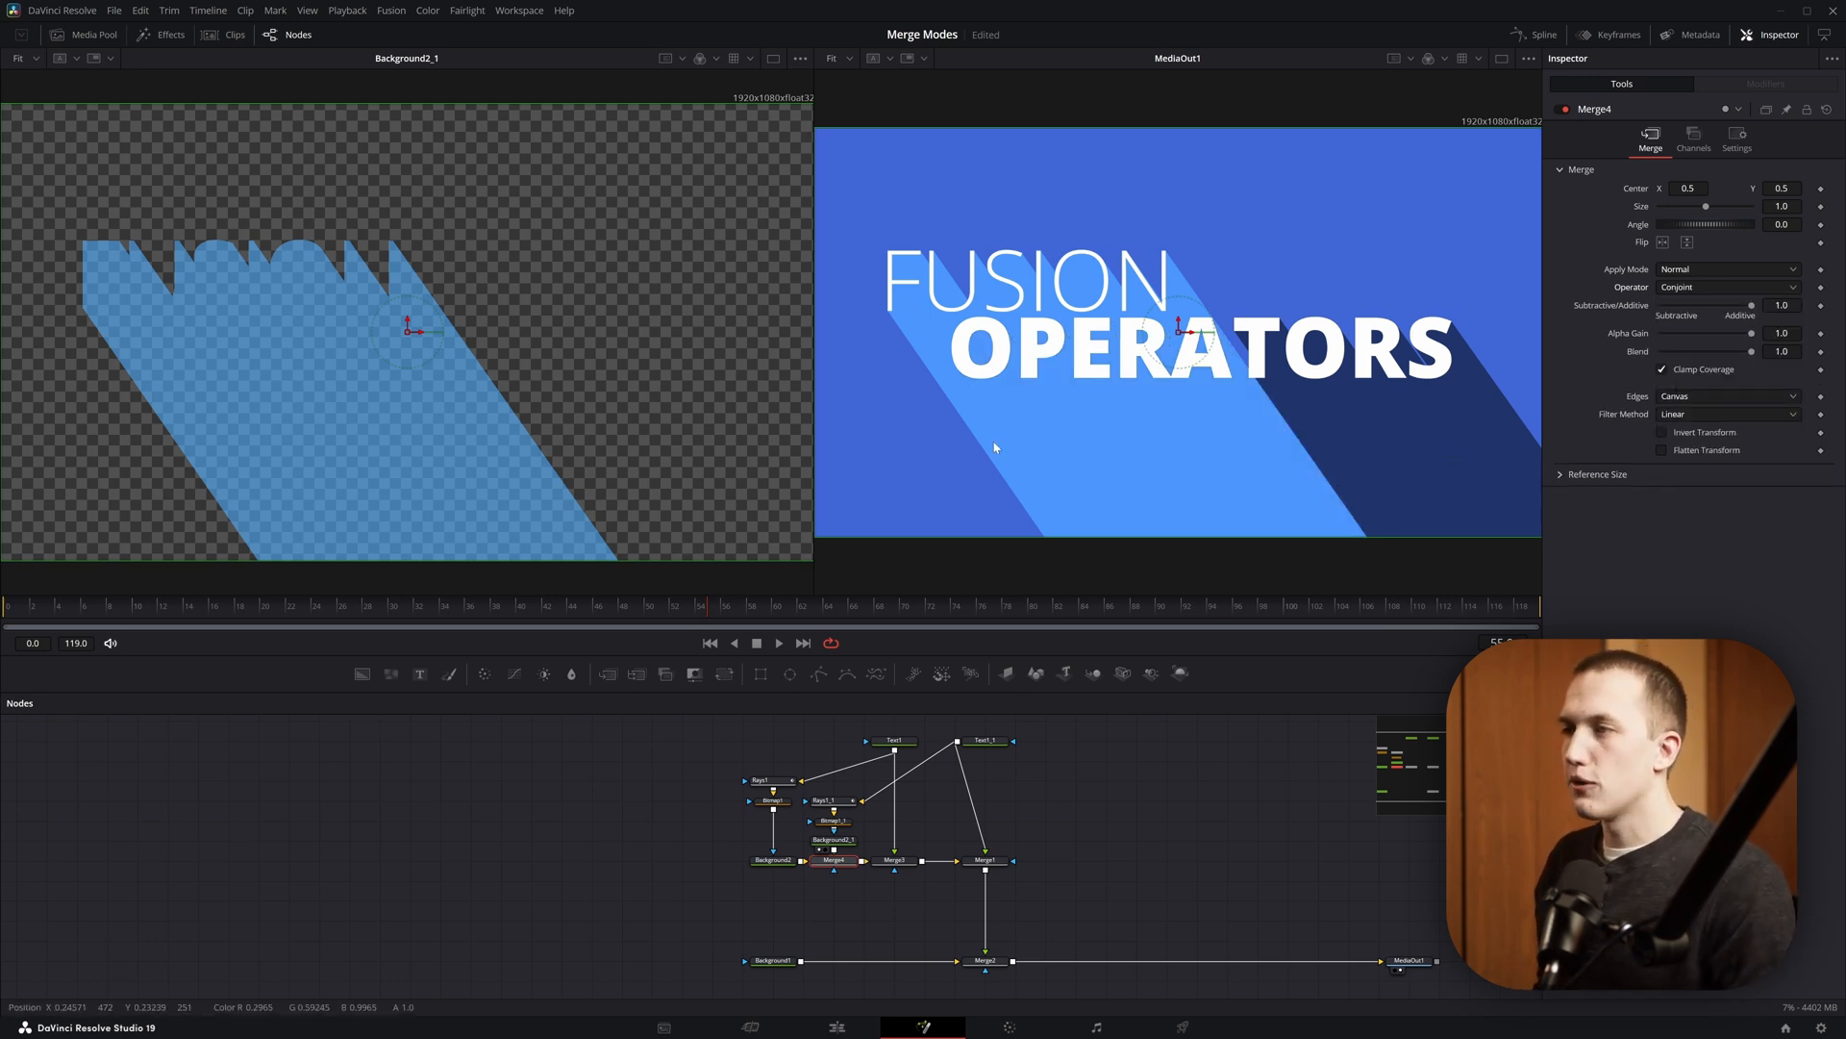
pyautogui.moveTo(1105, 460)
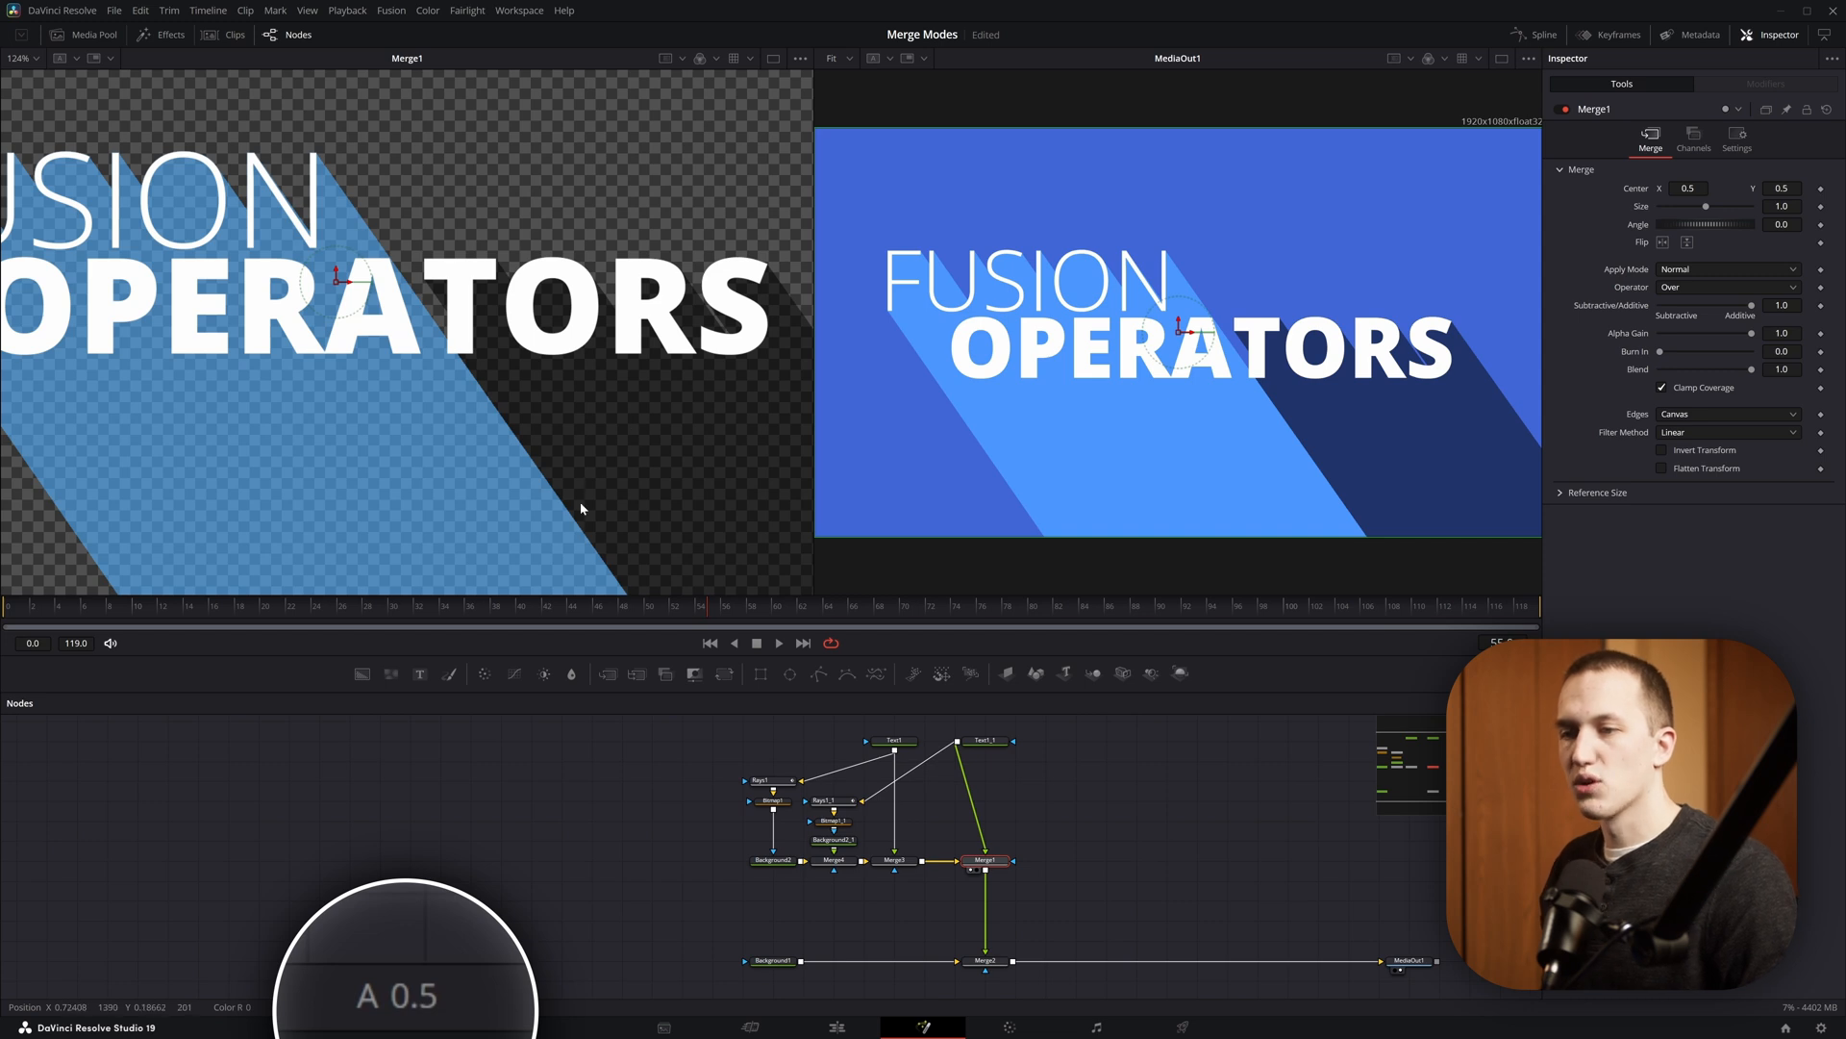
pyautogui.moveTo(301, 445)
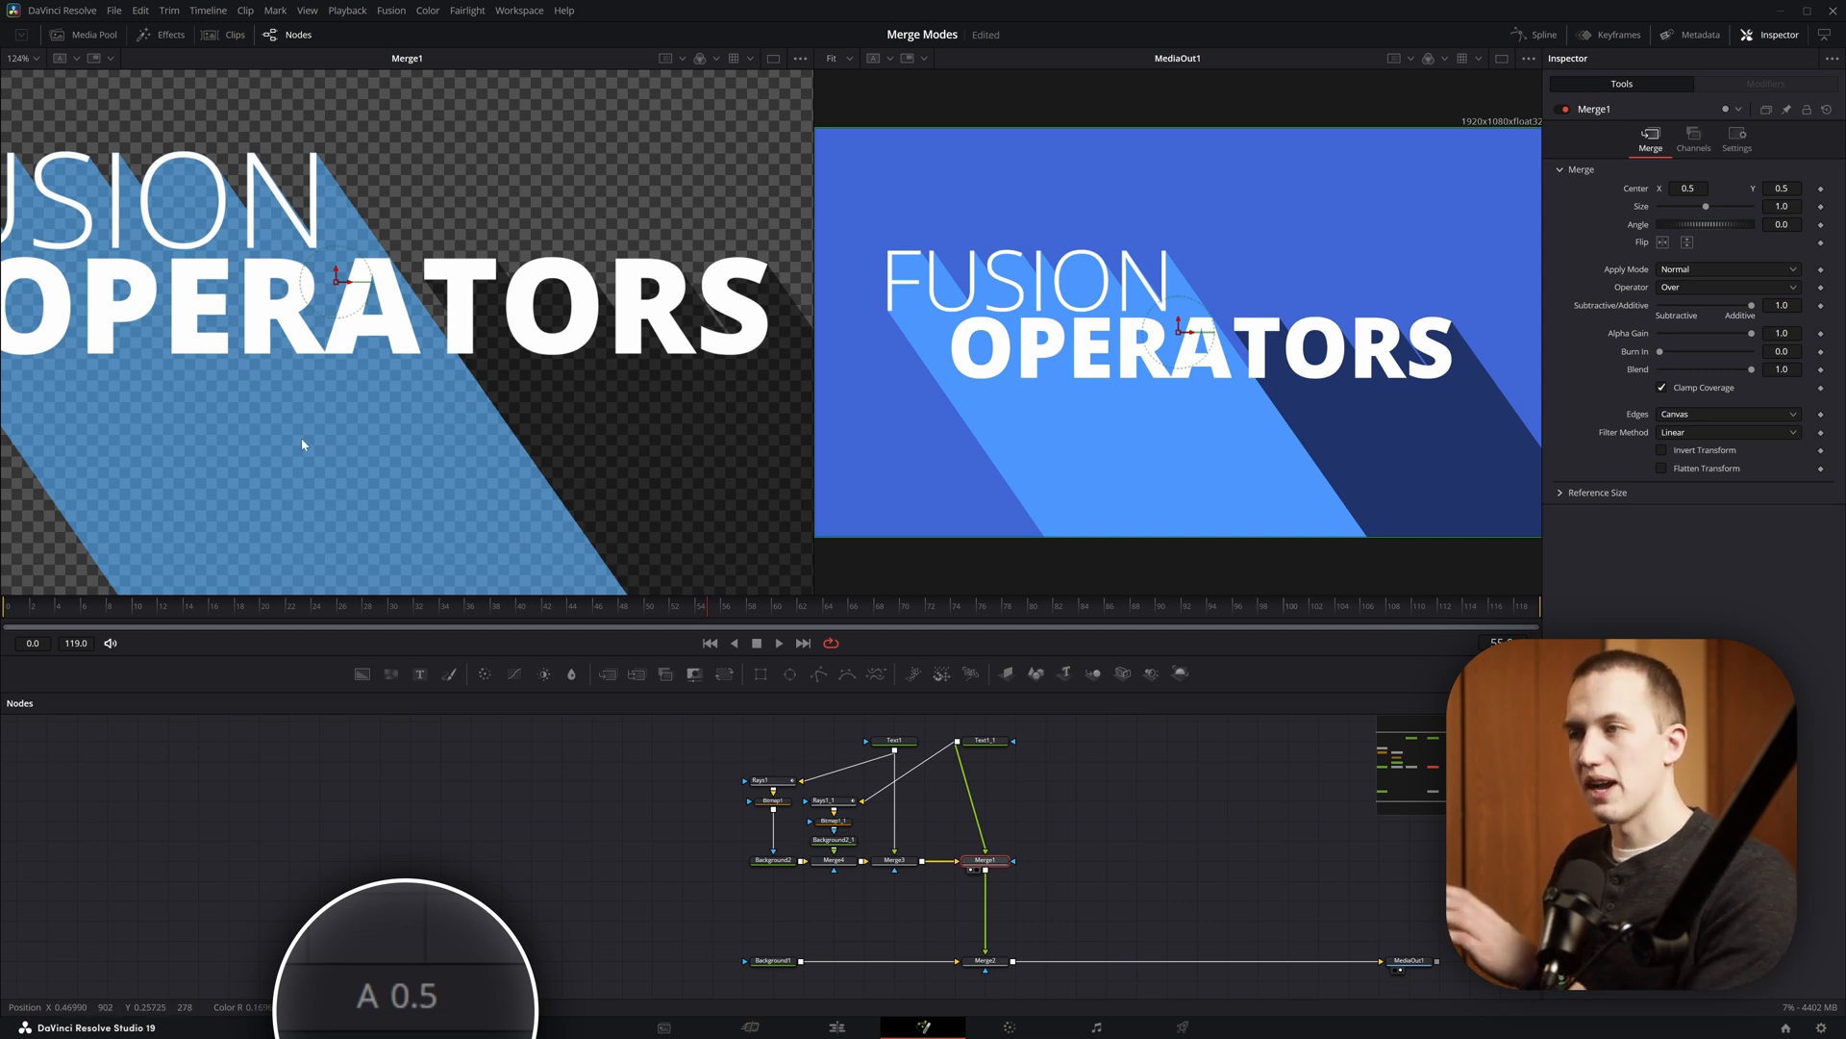
pyautogui.click(834, 860)
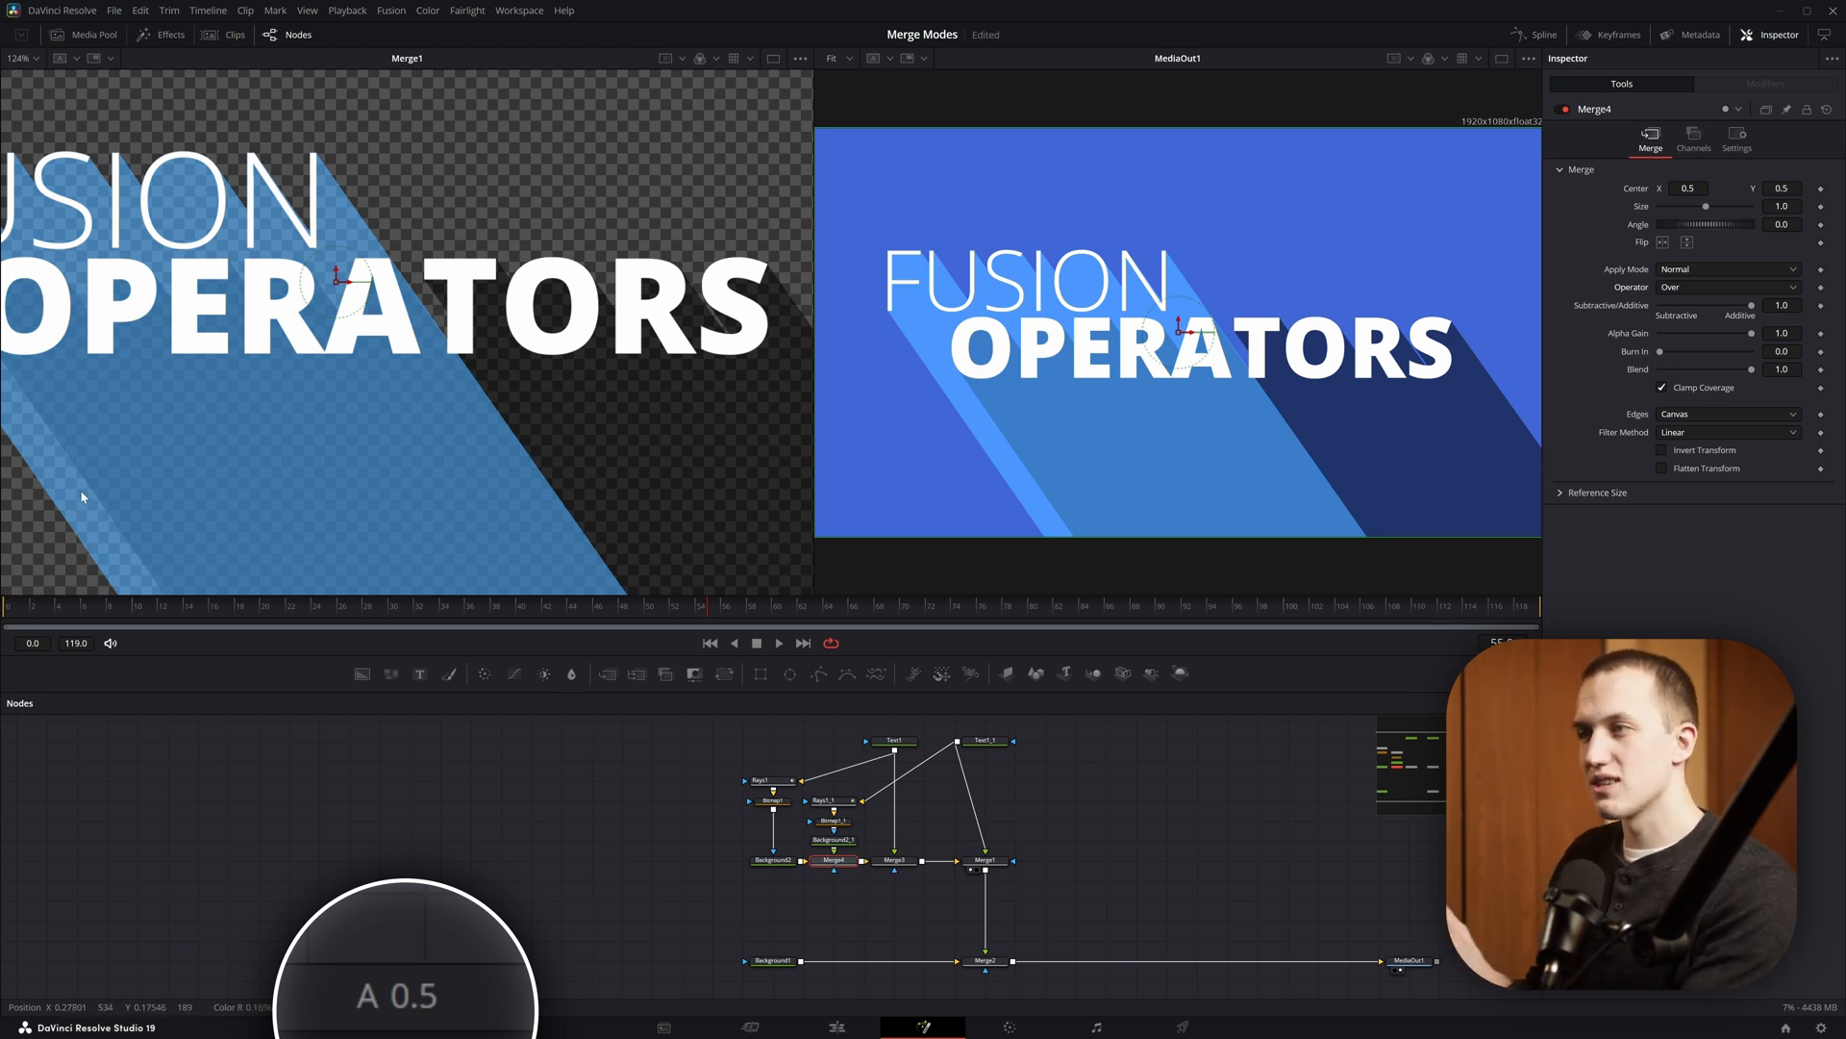
pyautogui.click(1727, 287)
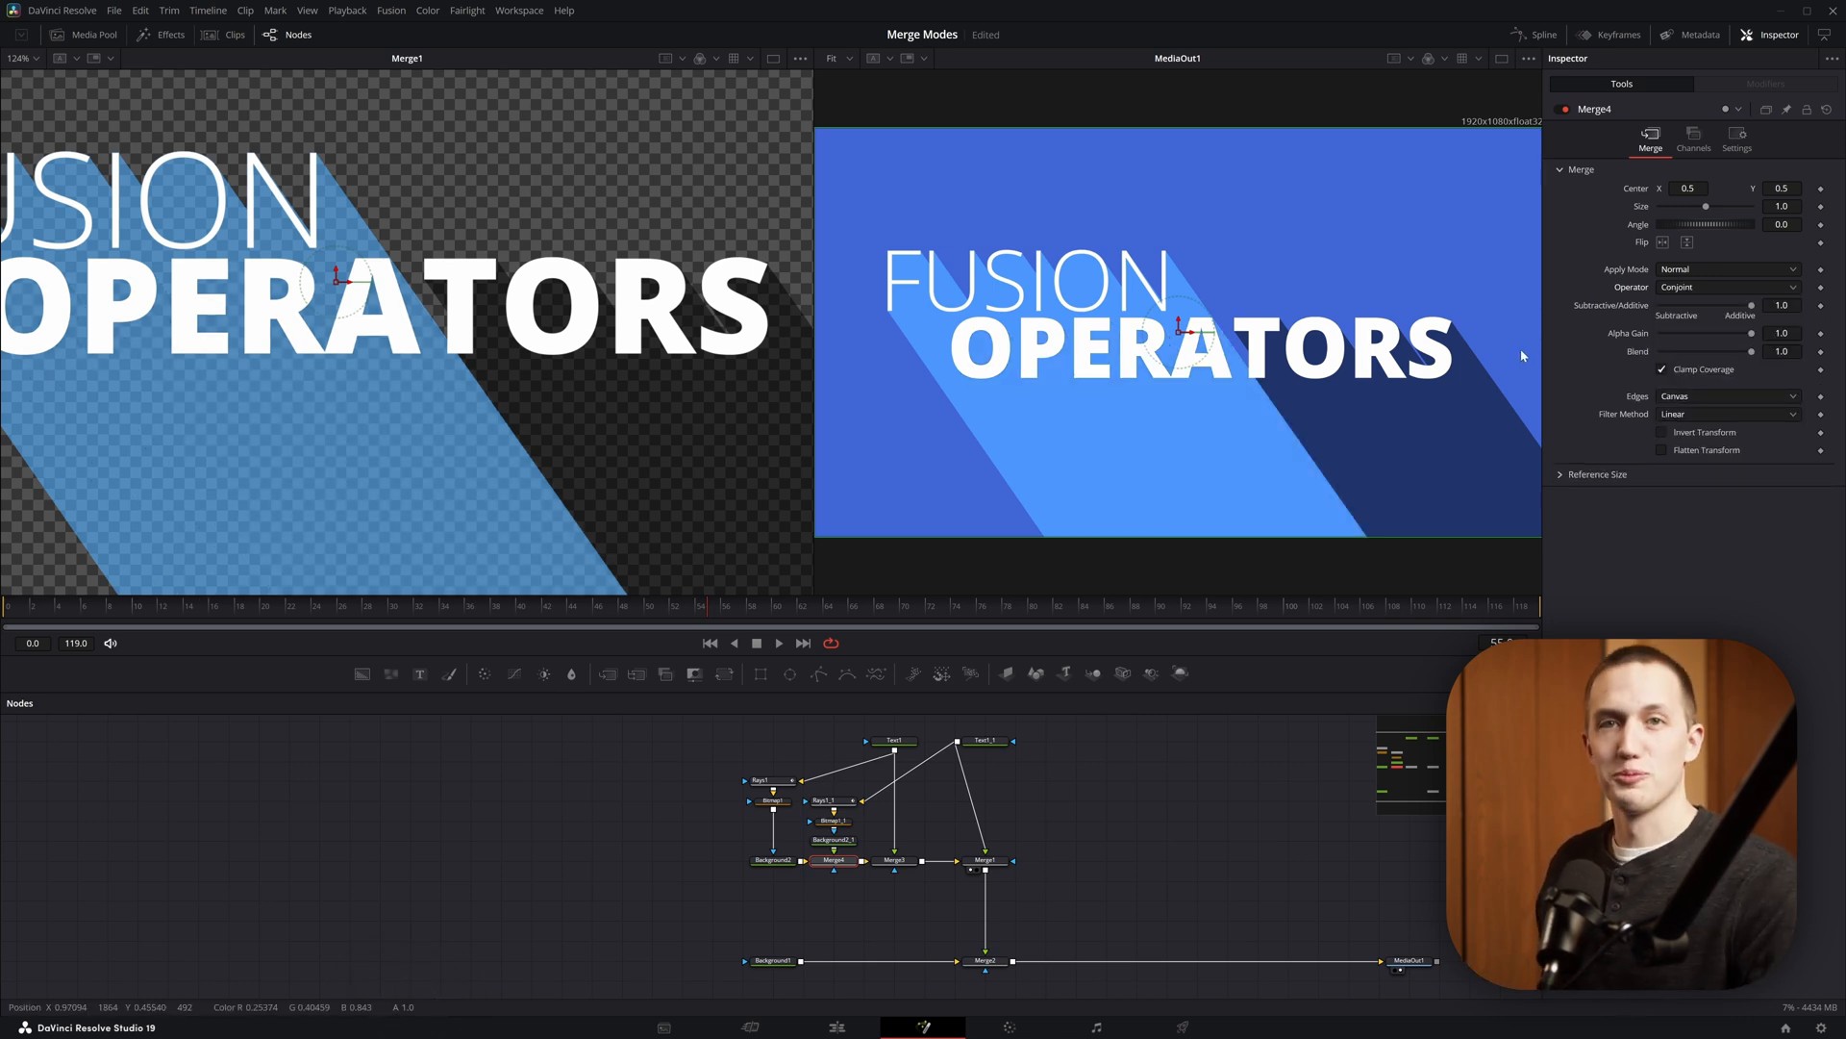
pyautogui.click(1726, 287)
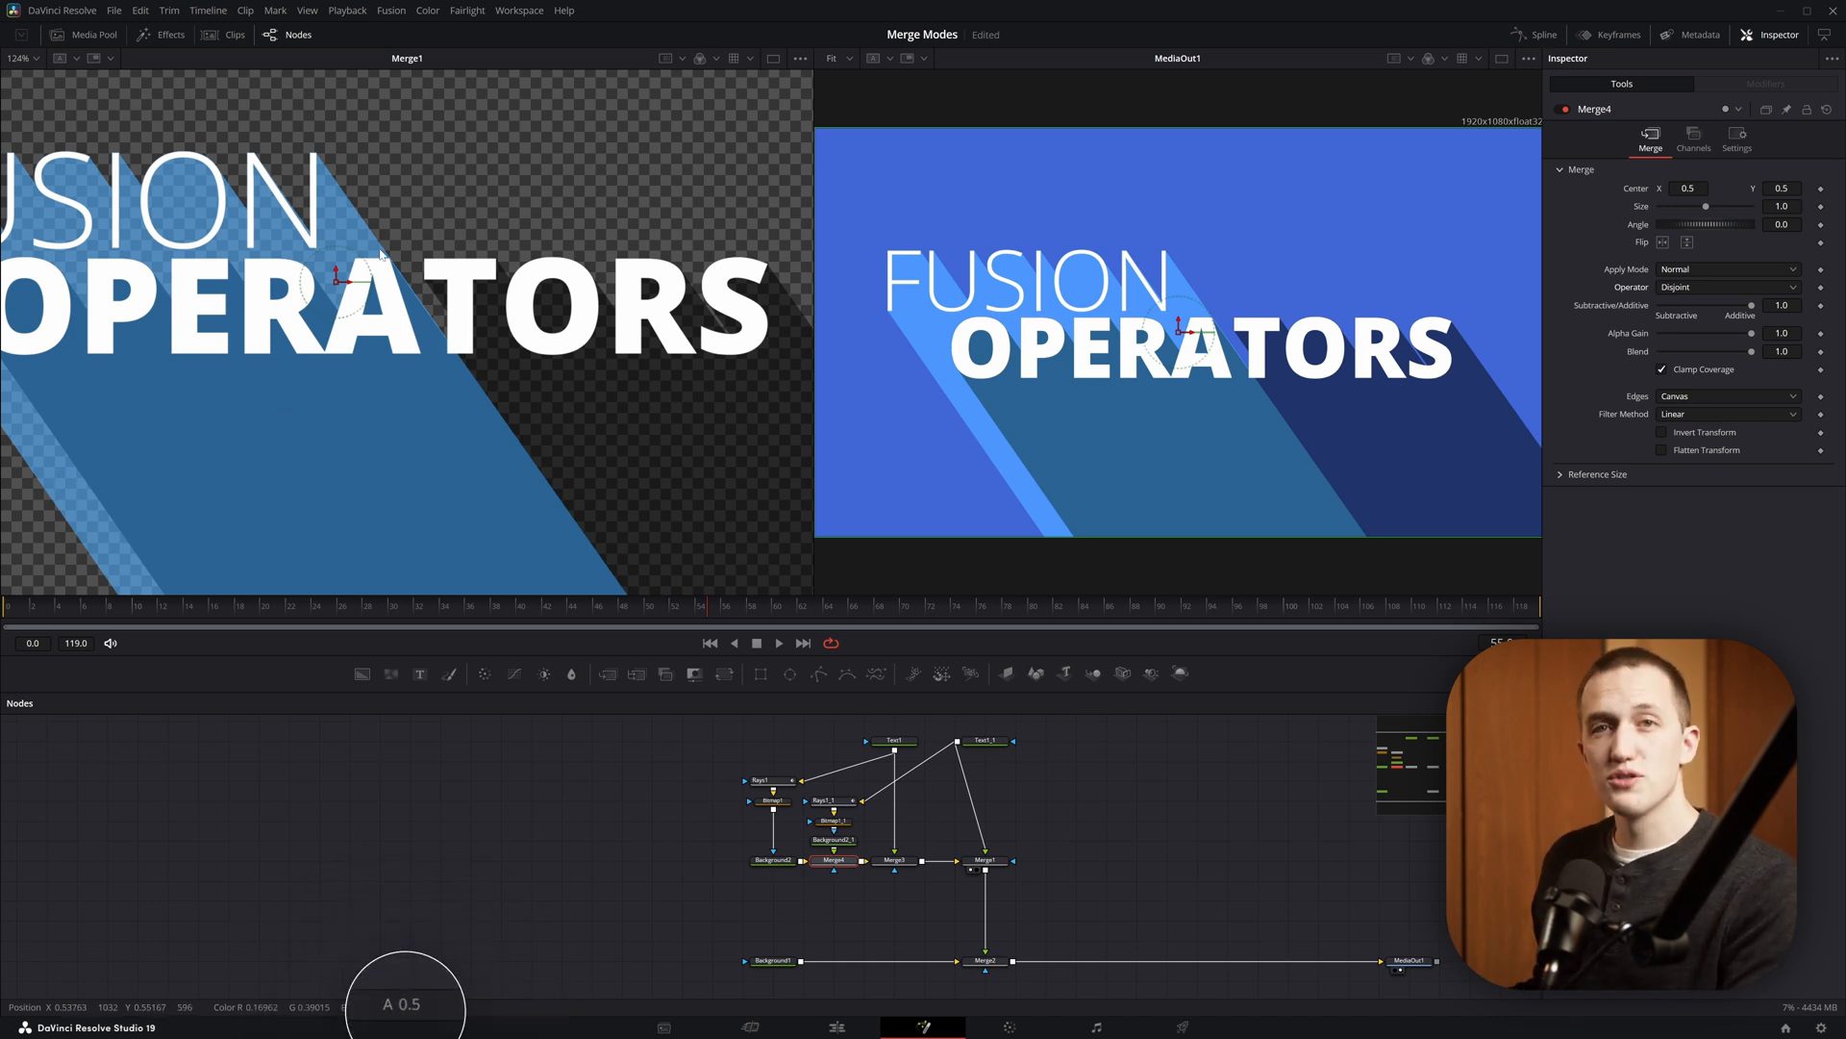
pyautogui.click(1725, 287)
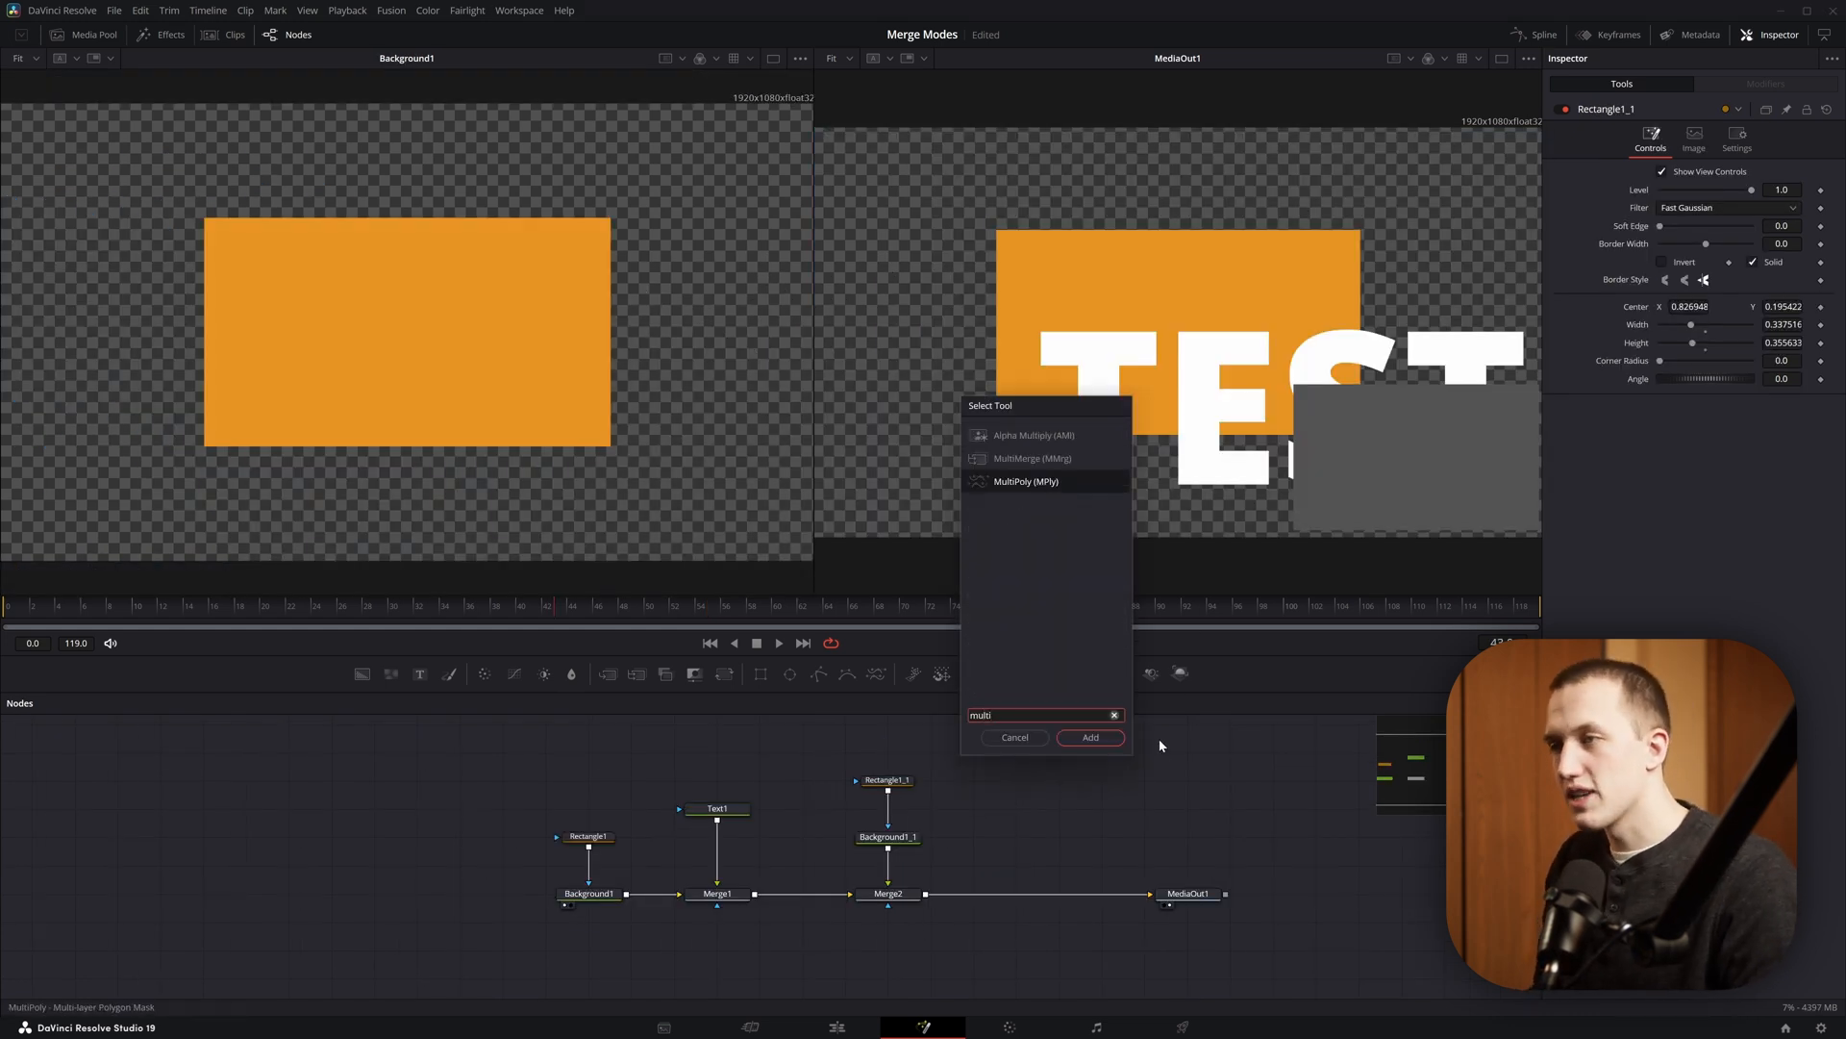
pyautogui.click(1087, 738)
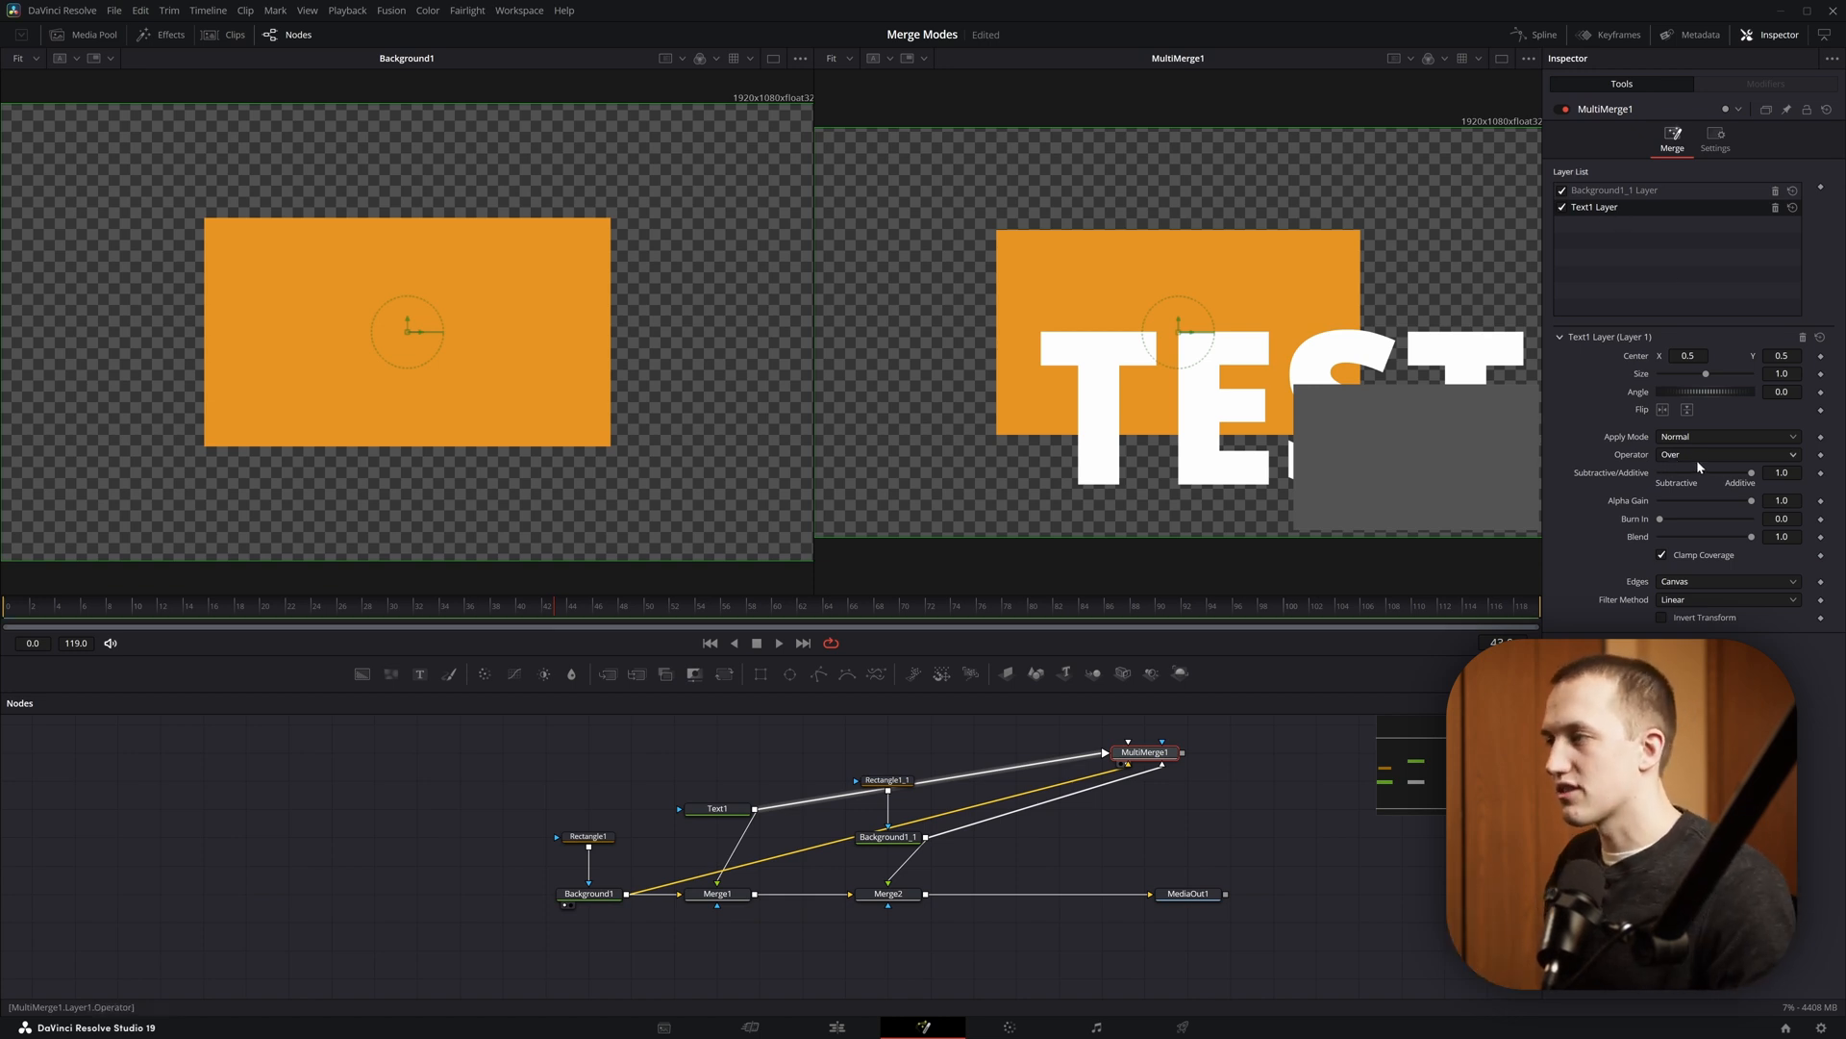
pyautogui.click(1725, 455)
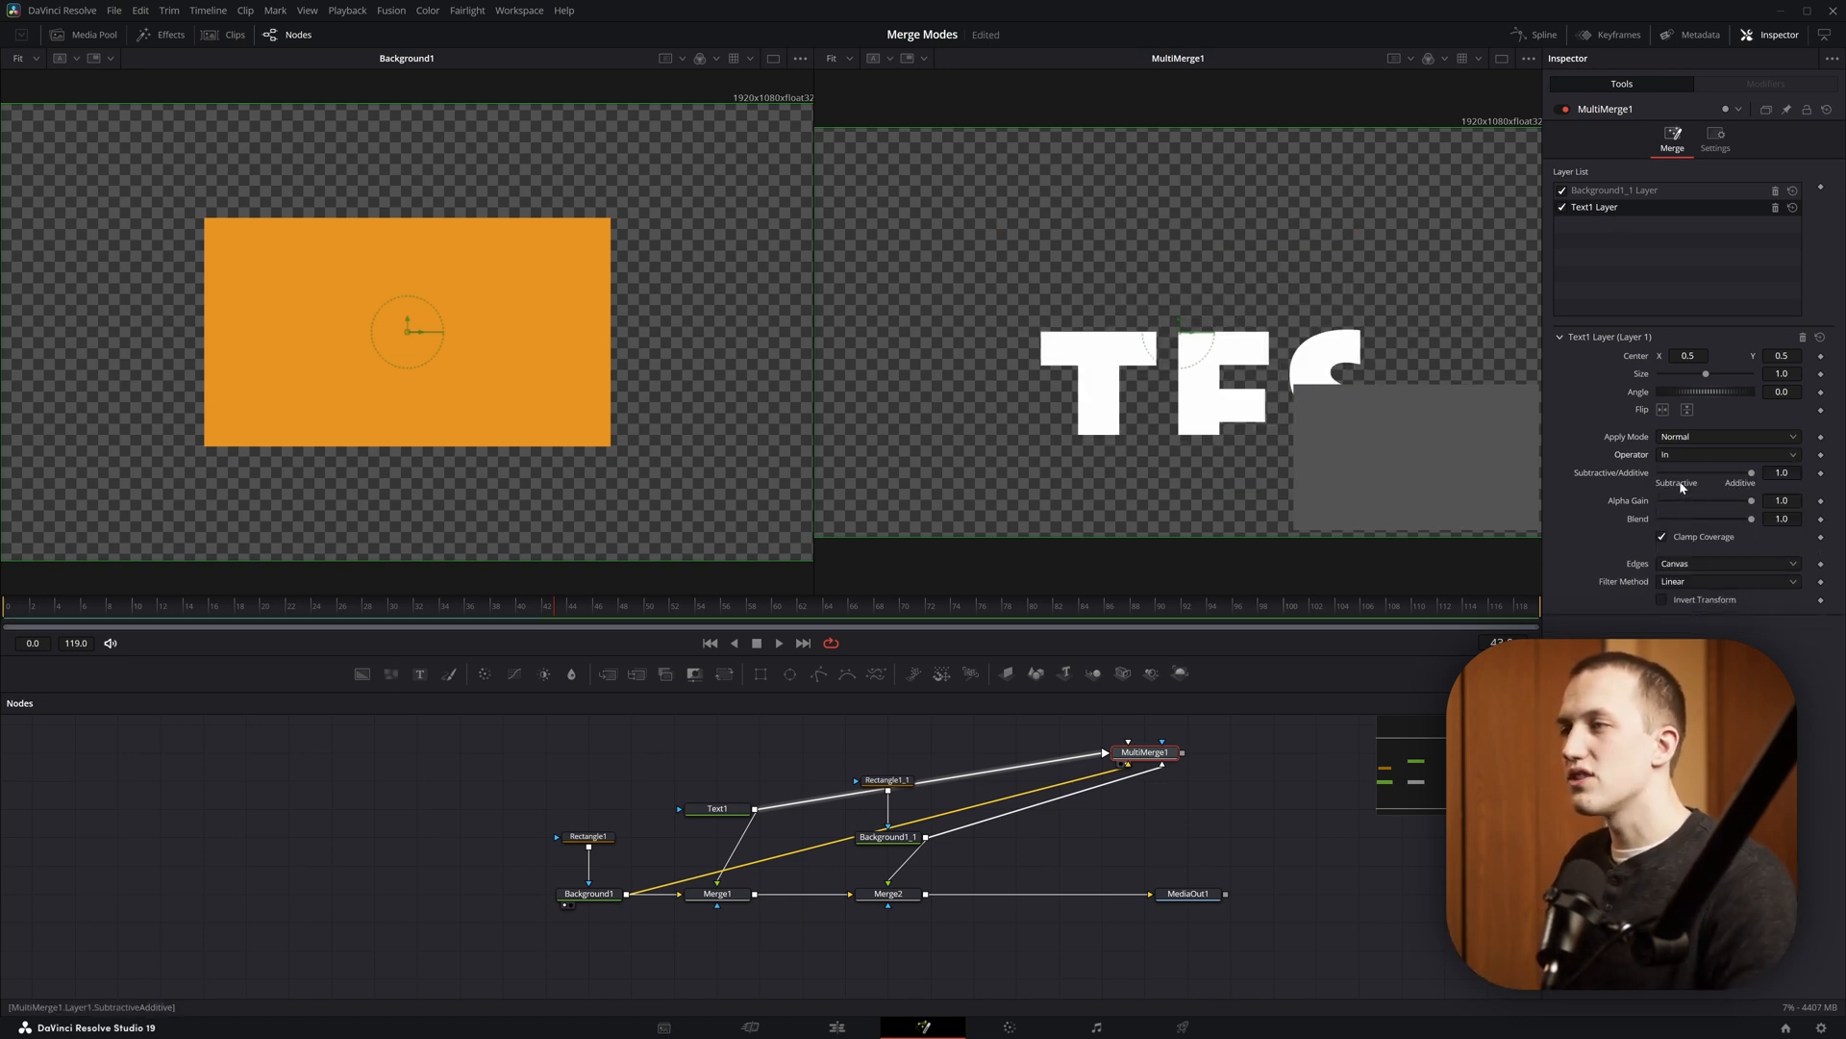
pyautogui.click(1725, 455)
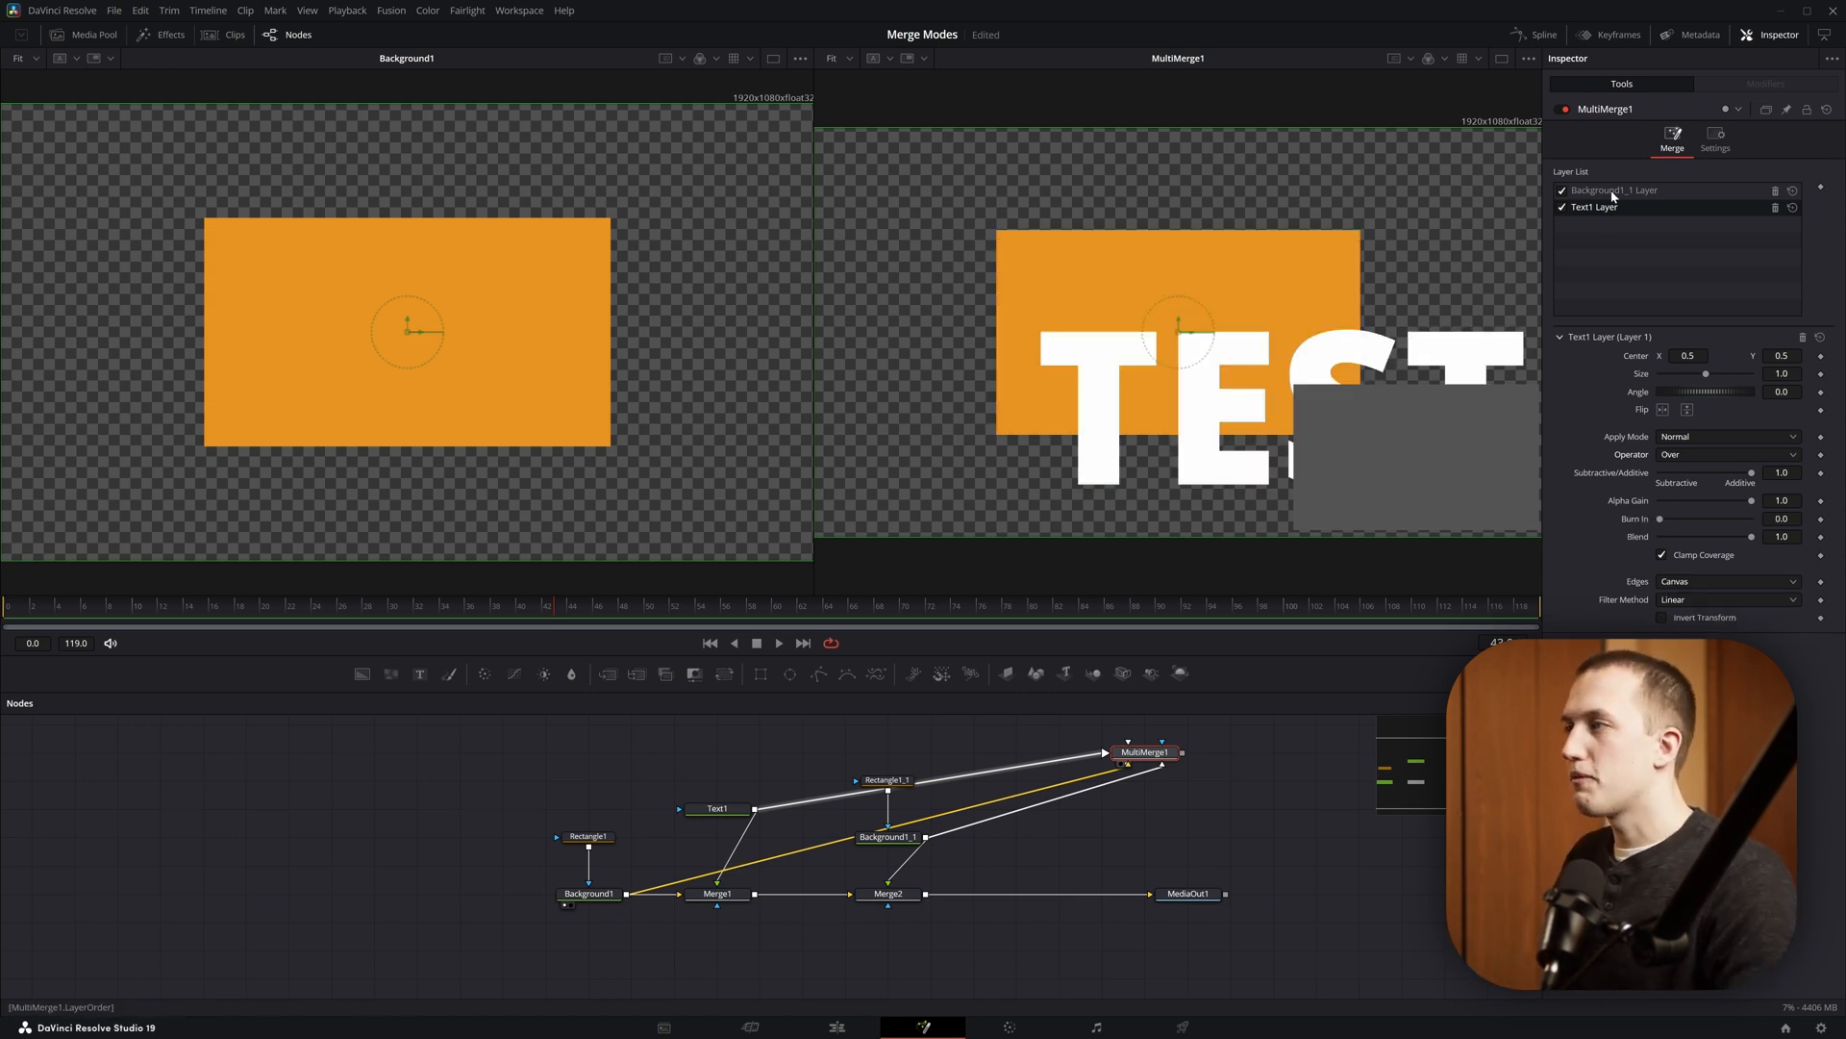
pyautogui.click(1725, 455)
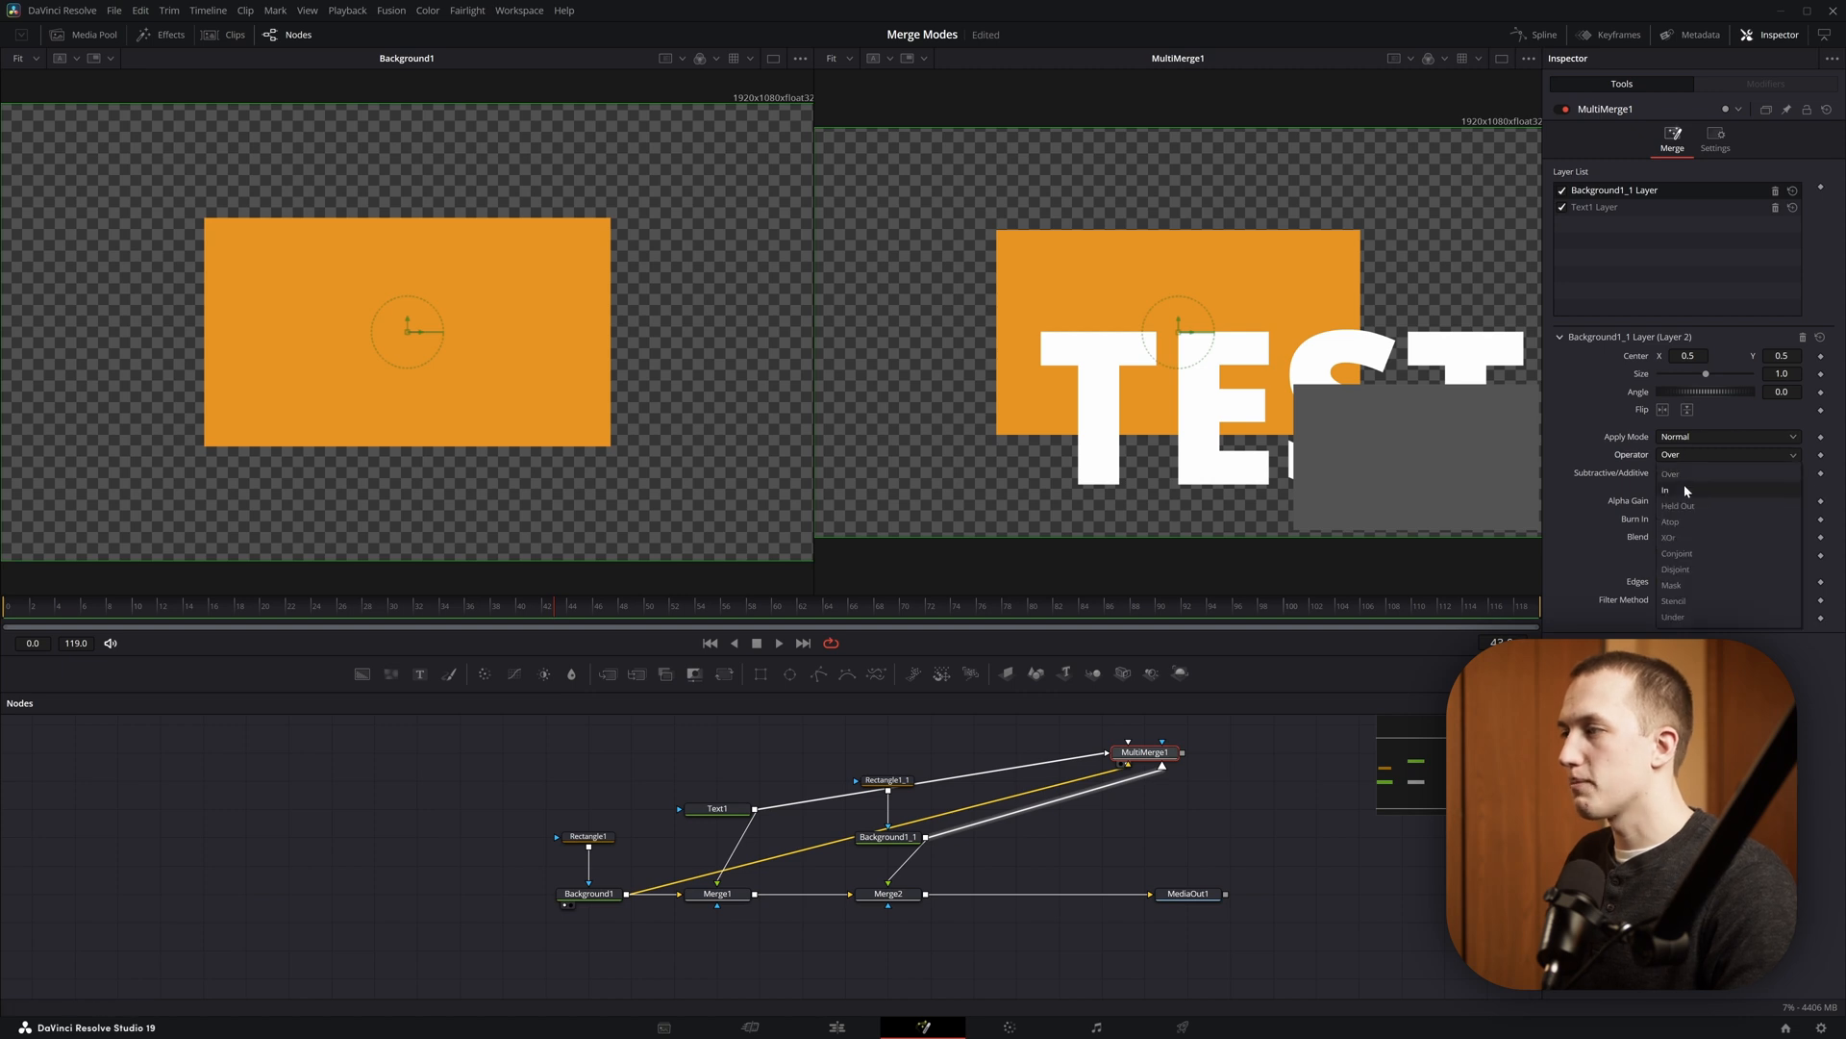
pyautogui.click(1665, 490)
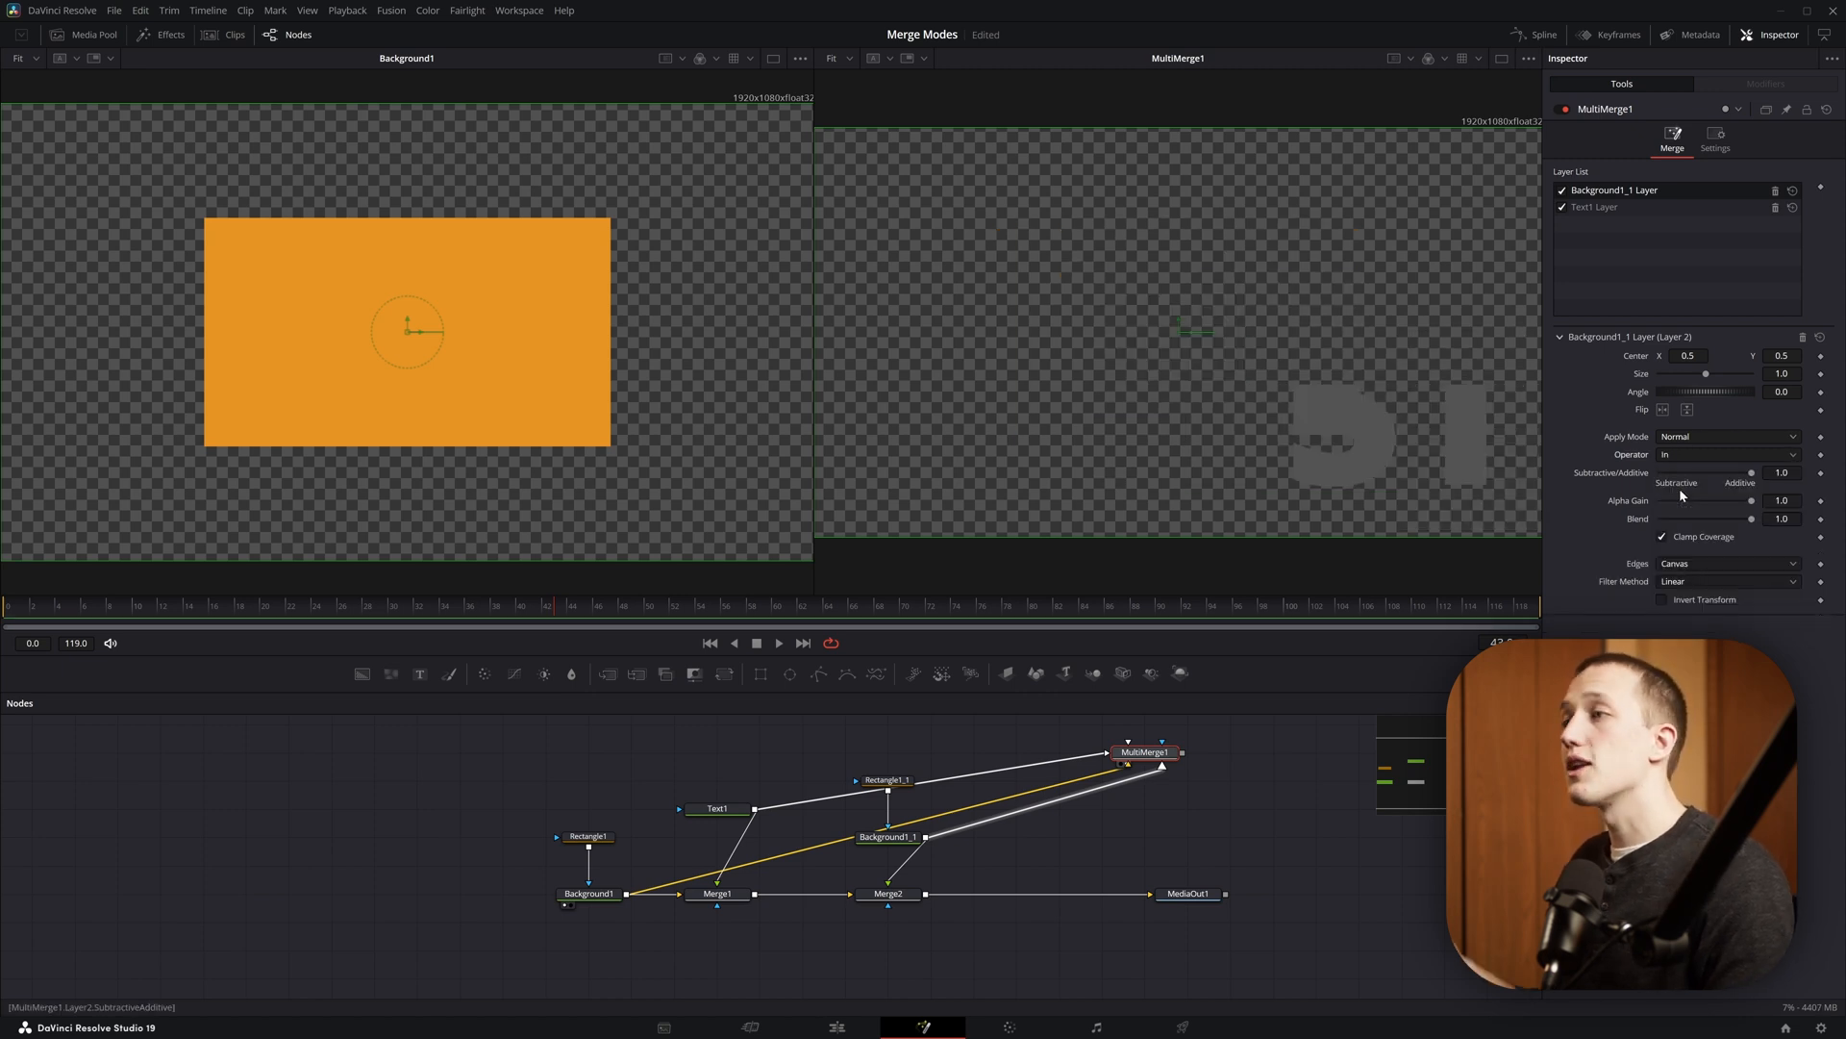
pyautogui.click(1725, 455)
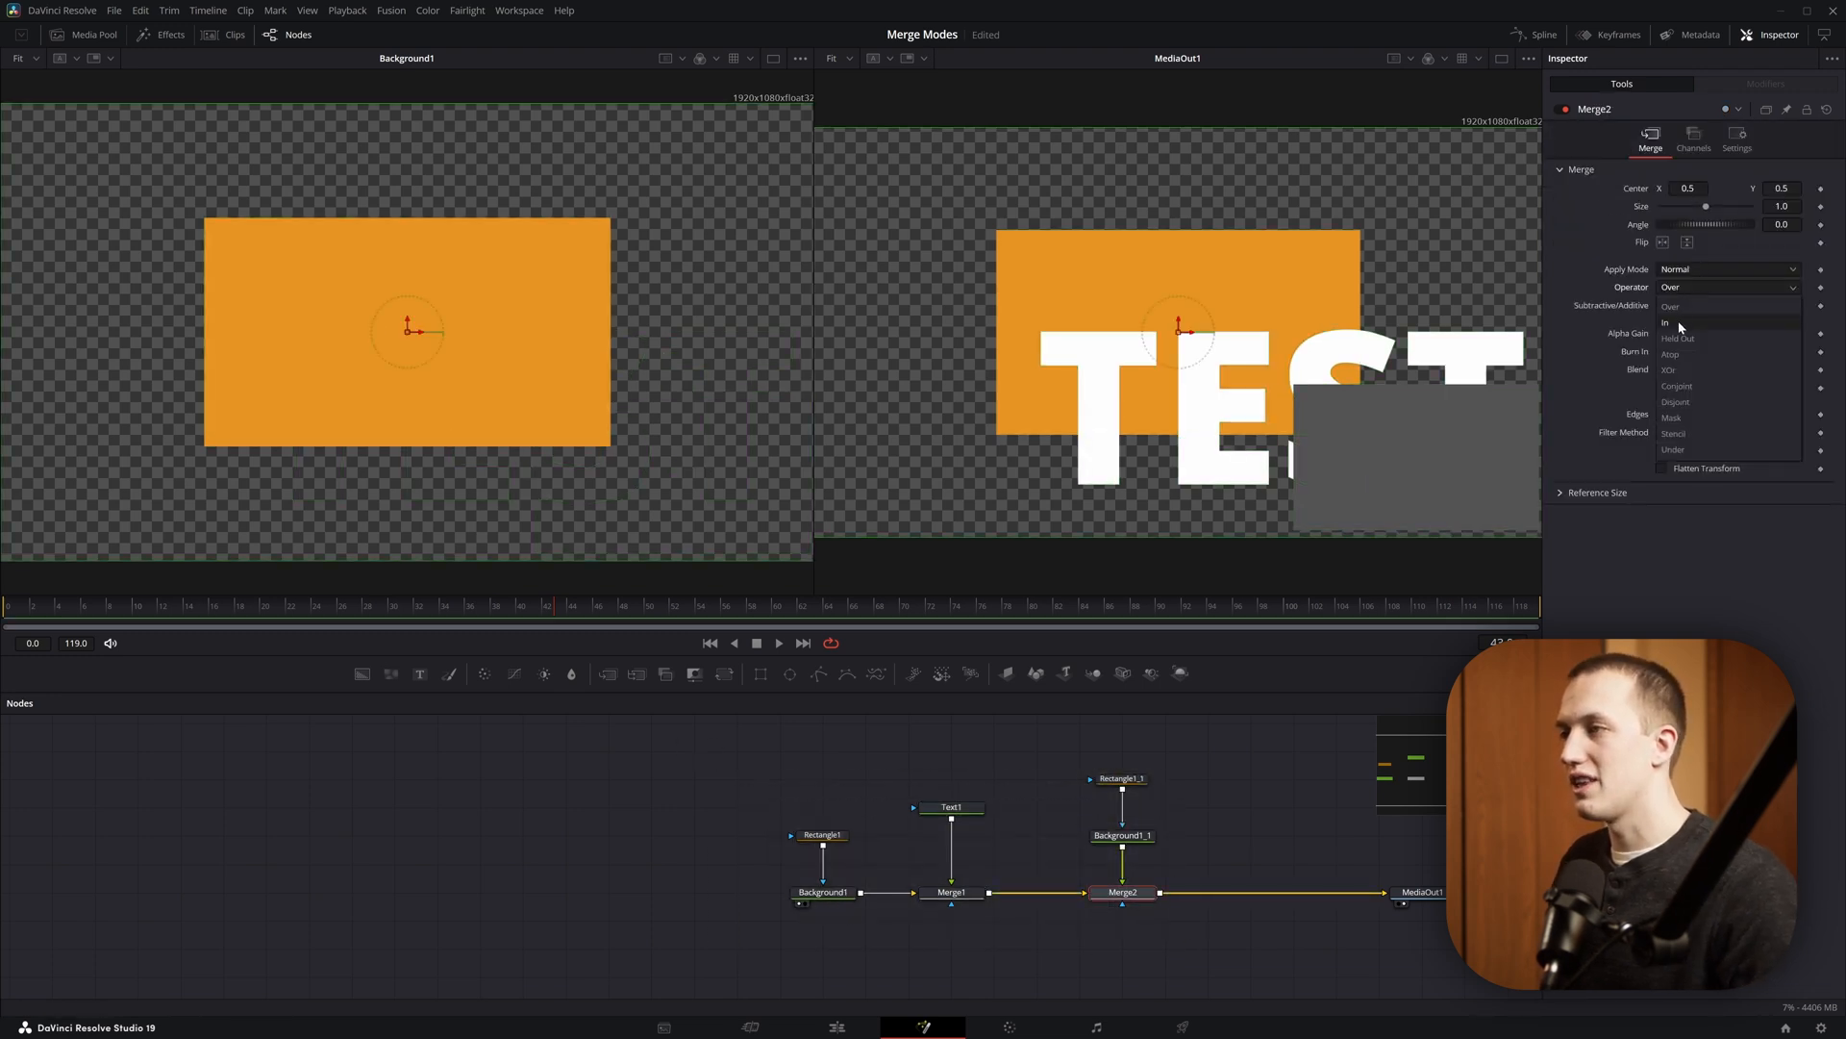
# - Keep Merge2 on Over, add a Tracker node, and show its Match Move operation options
pyautogui.click(1669, 368)
pyautogui.write('tracker')
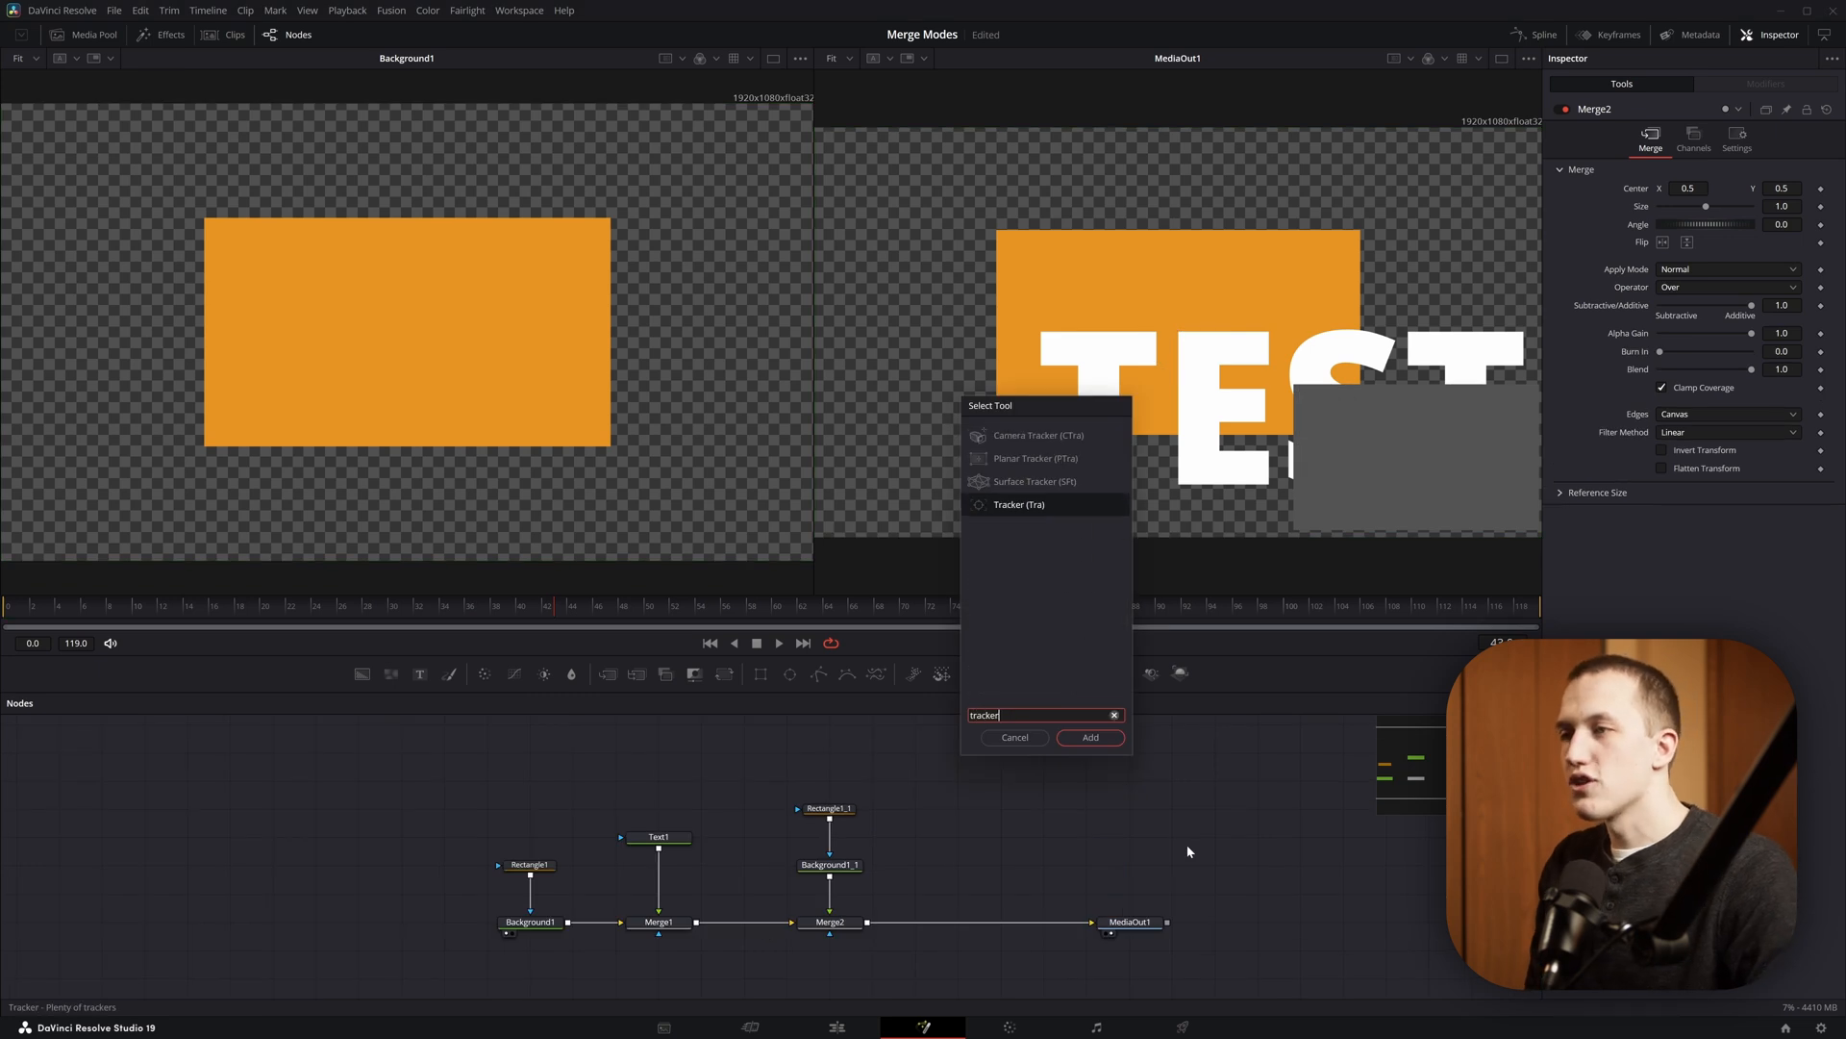
pyautogui.click(1087, 738)
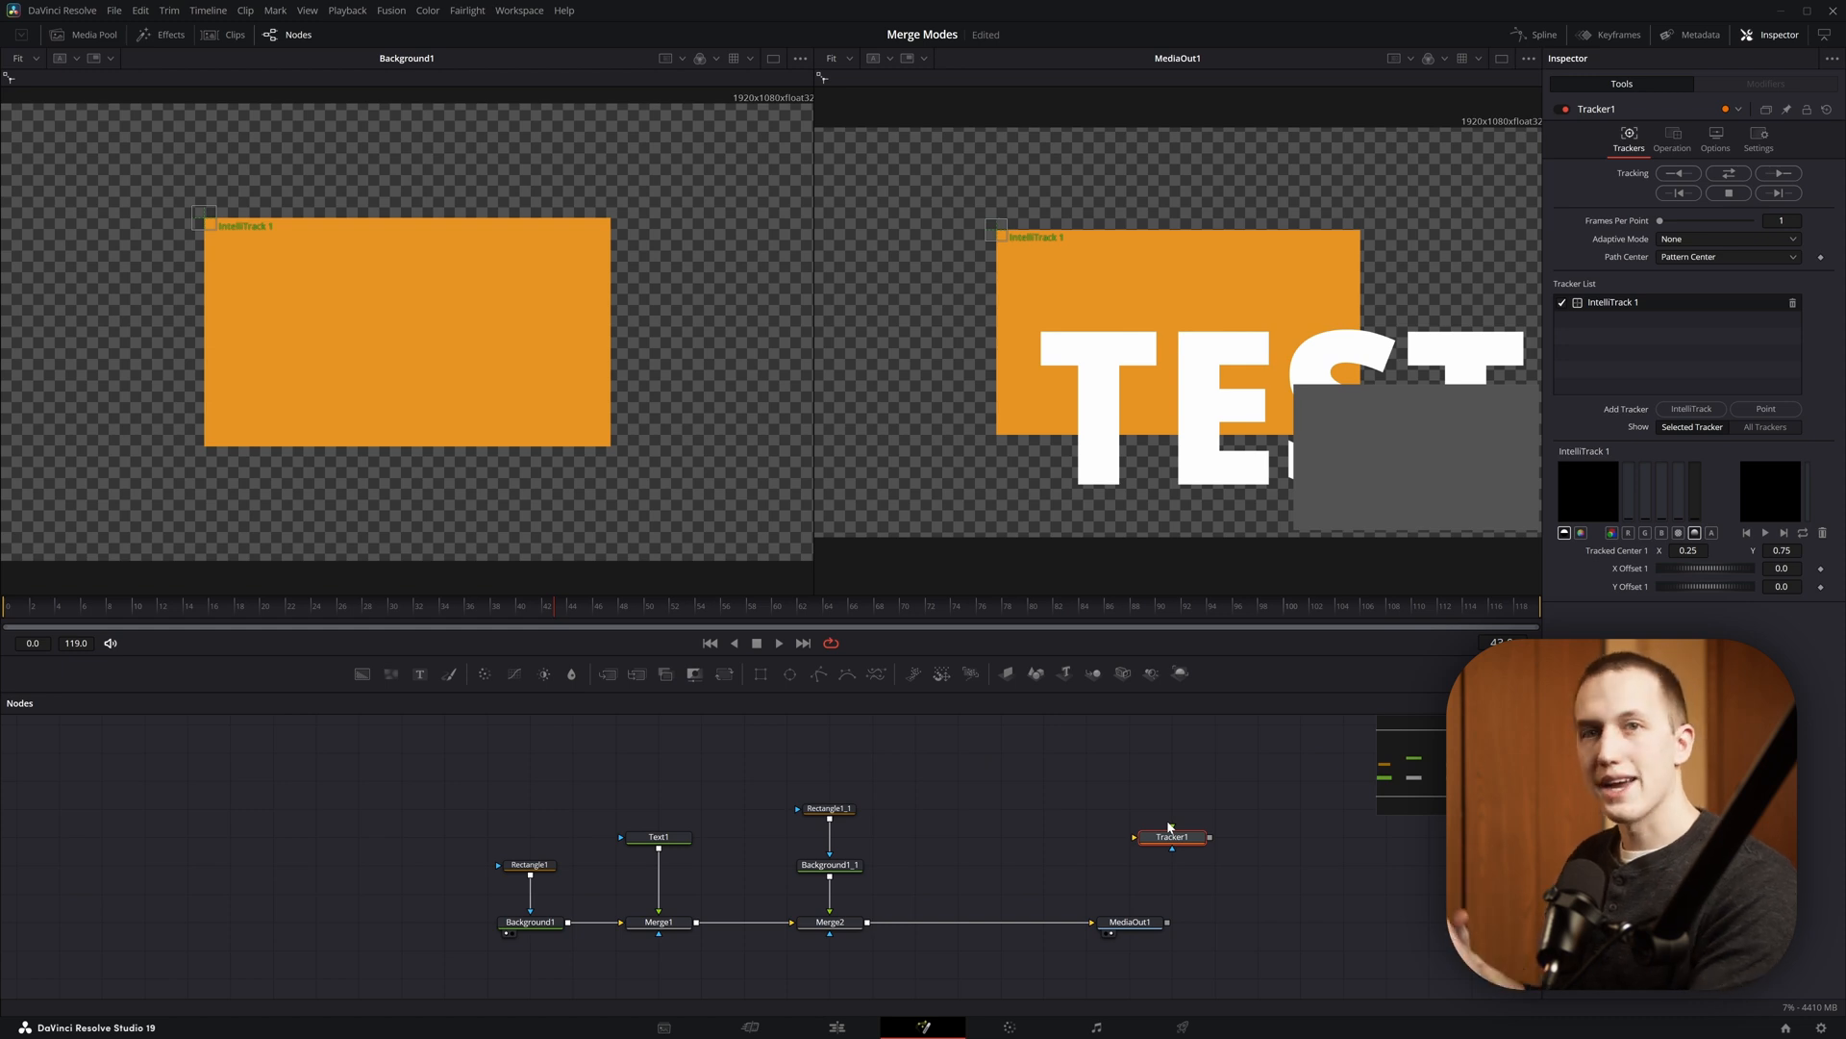
pyautogui.click(1671, 139)
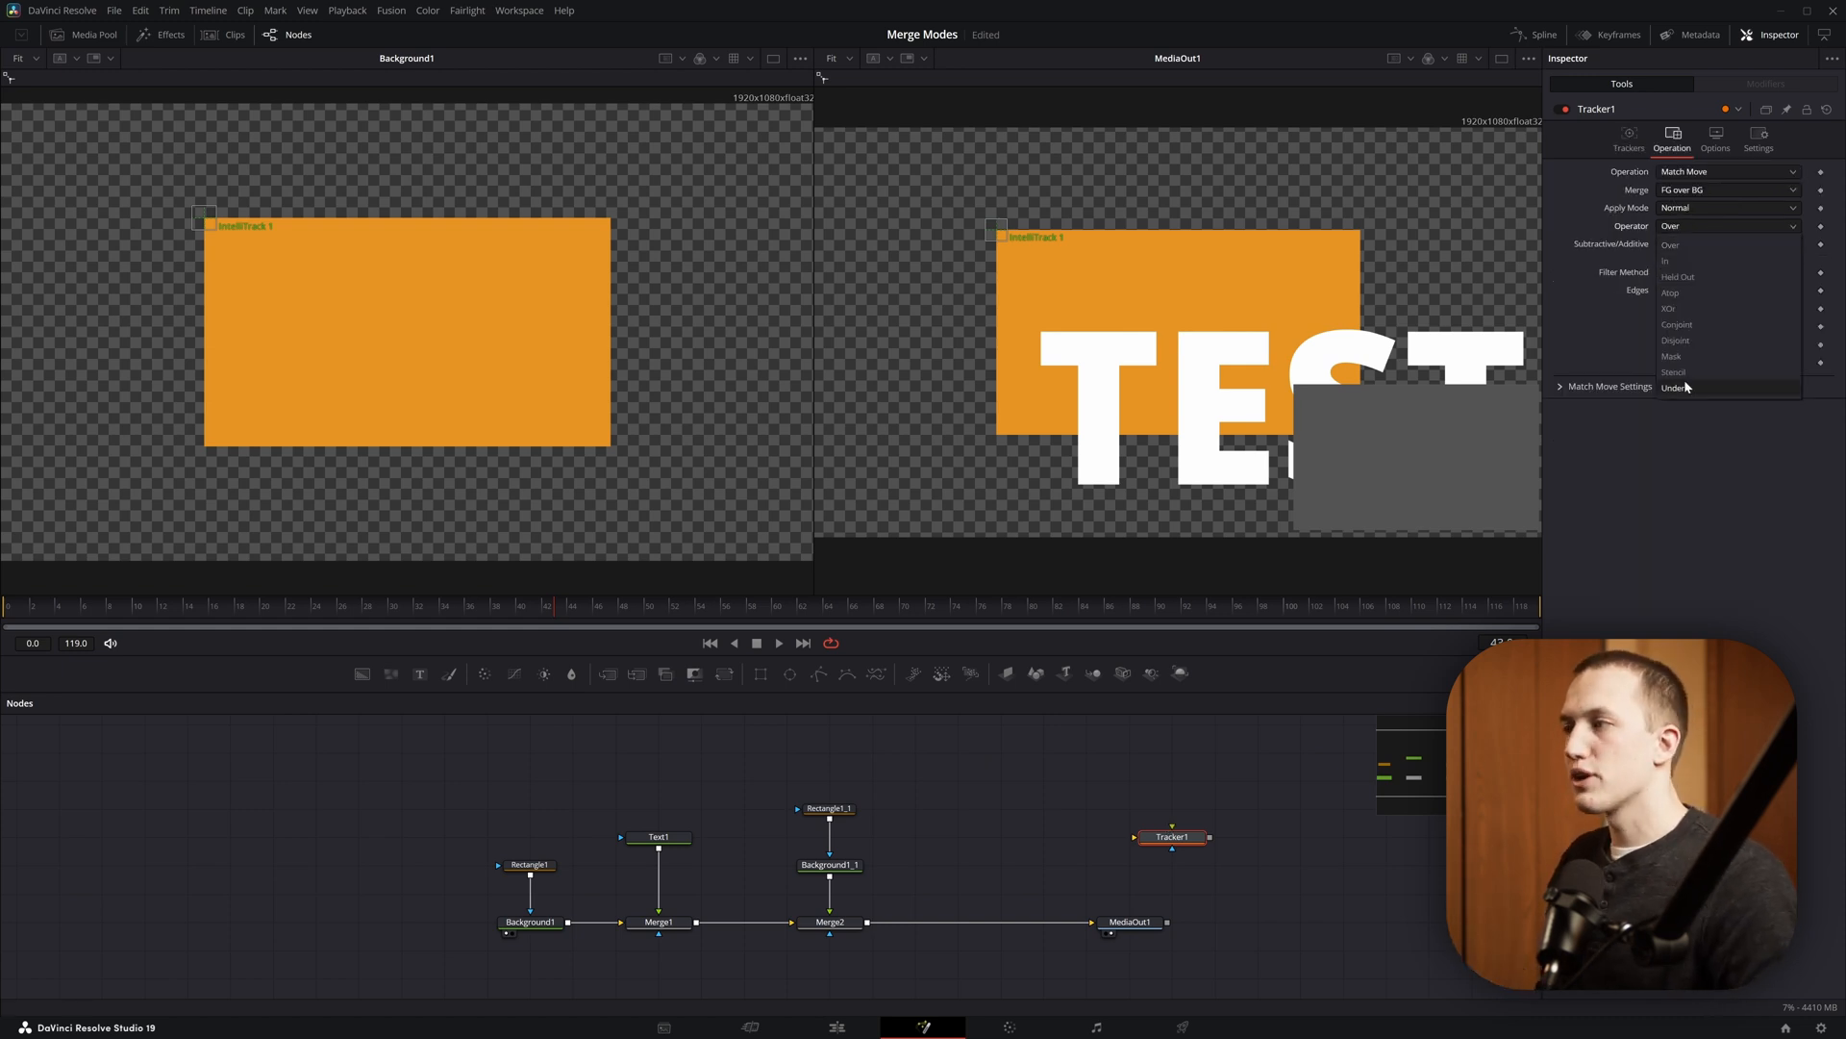